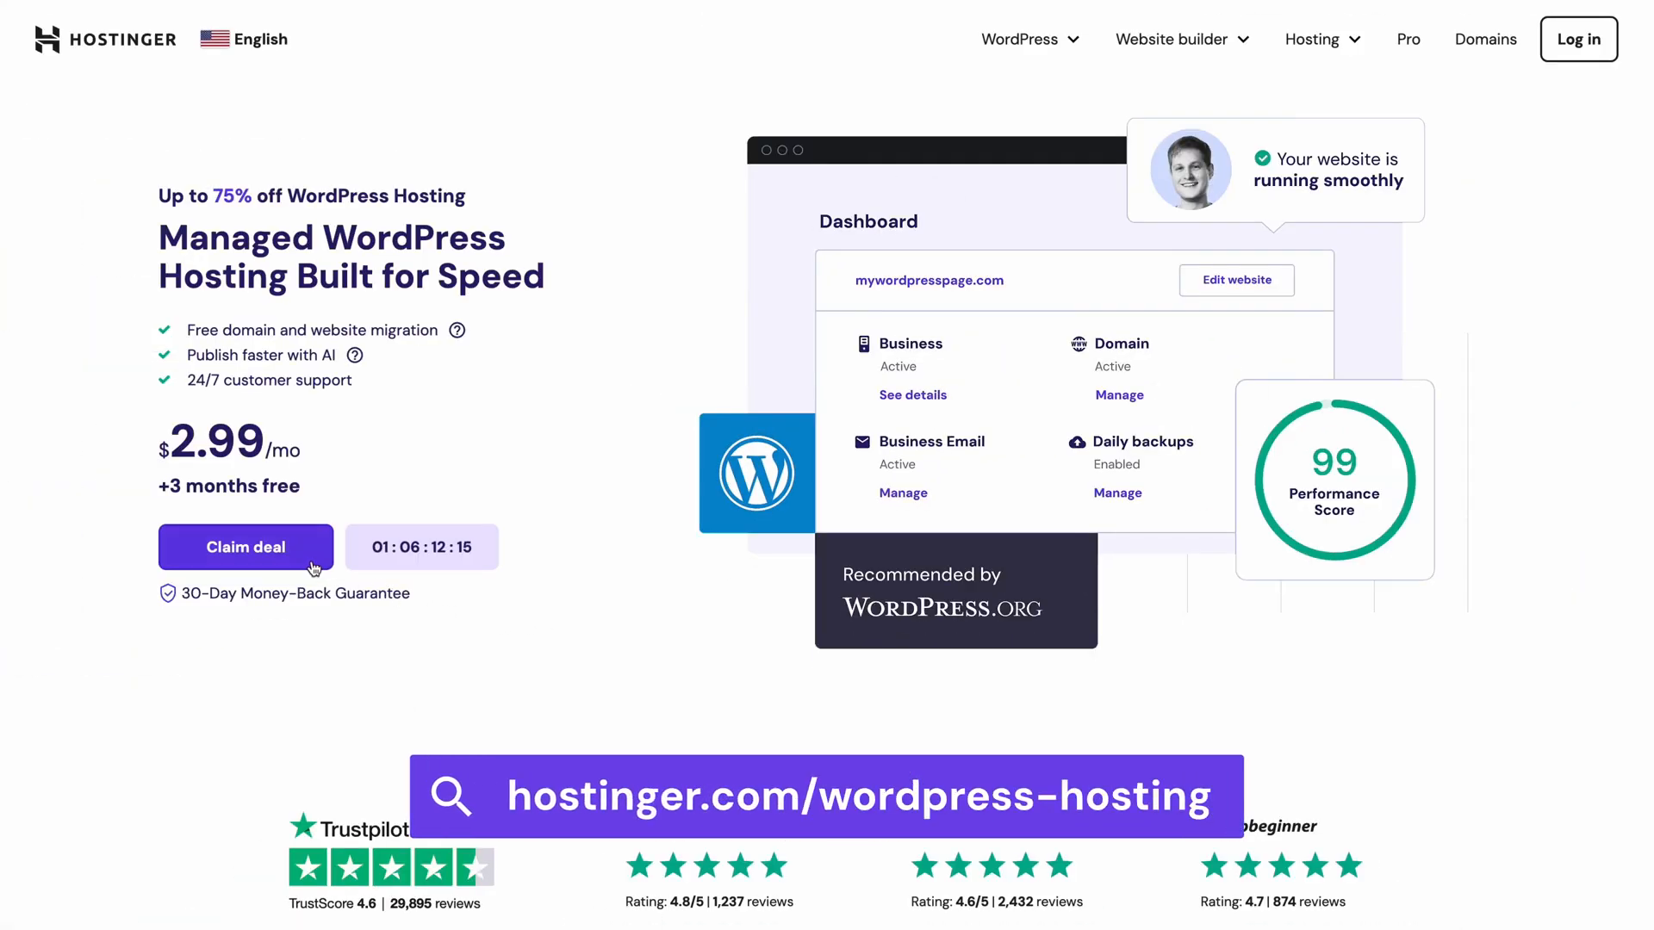
Scroll to the Premium, Business and Cloud startup pricing cards on Hostinger's WordPress hosting page.
scroll("down", 3)
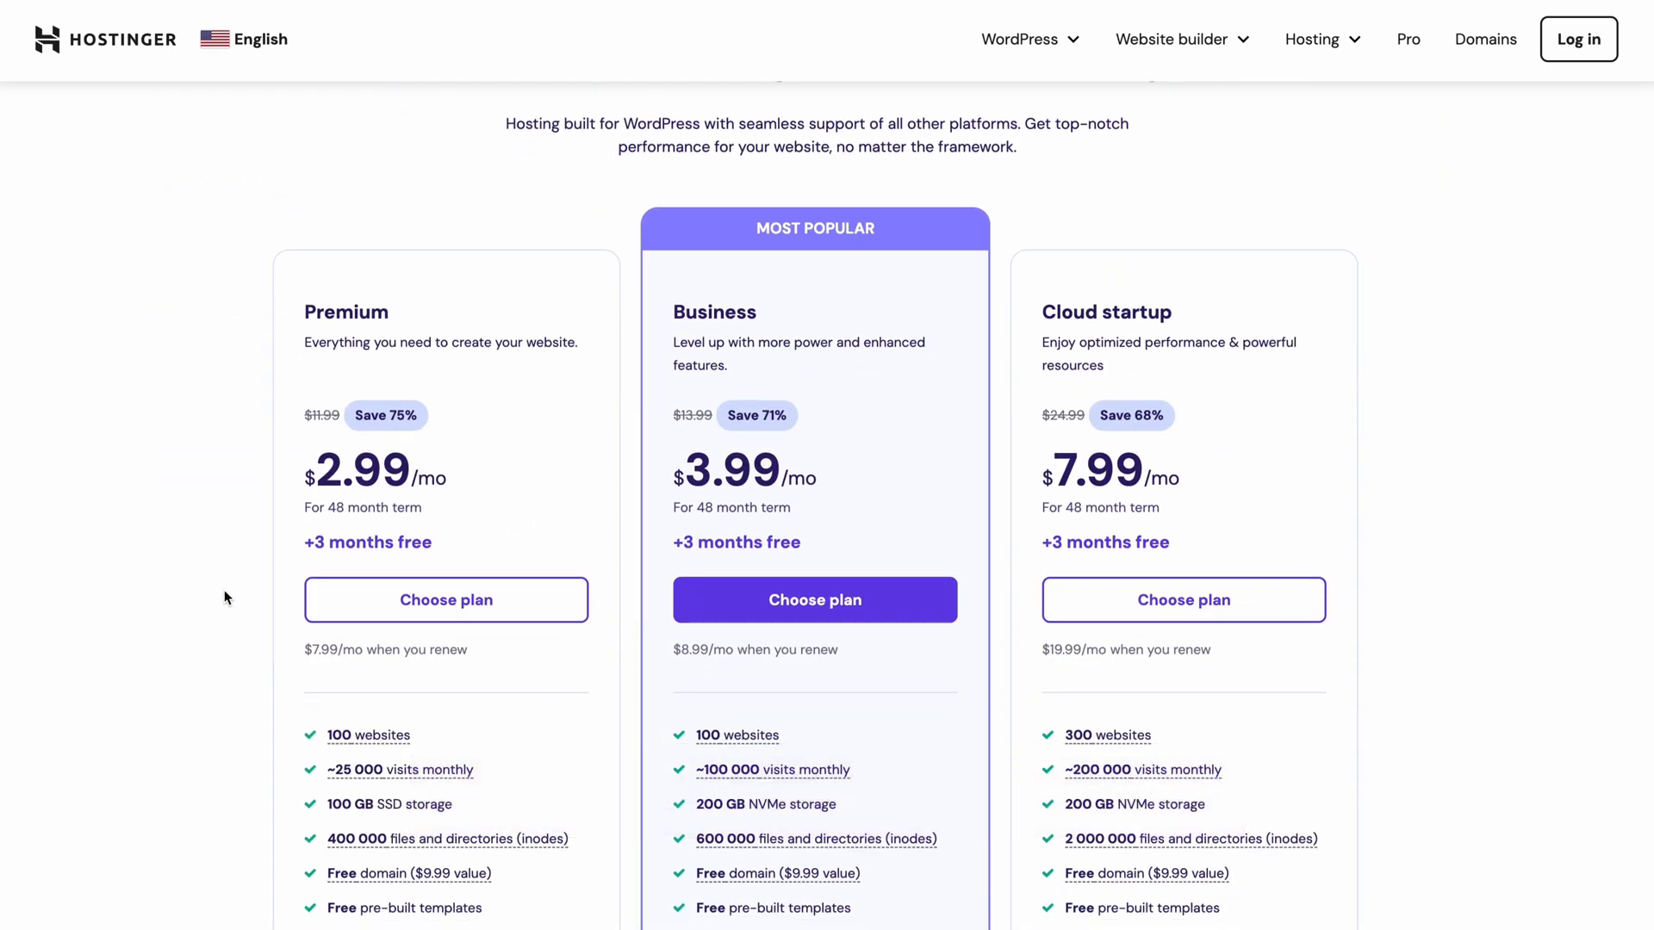
mouse_move(712, 610)
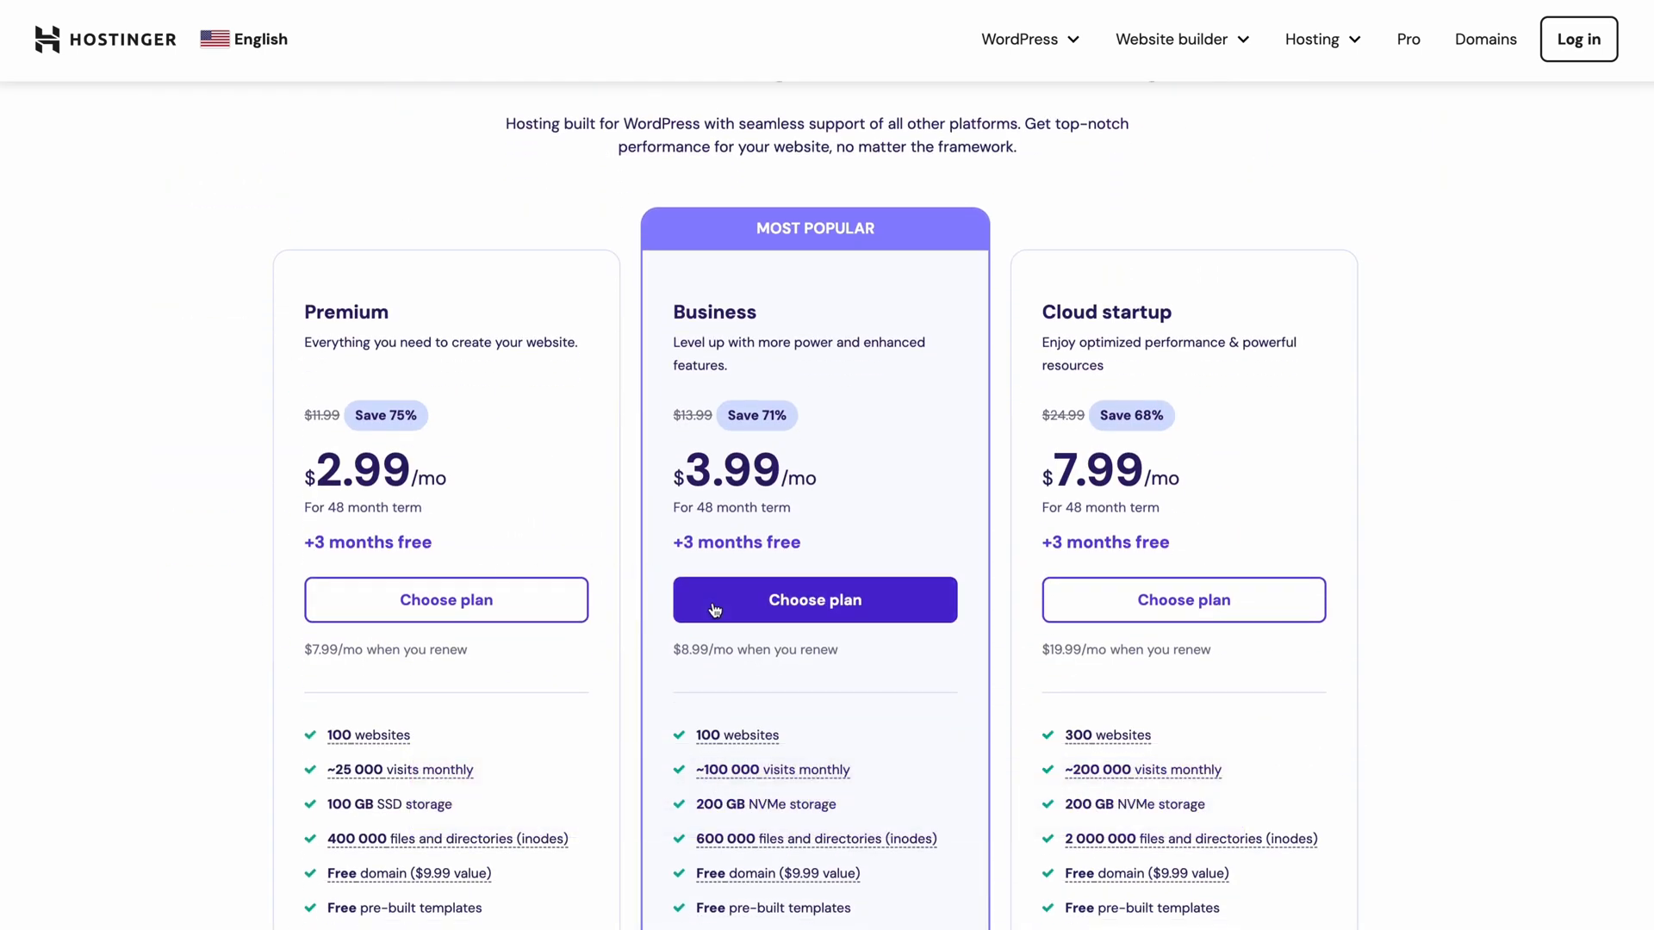
Choose the Business plan for 48 months and apply coupon WP10, totalling $187.88.
left_click(814, 599)
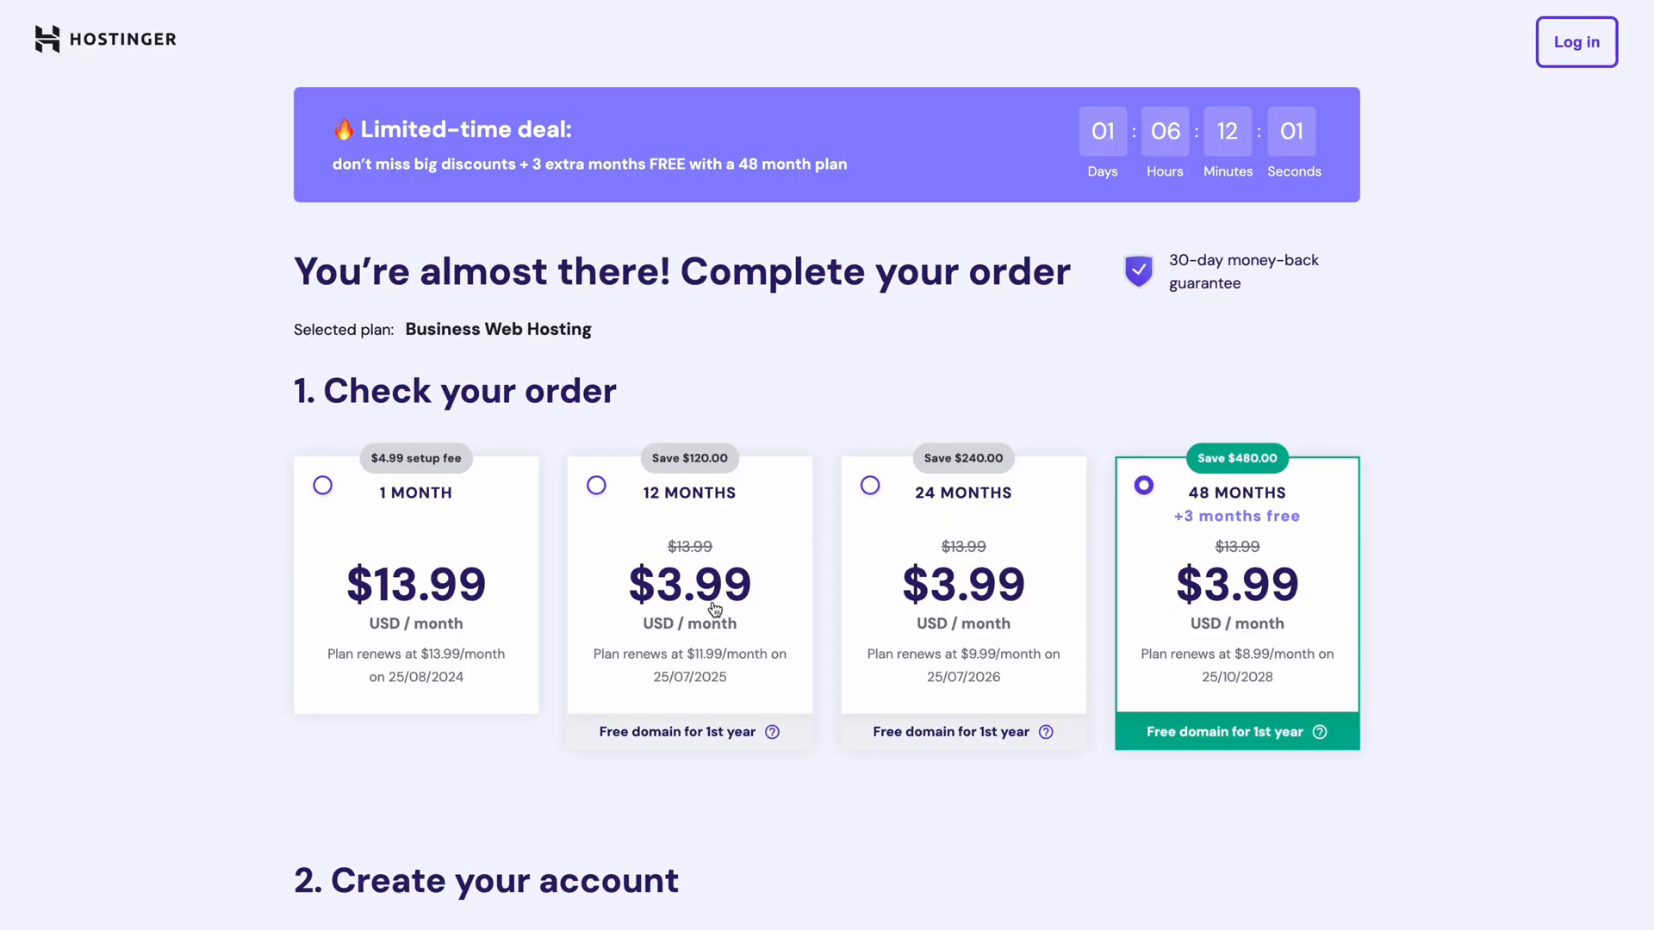
mouse_move(1196, 599)
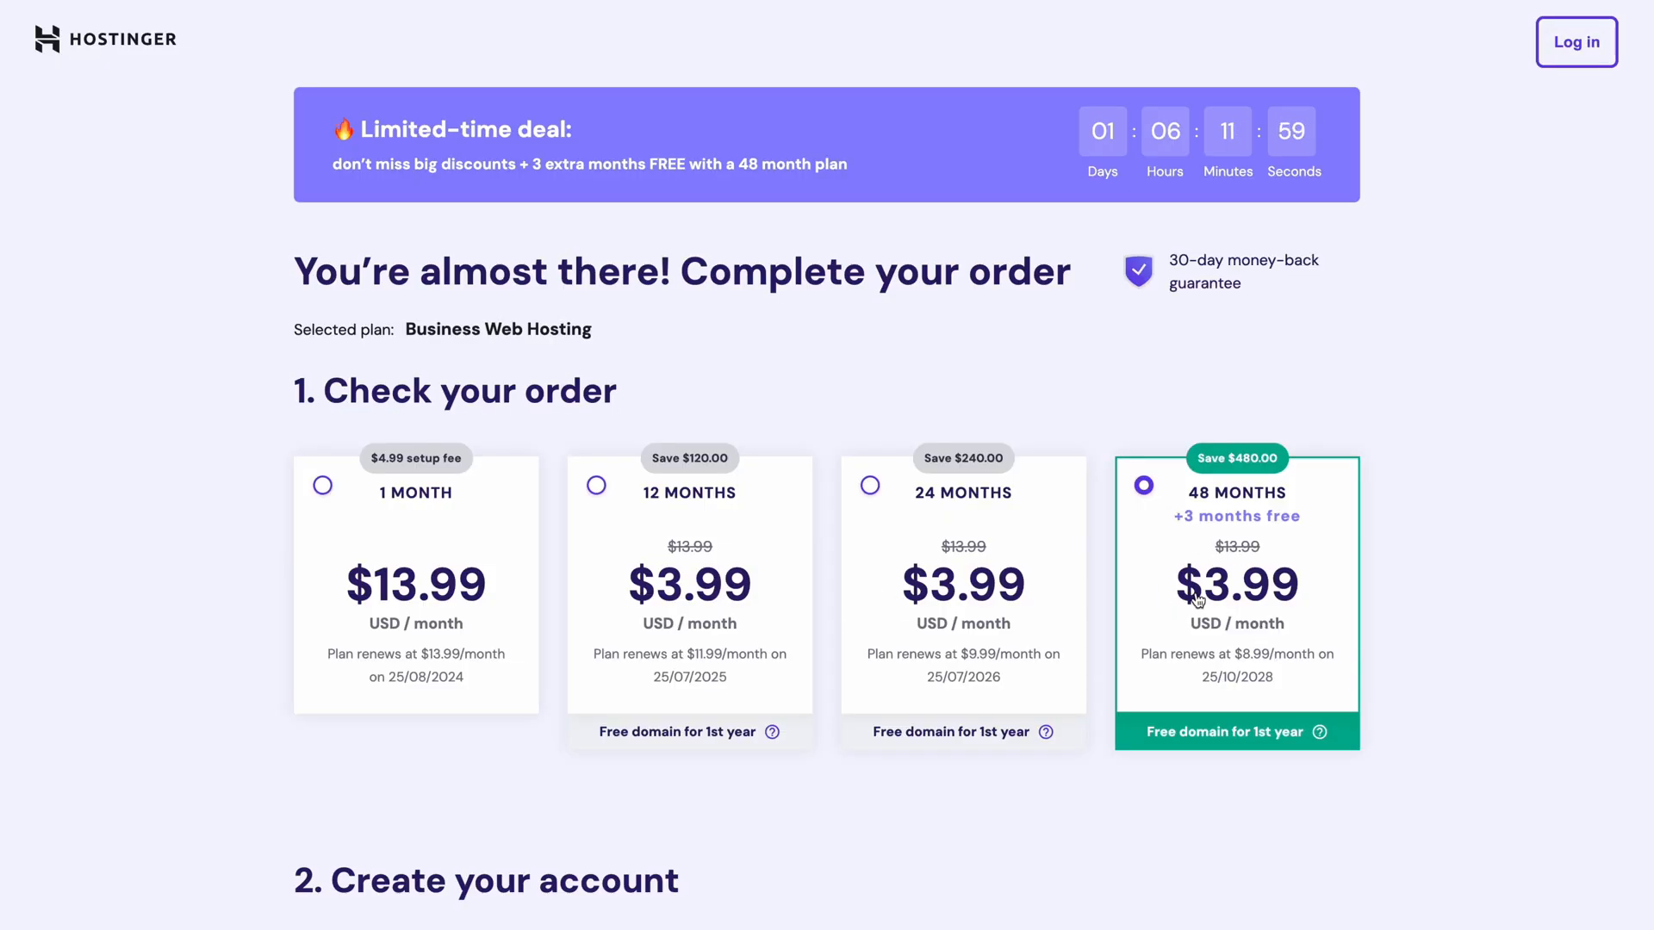
mouse_move(1161, 700)
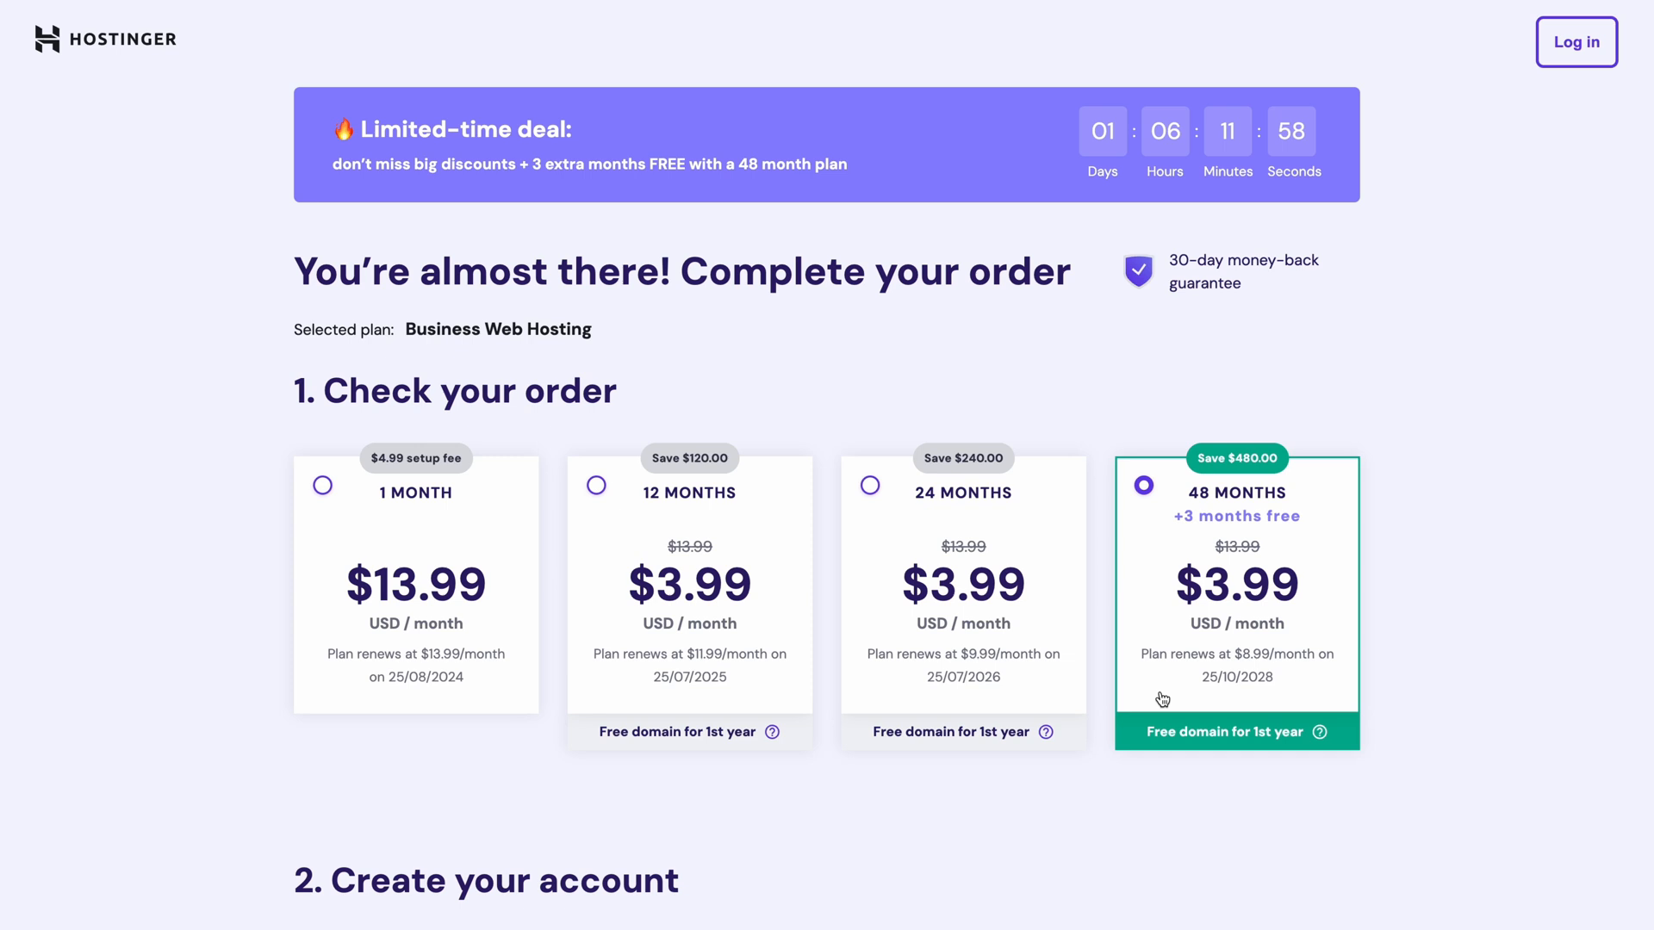
scroll("down", 3)
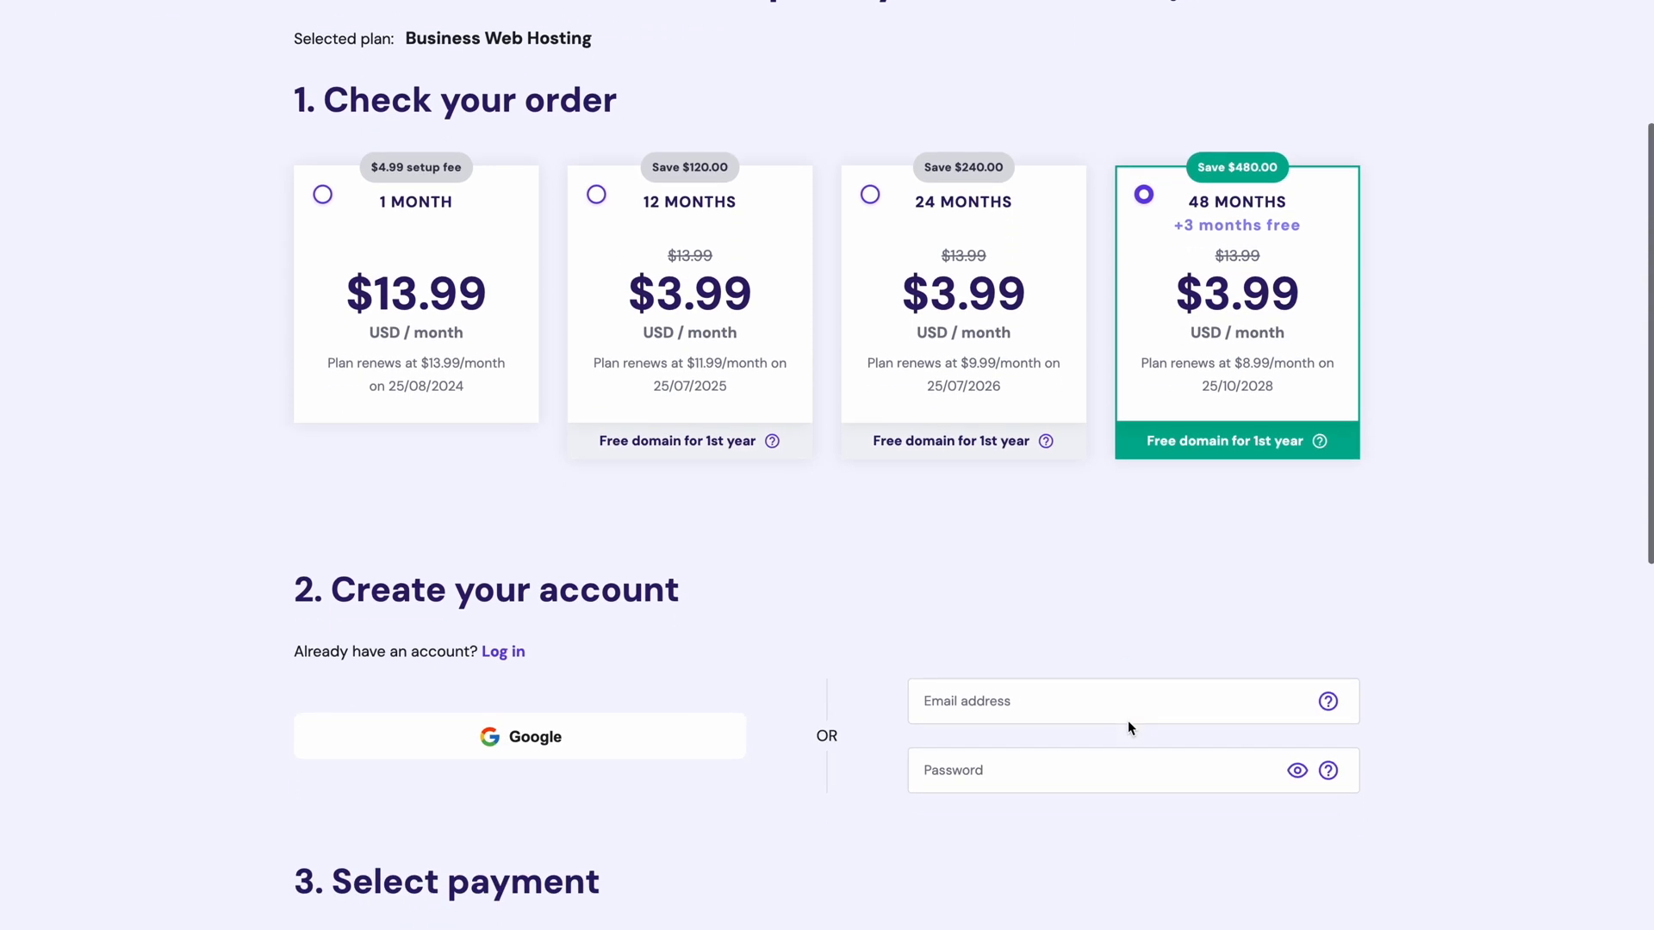
scroll("down", 3)
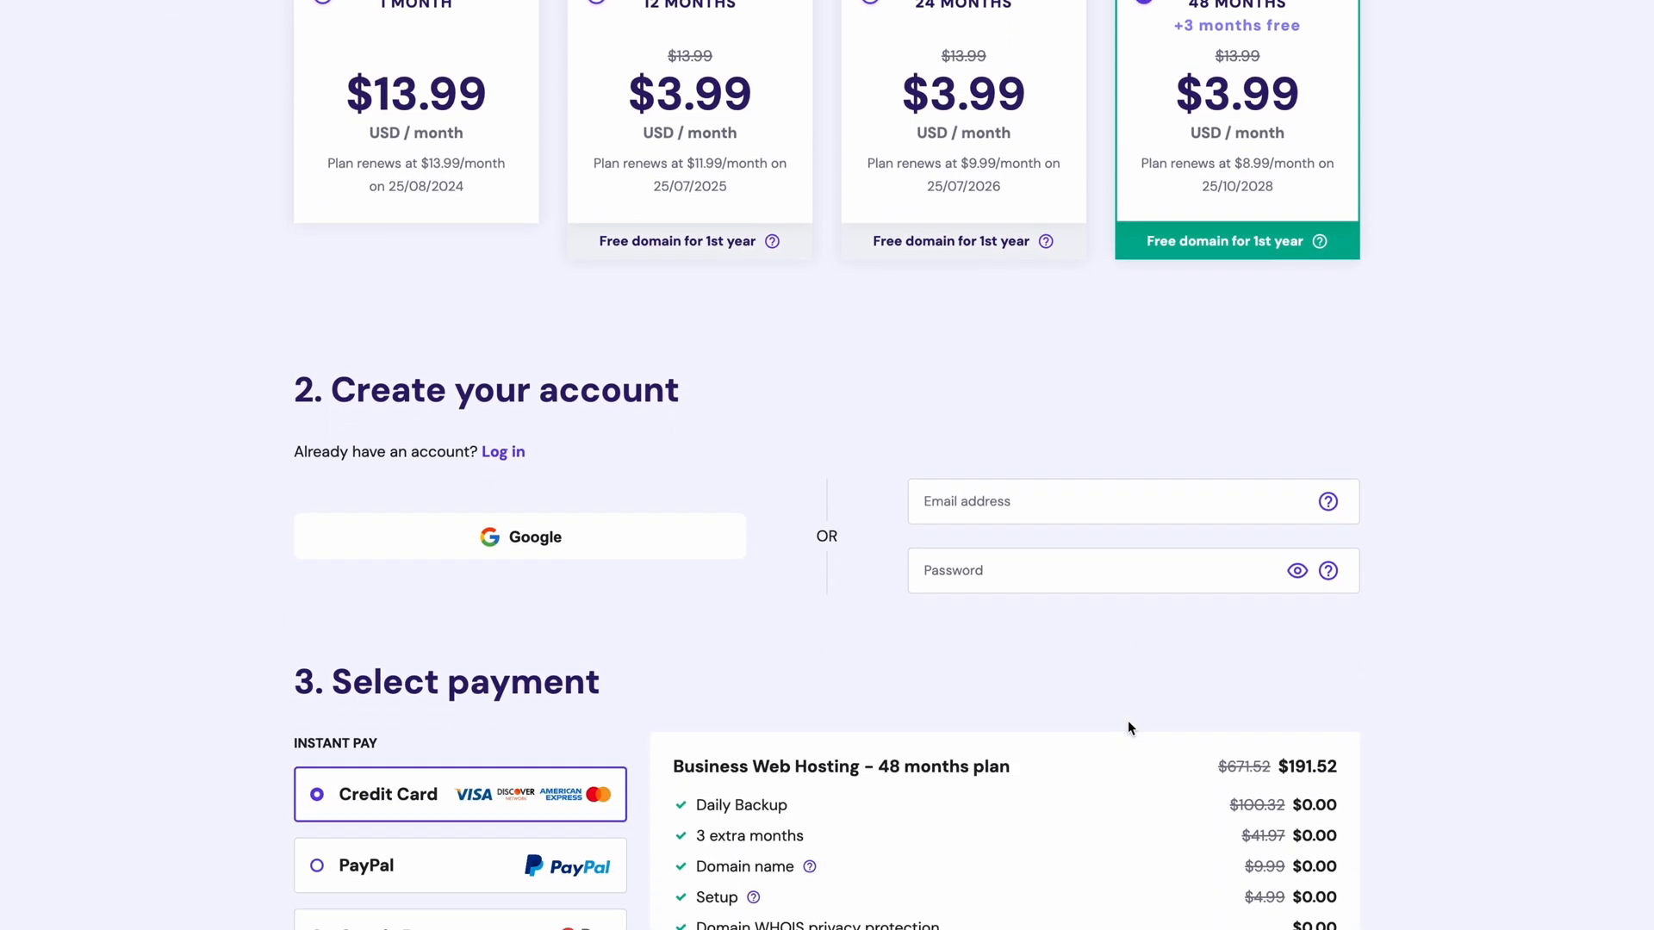
scroll("down", 3)
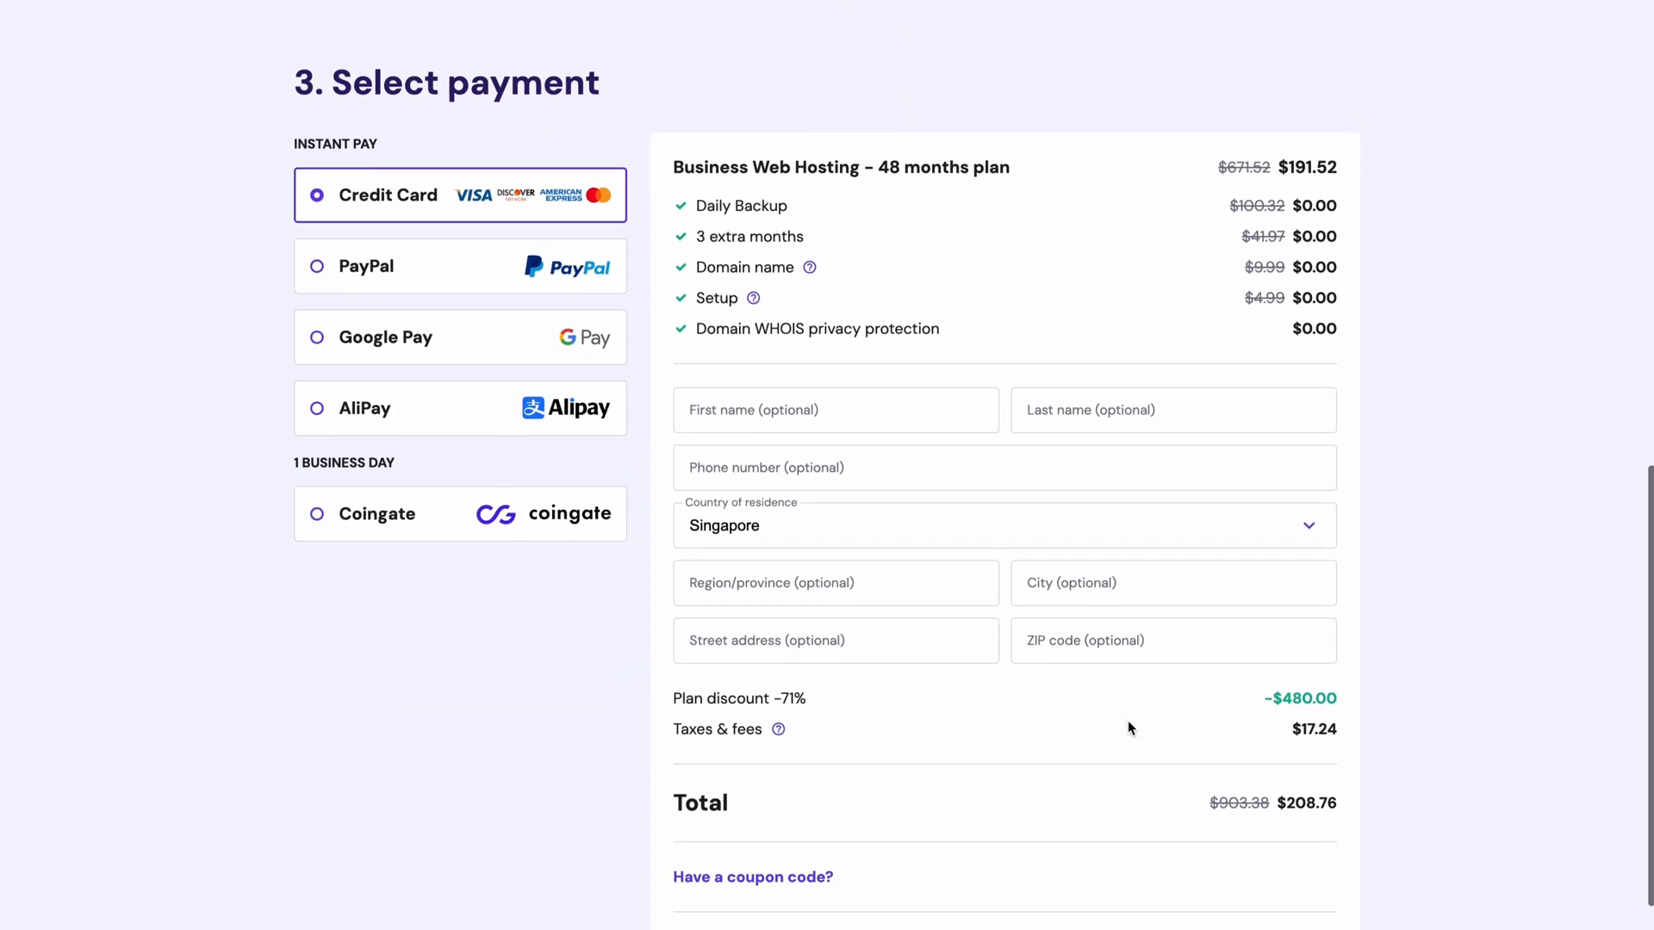
scroll("down", 3)
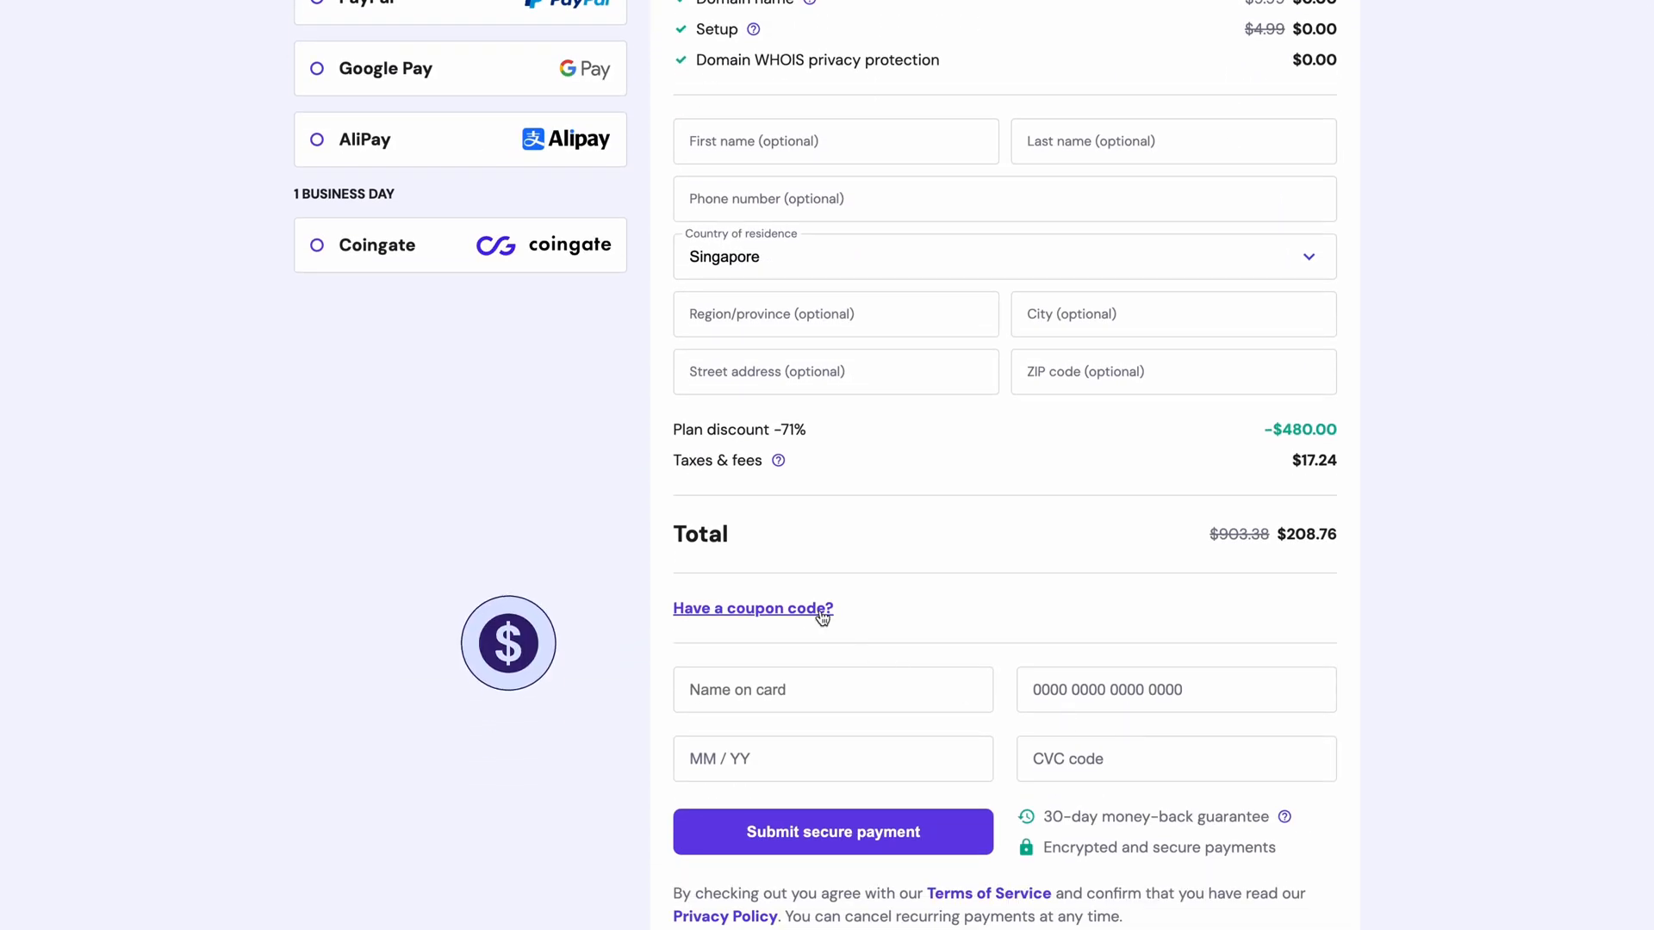
left_click(752, 608)
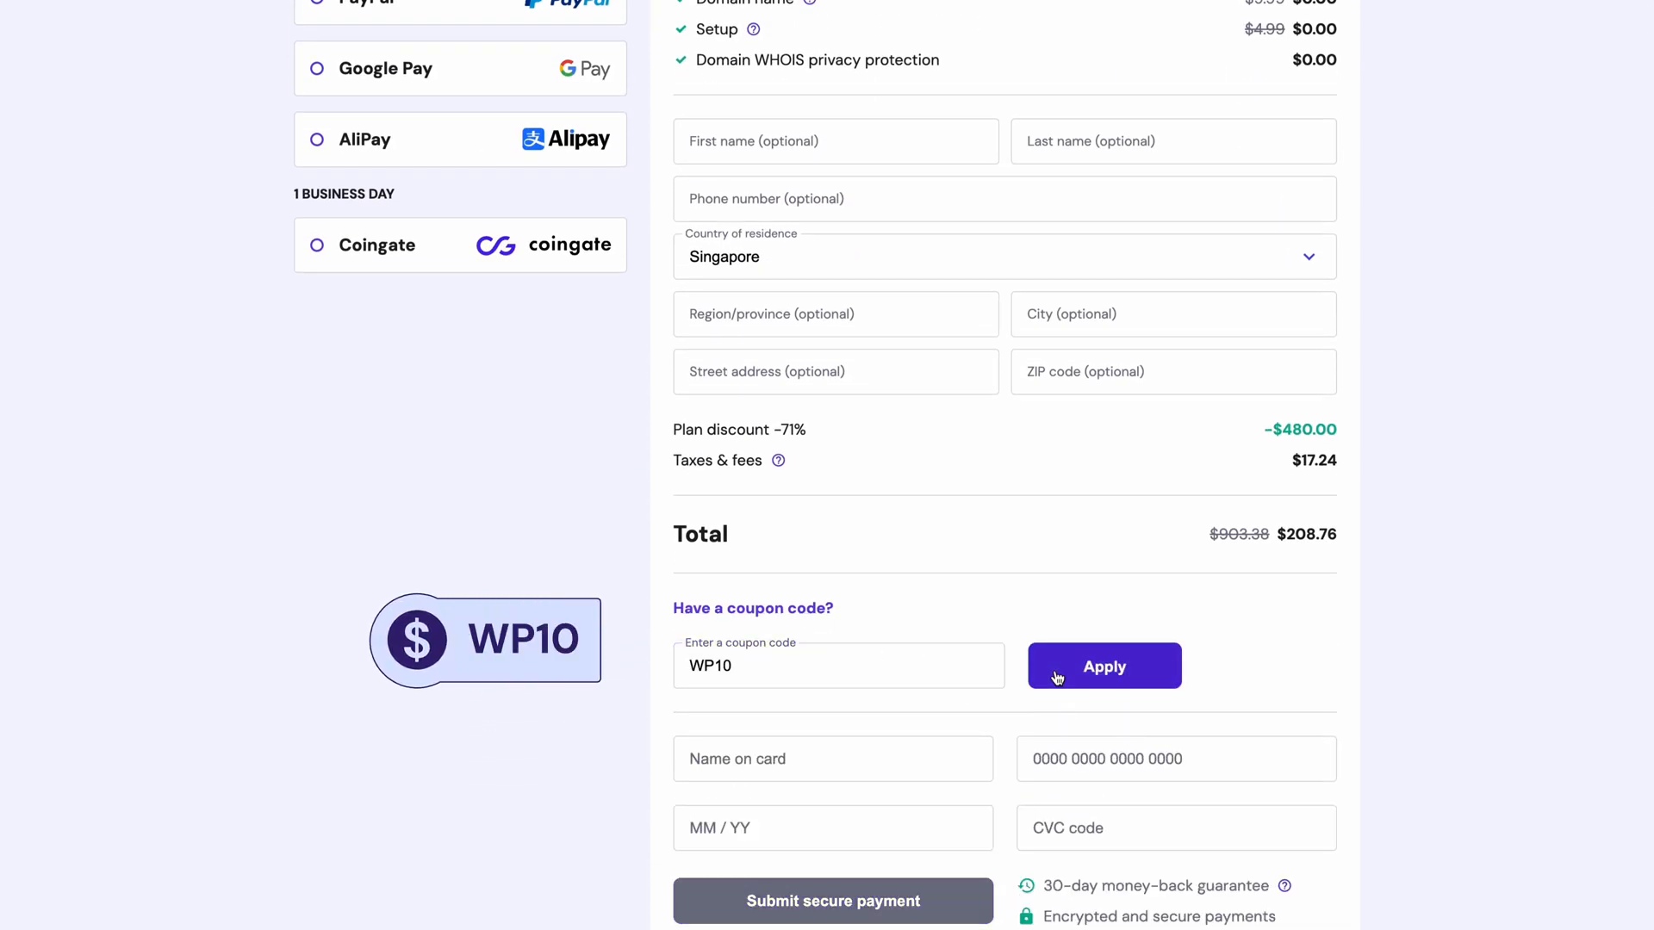
left_click(1103, 666)
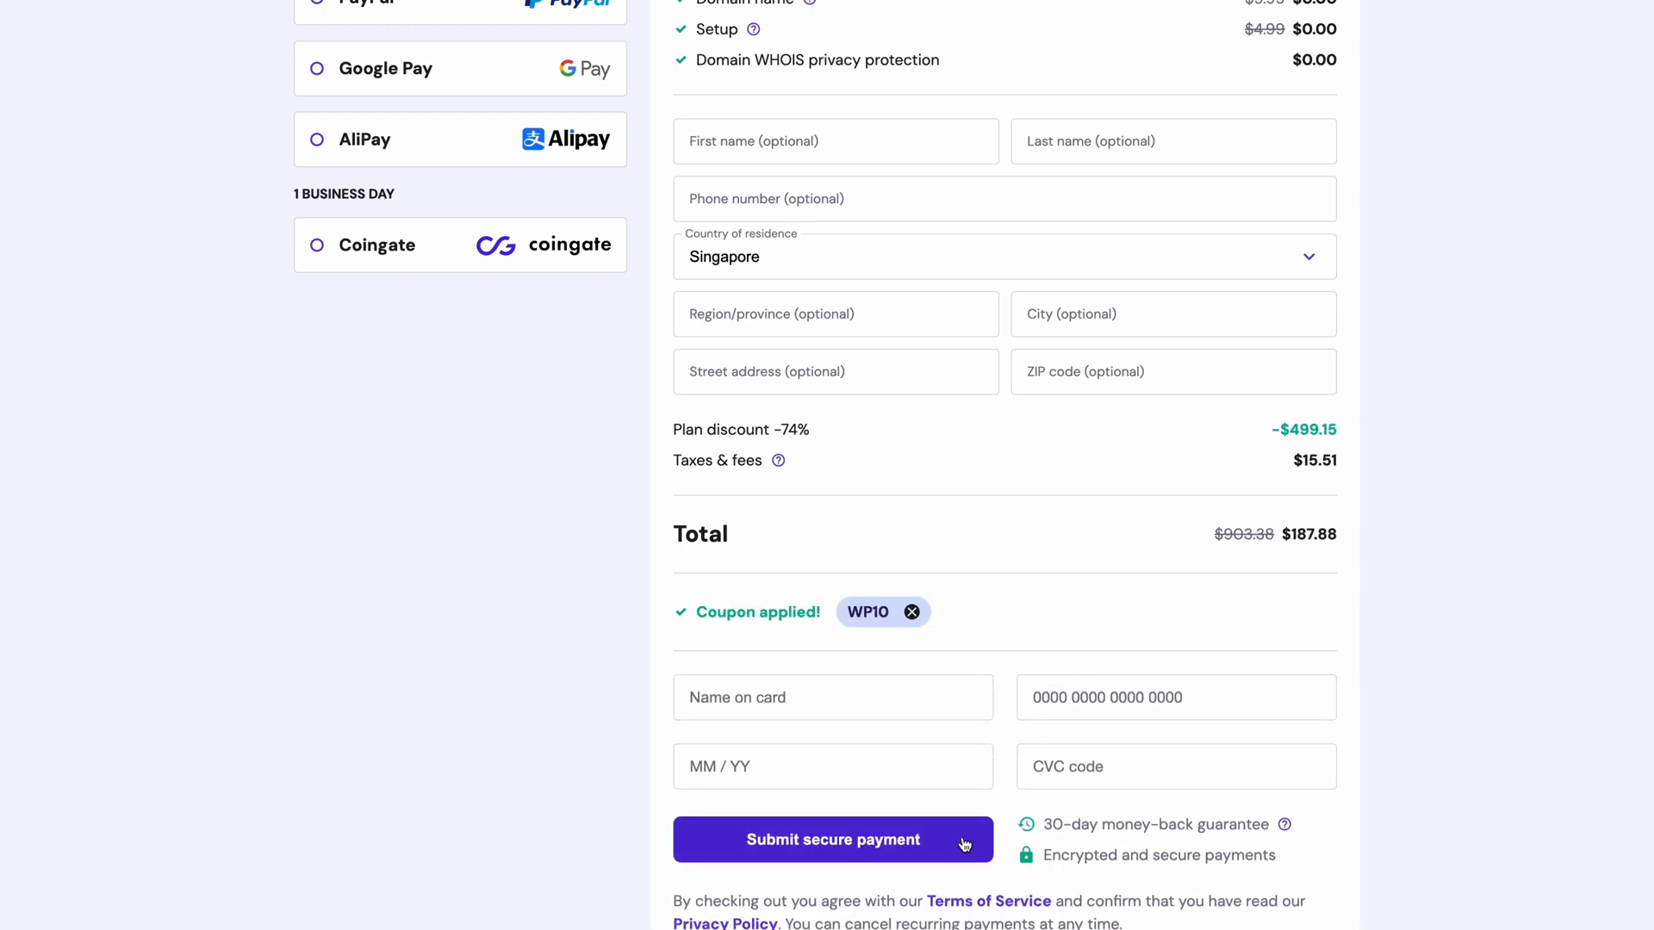
Submit payment, confirm the WordPress admin login, and pick 'Business and services' as site type.
left_click(832, 840)
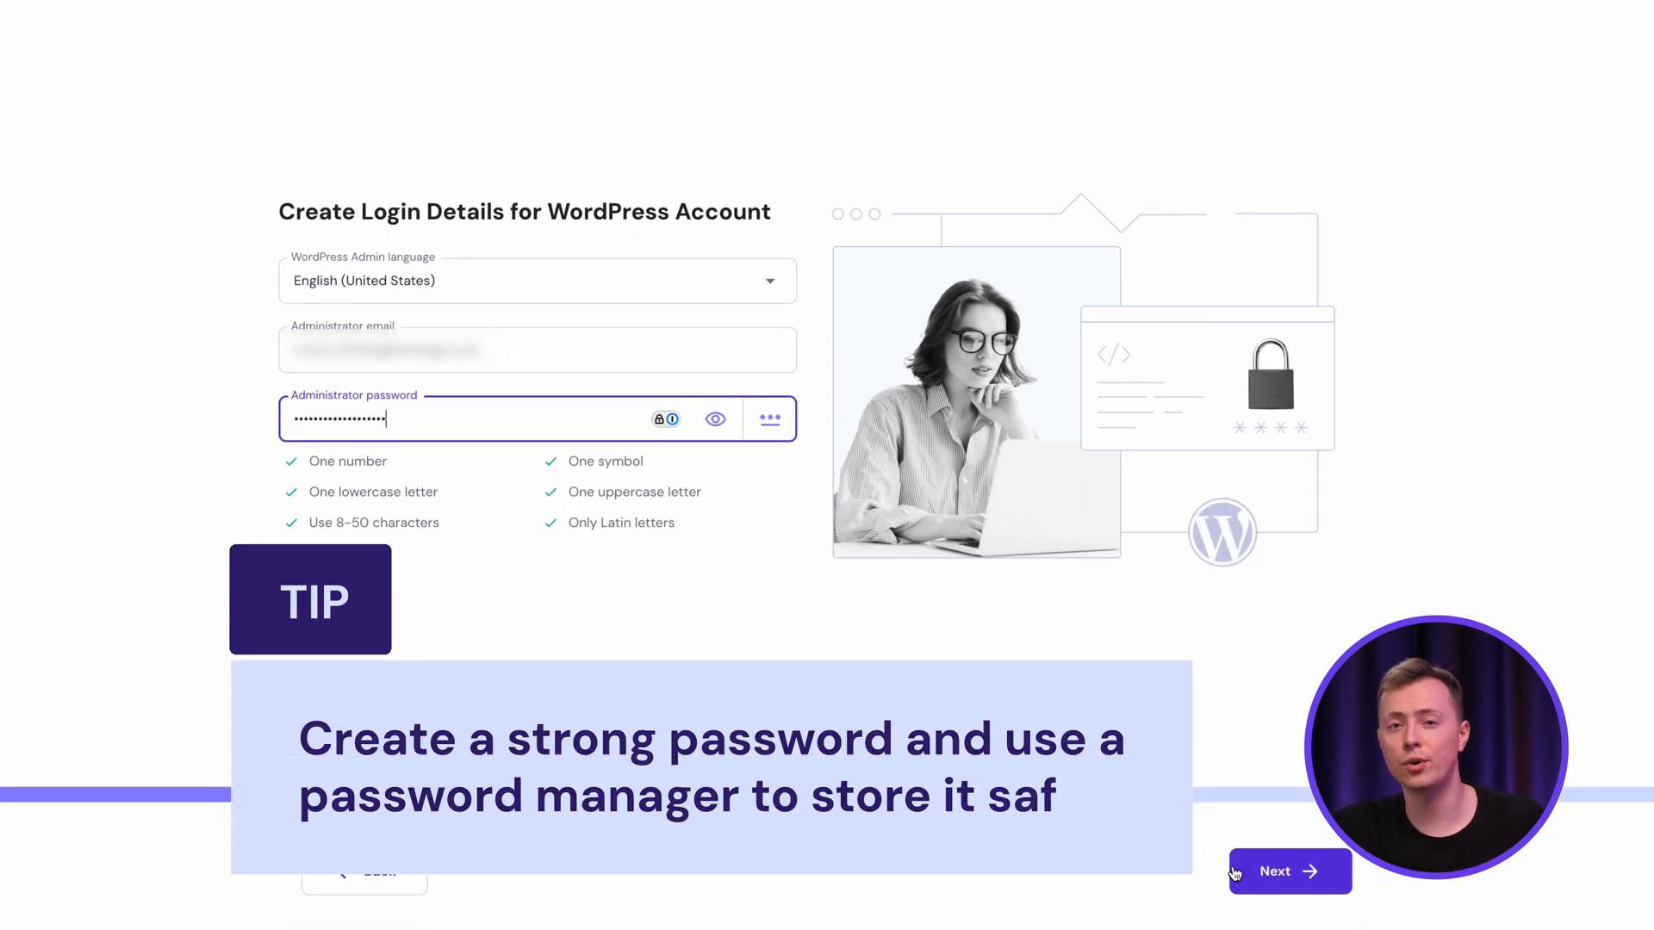
left_click(1287, 871)
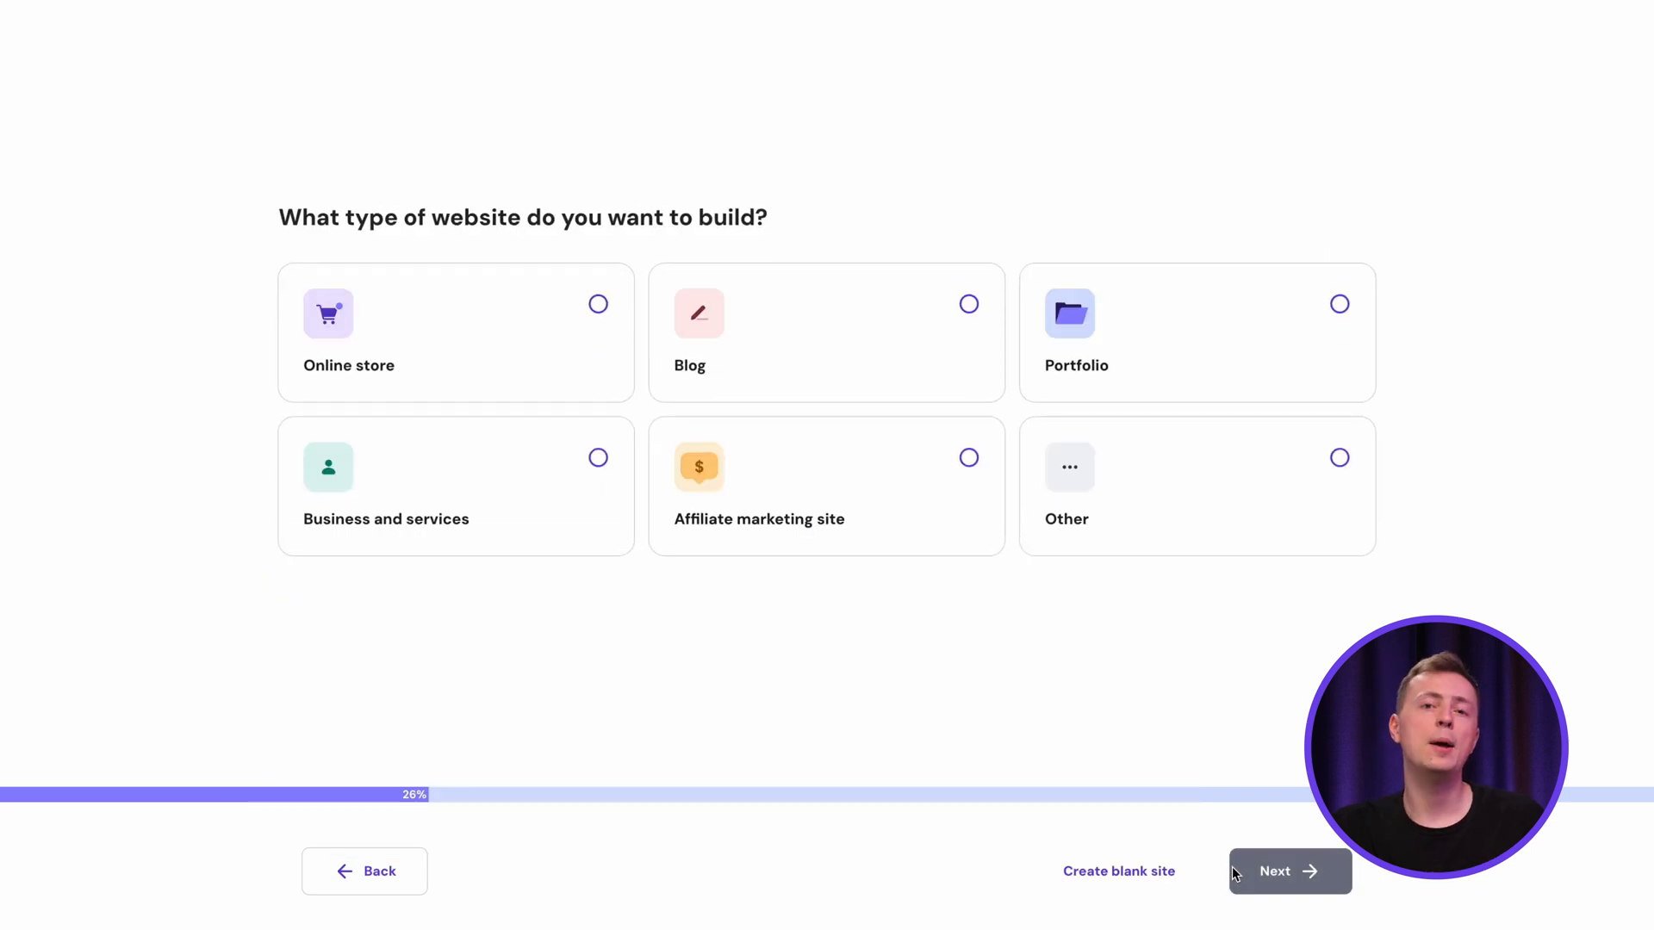
mouse_move(626, 503)
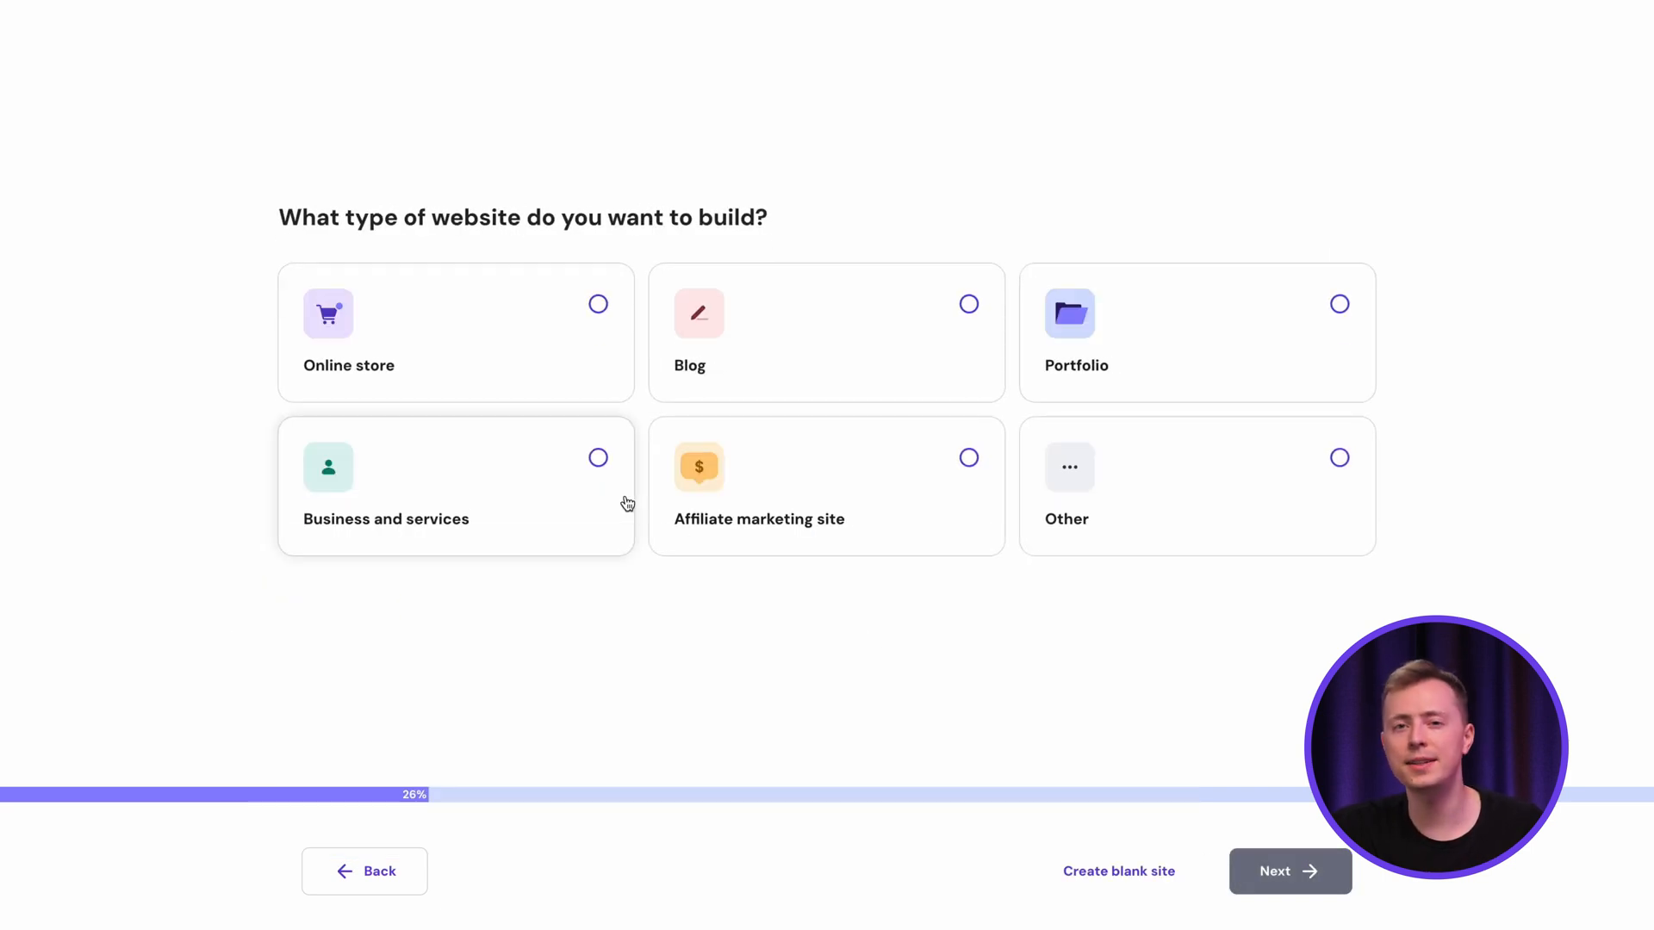
left_click(455, 485)
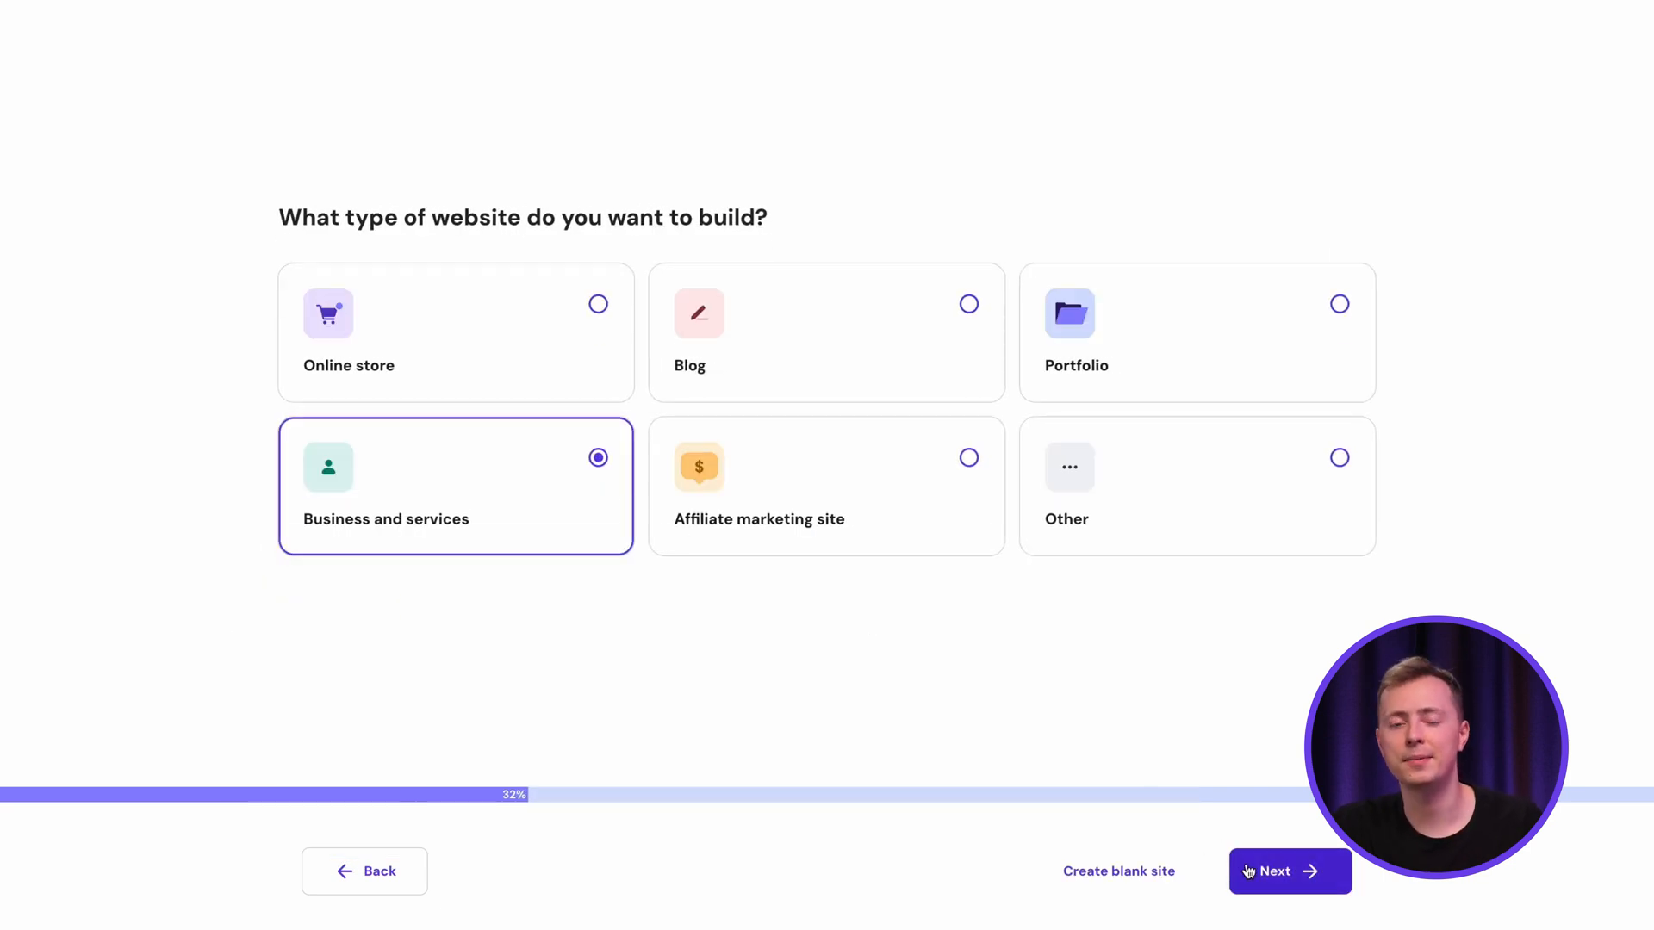
Browse Themes and Pre-built websites, then select the NYUS New York restaurant template.
left_click(1272, 871)
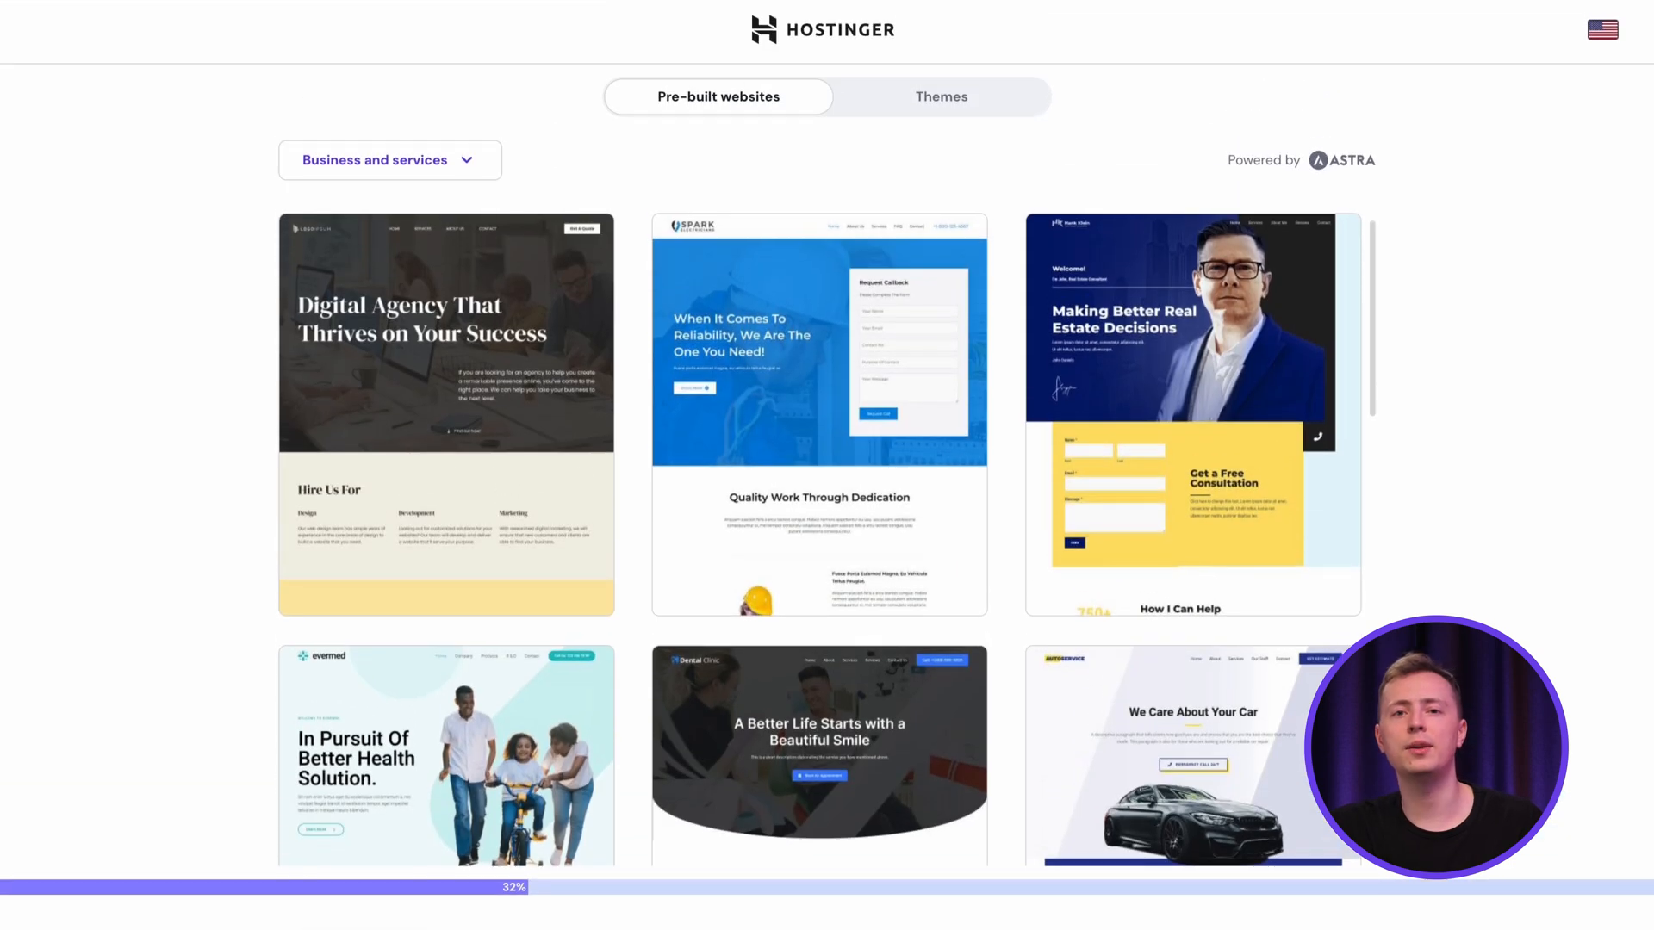
mouse_move(1010, 113)
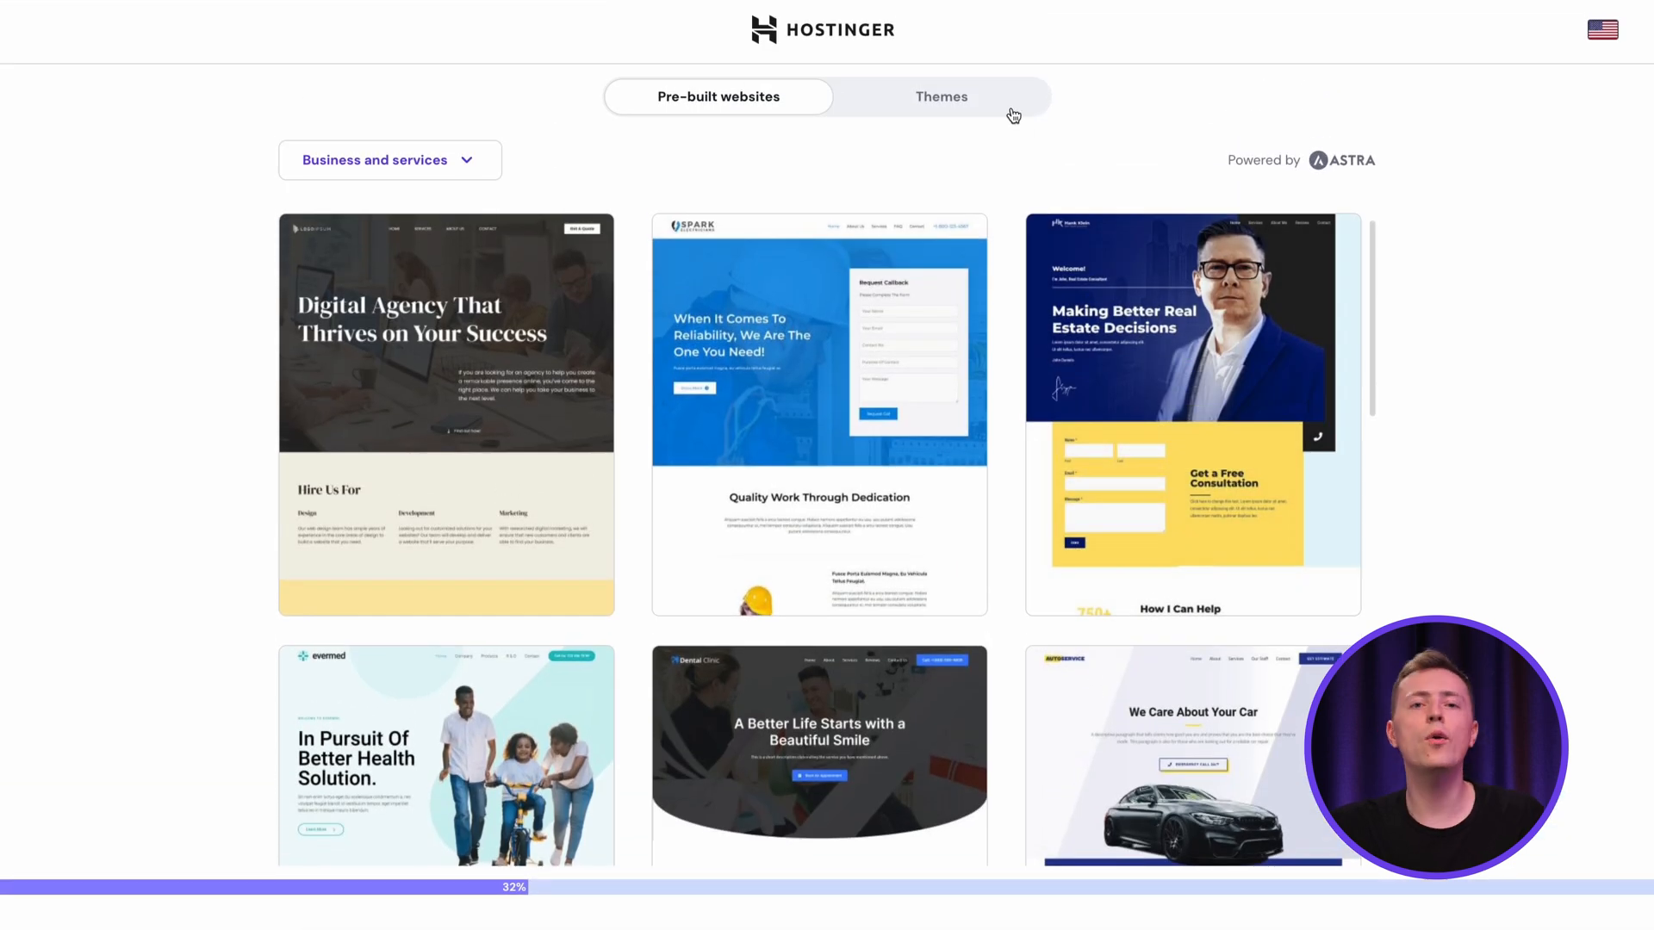
left_click(940, 95)
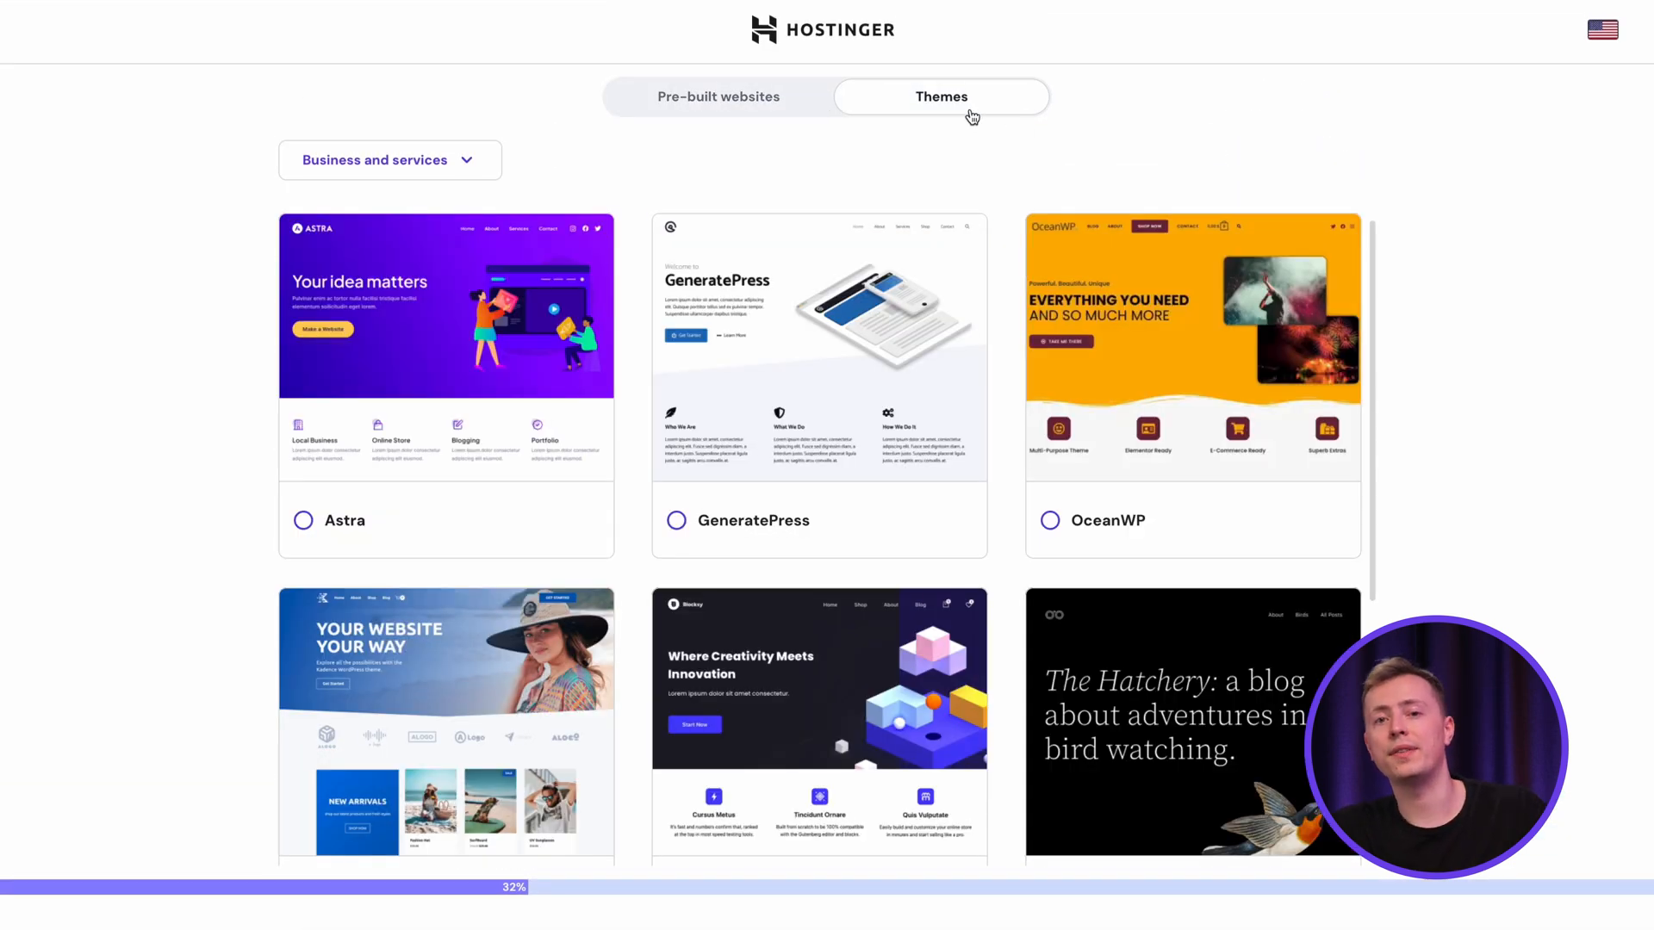
left_click(717, 96)
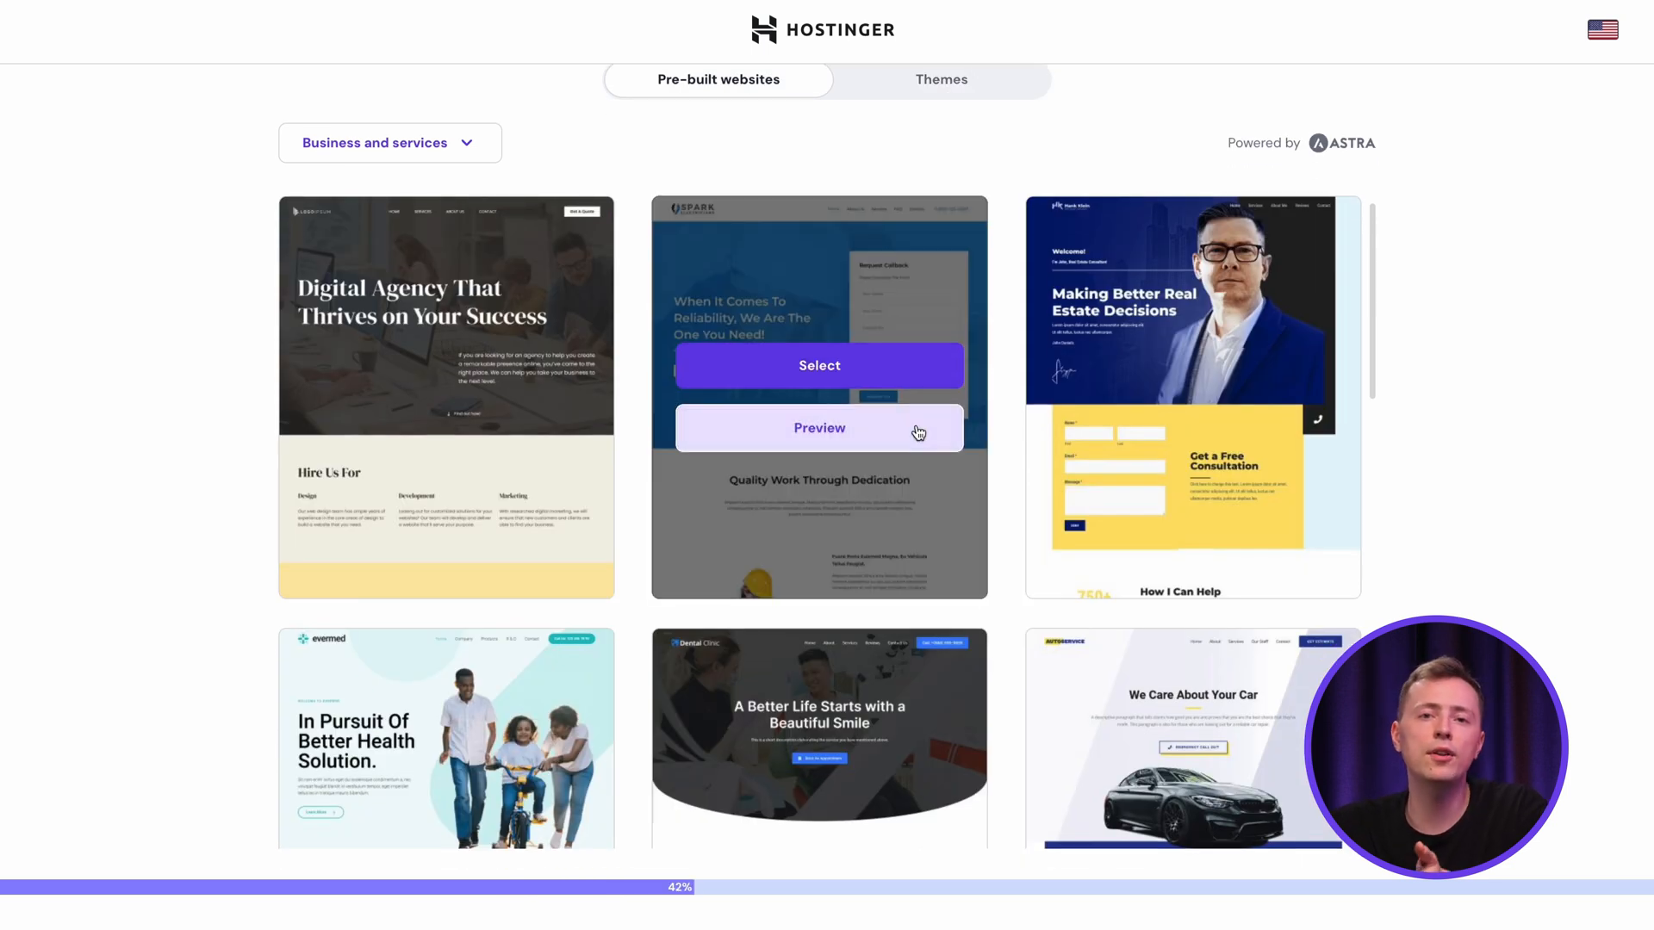
left_click(819, 427)
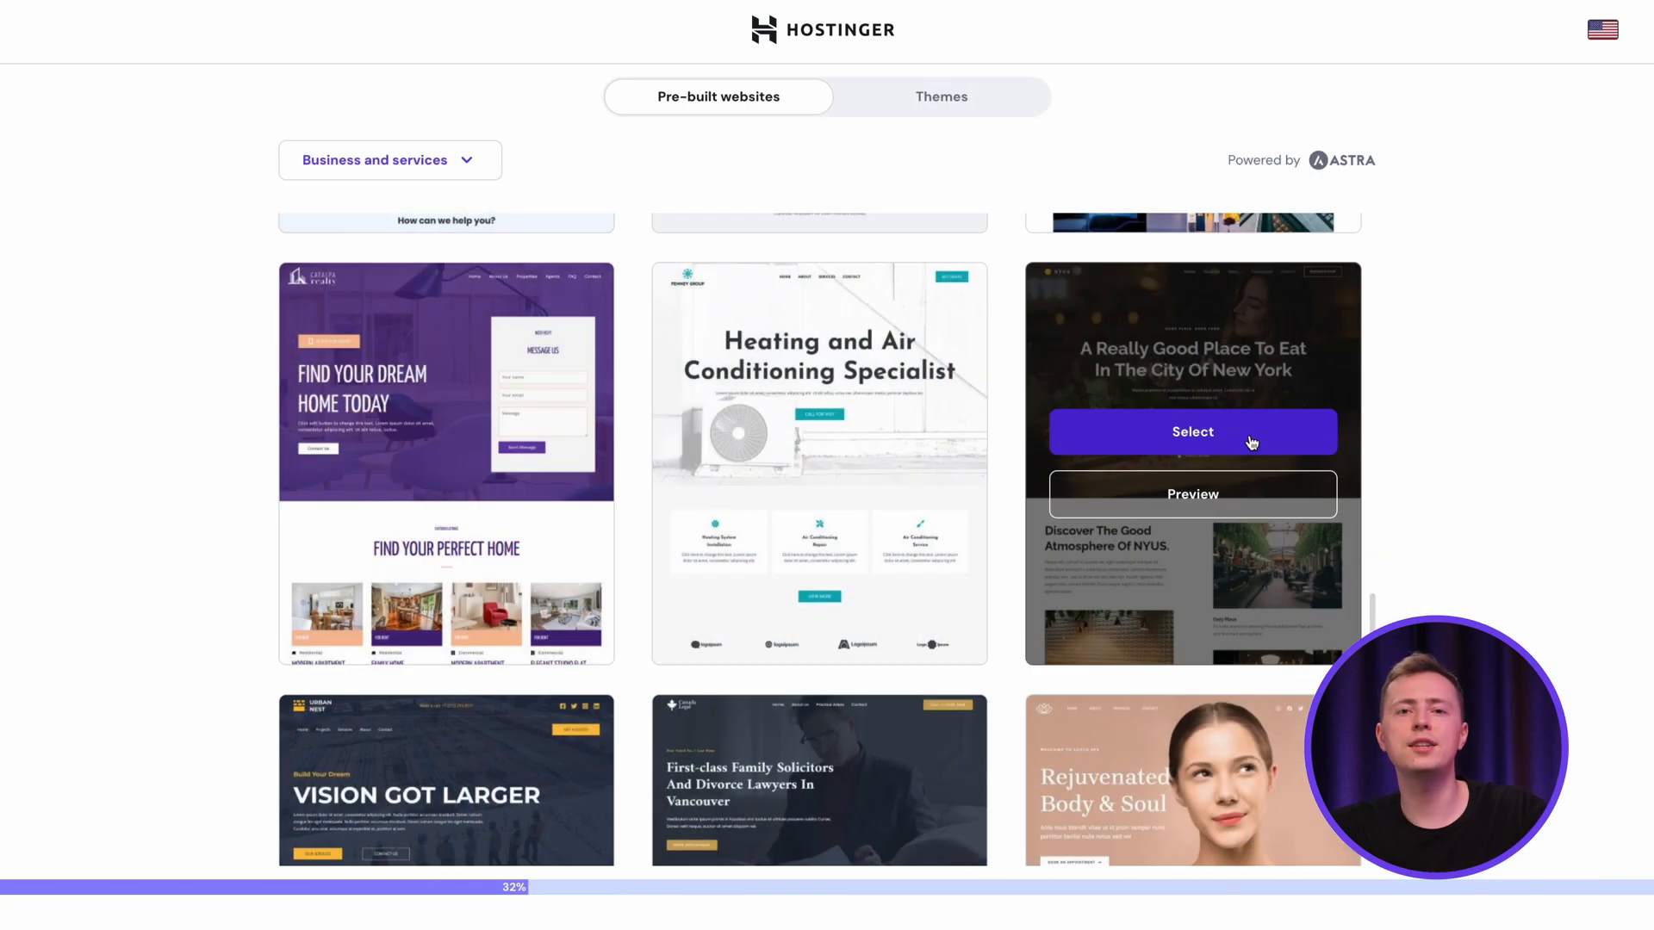
left_click(1192, 432)
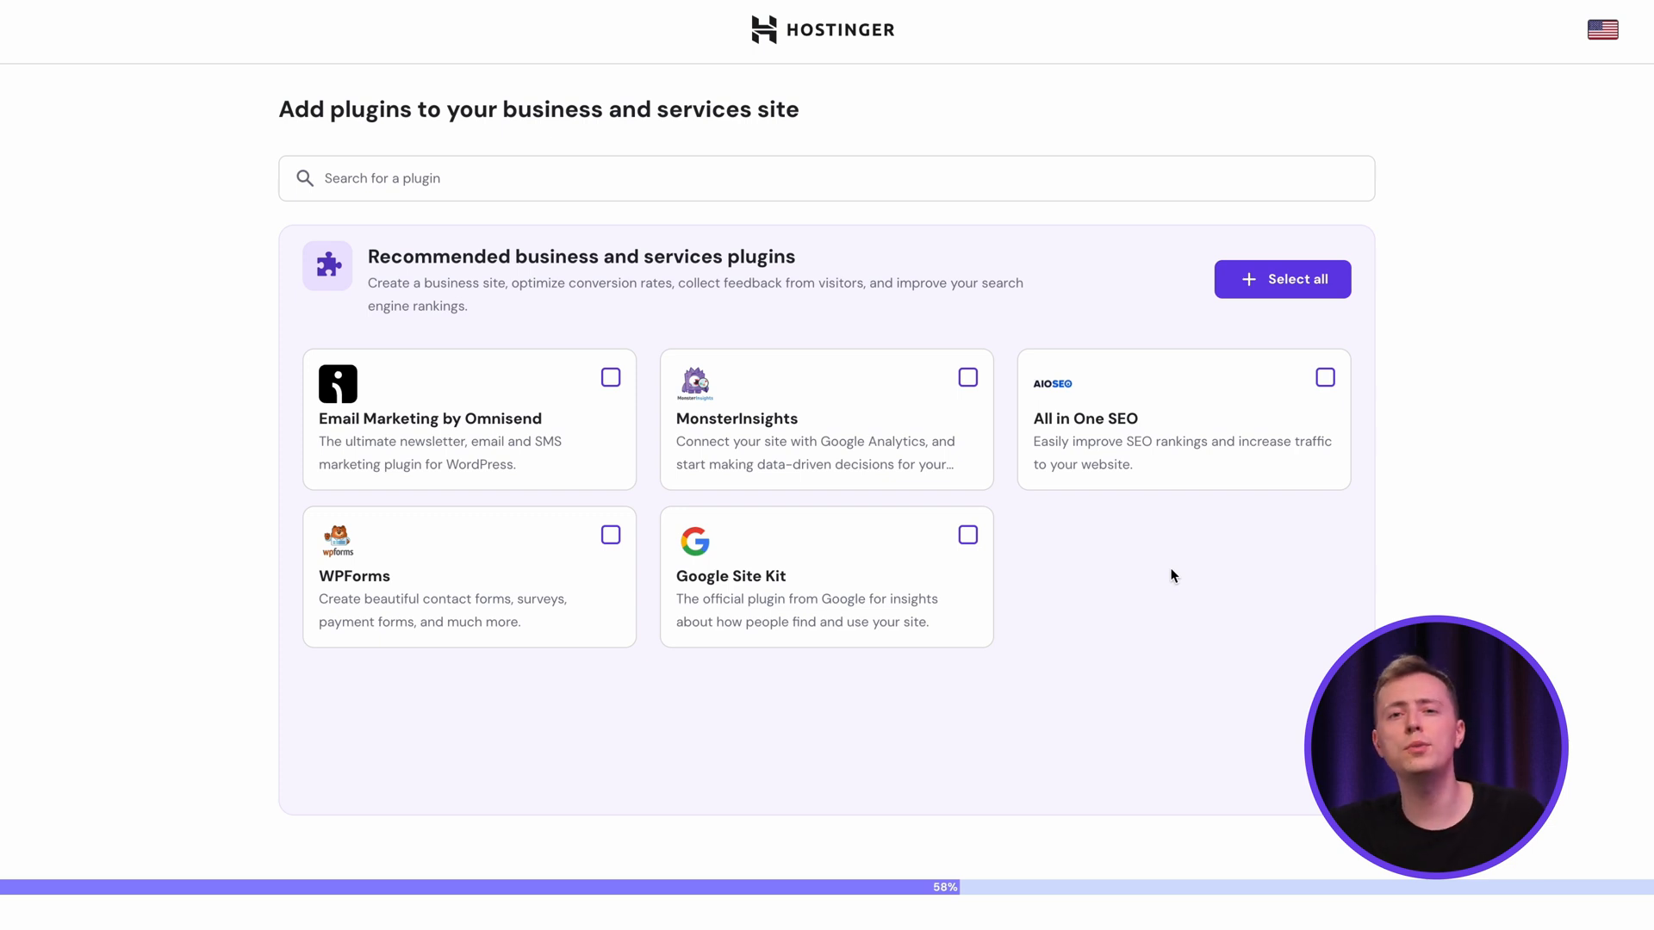
Add the All in One SEO and Google Site Kit plugins to the site setup.
left_click(1324, 378)
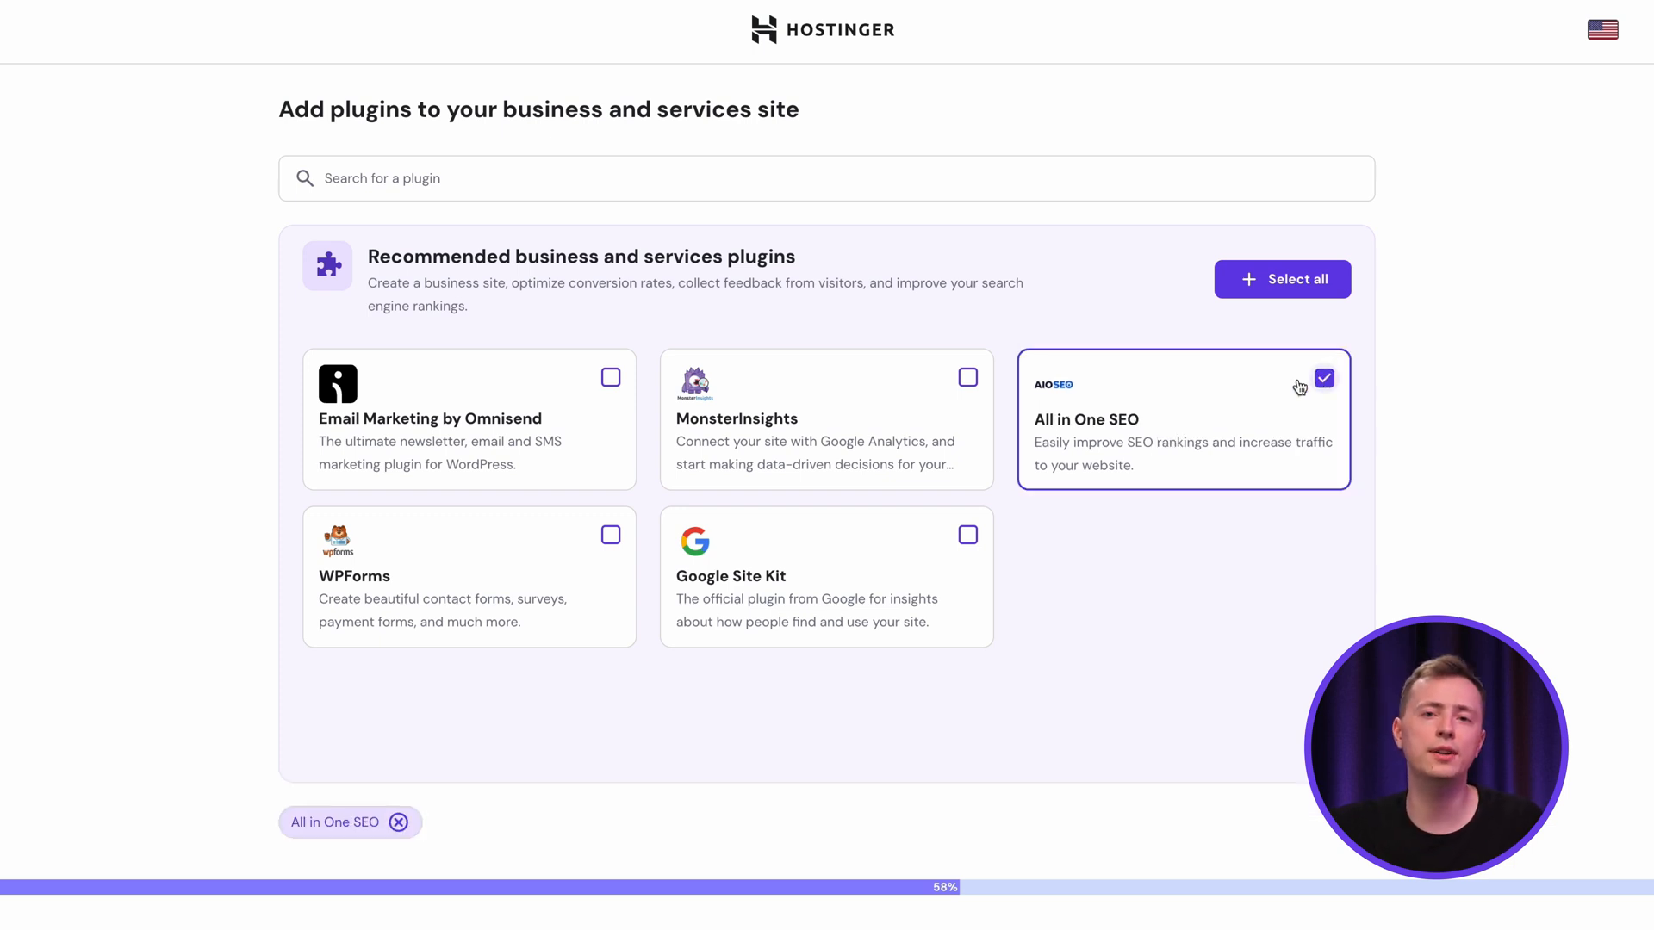
left_click(967, 535)
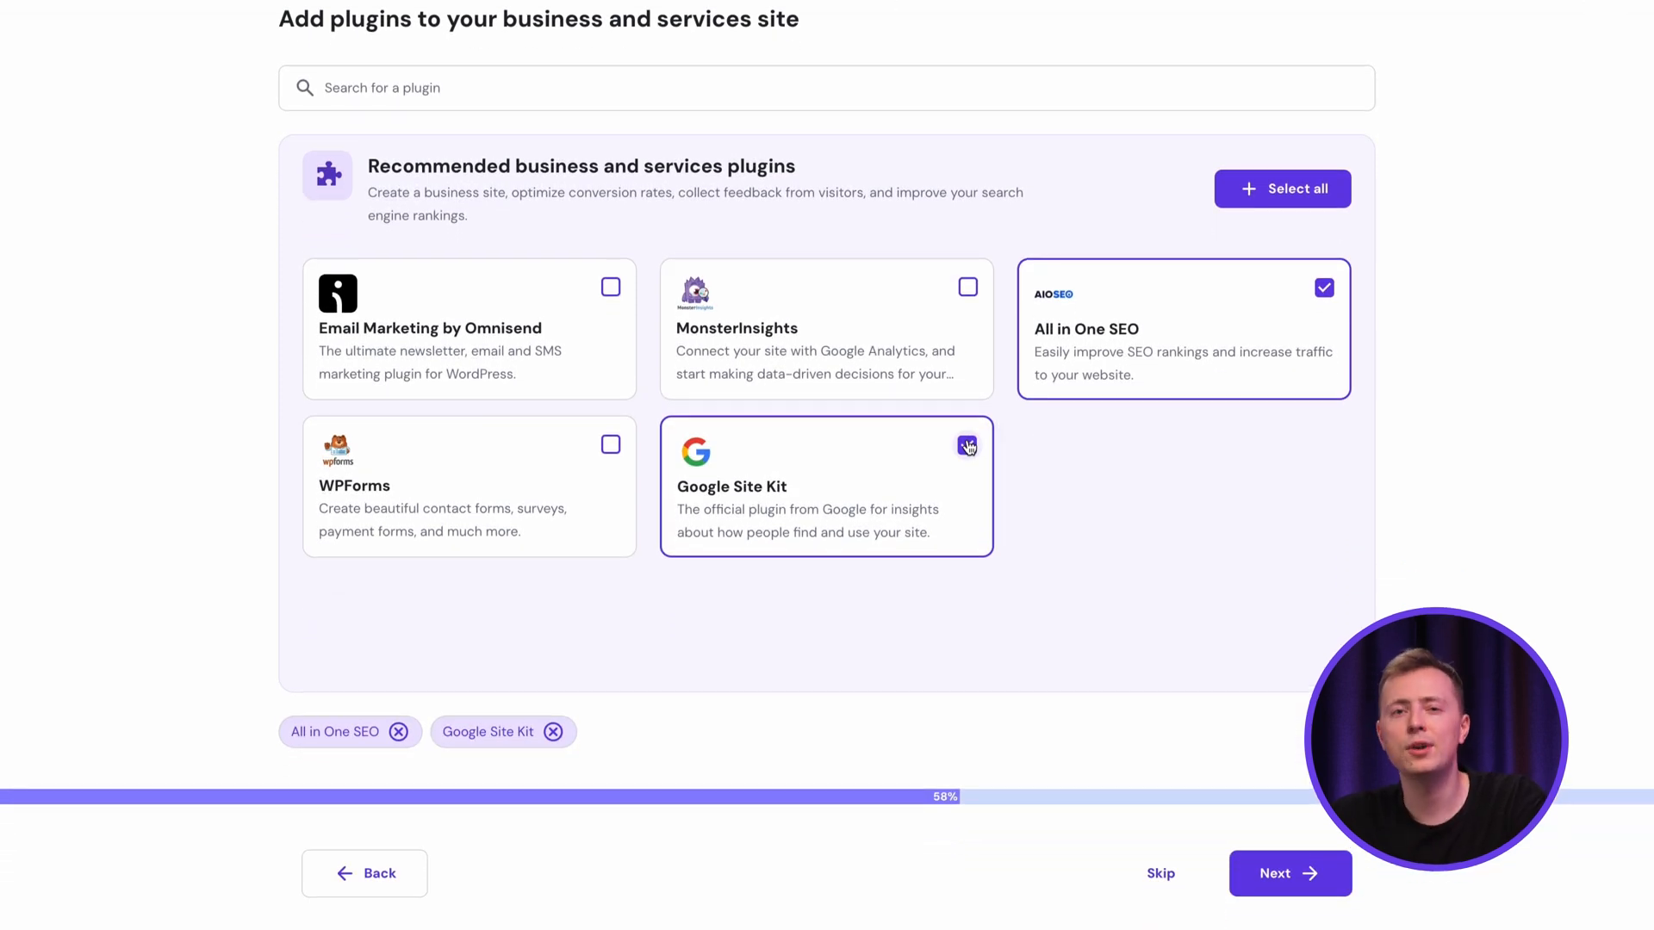
left_click(1288, 873)
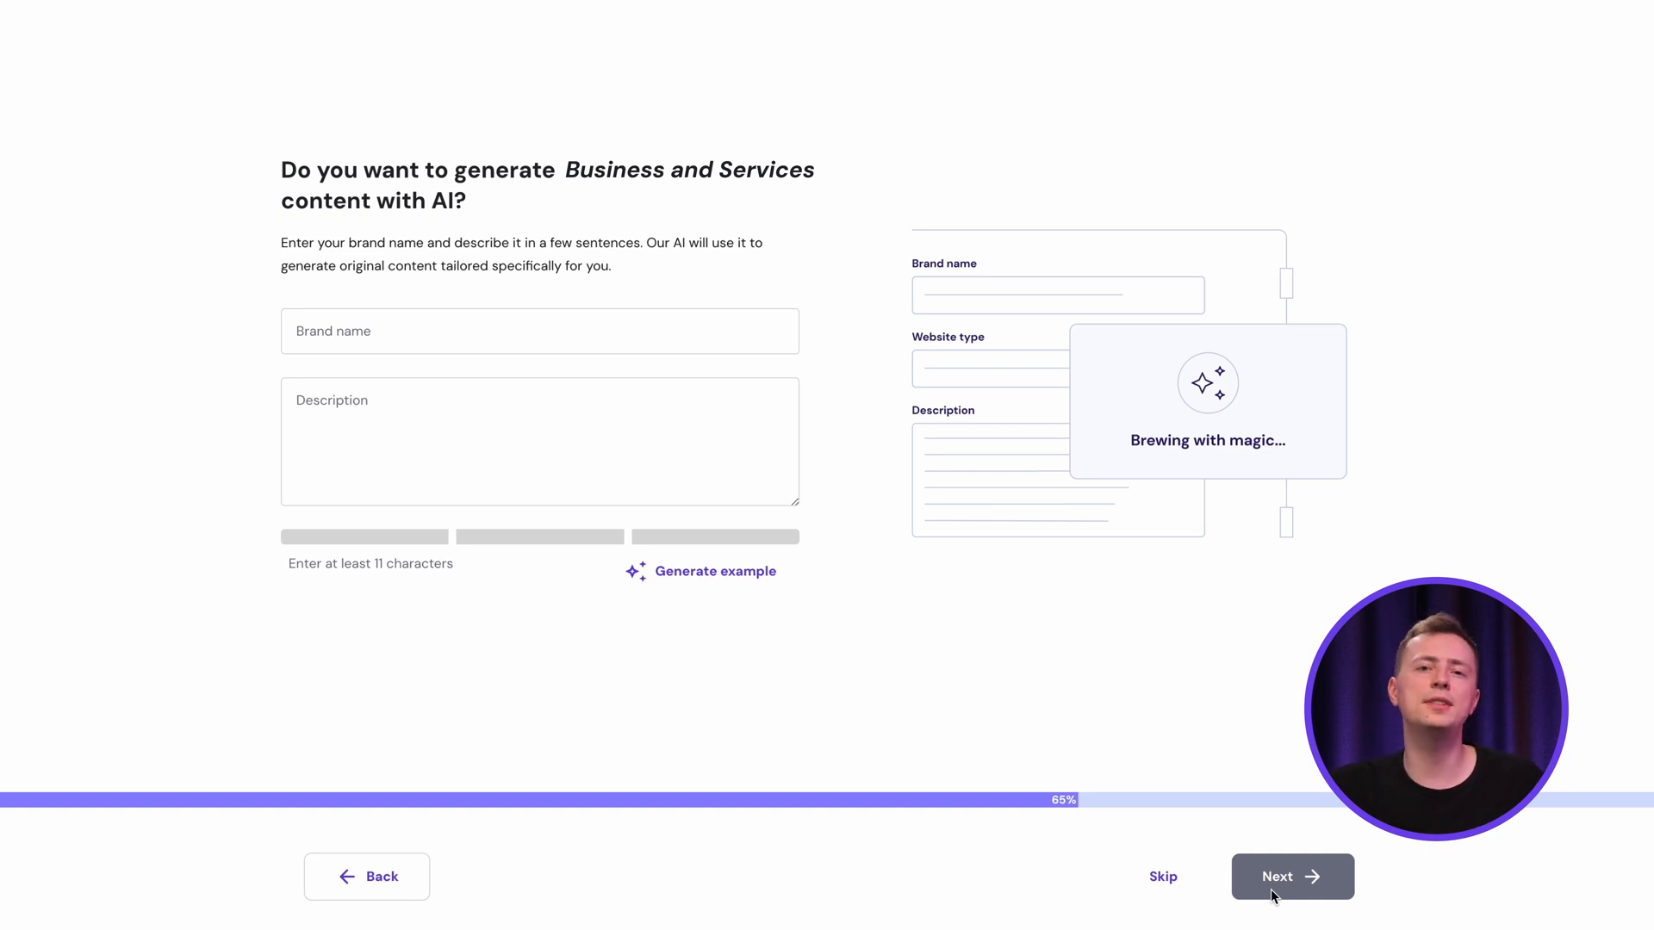
Skip AI content, search 'website' and choose theexclusivewebsite.in as the domain.
left_click(1291, 877)
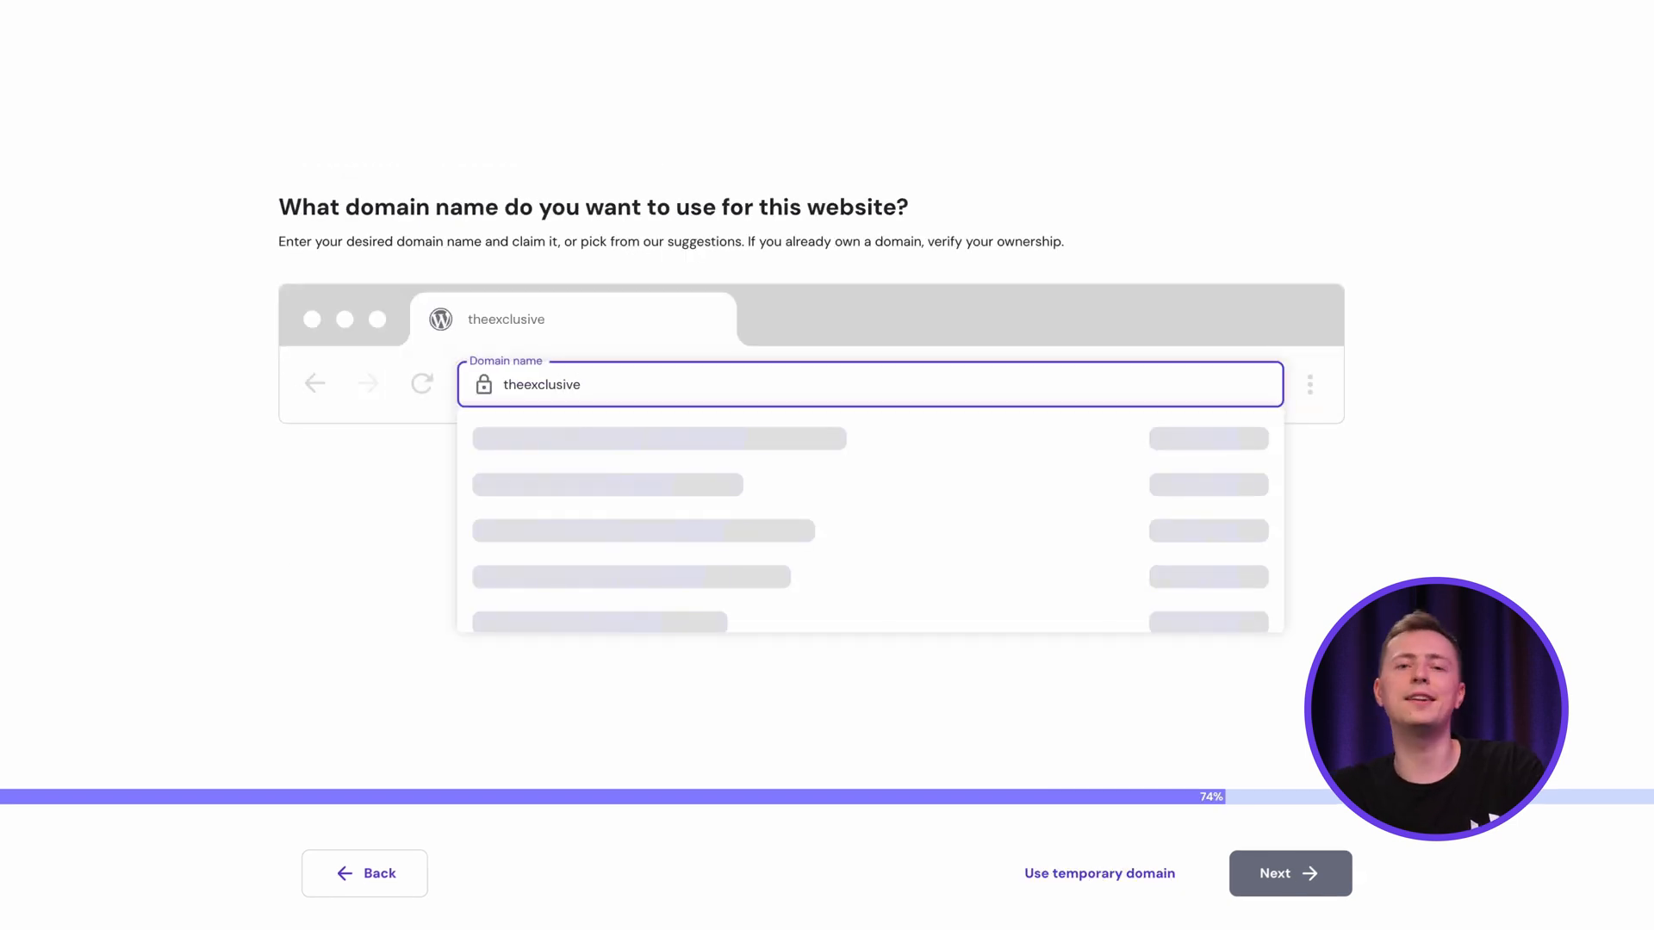
type("website")
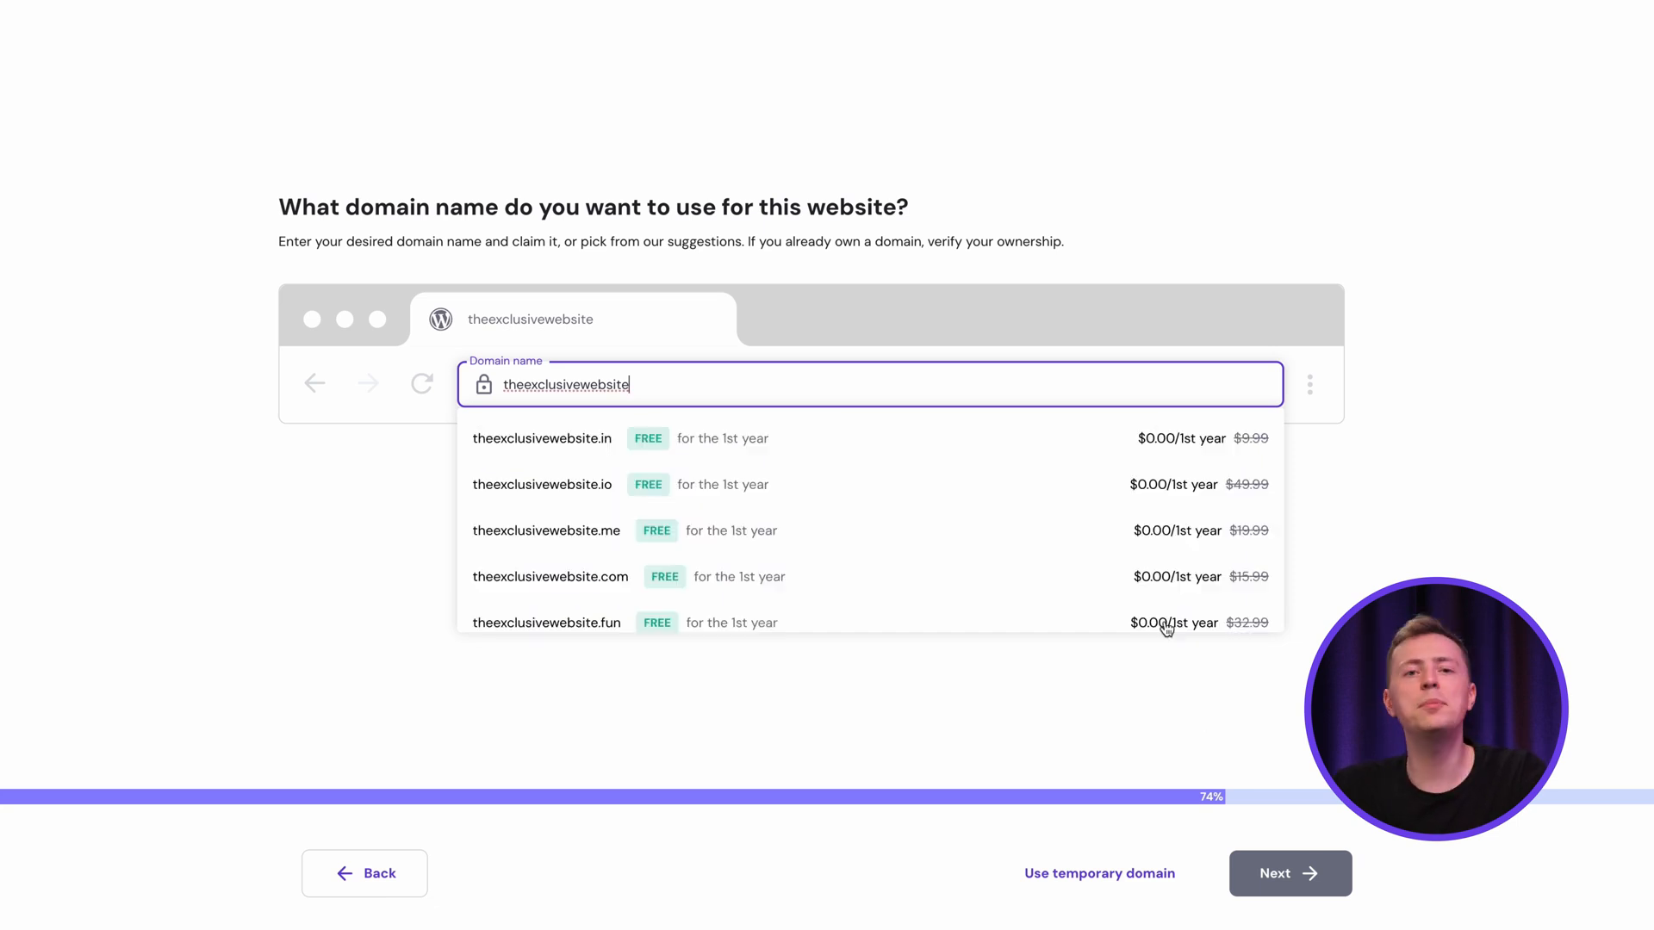
left_click(541, 437)
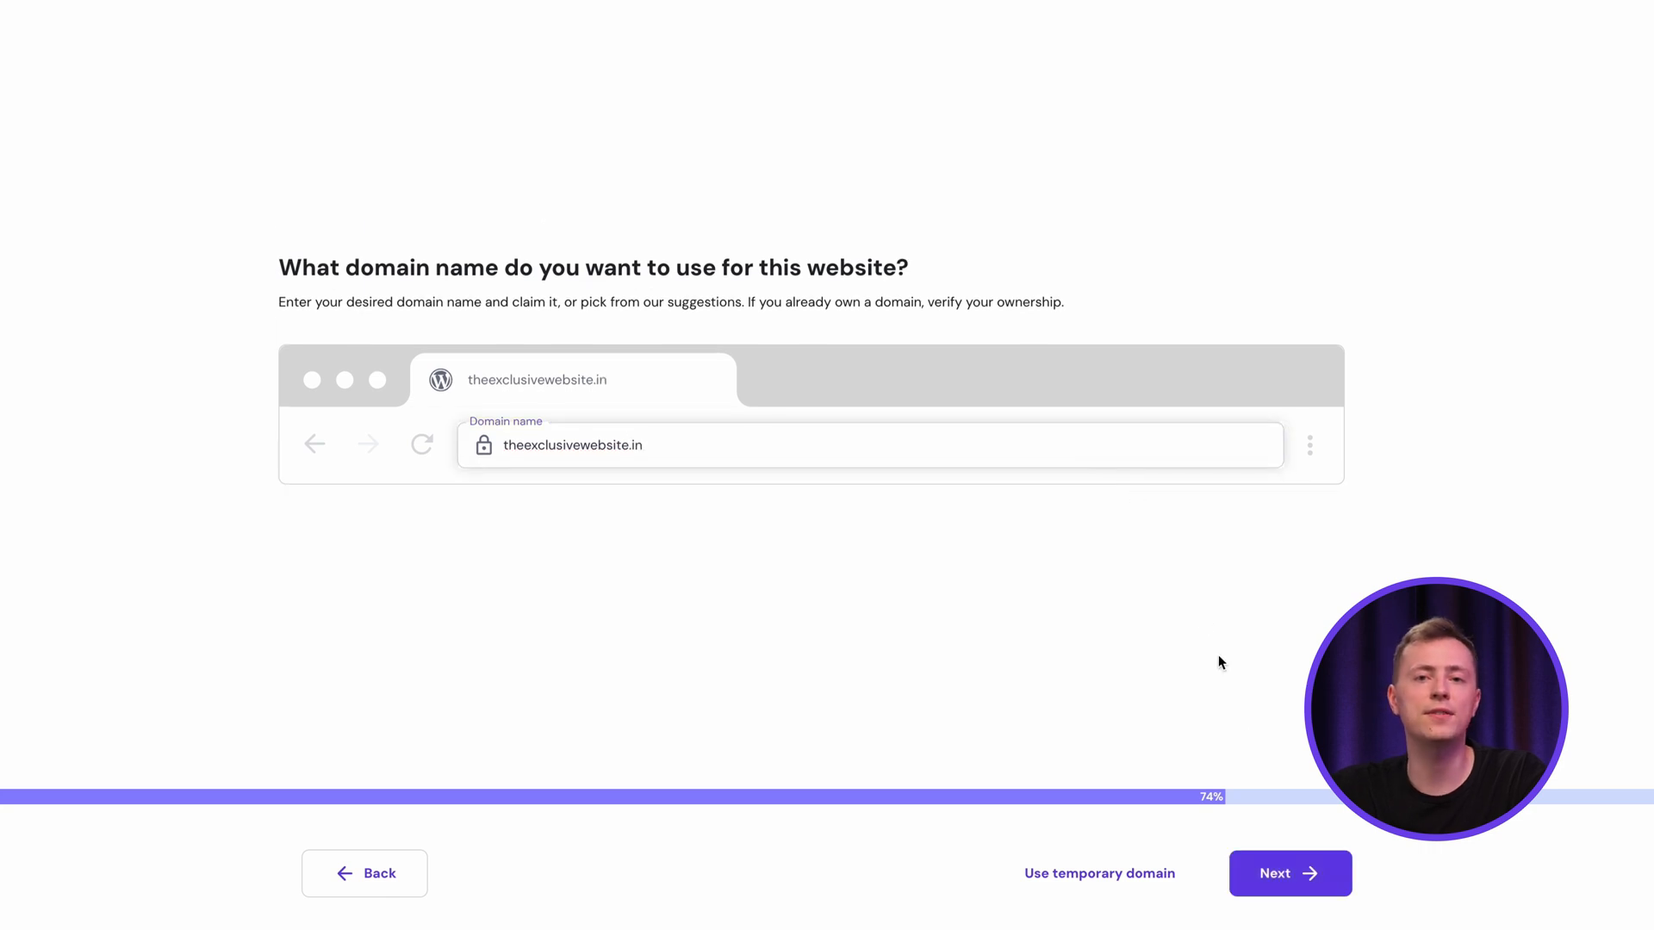
mouse_move(1277, 865)
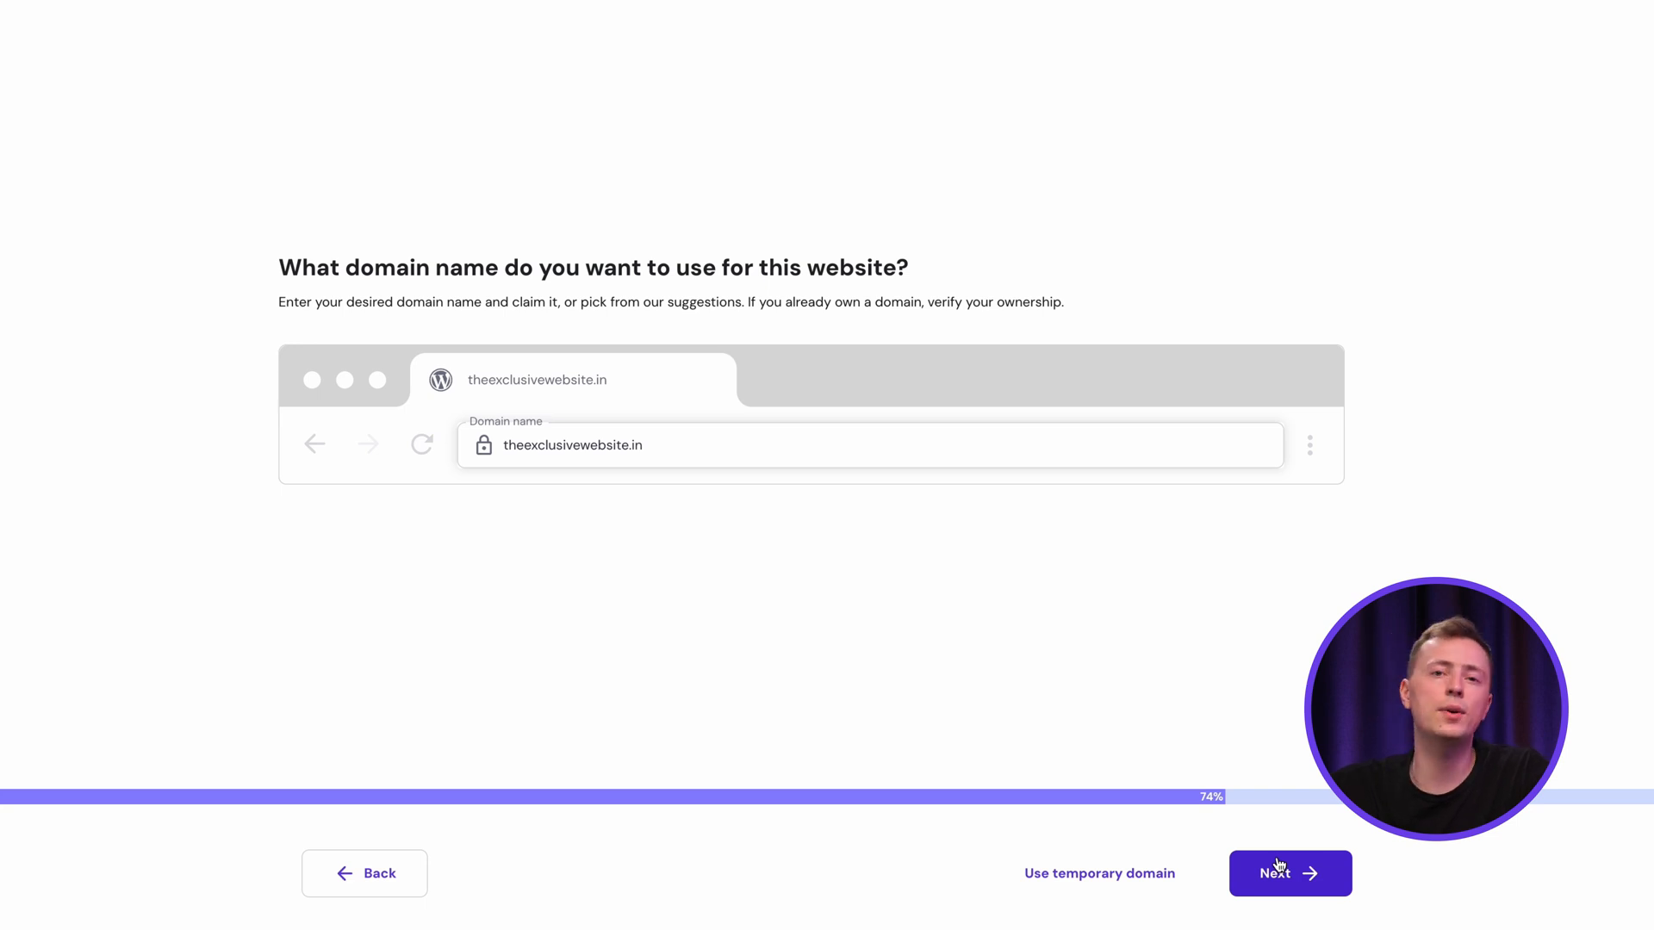
left_click(1288, 873)
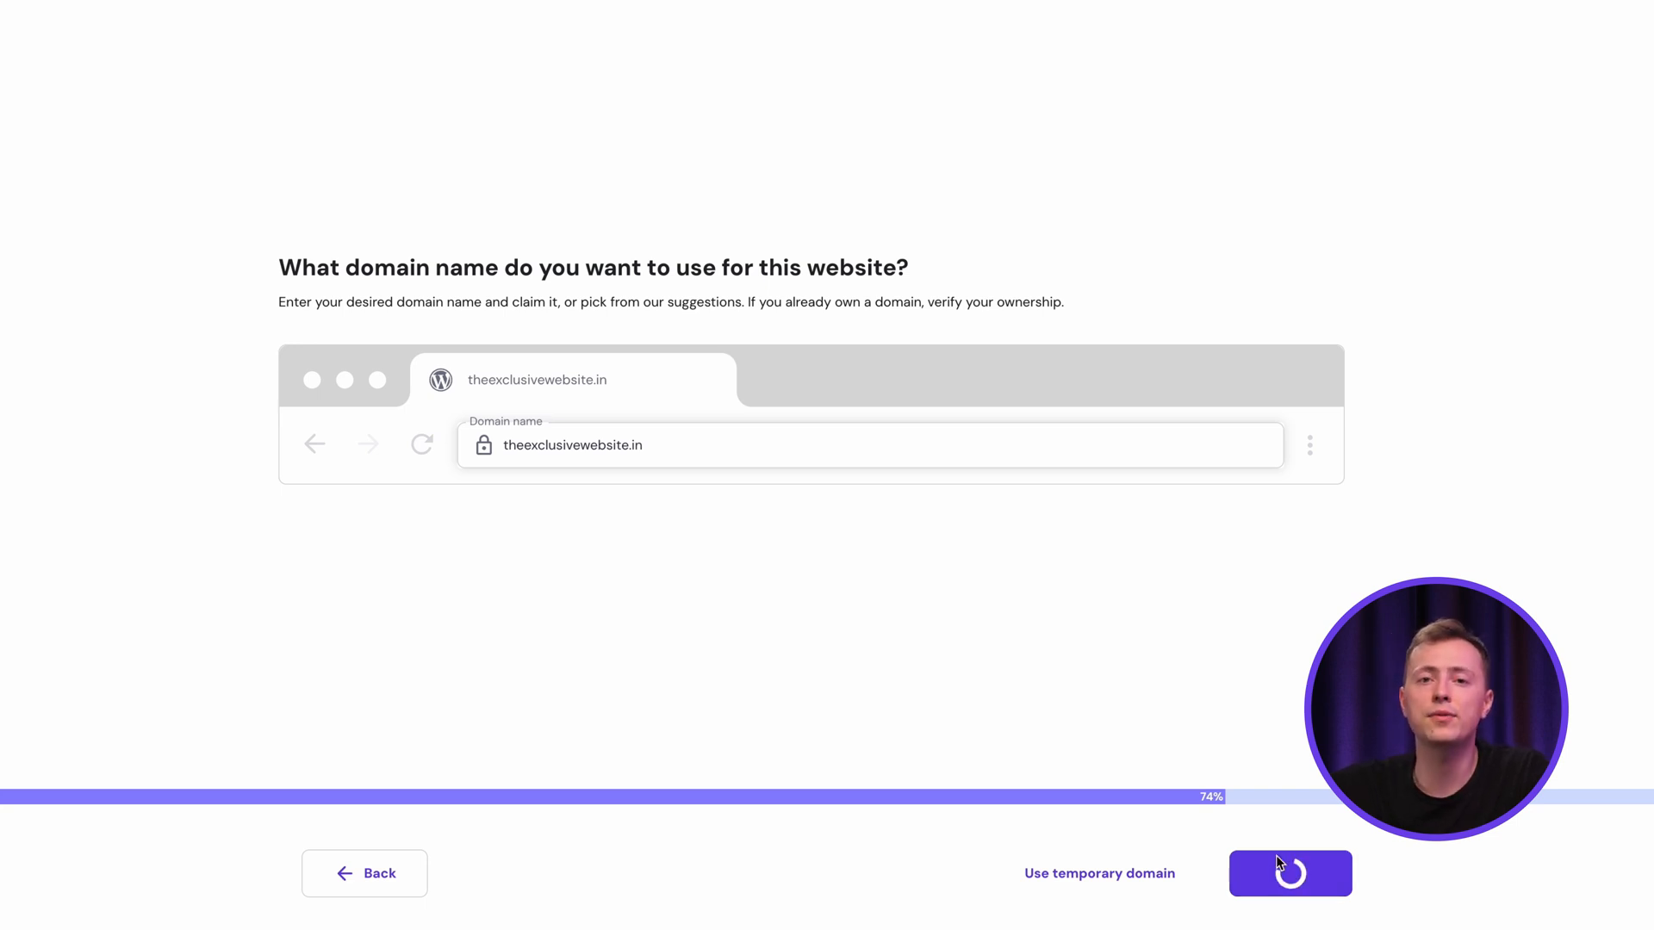
left_click(1288, 874)
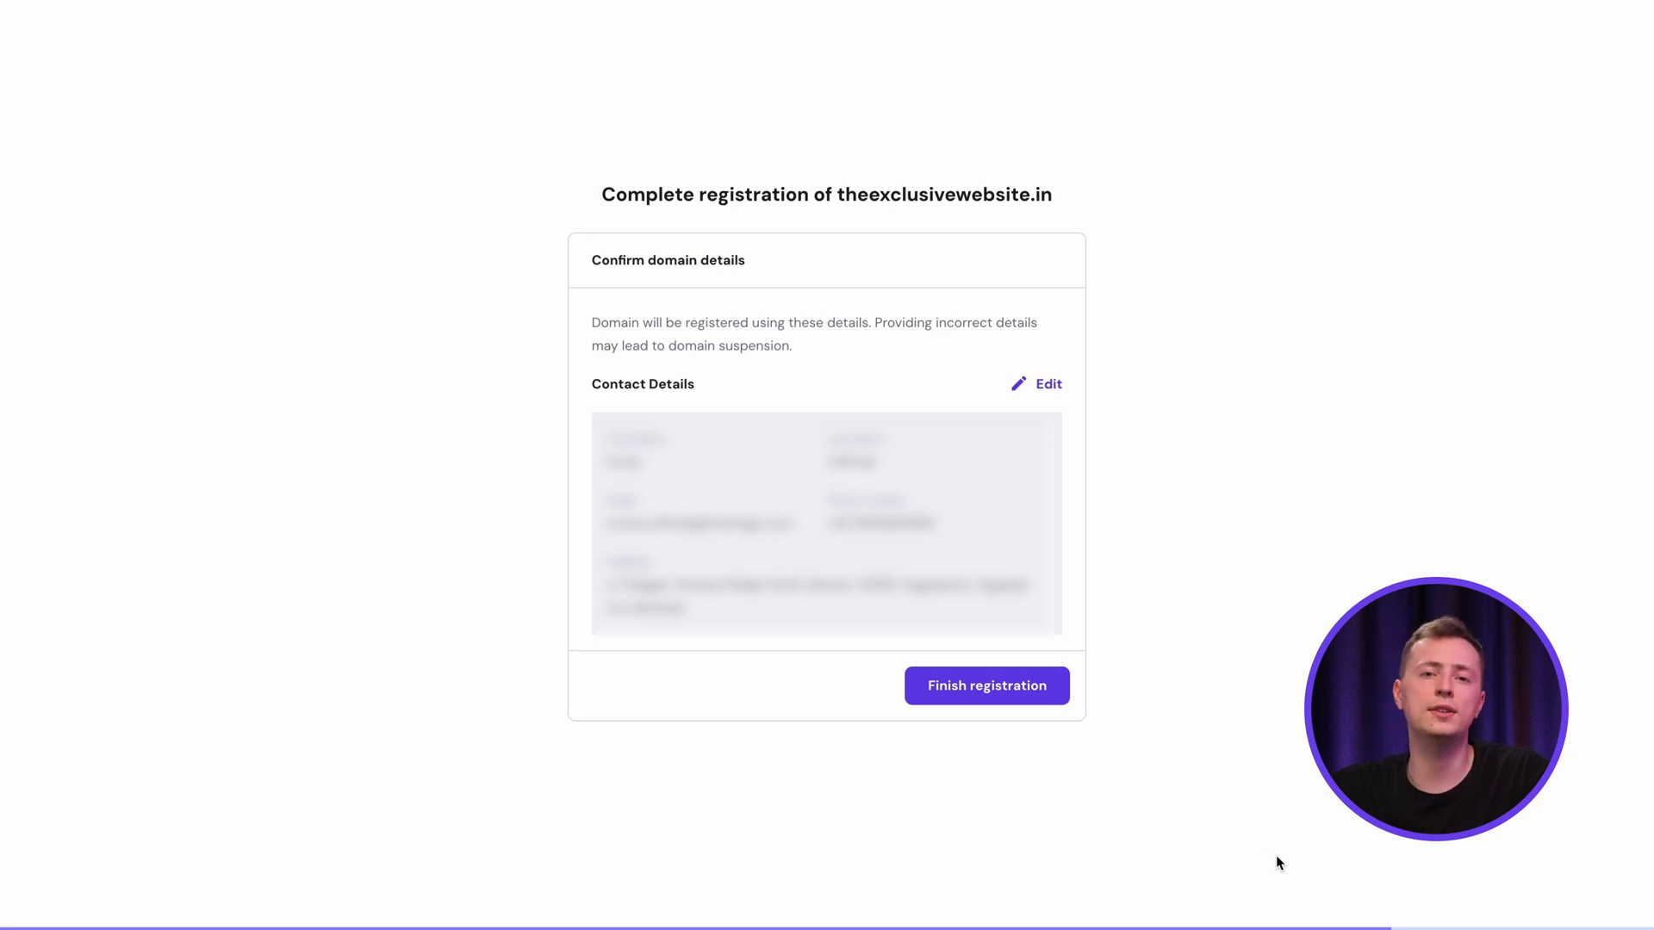
Finish registering theexclusivewebsite.in and wait for its hPanel dashboard.
left_click(985, 686)
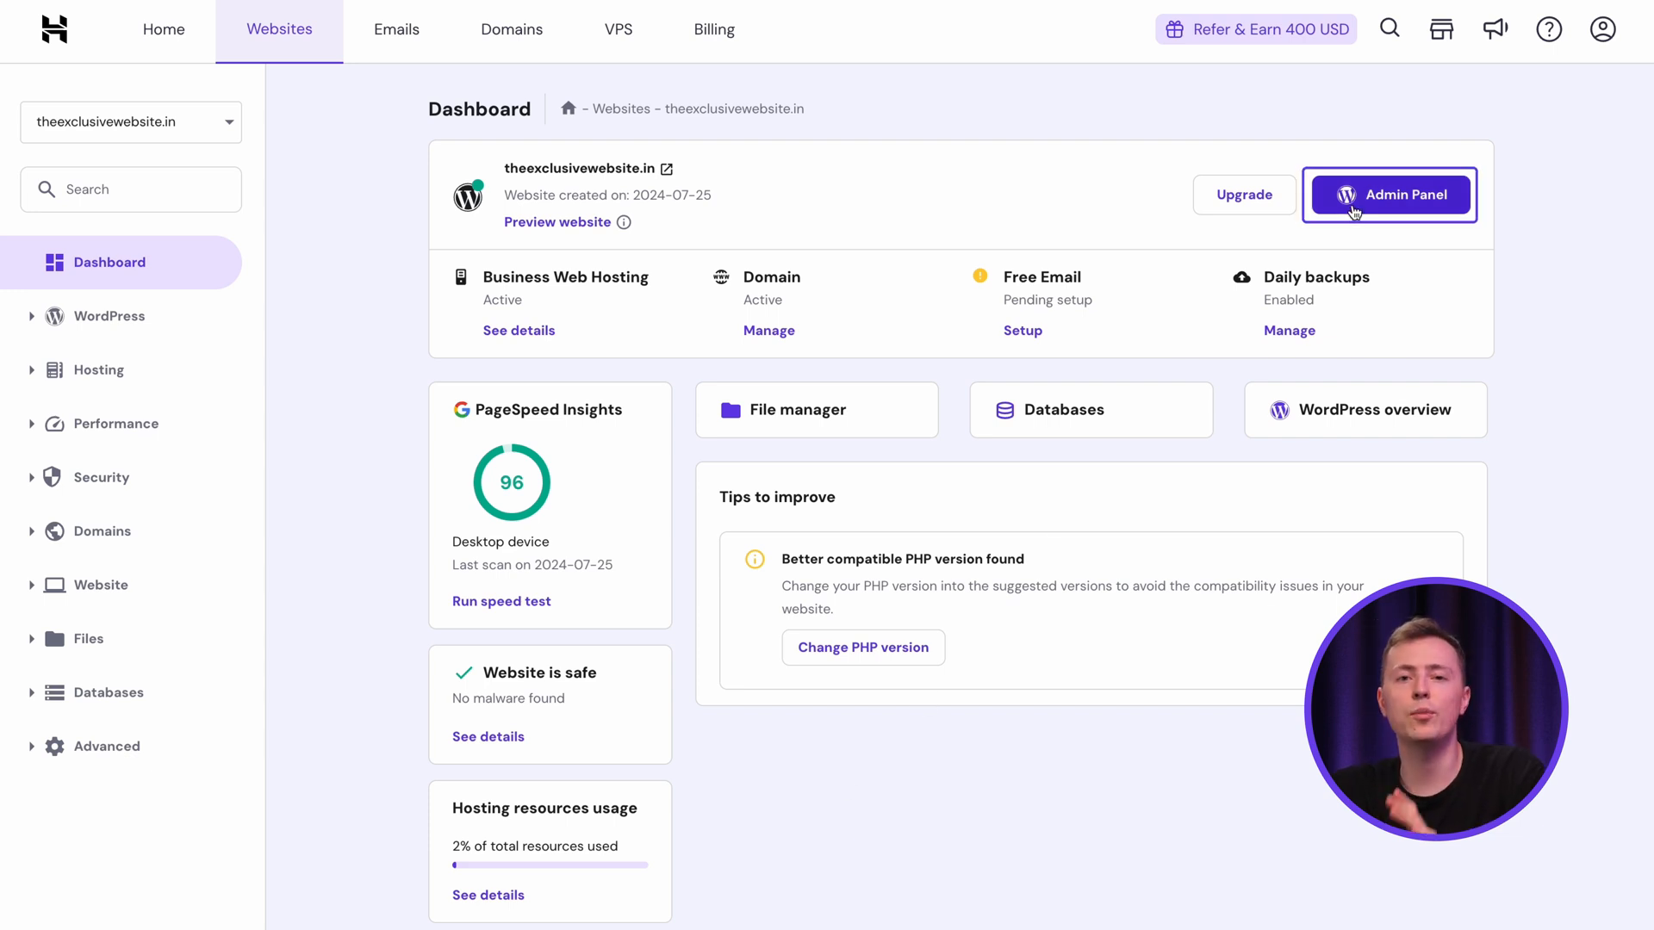
In the WordPress admin, tick 'Anyone can register' under Settings > General.
left_click(1389, 193)
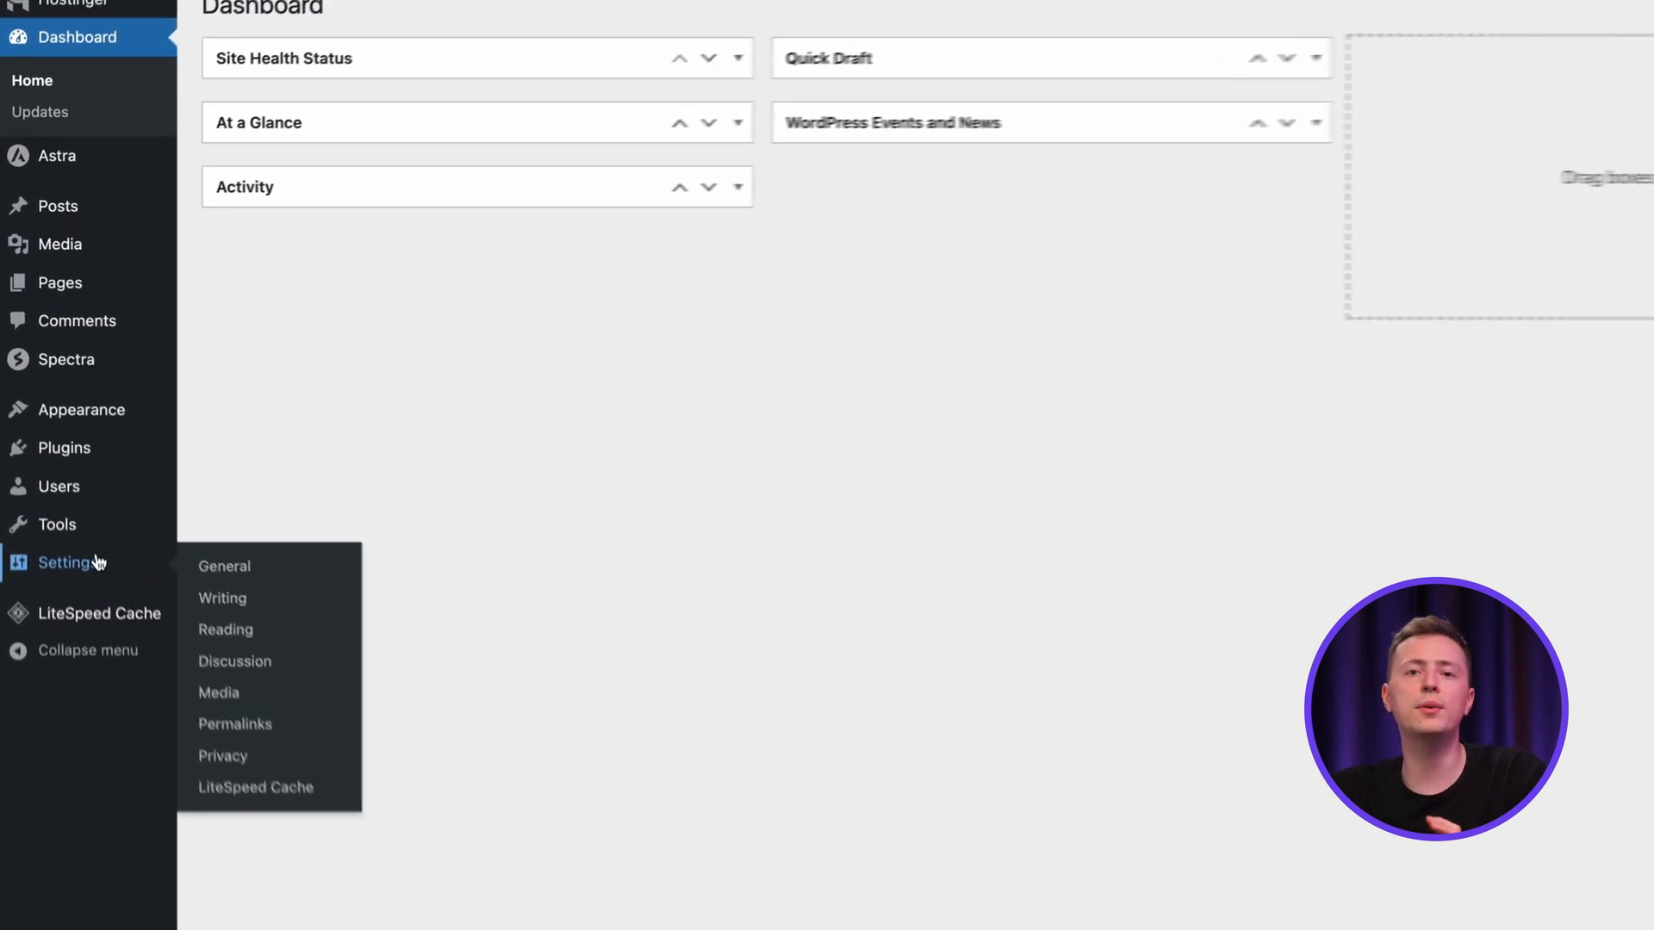
left_click(224, 566)
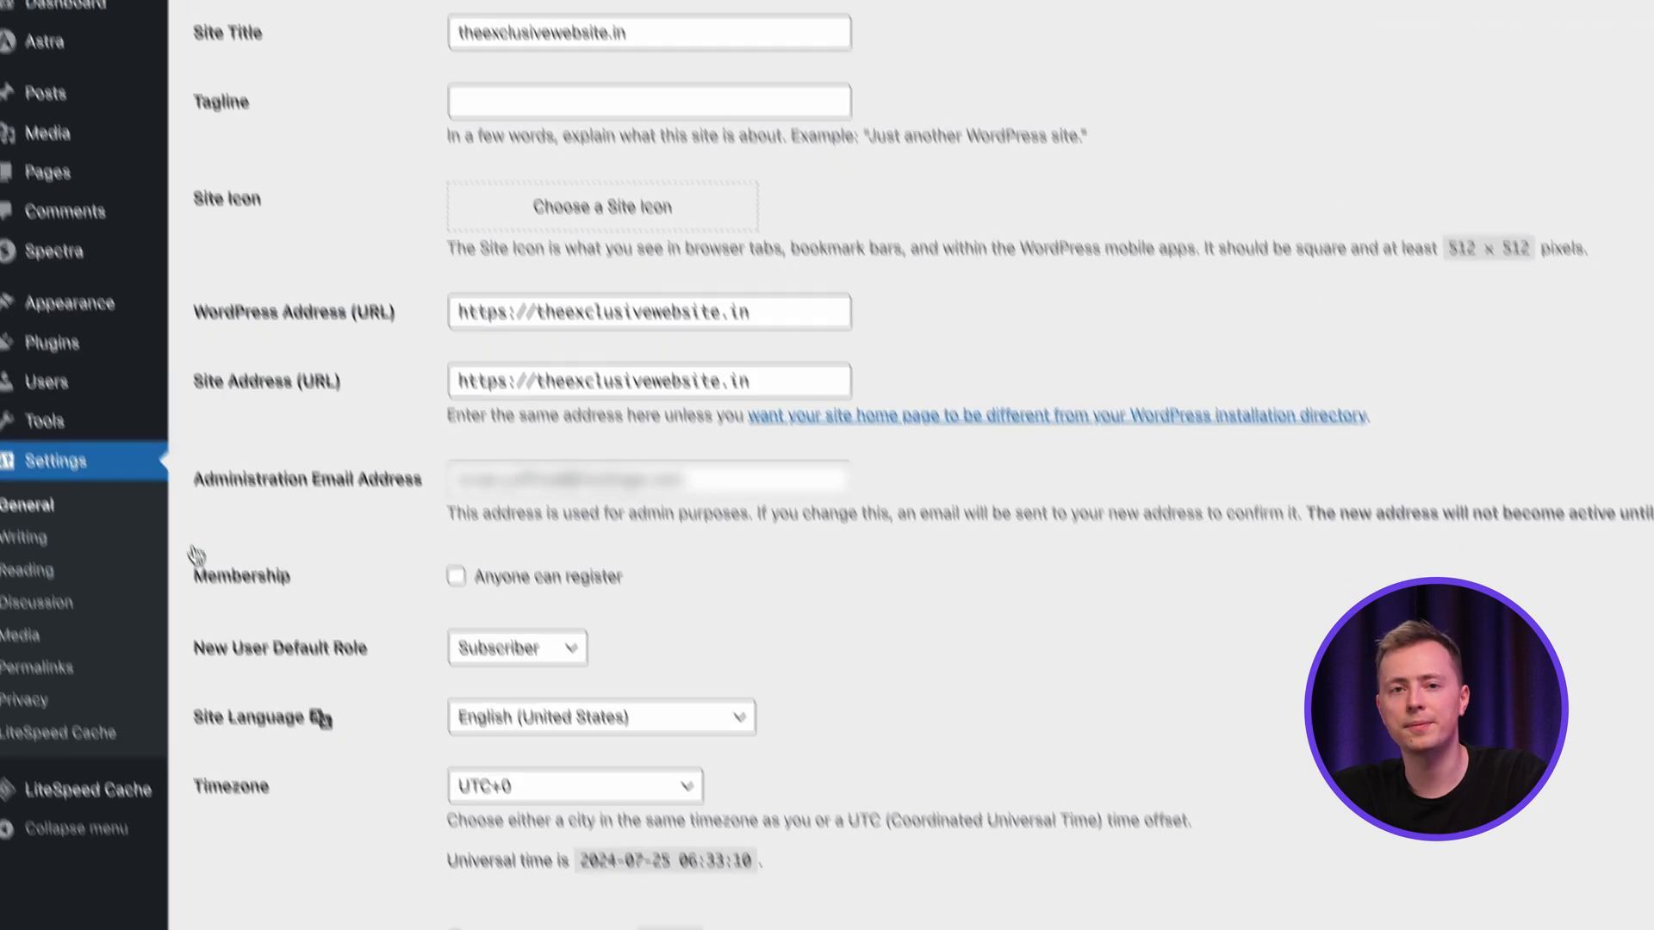
scroll("down", 3)
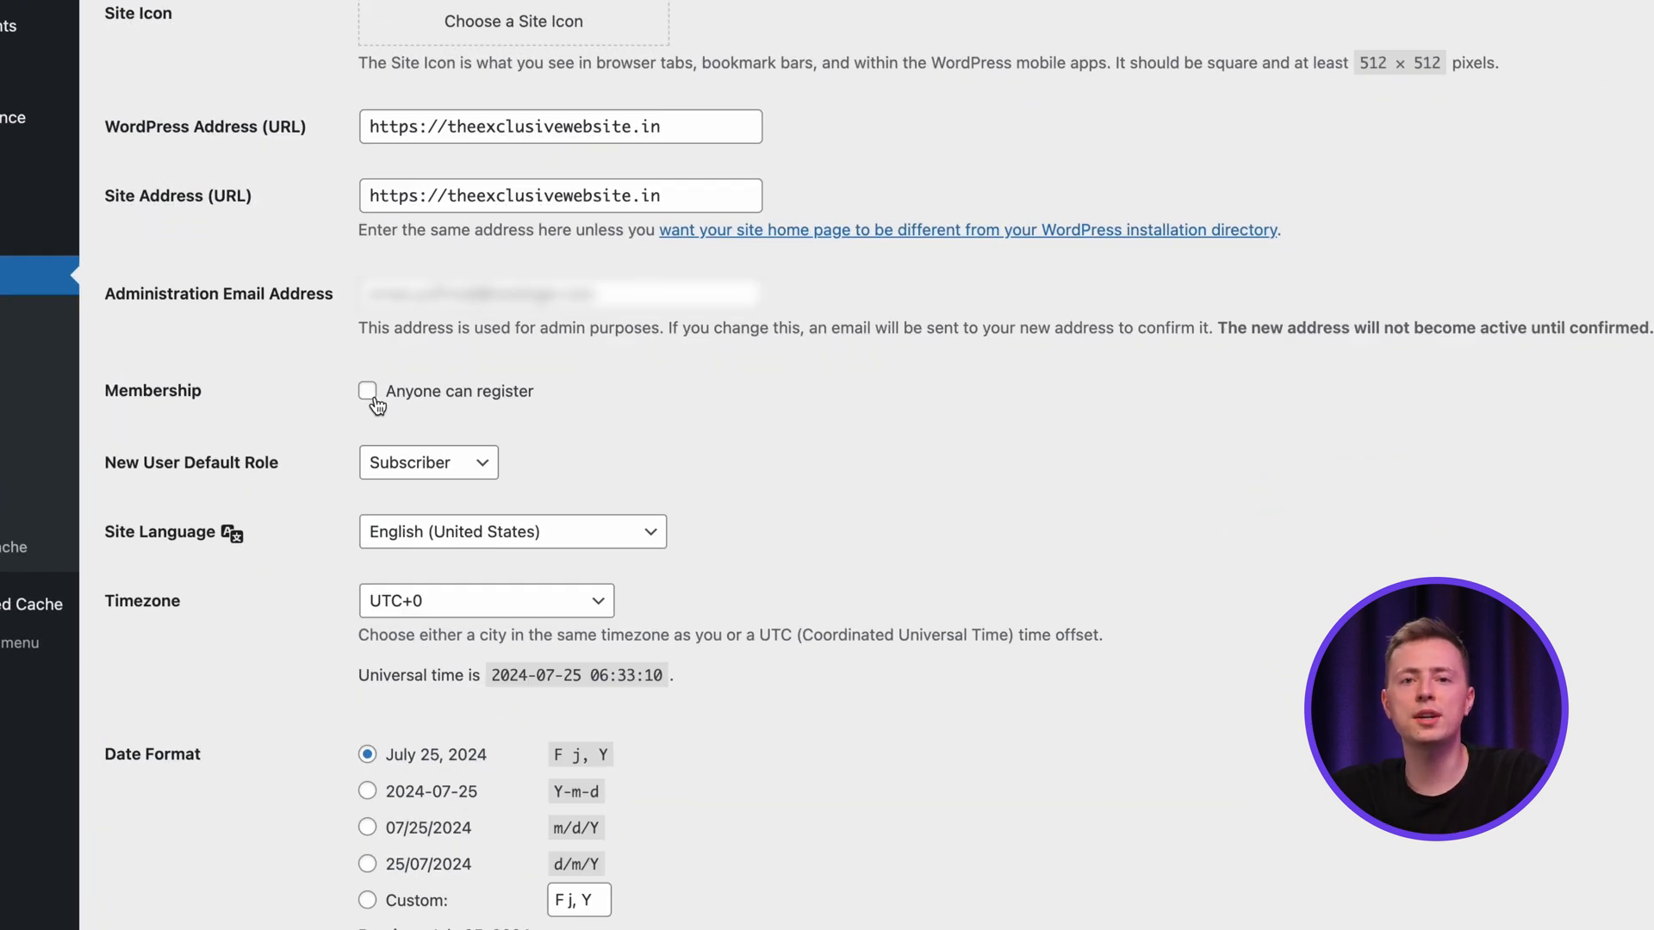
left_click(367, 391)
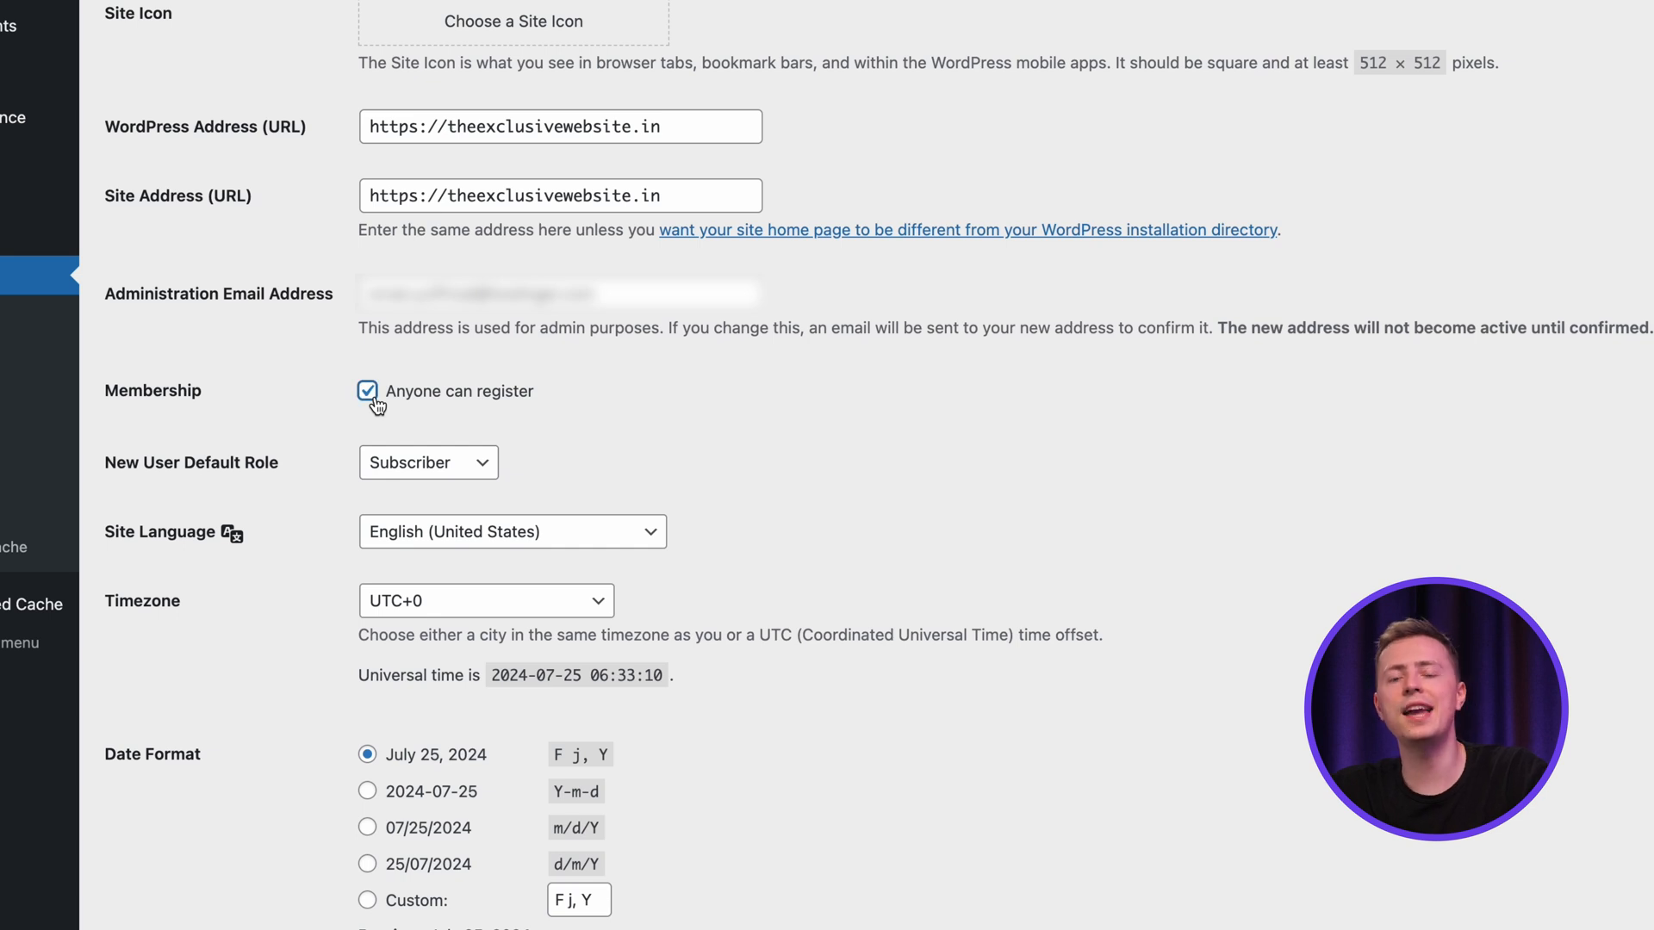
scroll("down", 3)
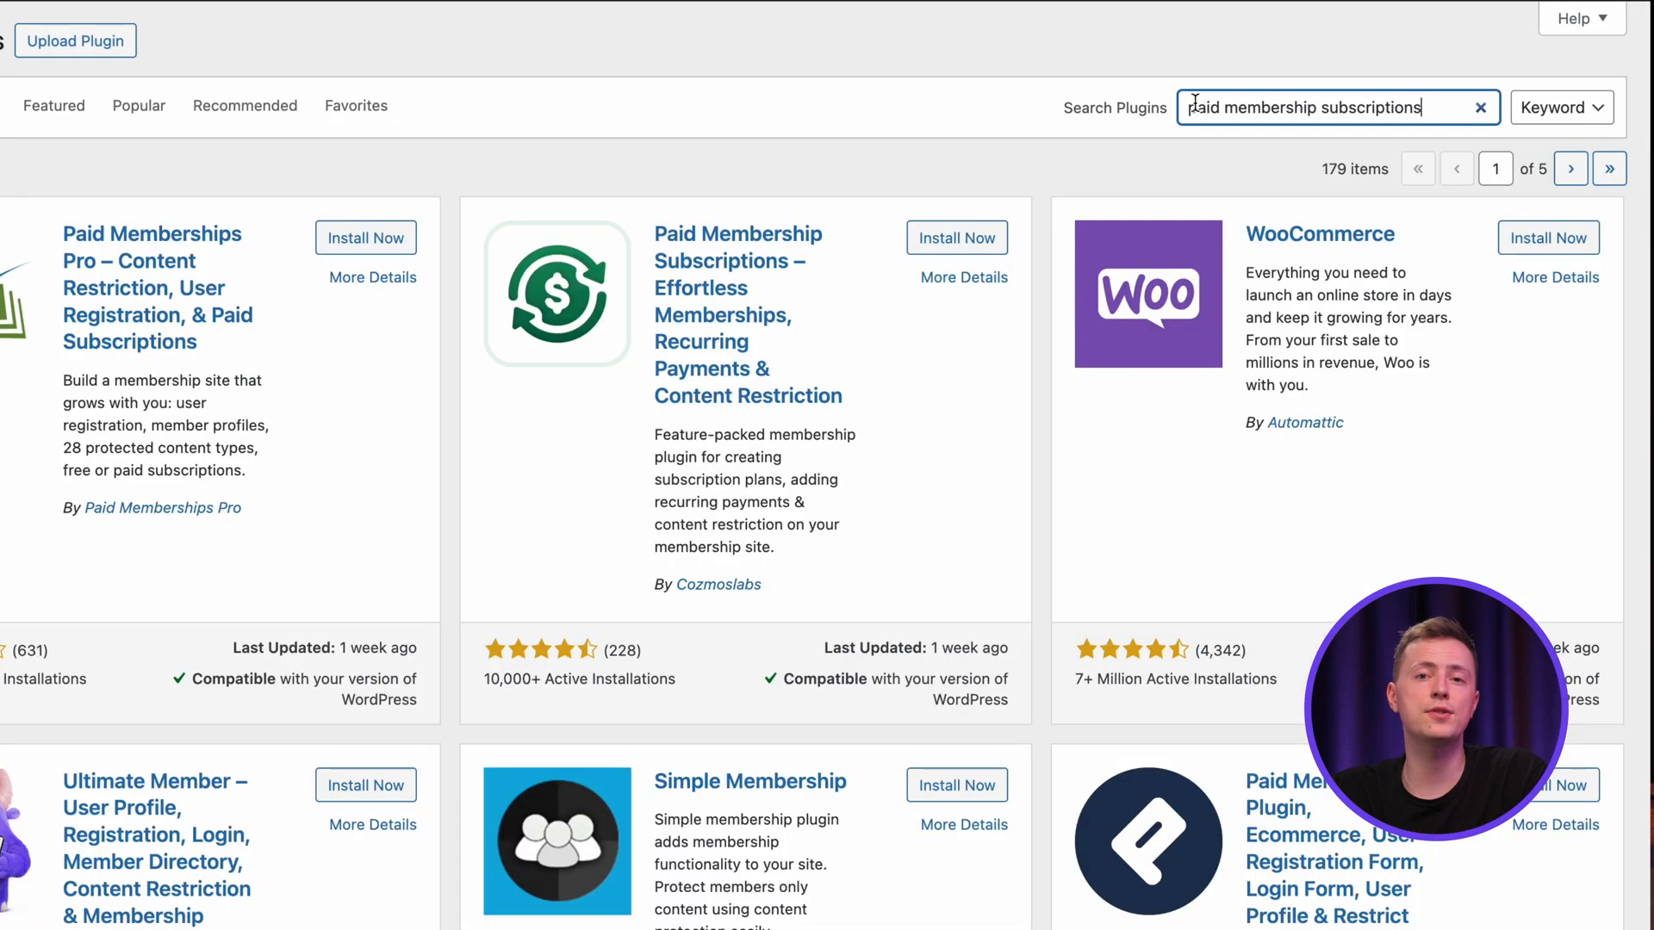
Install and activate Paid Member Subscriptions, then open its Dashboard.
left_click(955, 238)
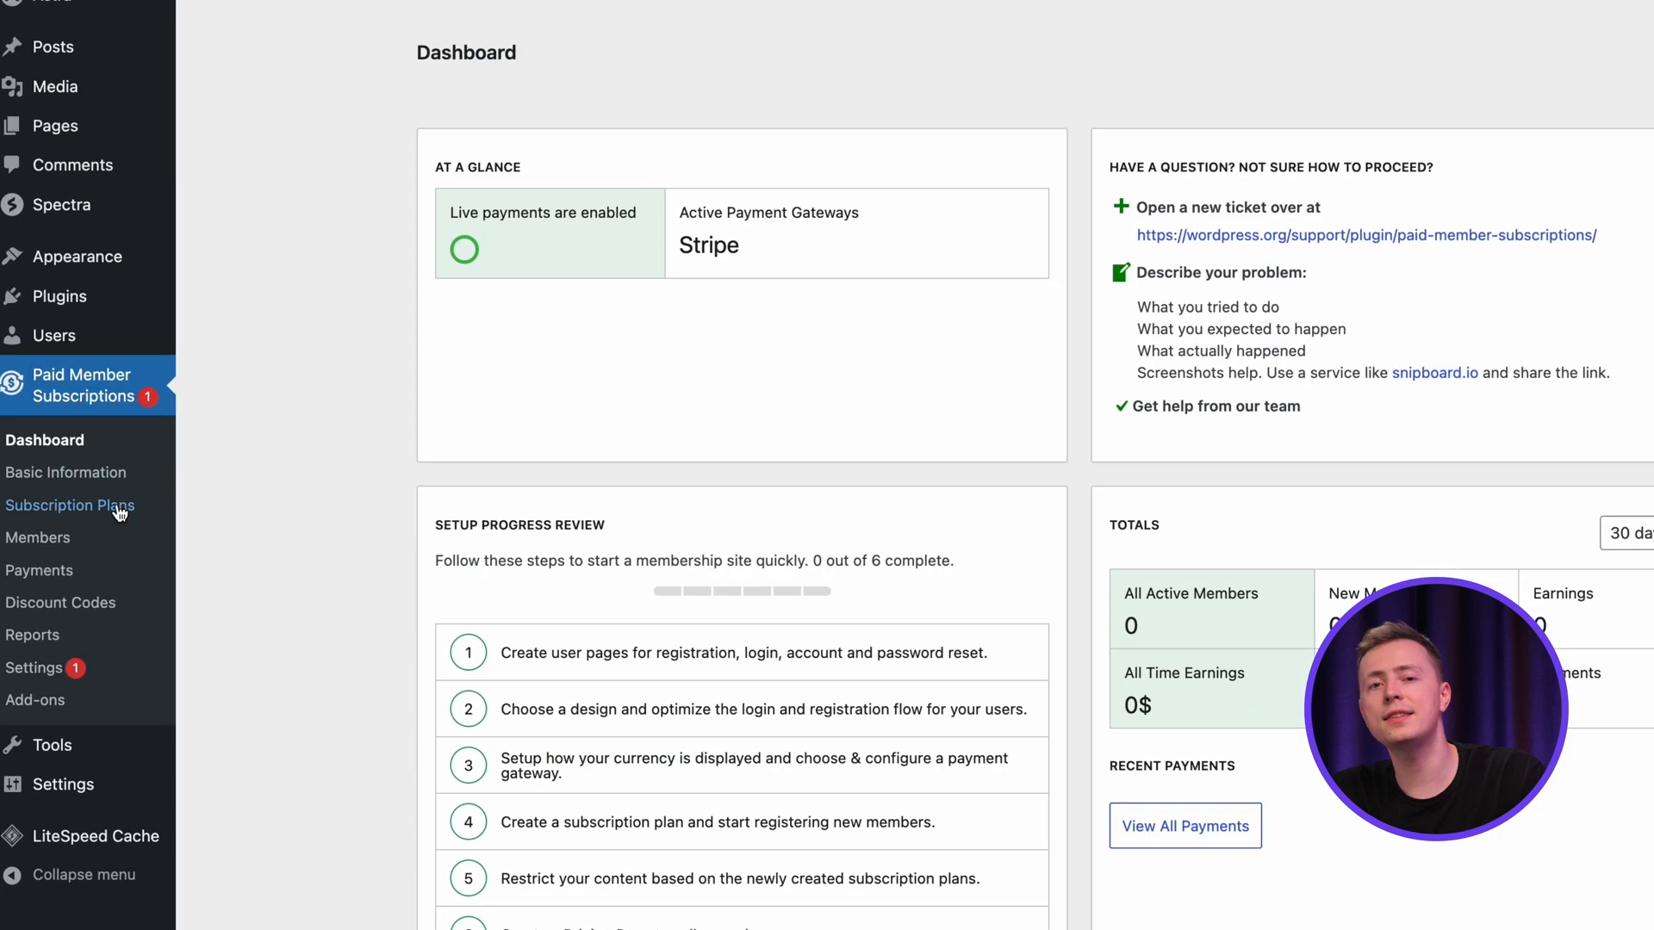
Open Paid Member Subscriptions > Subscription Plans in the admin sidebar.
left_click(69, 506)
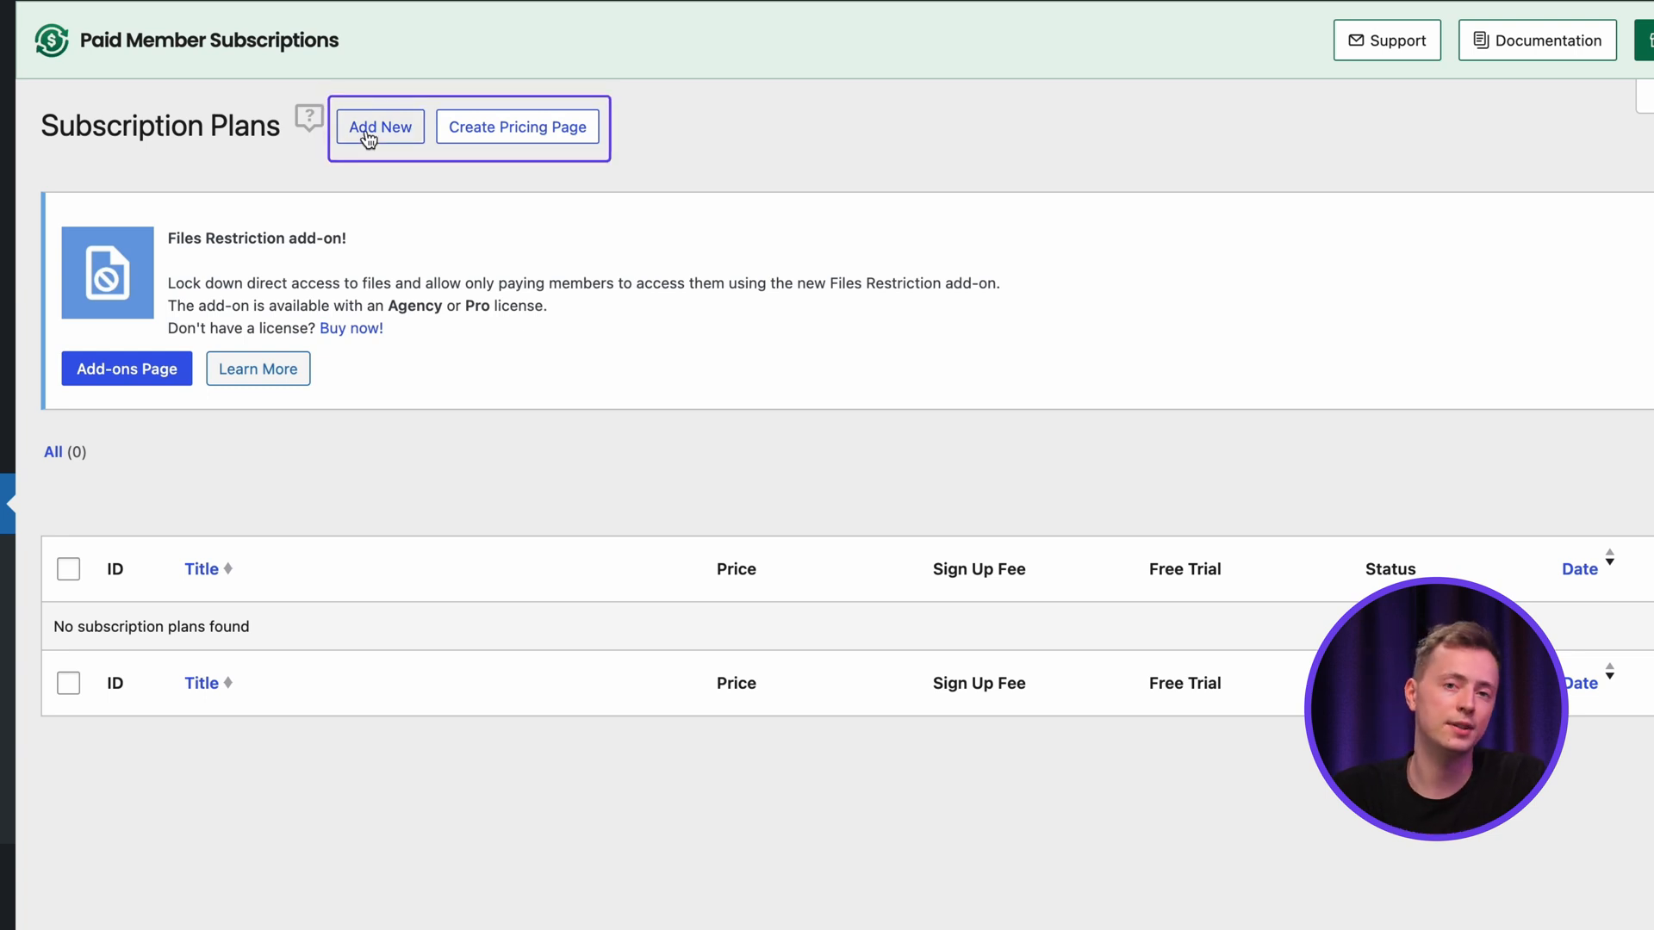
Create a new subscription plan named Gold, priced at 5 USD with a 3-day trial.
left_click(380, 126)
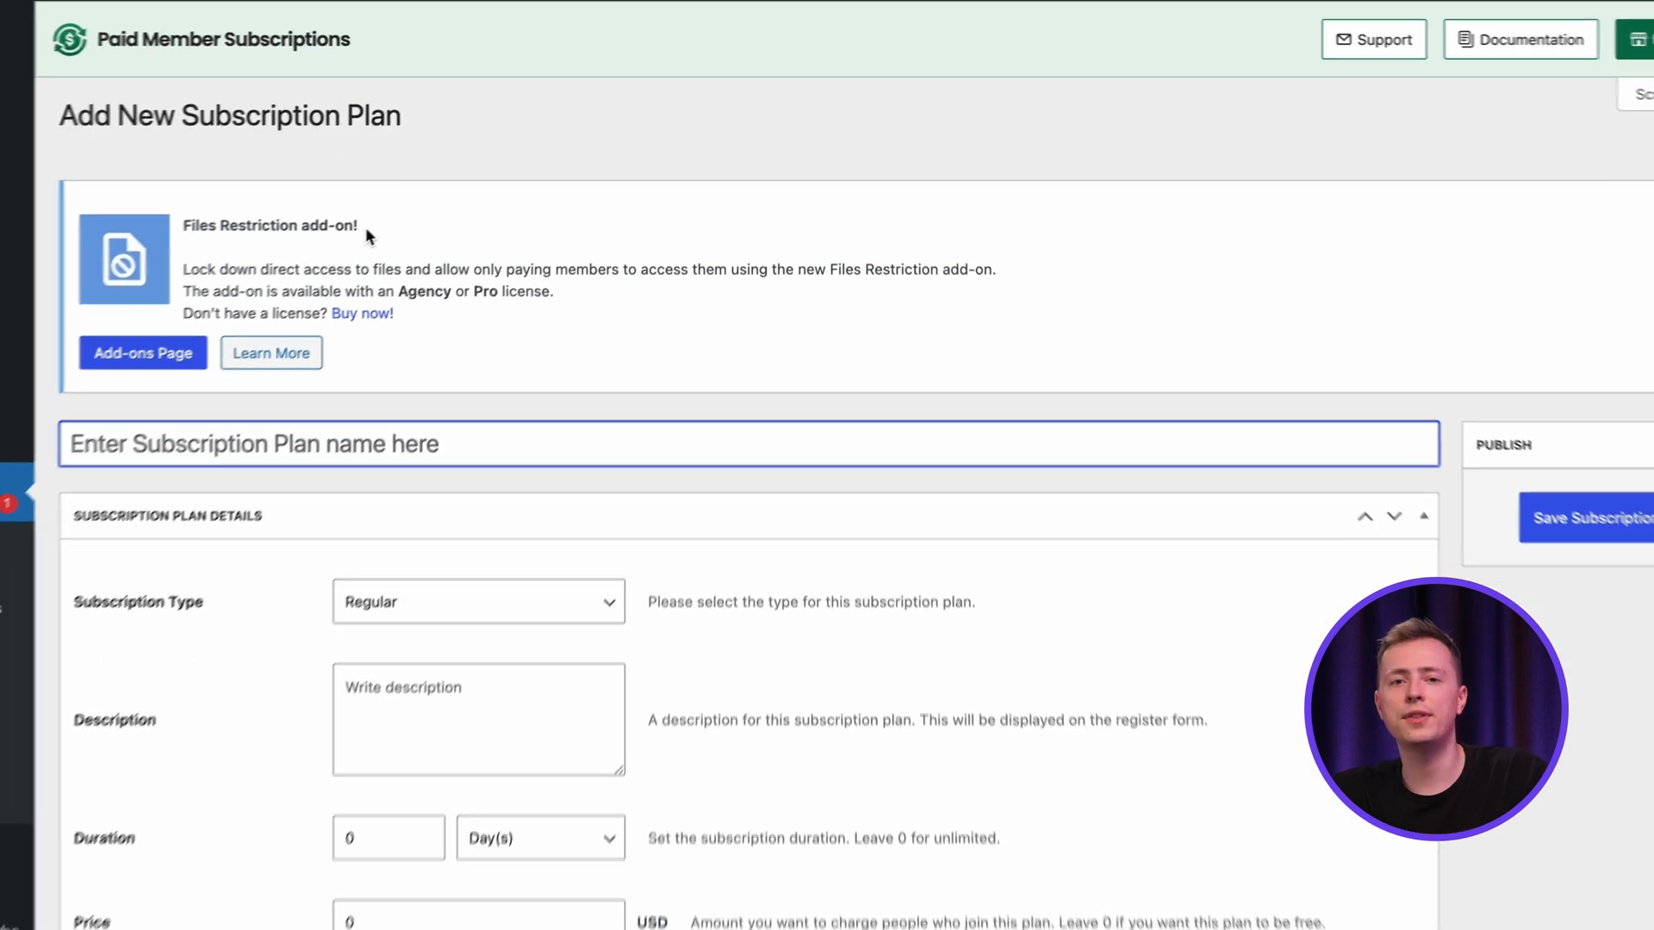
type("Gold")
left_click(479, 720)
type("Description here")
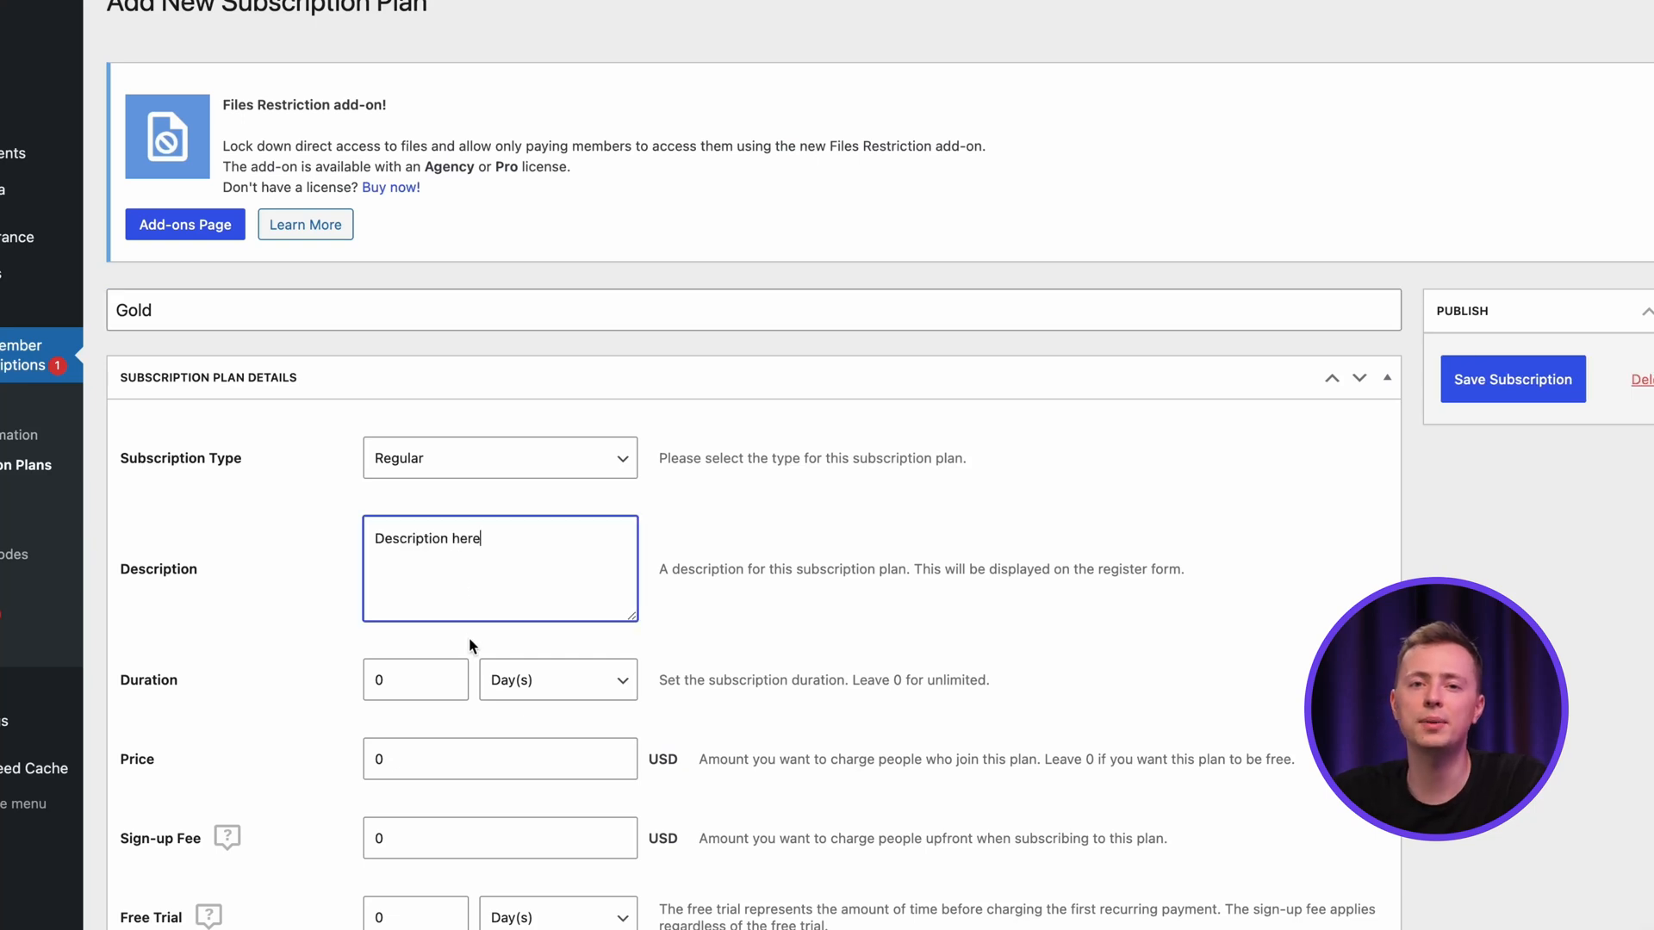
scroll("down", 3)
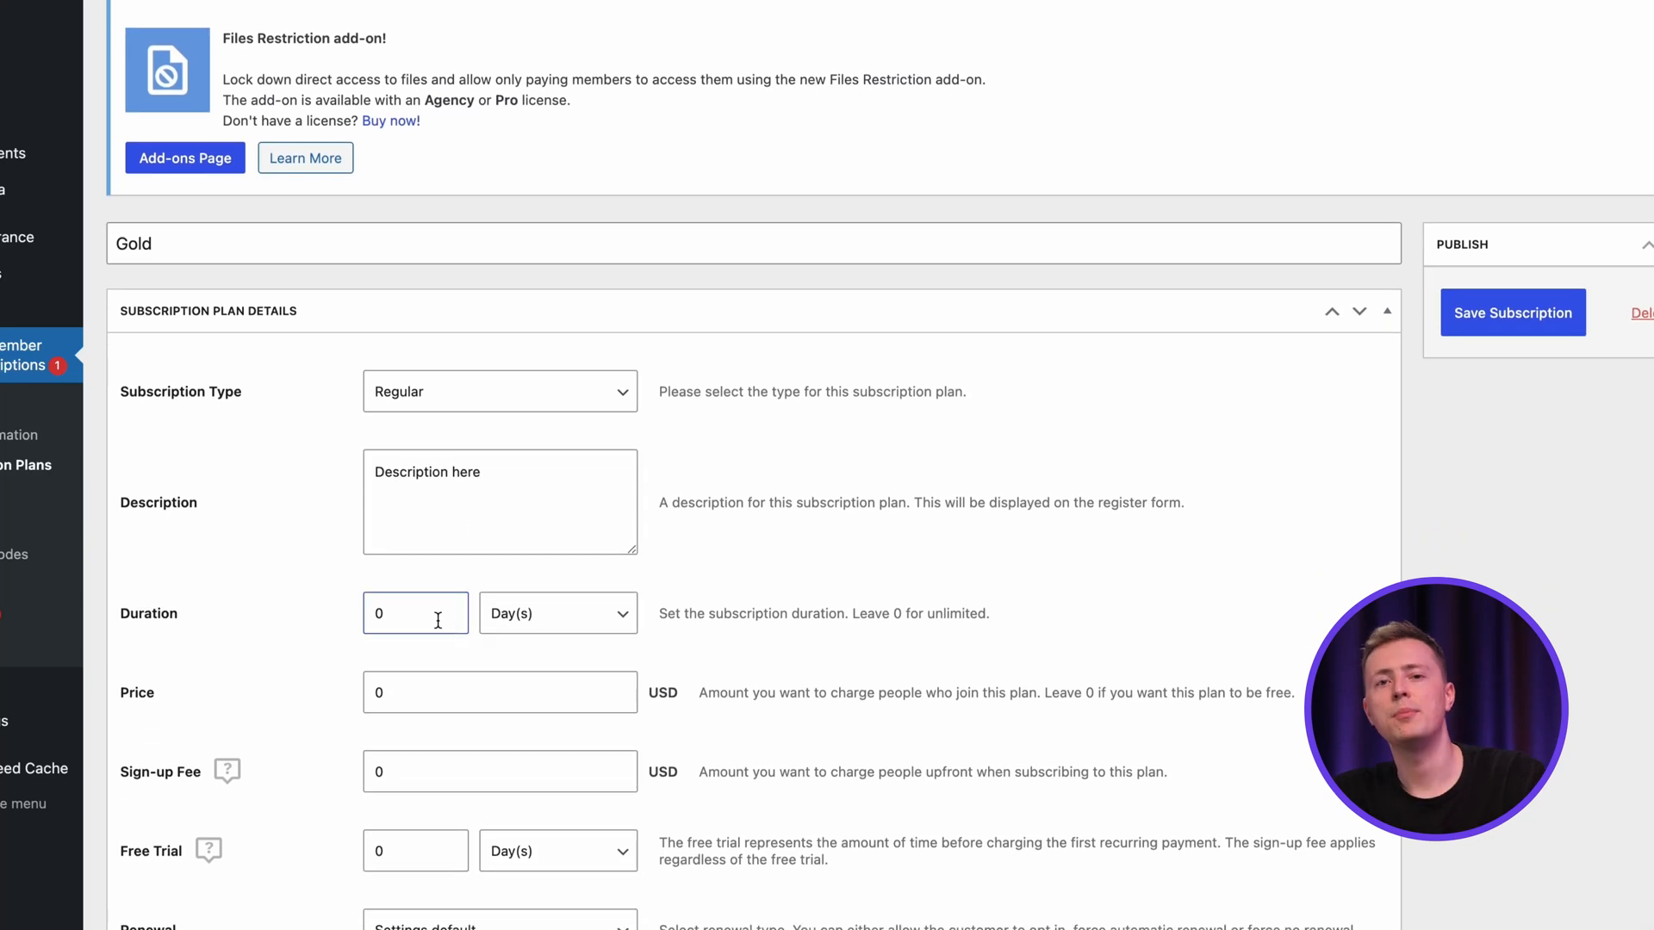
left_click(499, 625)
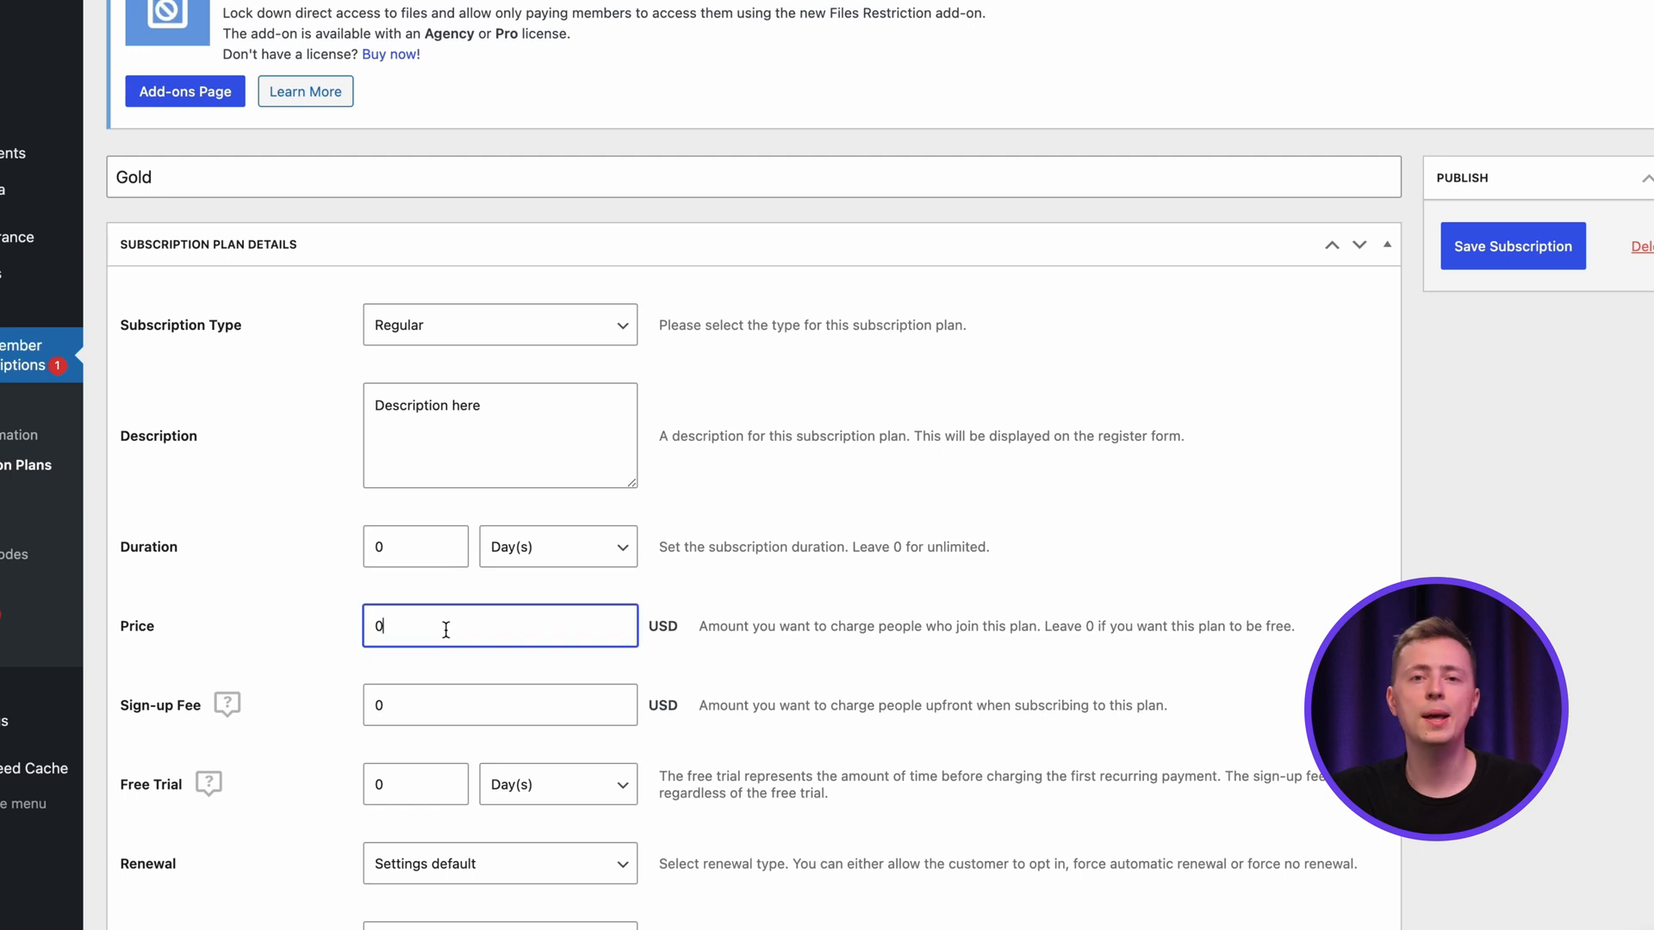
type("5")
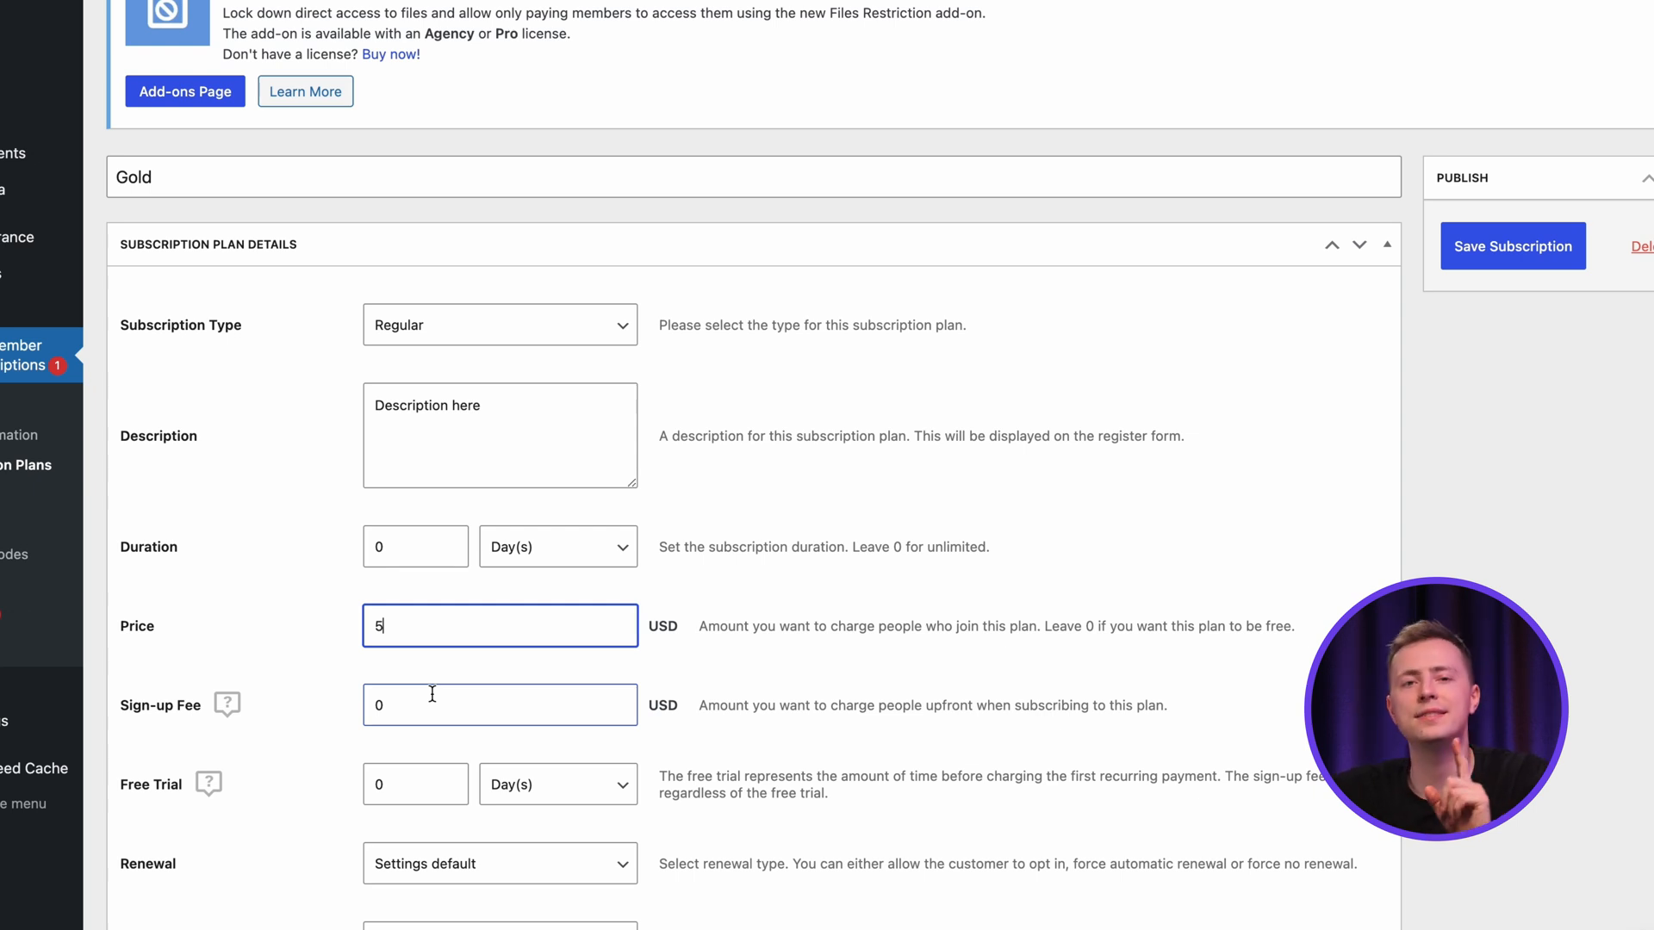
left_click(414, 784)
type("3")
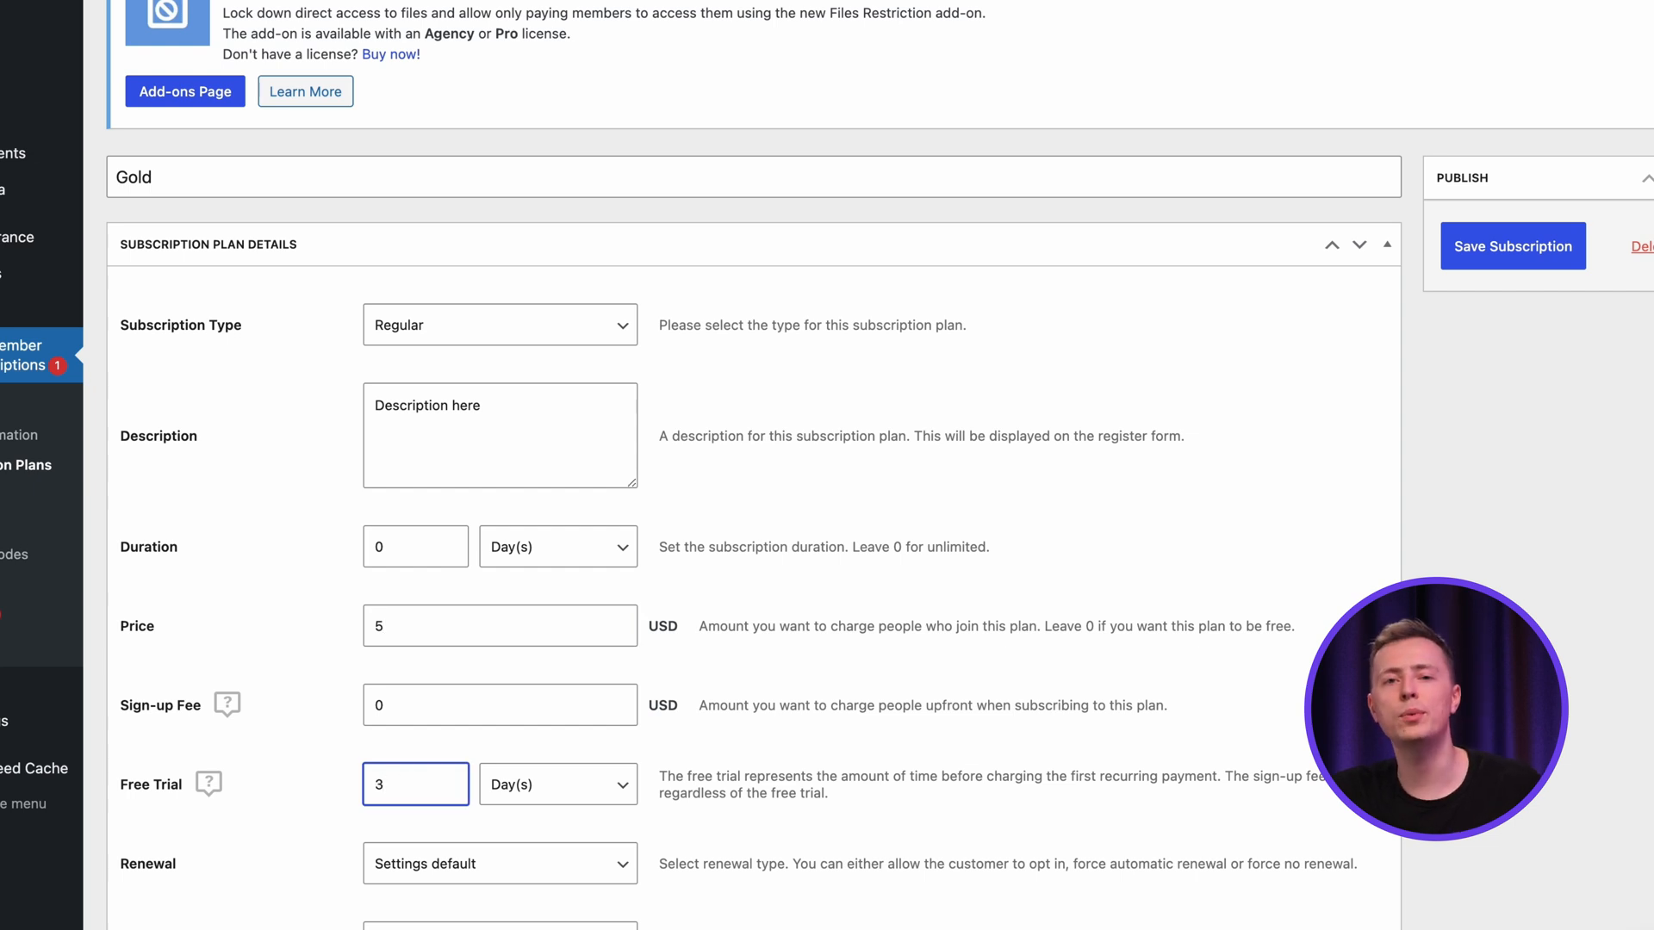
Set the Gold plan's renewal to customer opt-in and save the plan.
scroll("down", 3)
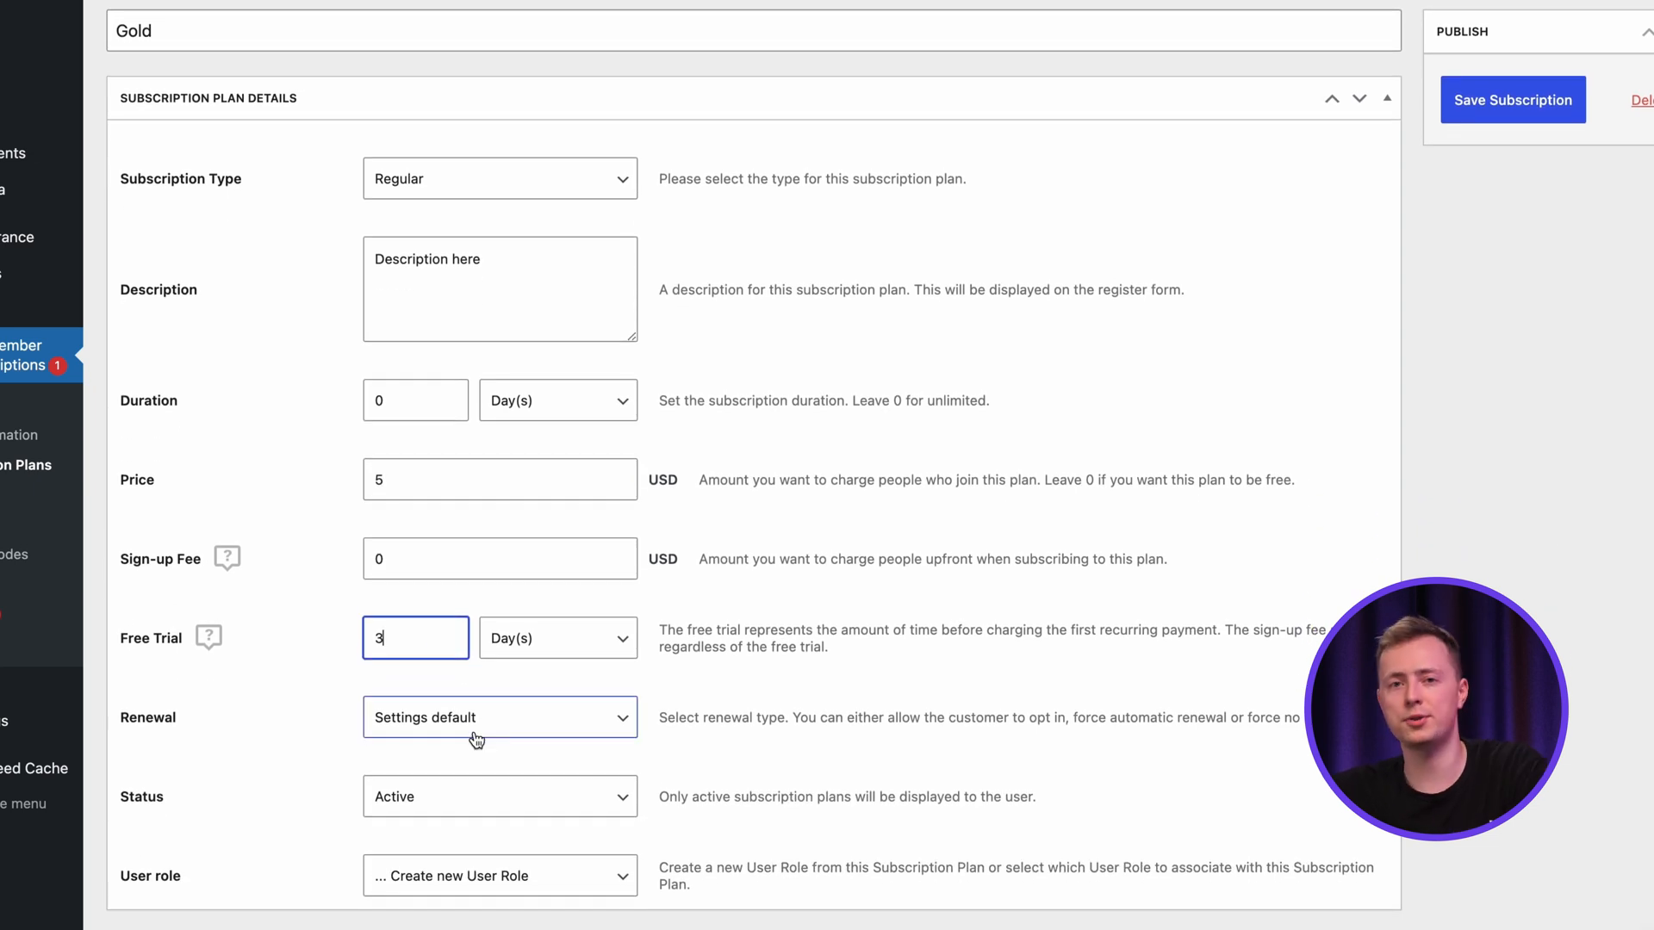
left_click(499, 718)
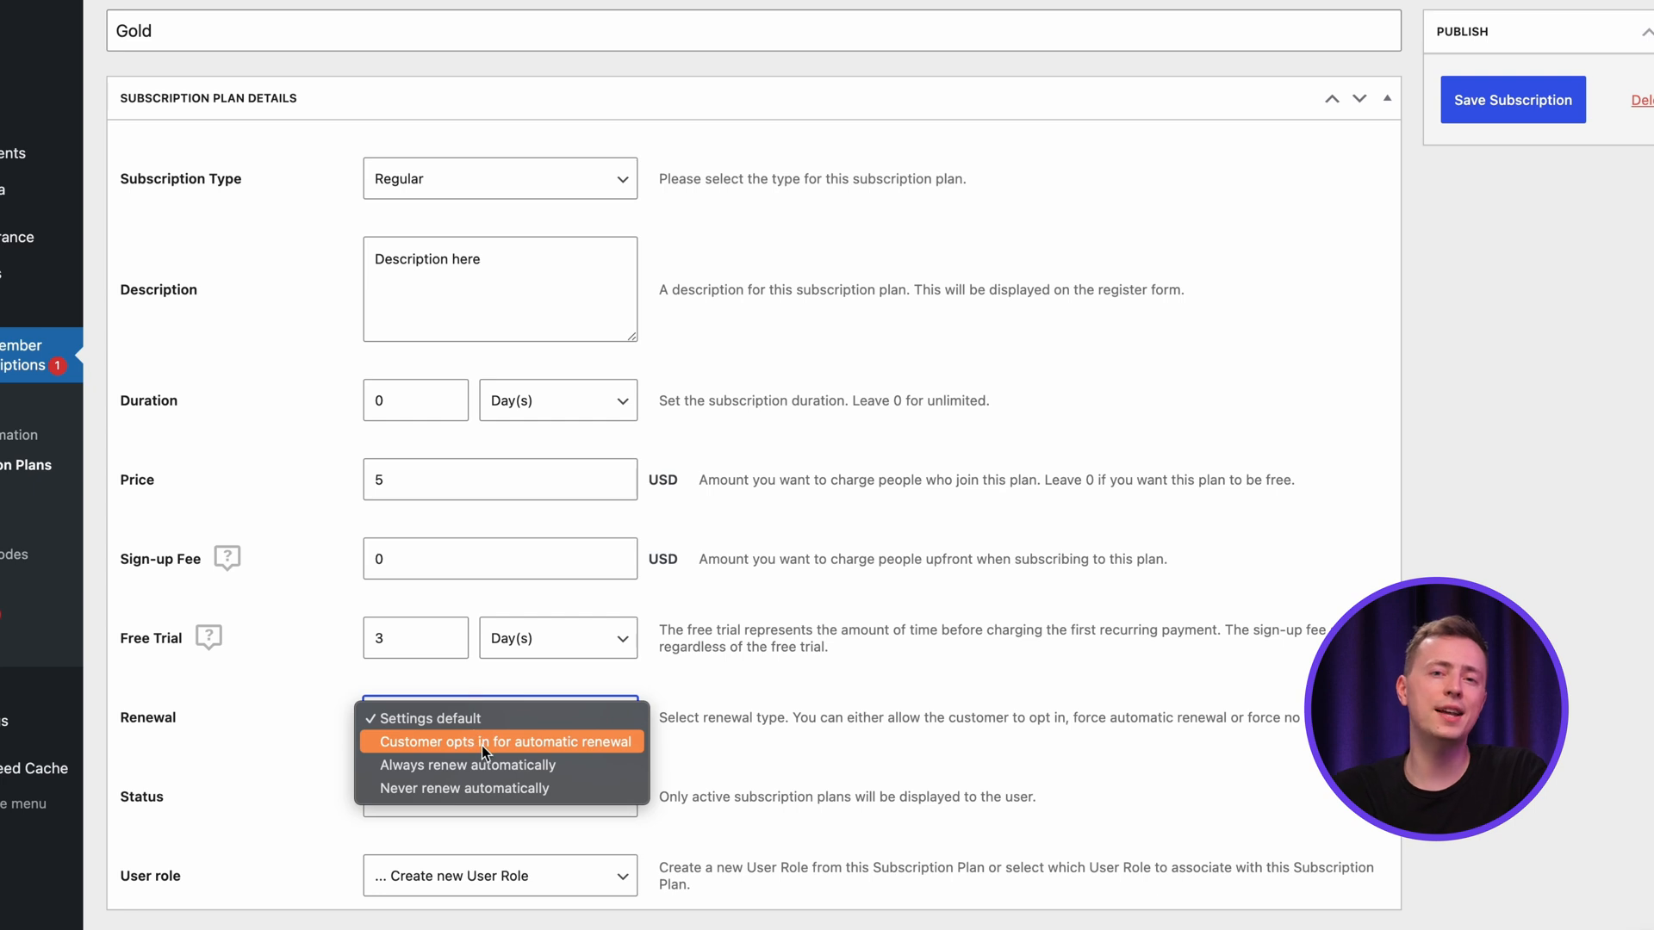
left_click(503, 741)
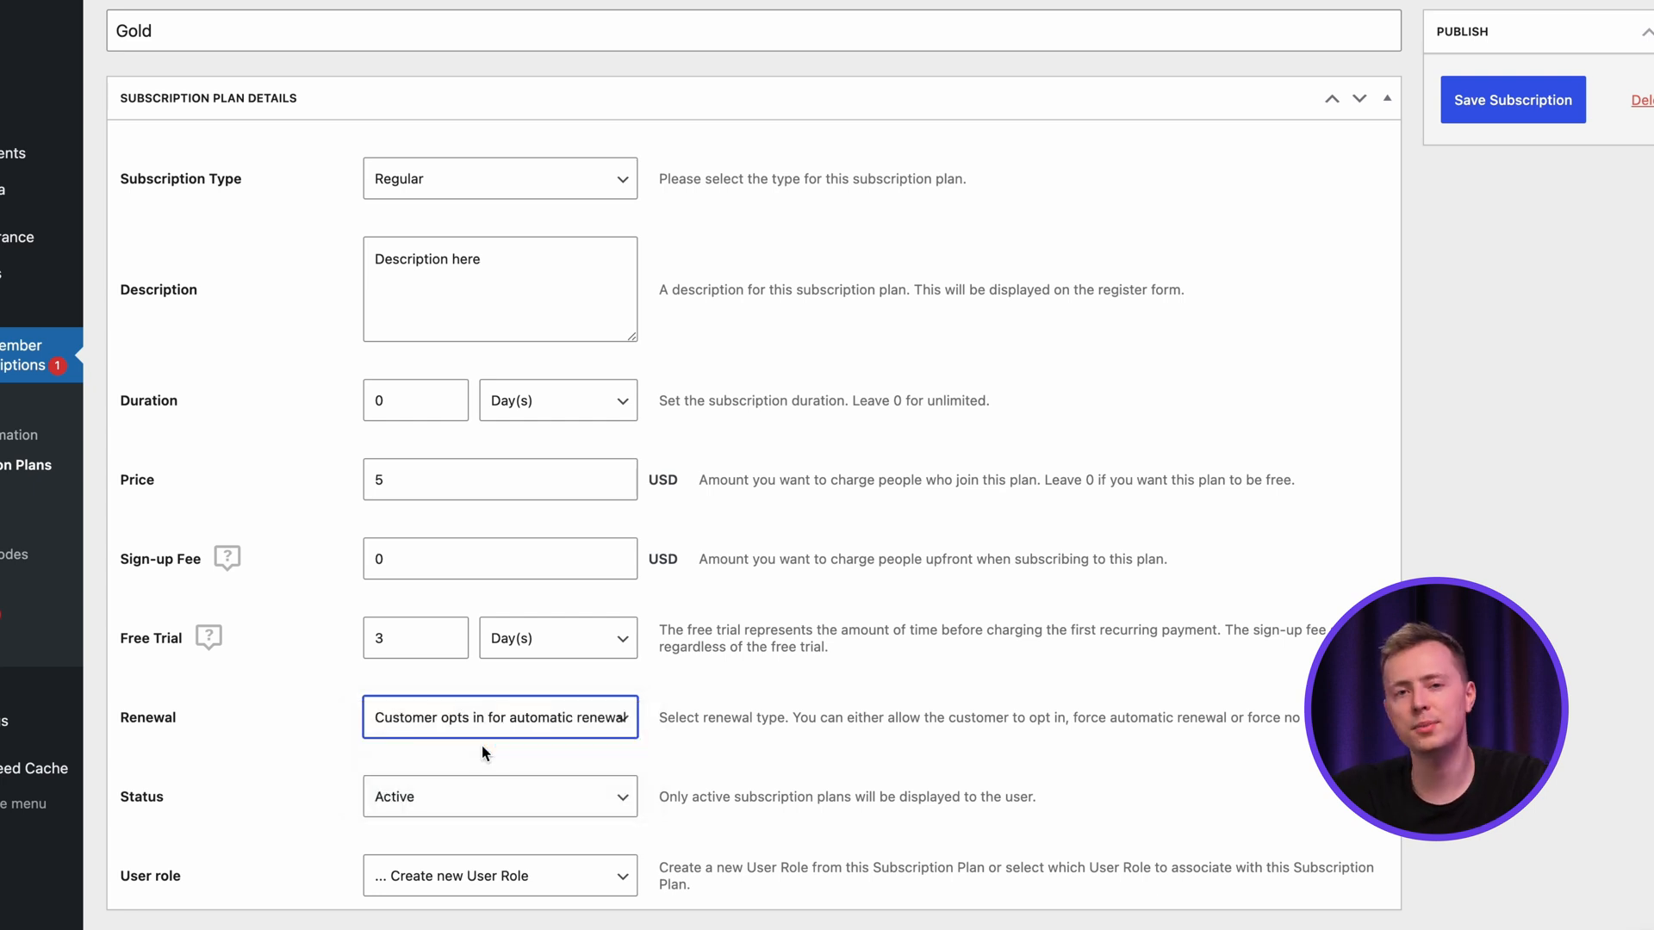
left_click(498, 795)
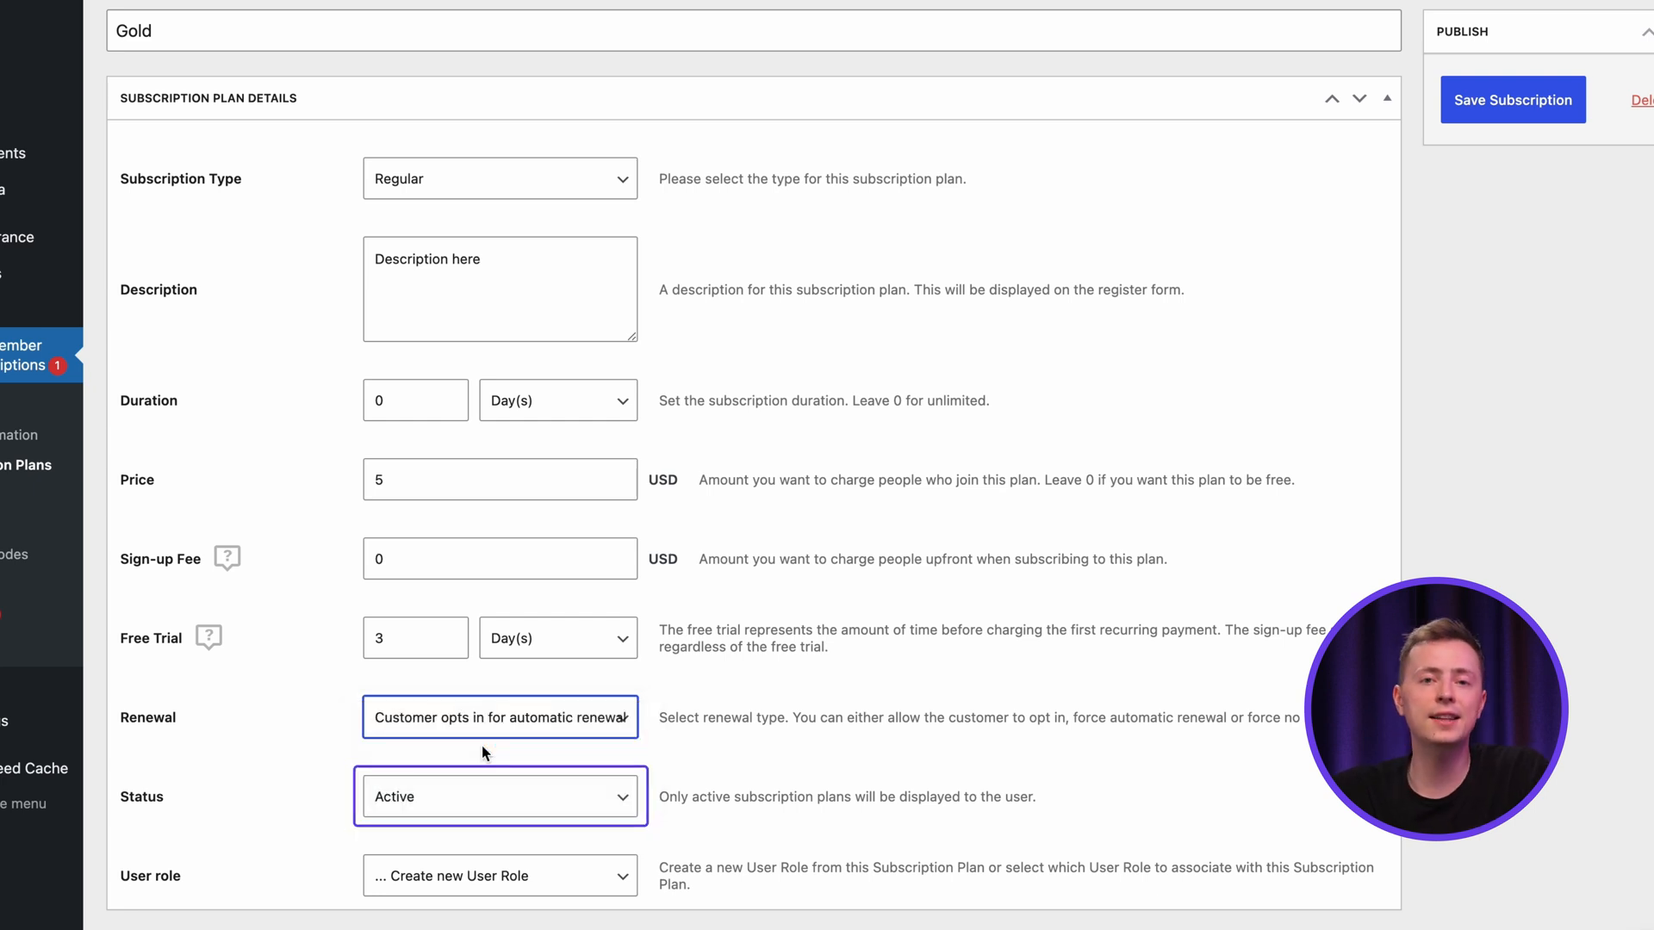
left_click(498, 875)
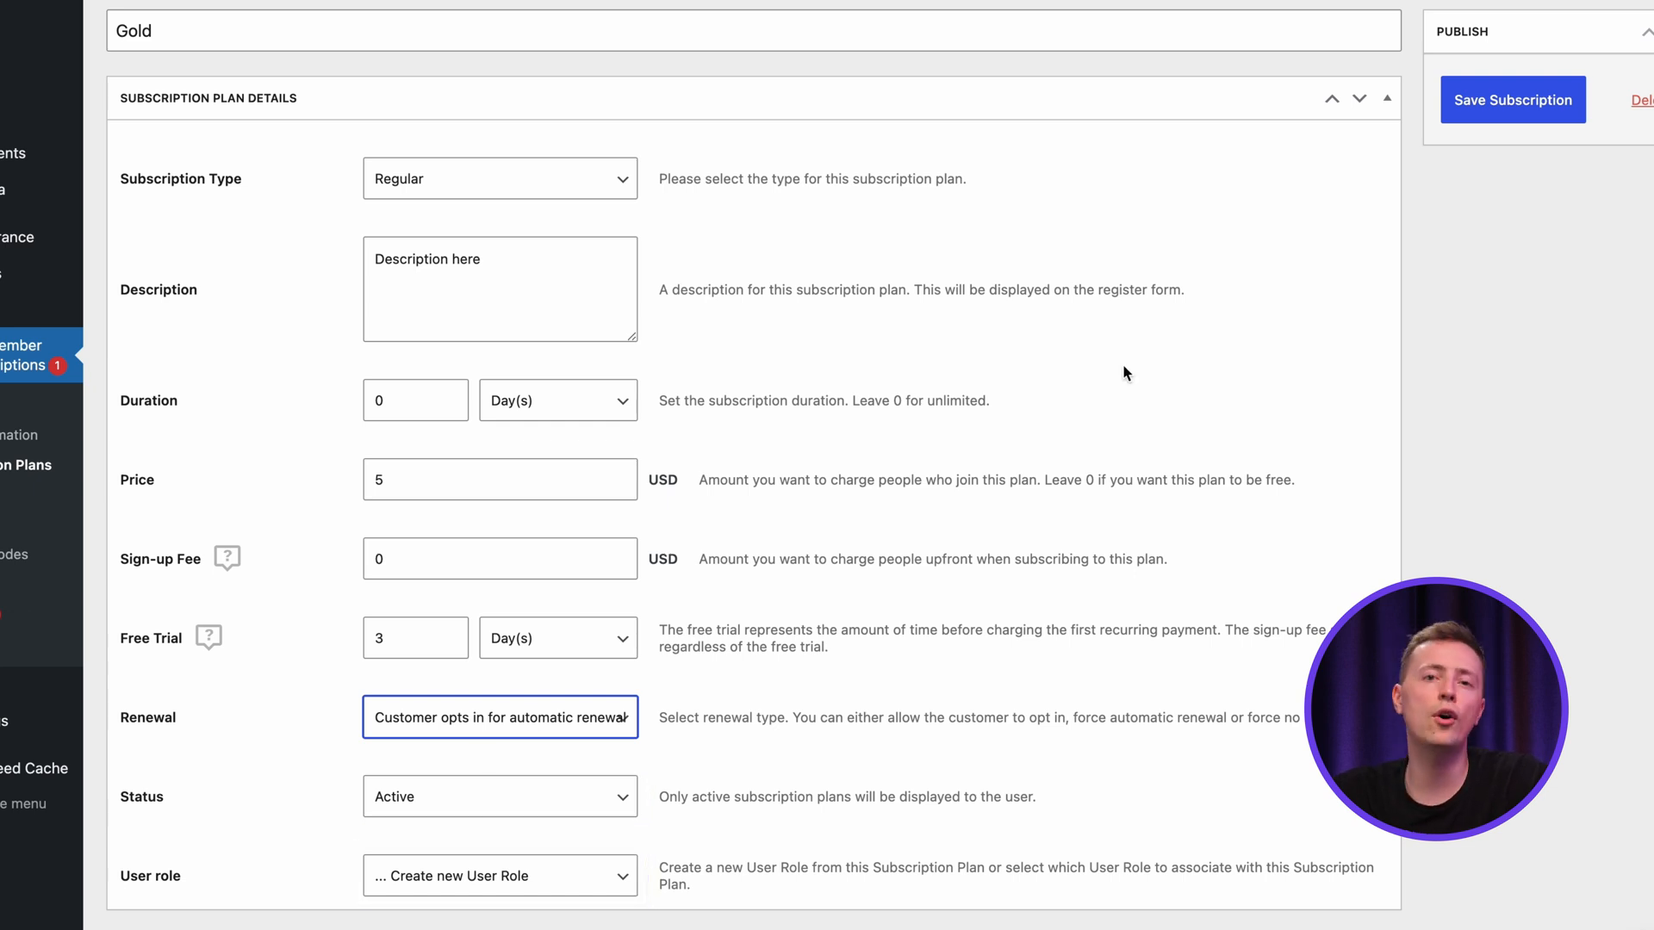
scroll("up", 3)
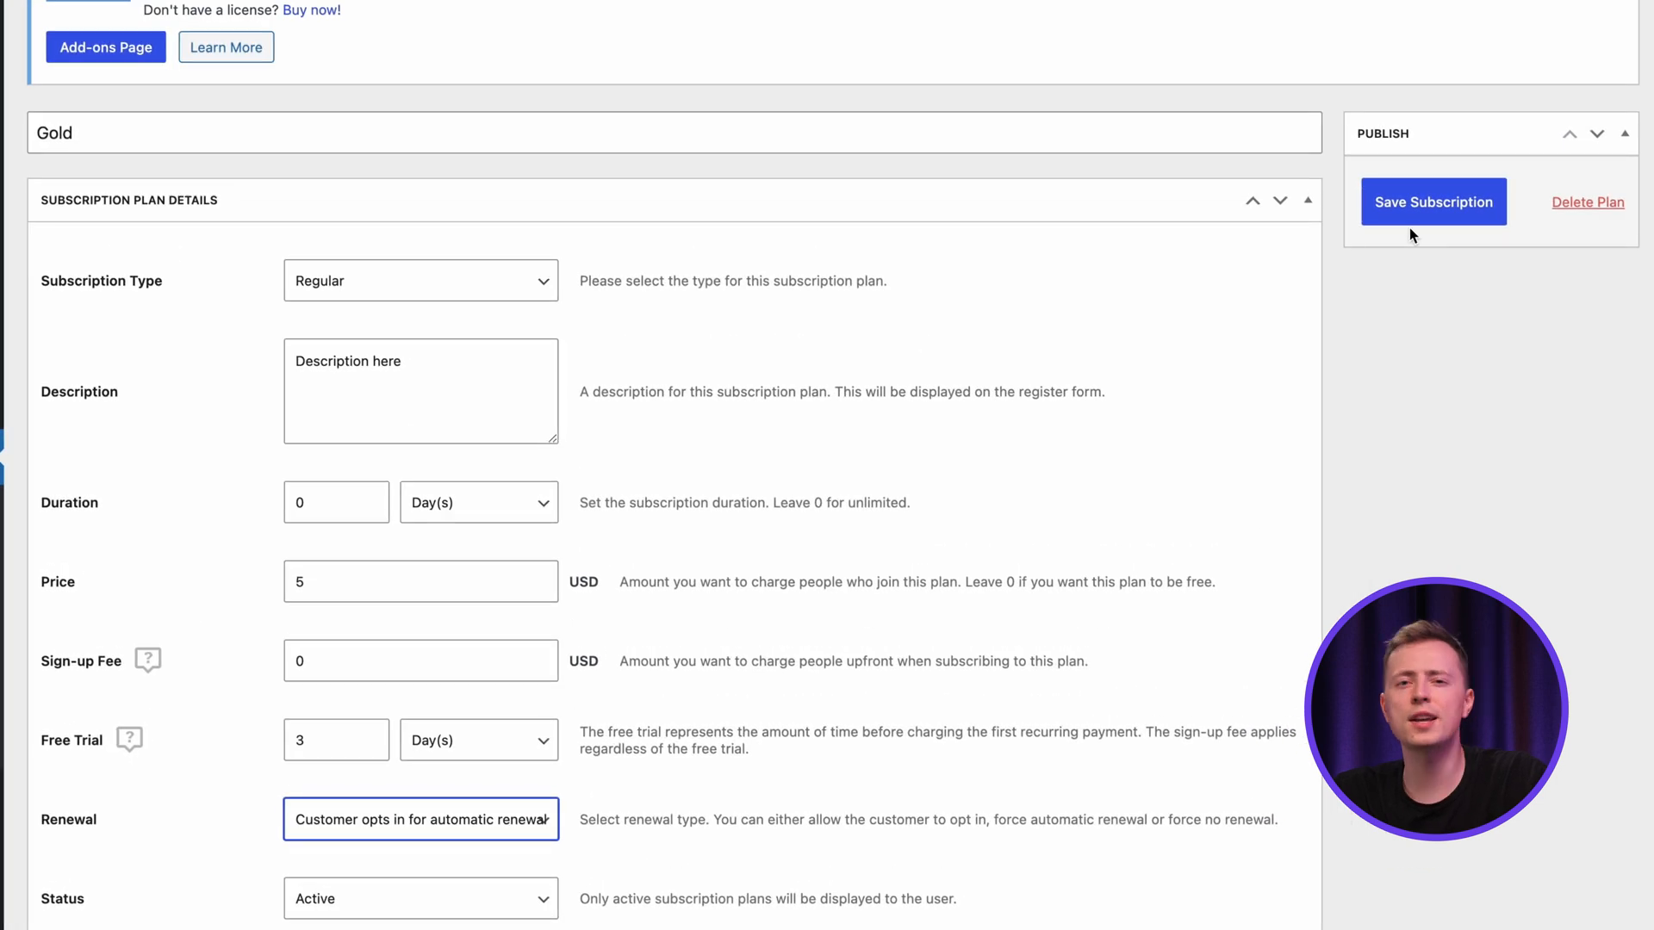
left_click(1433, 201)
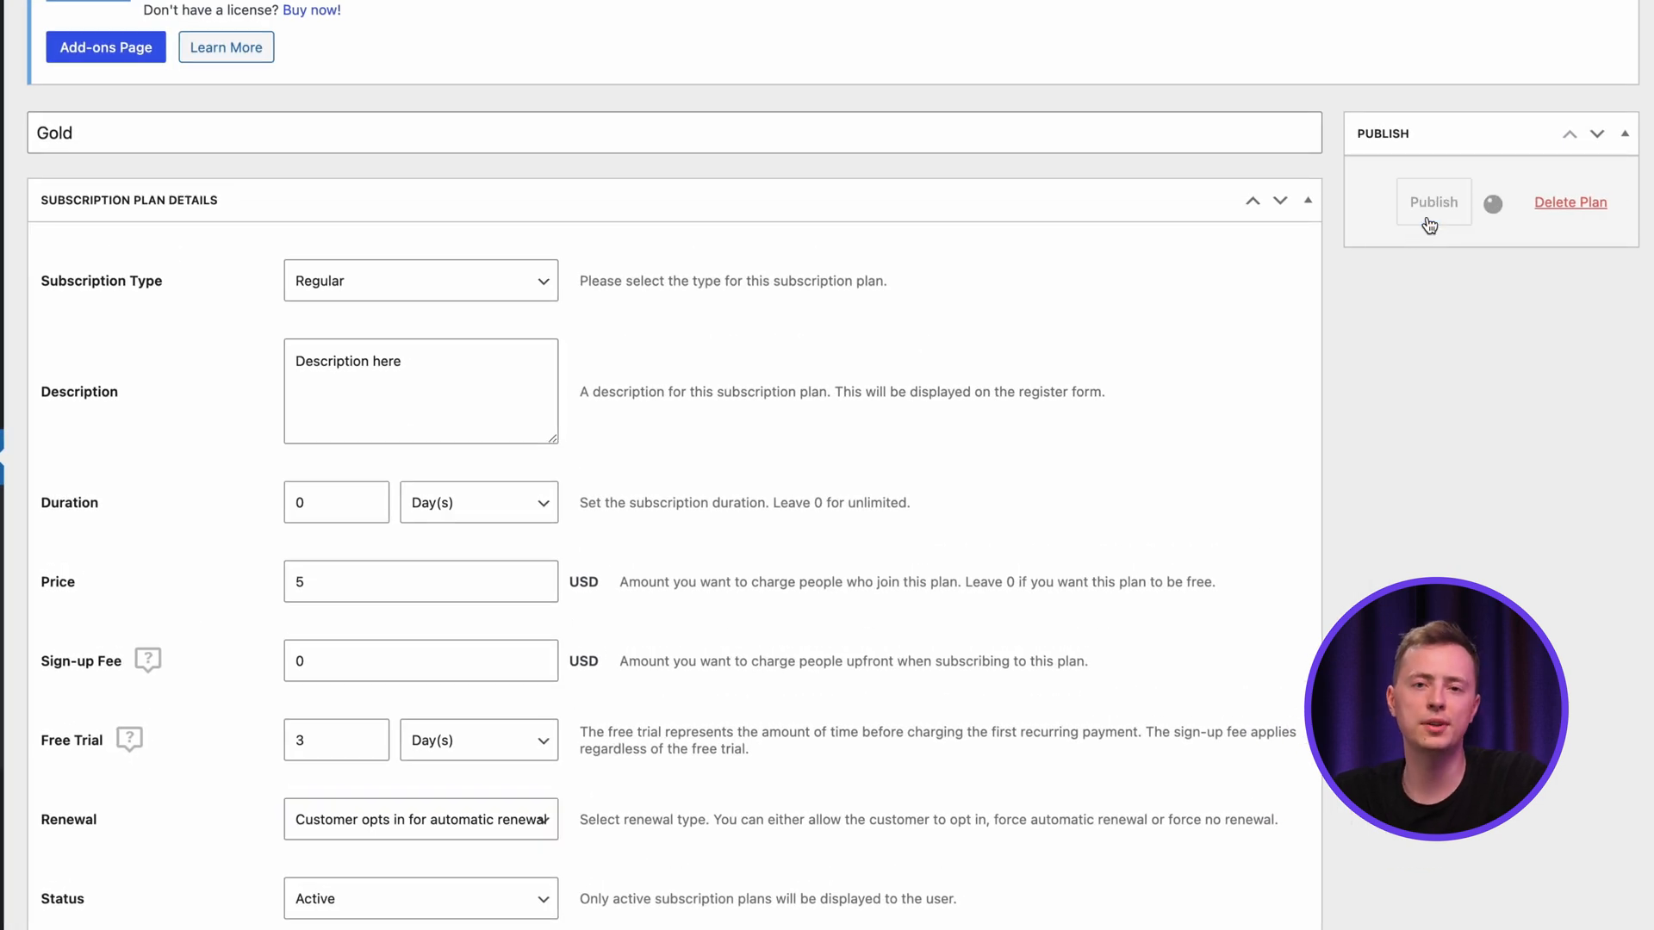
left_click(1432, 202)
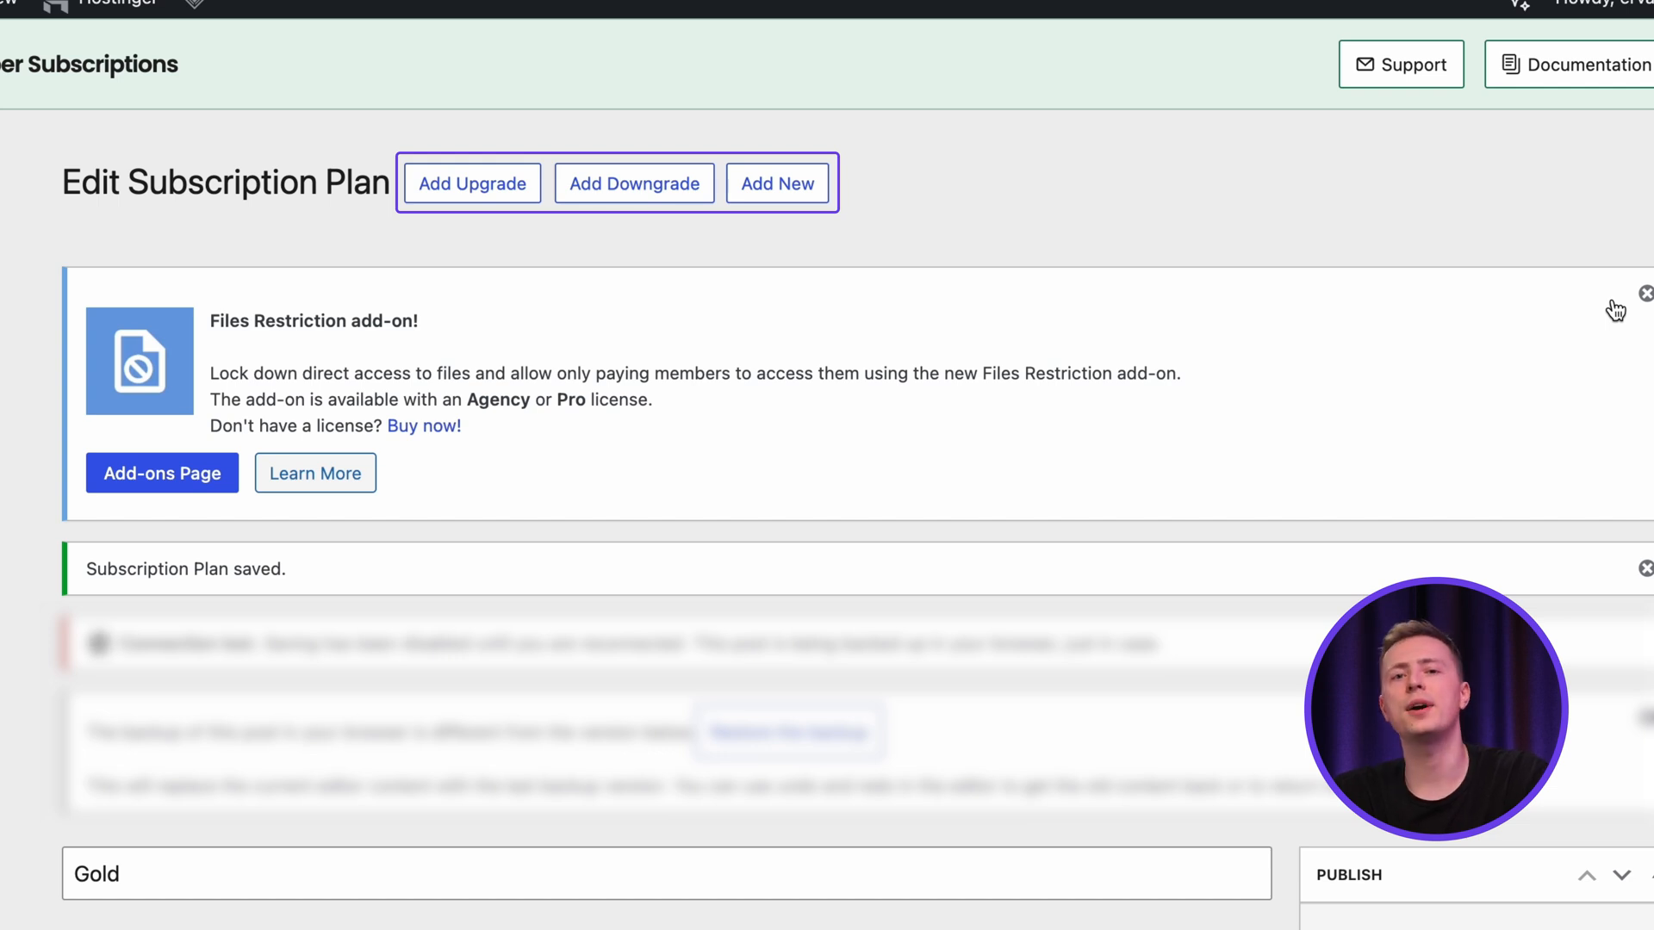
Open the Subscription Plans list showing Bronze $2, Silver $4 and Gold $5.
left_click(62, 522)
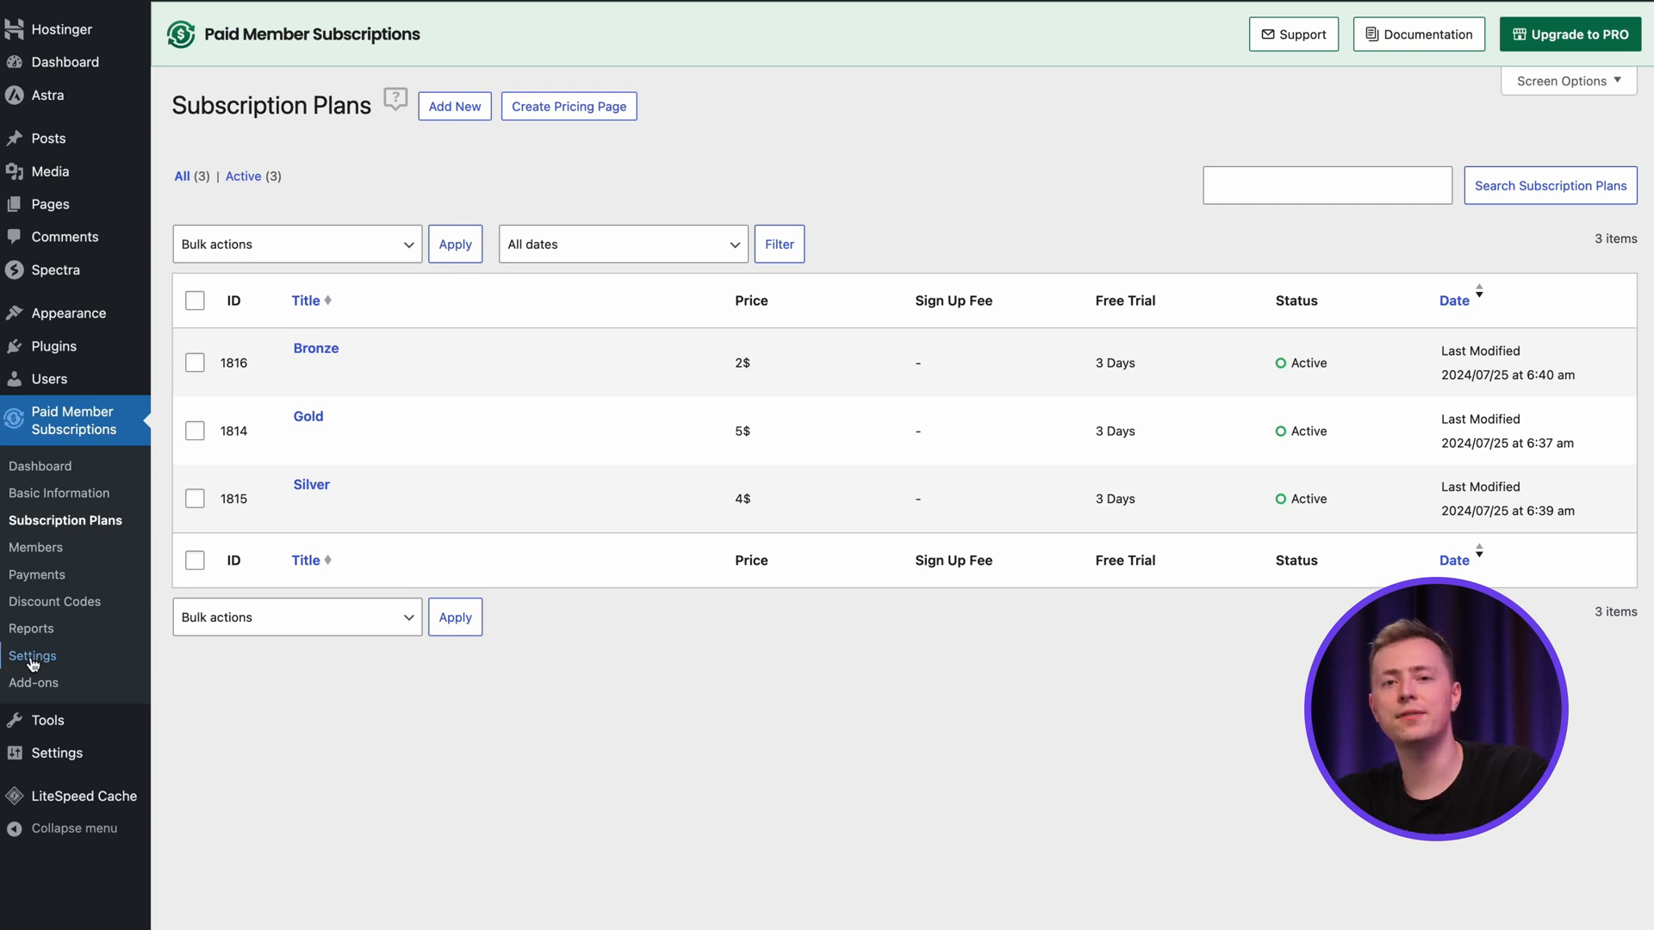
In Payments settings, enable Manual/Offline and PayPal Standard, default to PayPal Standard, and save.
left_click(32, 655)
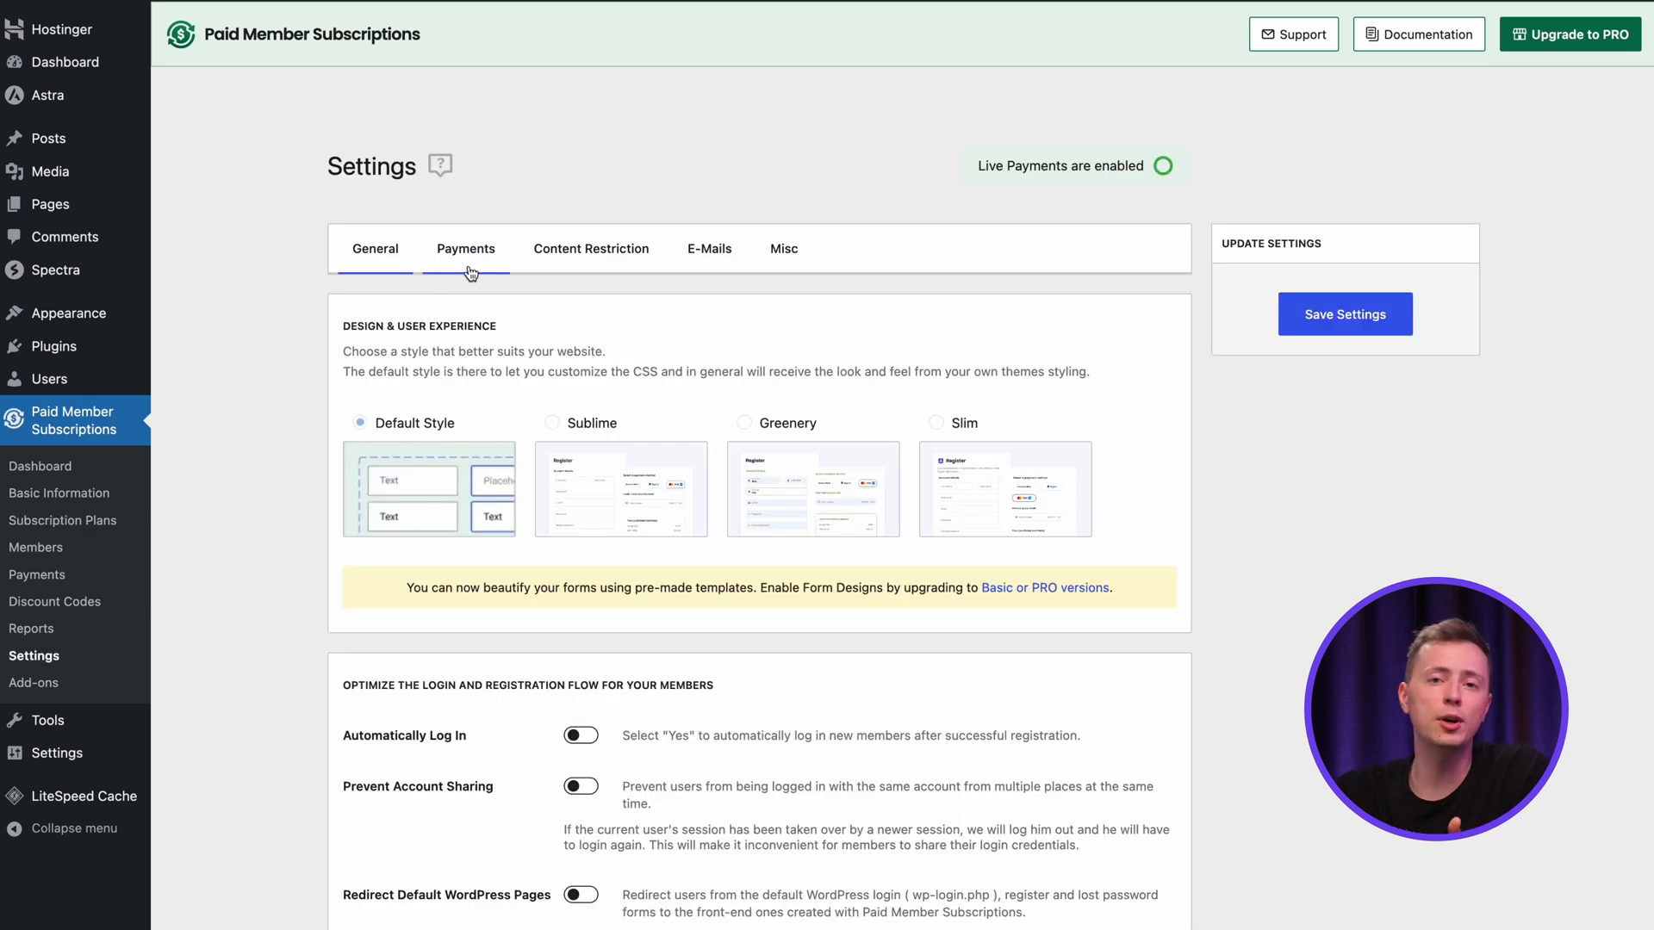
left_click(465, 249)
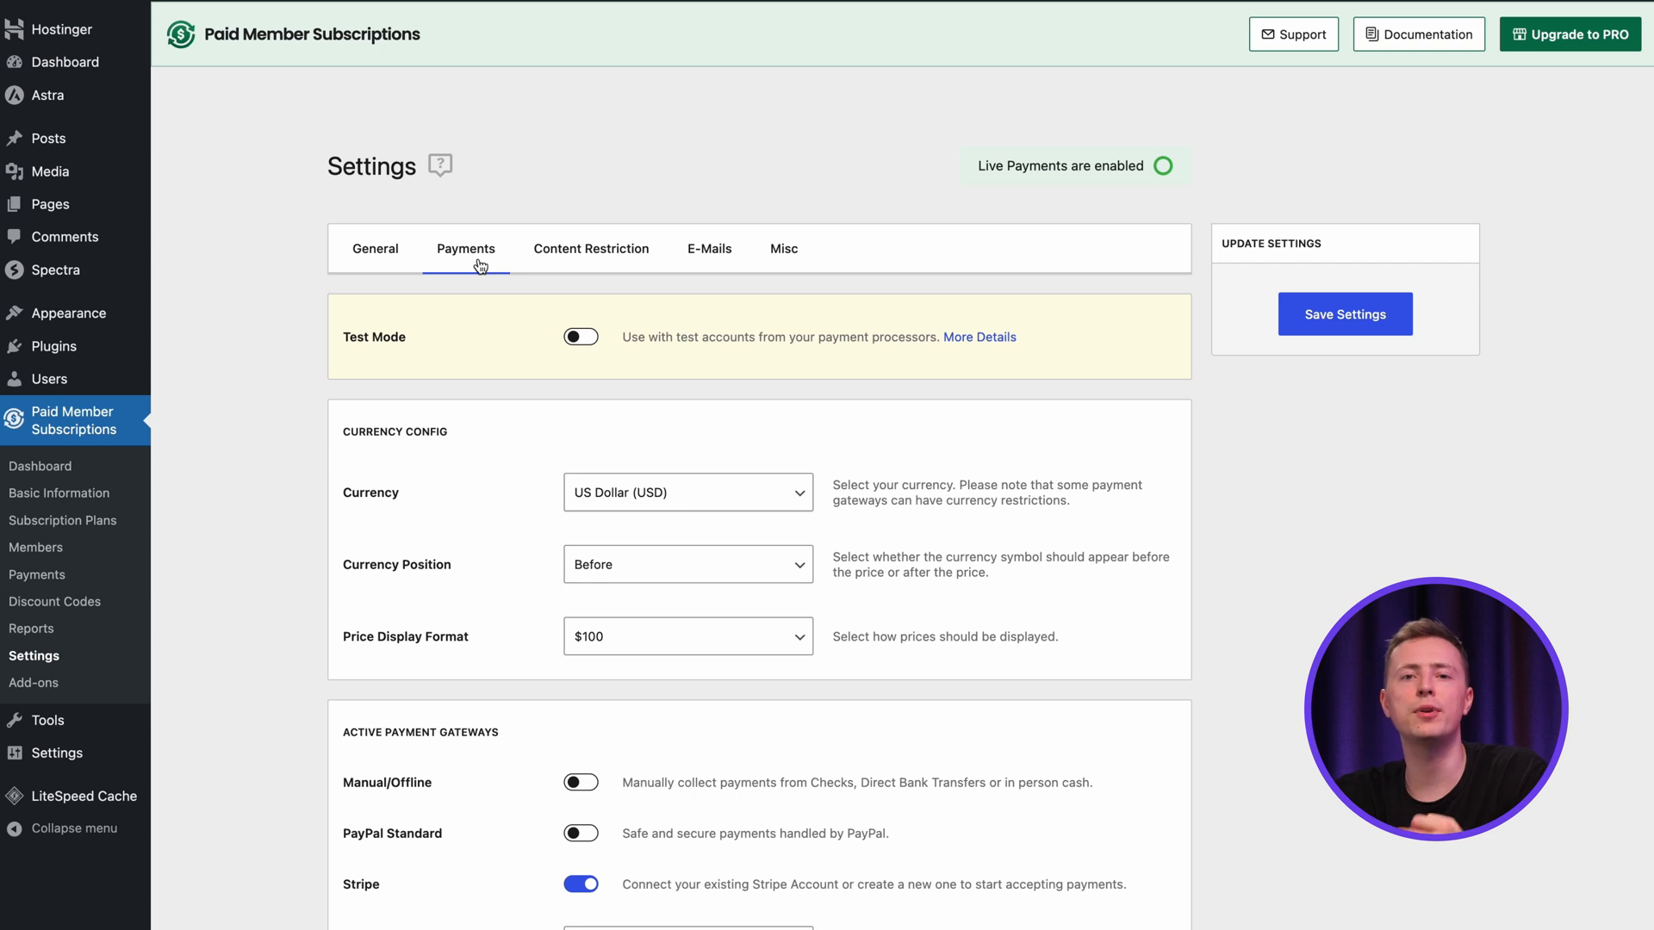
scroll("down", 3)
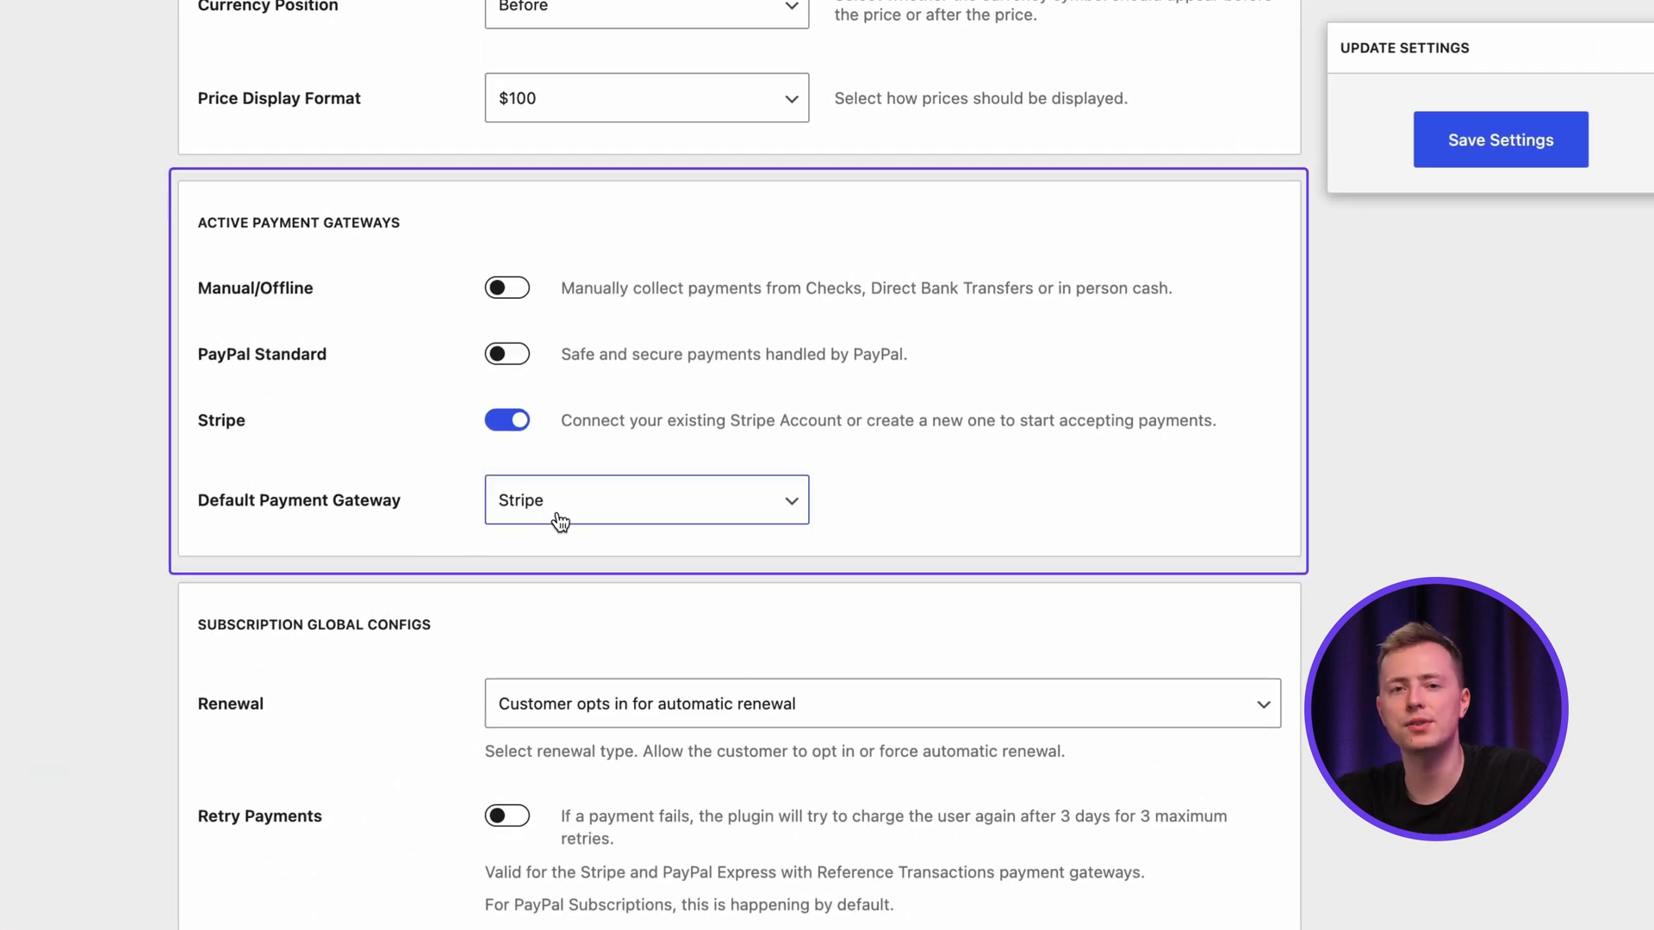
left_click(507, 287)
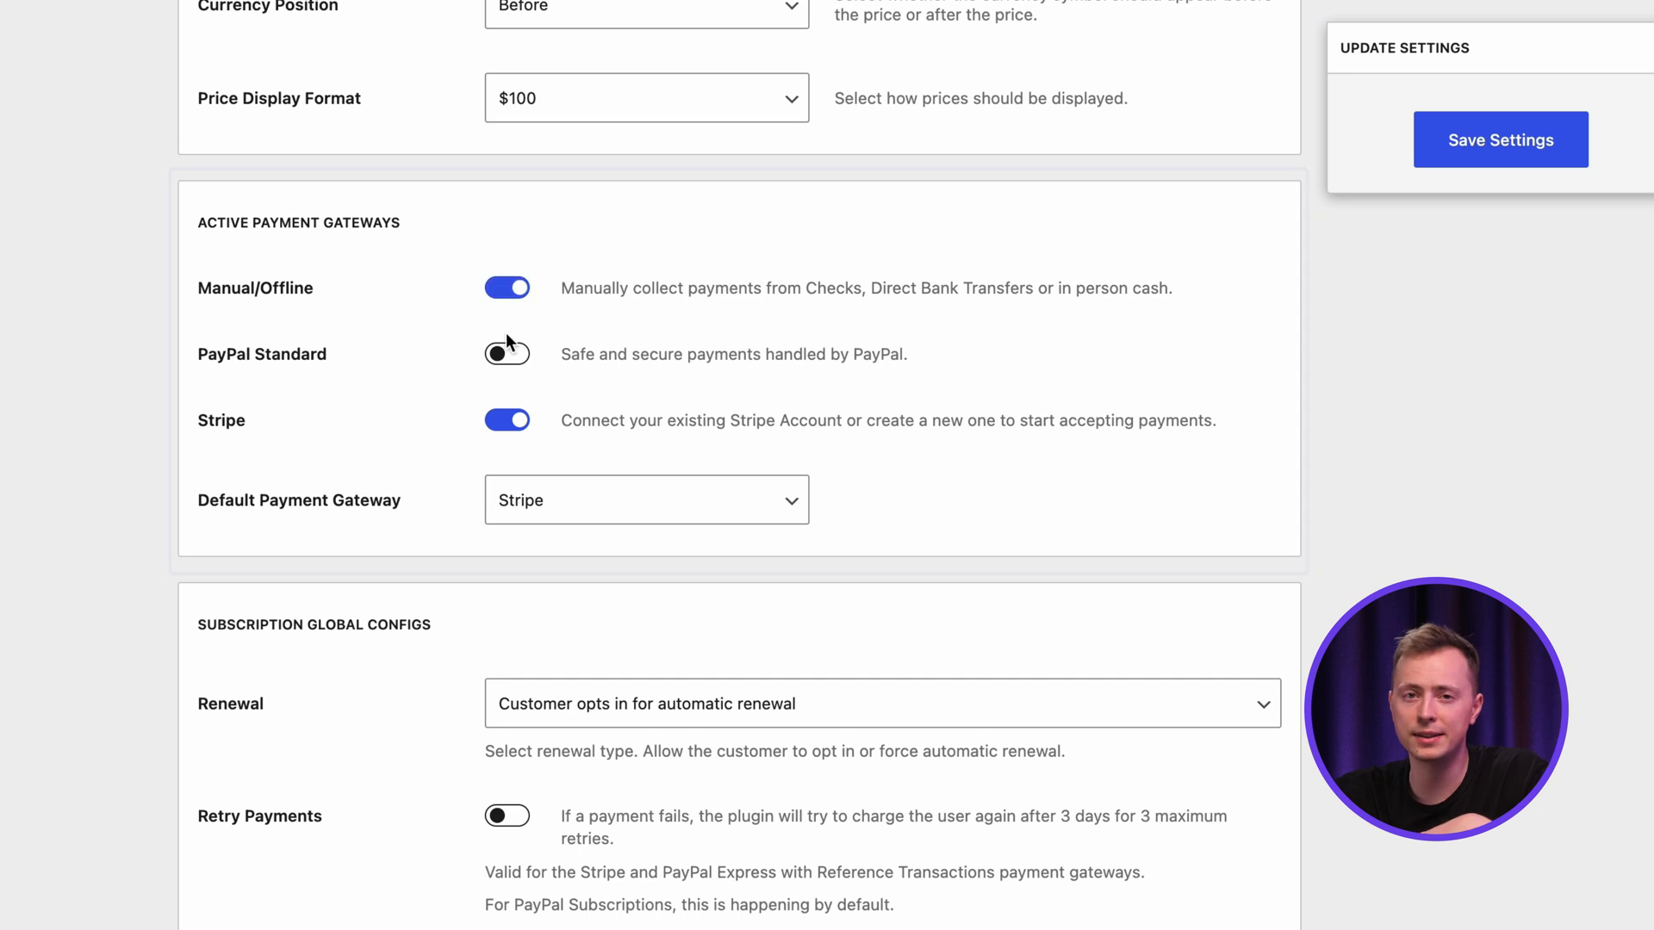
left_click(507, 353)
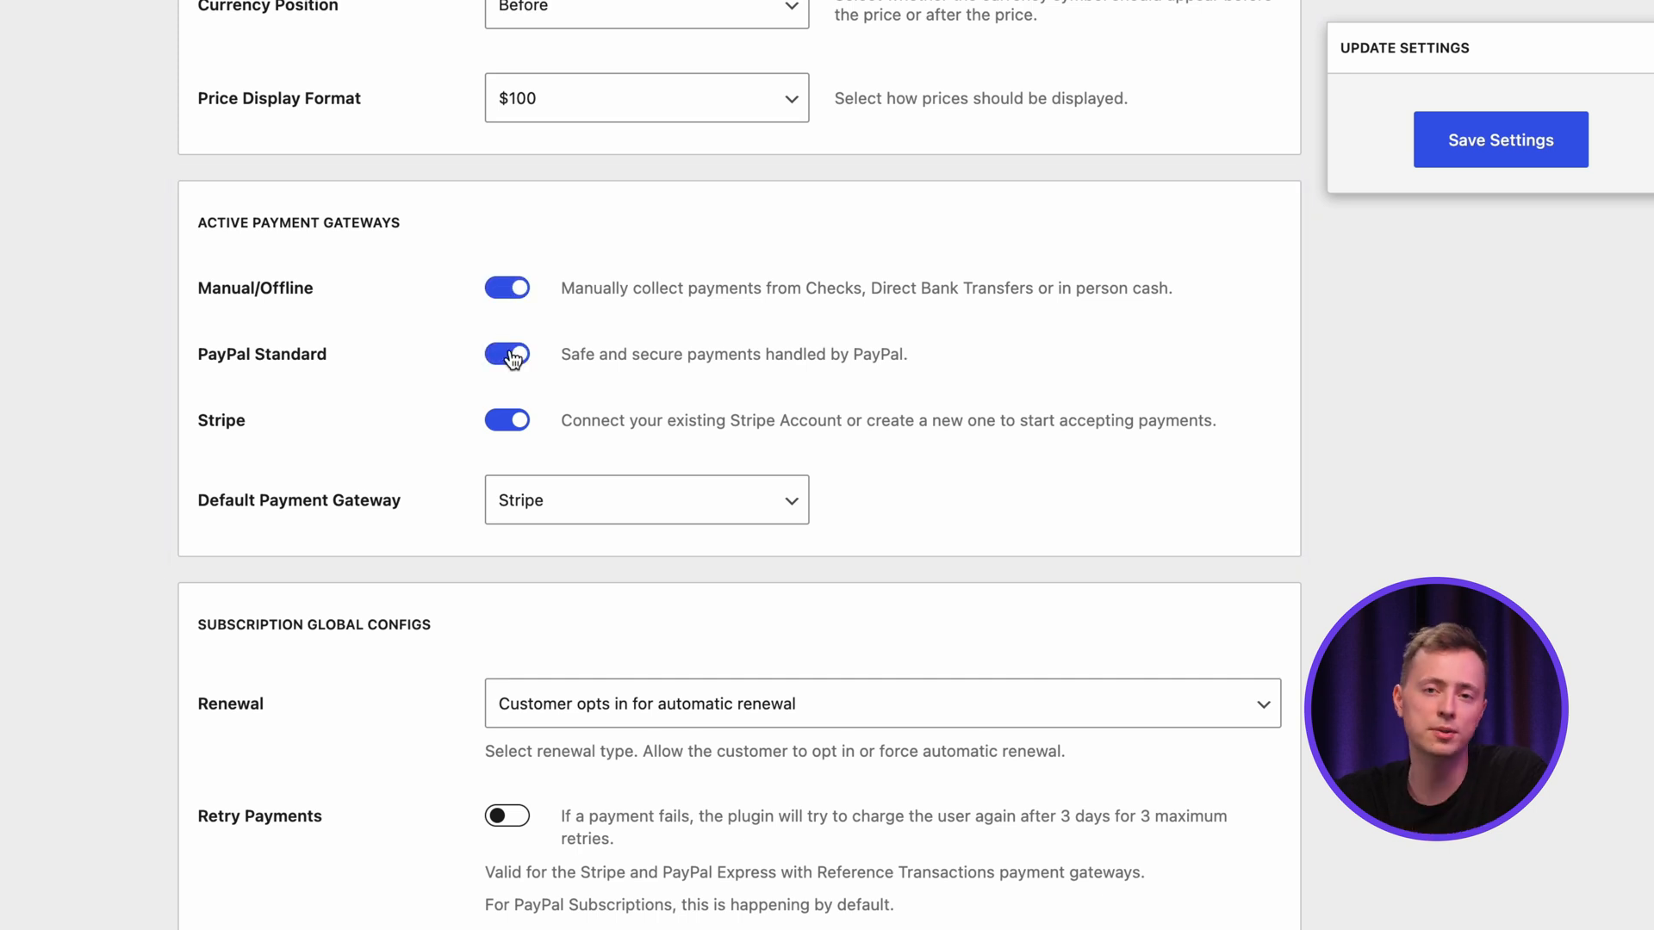
left_click(645, 500)
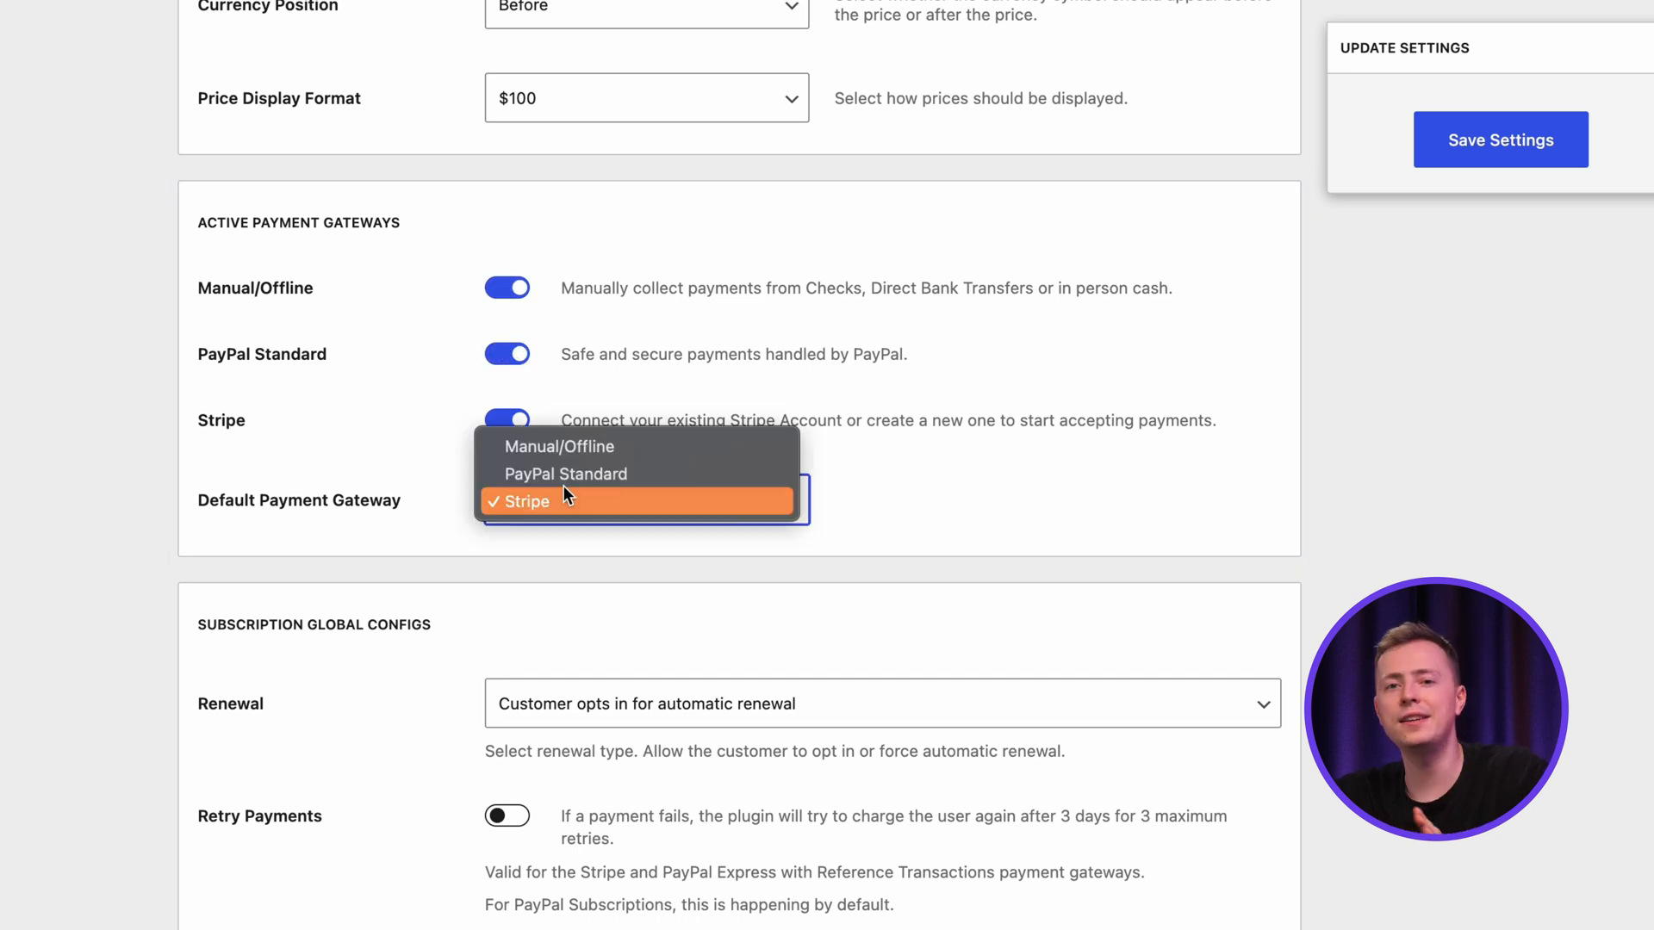
left_click(565, 473)
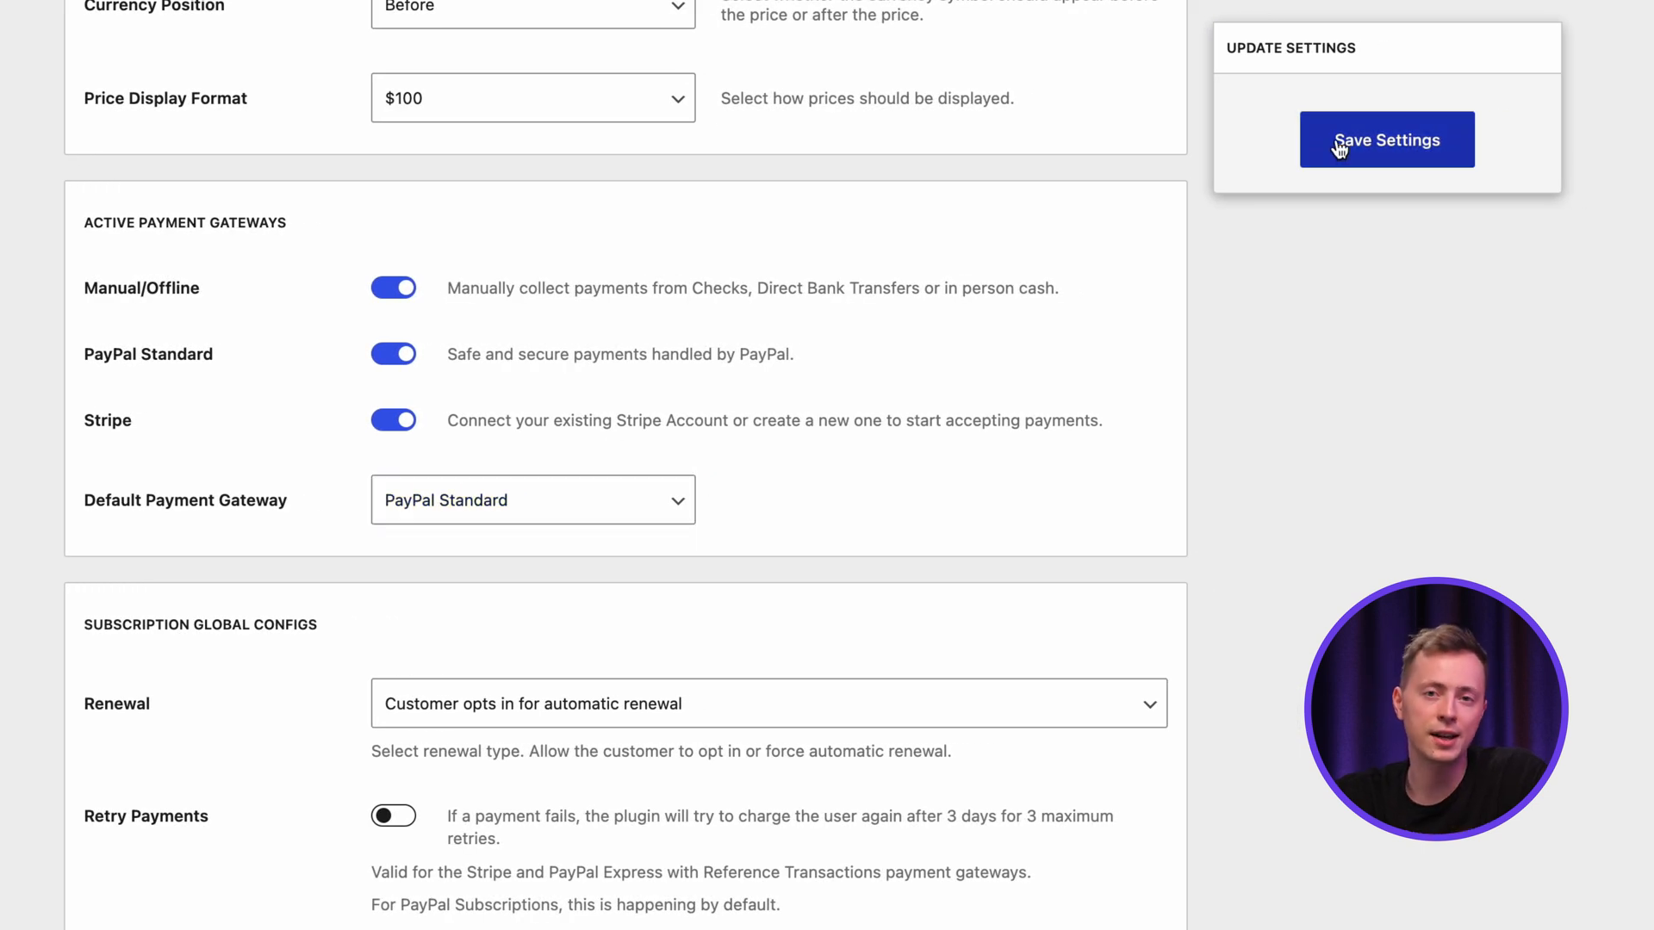
left_click(1386, 139)
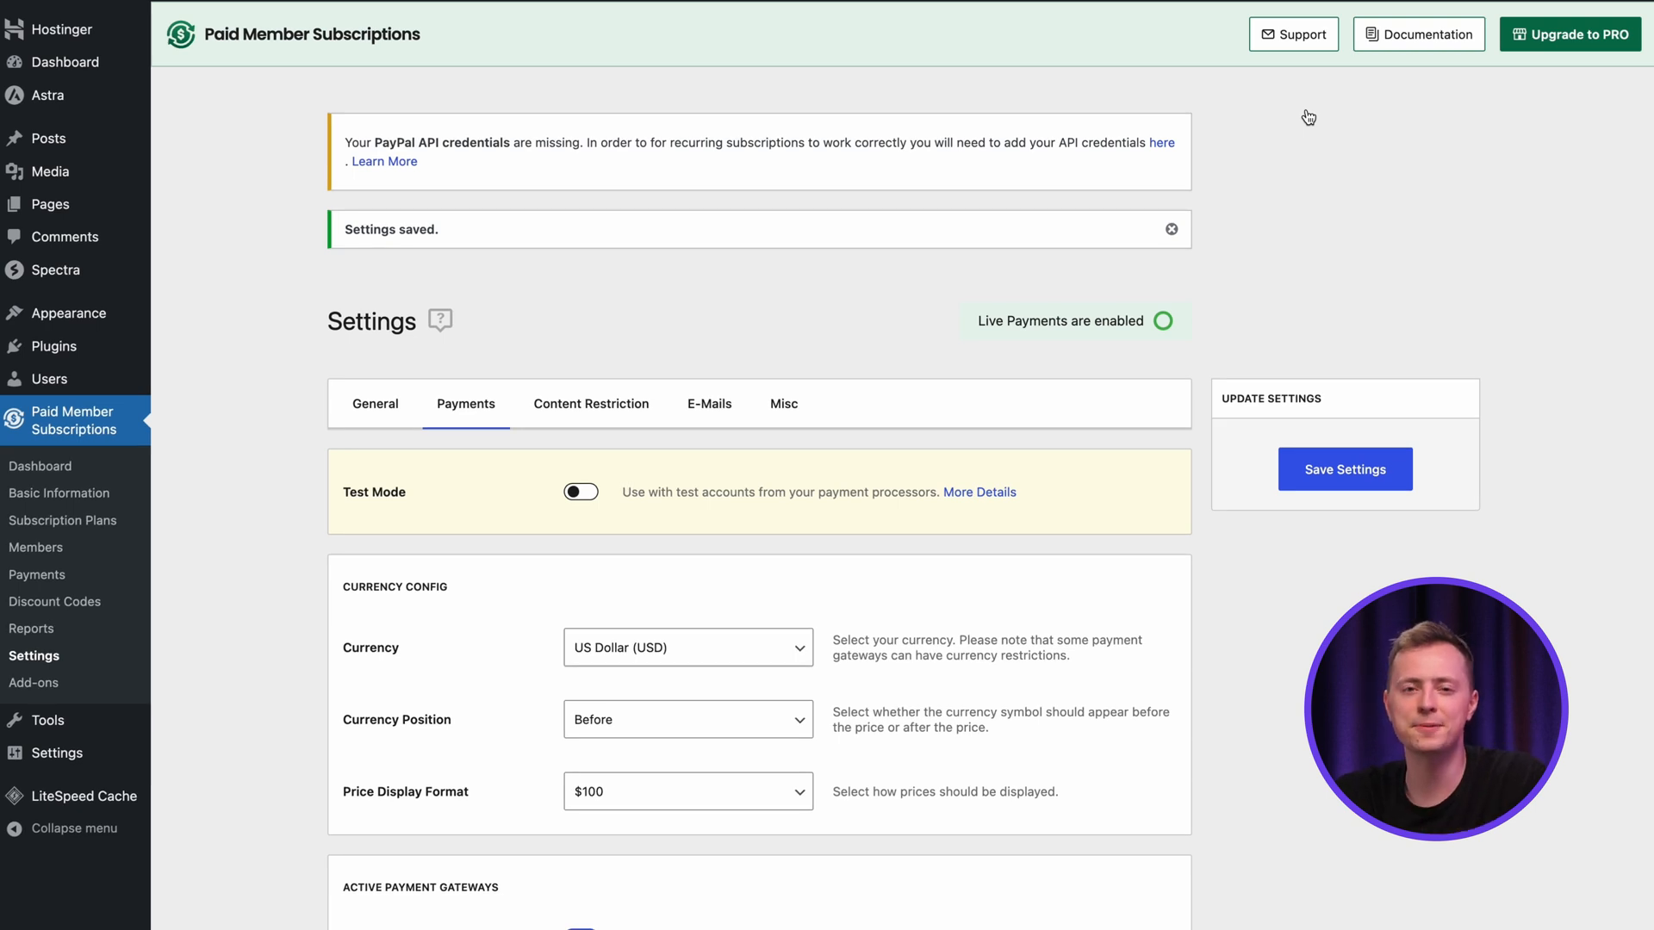
Scroll the General settings down to Membership Pages, then go to the admin Dashboard.
scroll("down", 3)
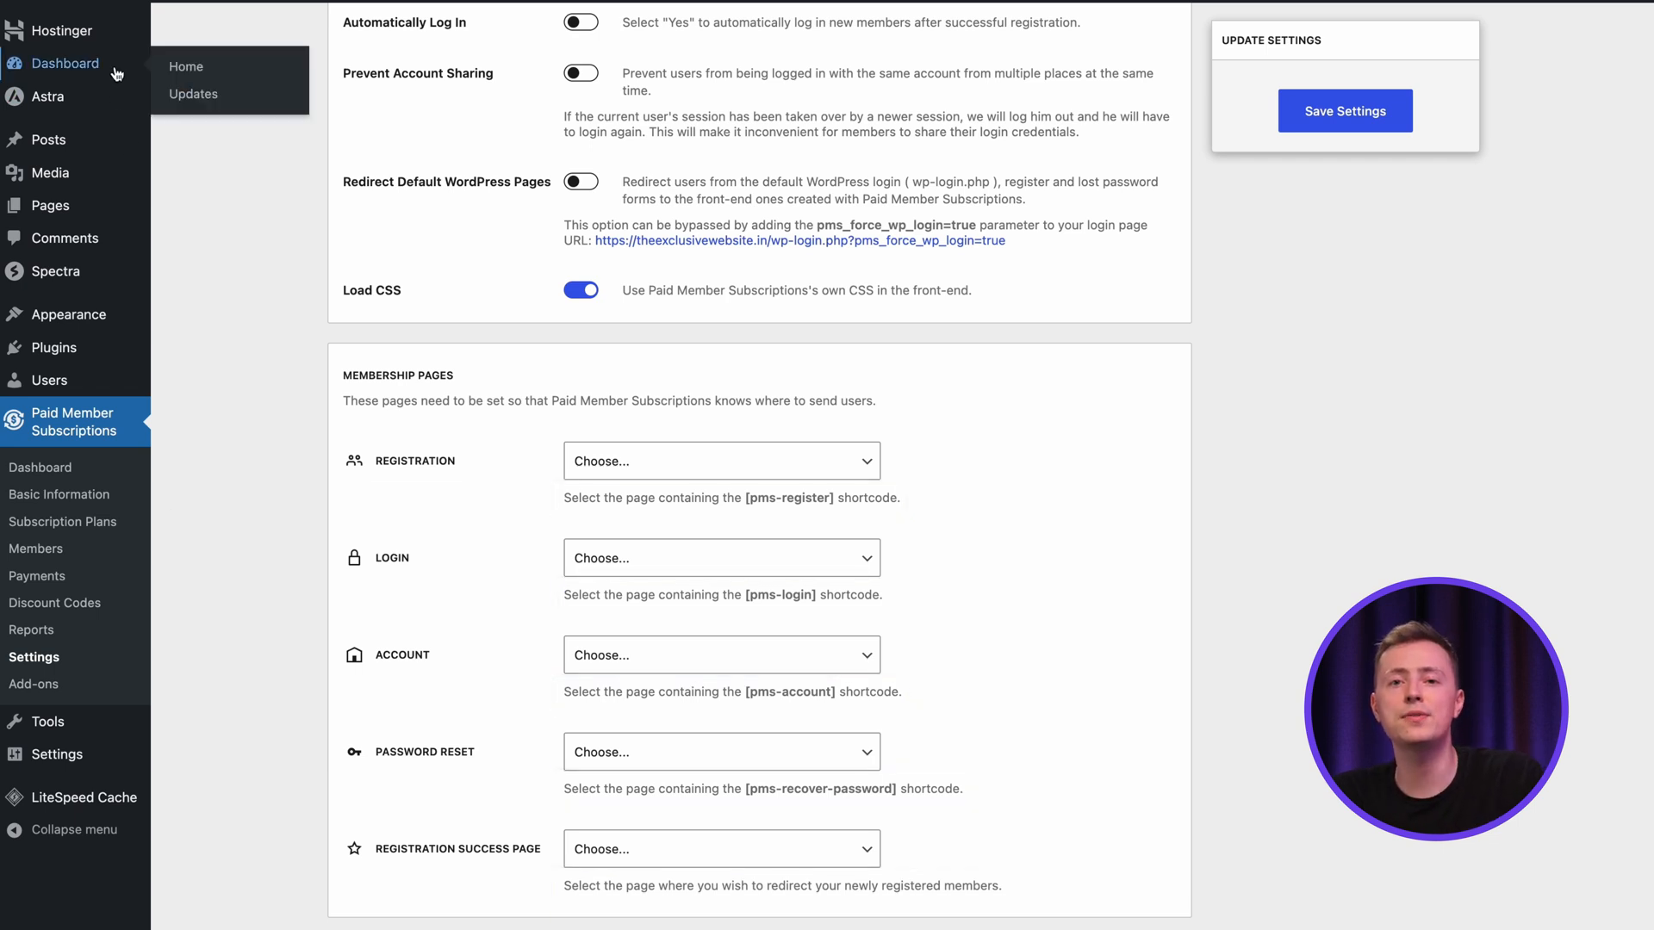
left_click(70, 63)
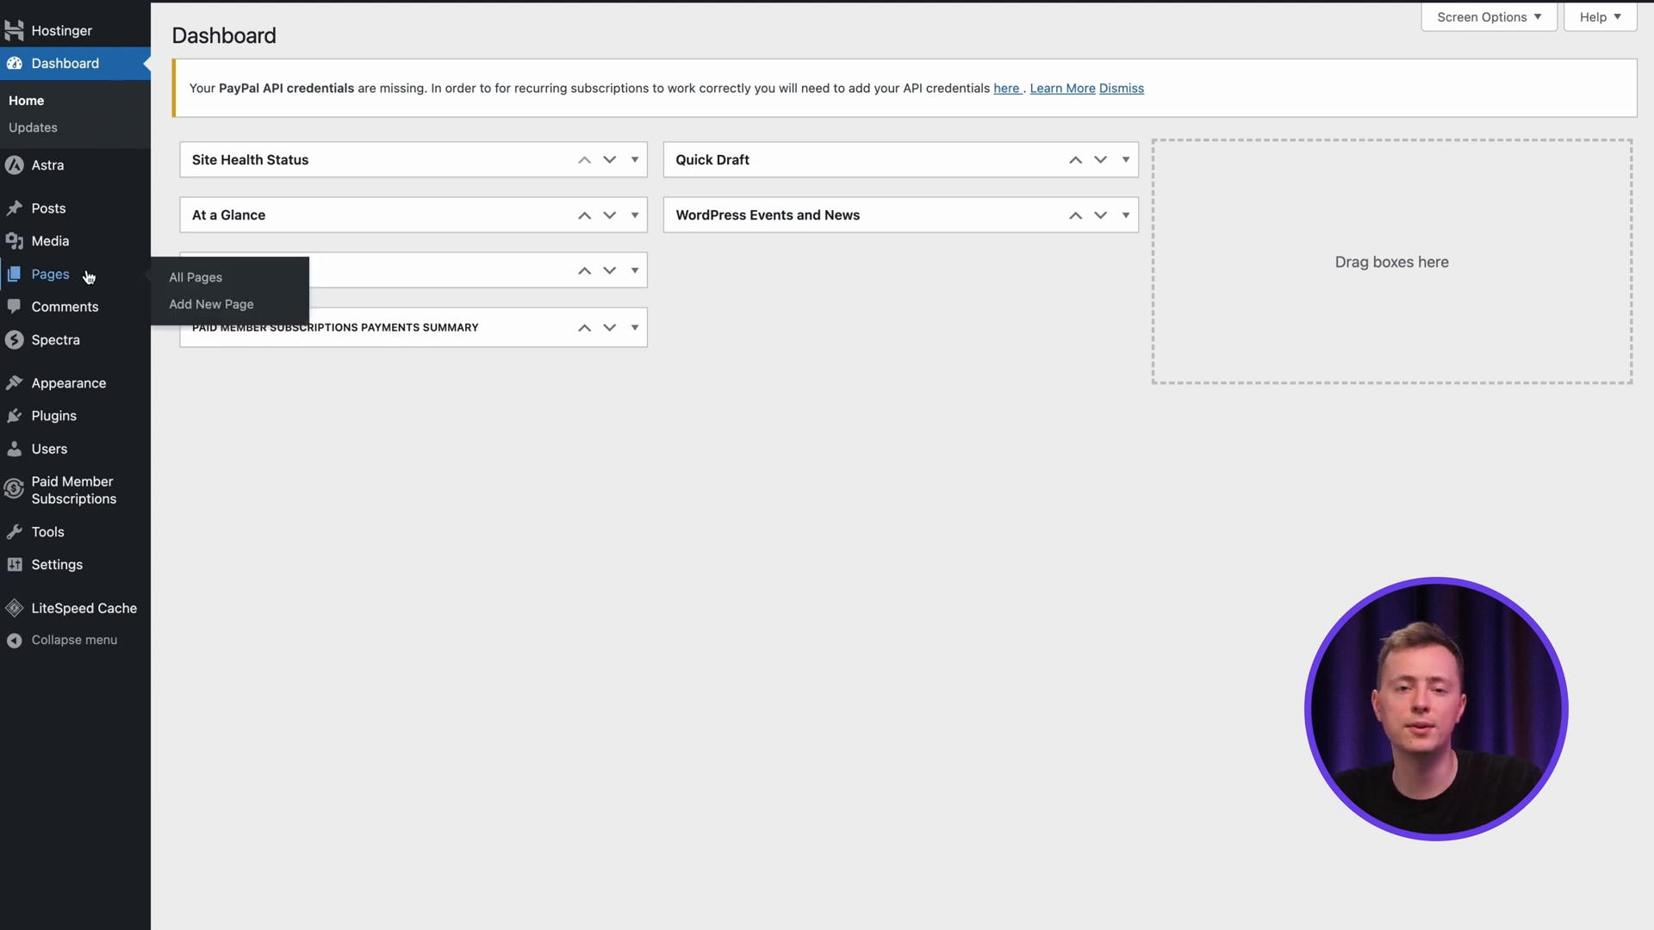
Add a new untitled page from Pages > All Pages.
left_click(195, 278)
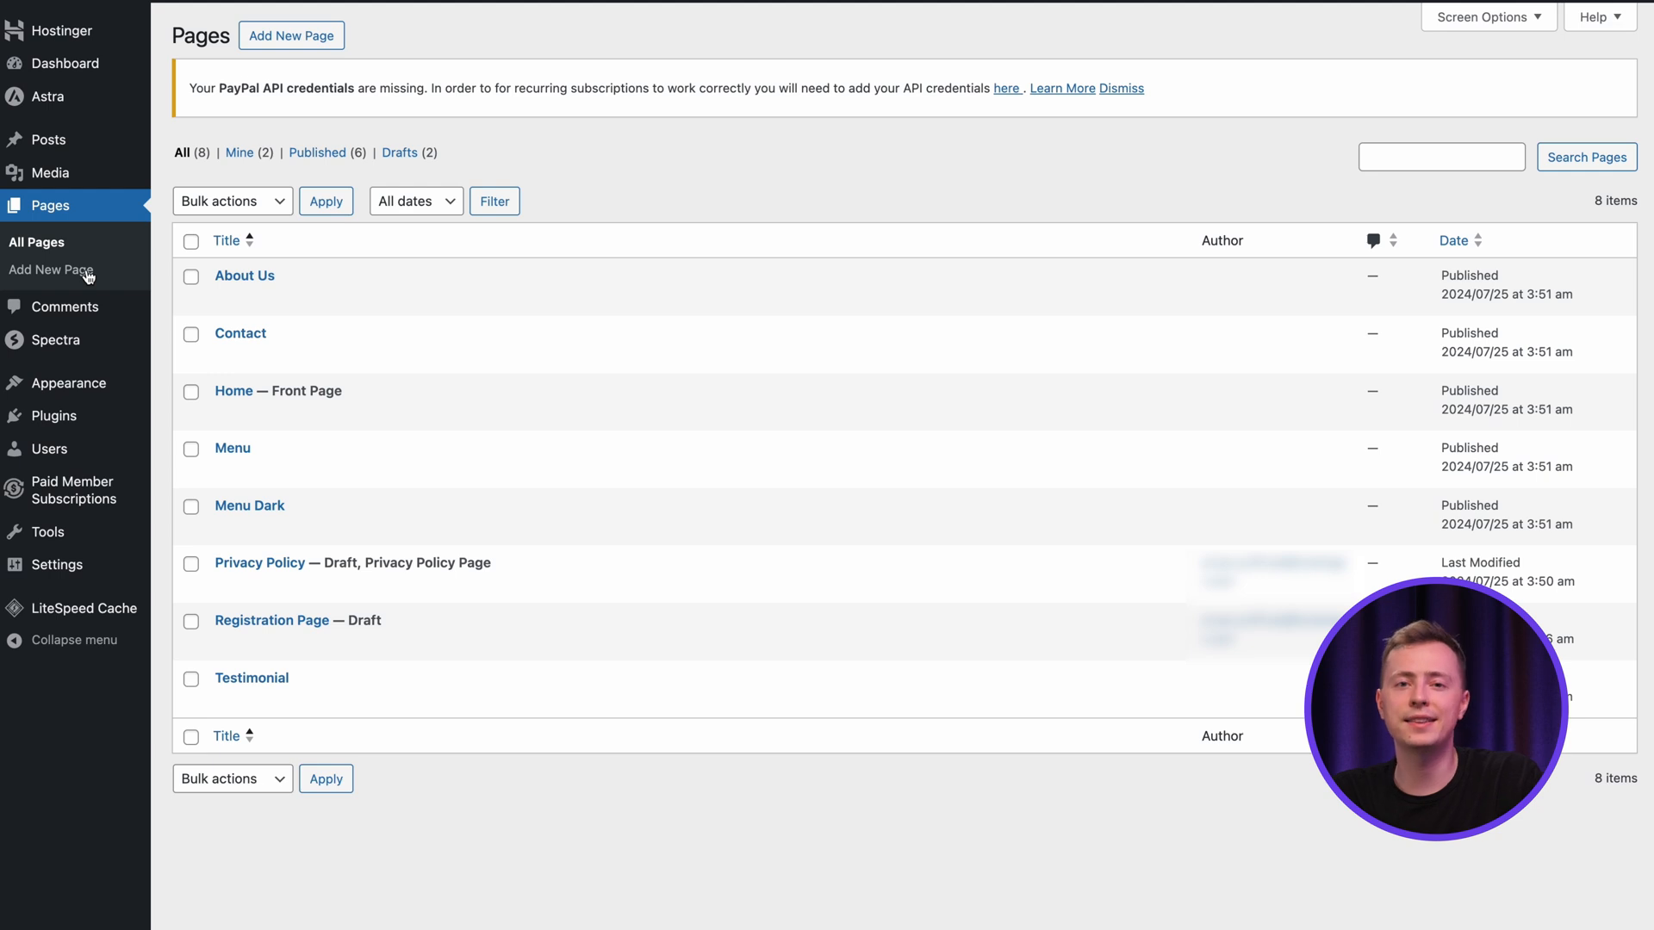
mouse_move(291, 35)
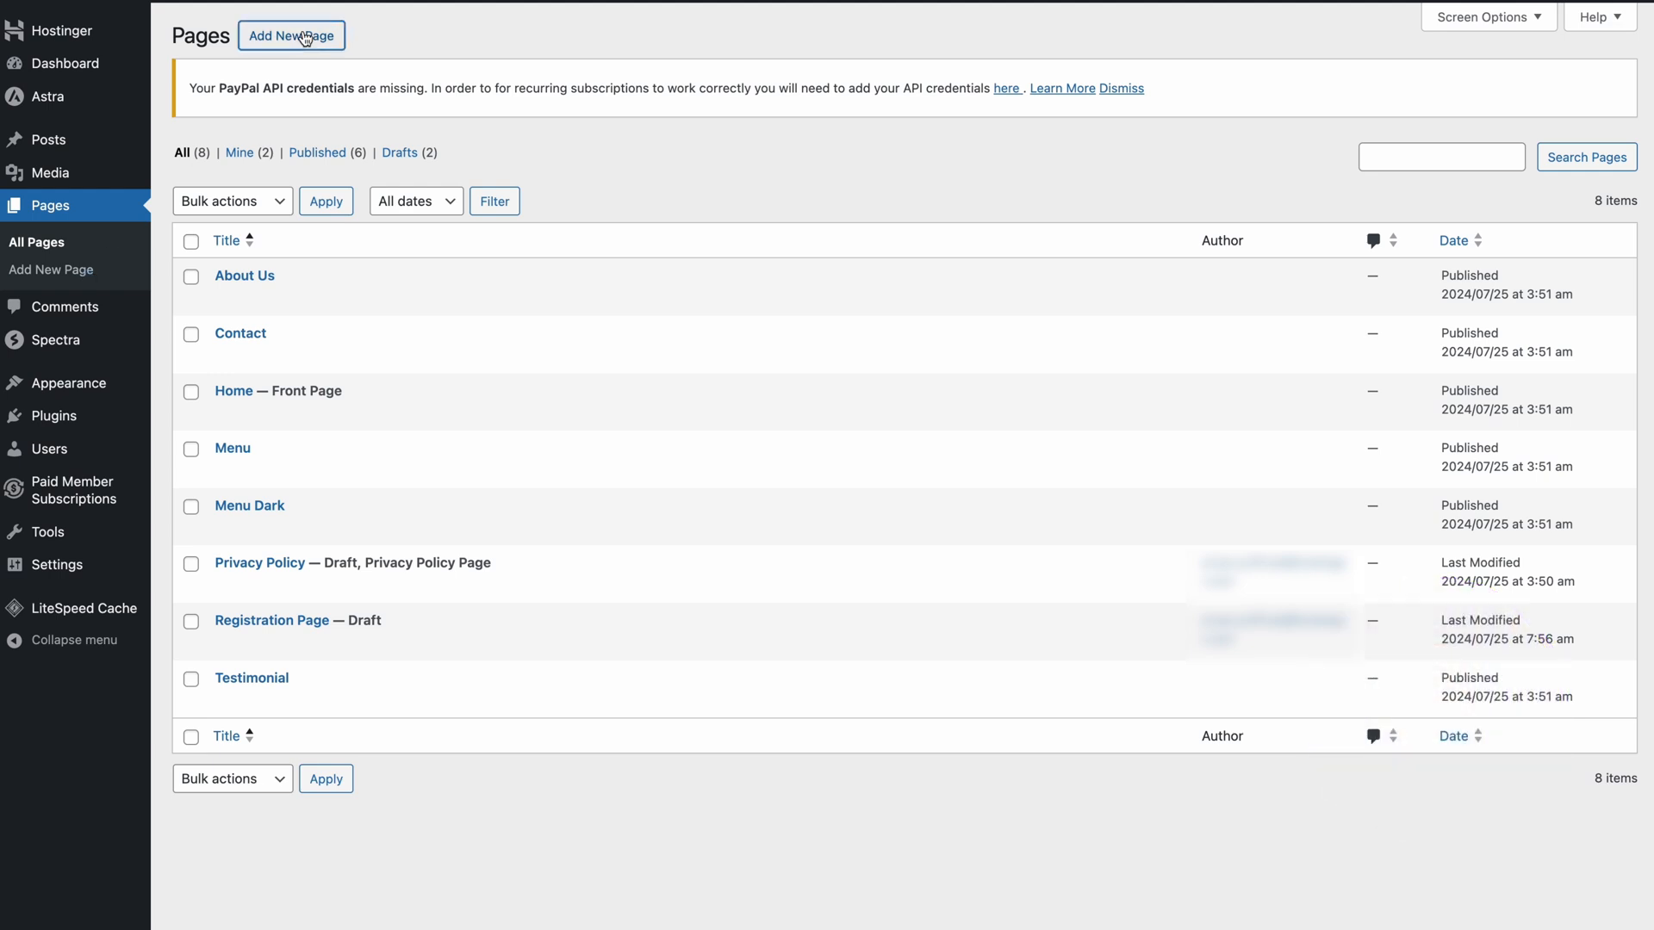
left_click(291, 34)
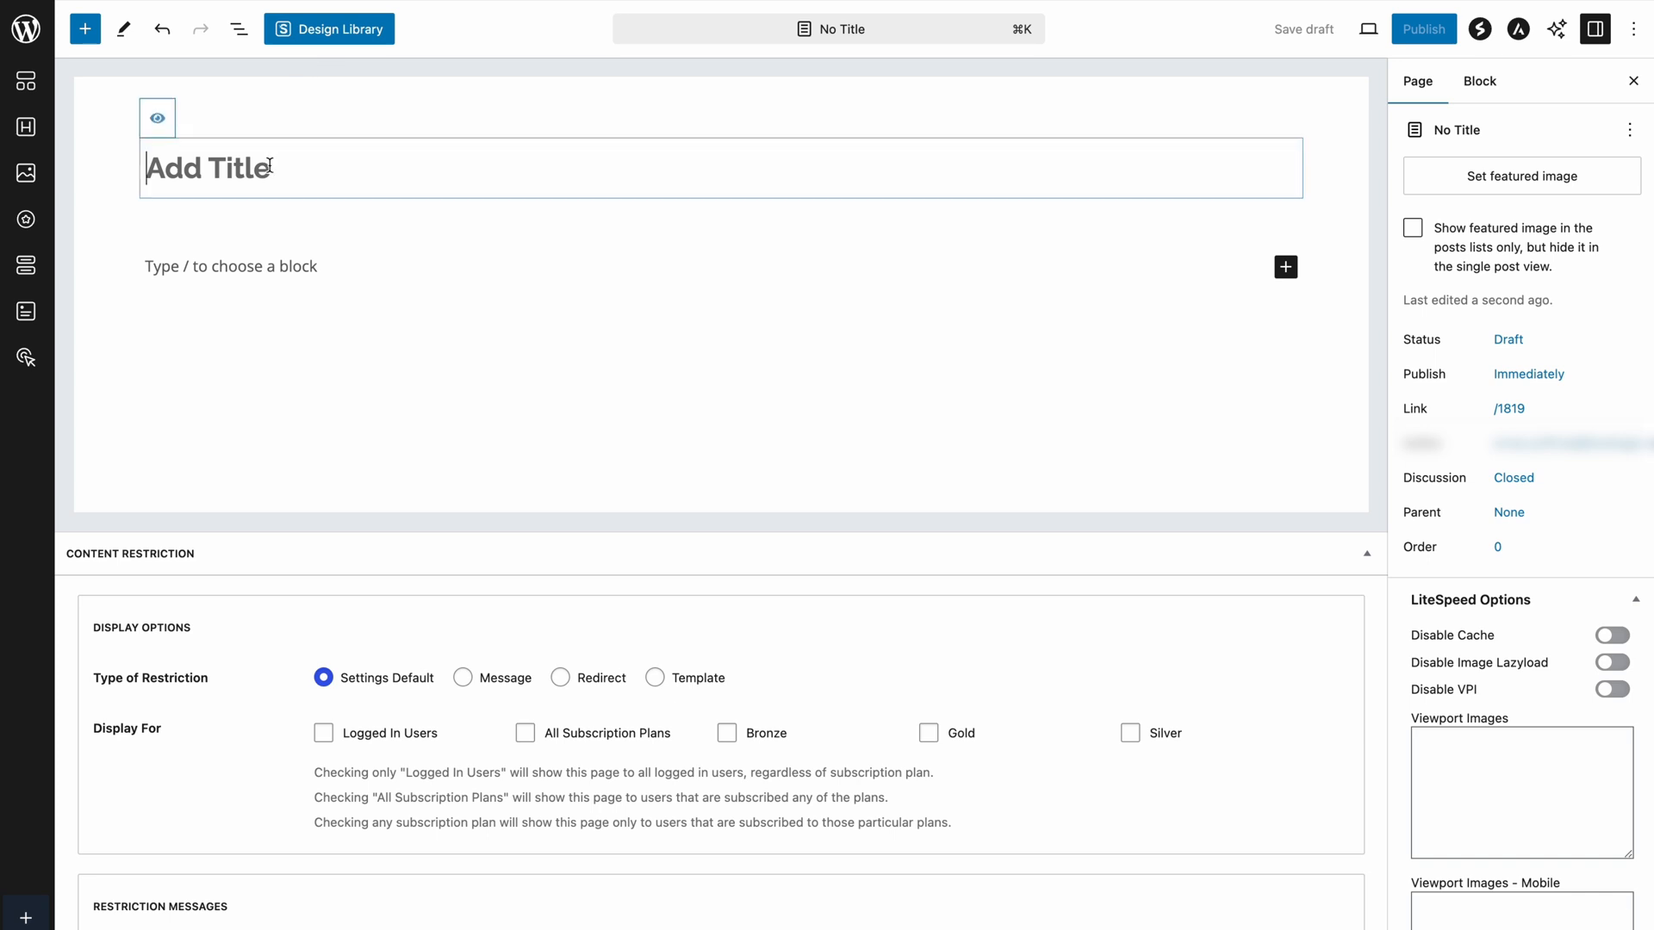
Switch the page to the Code editor and back to the Visual editor.
left_click(1633, 28)
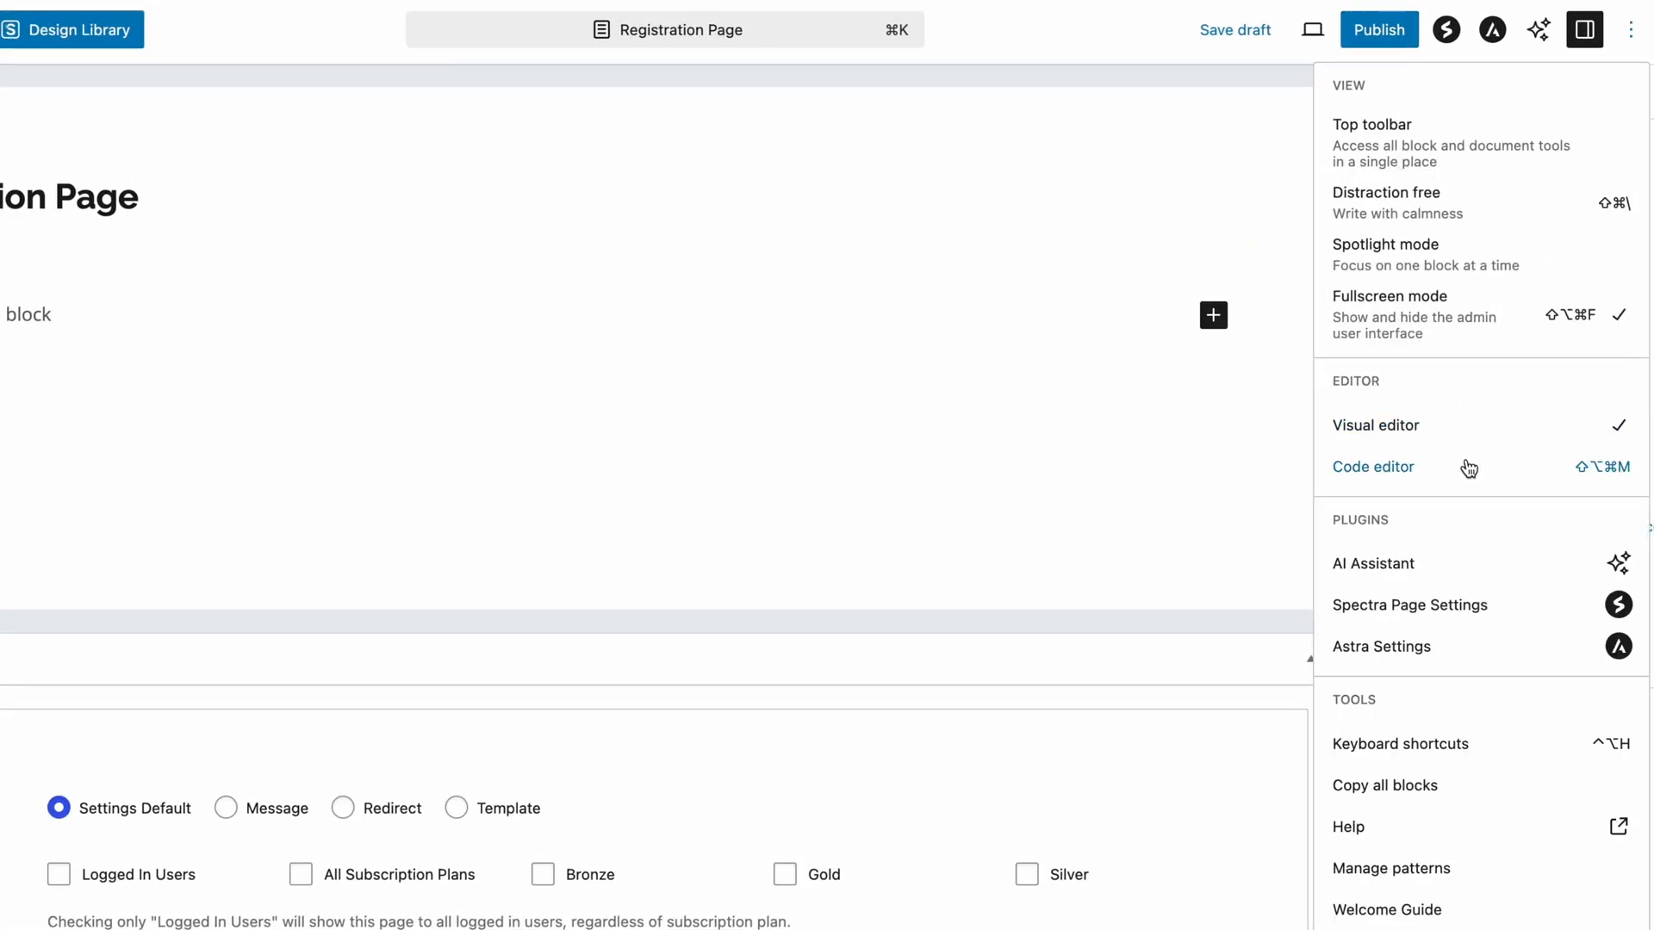
left_click(1373, 466)
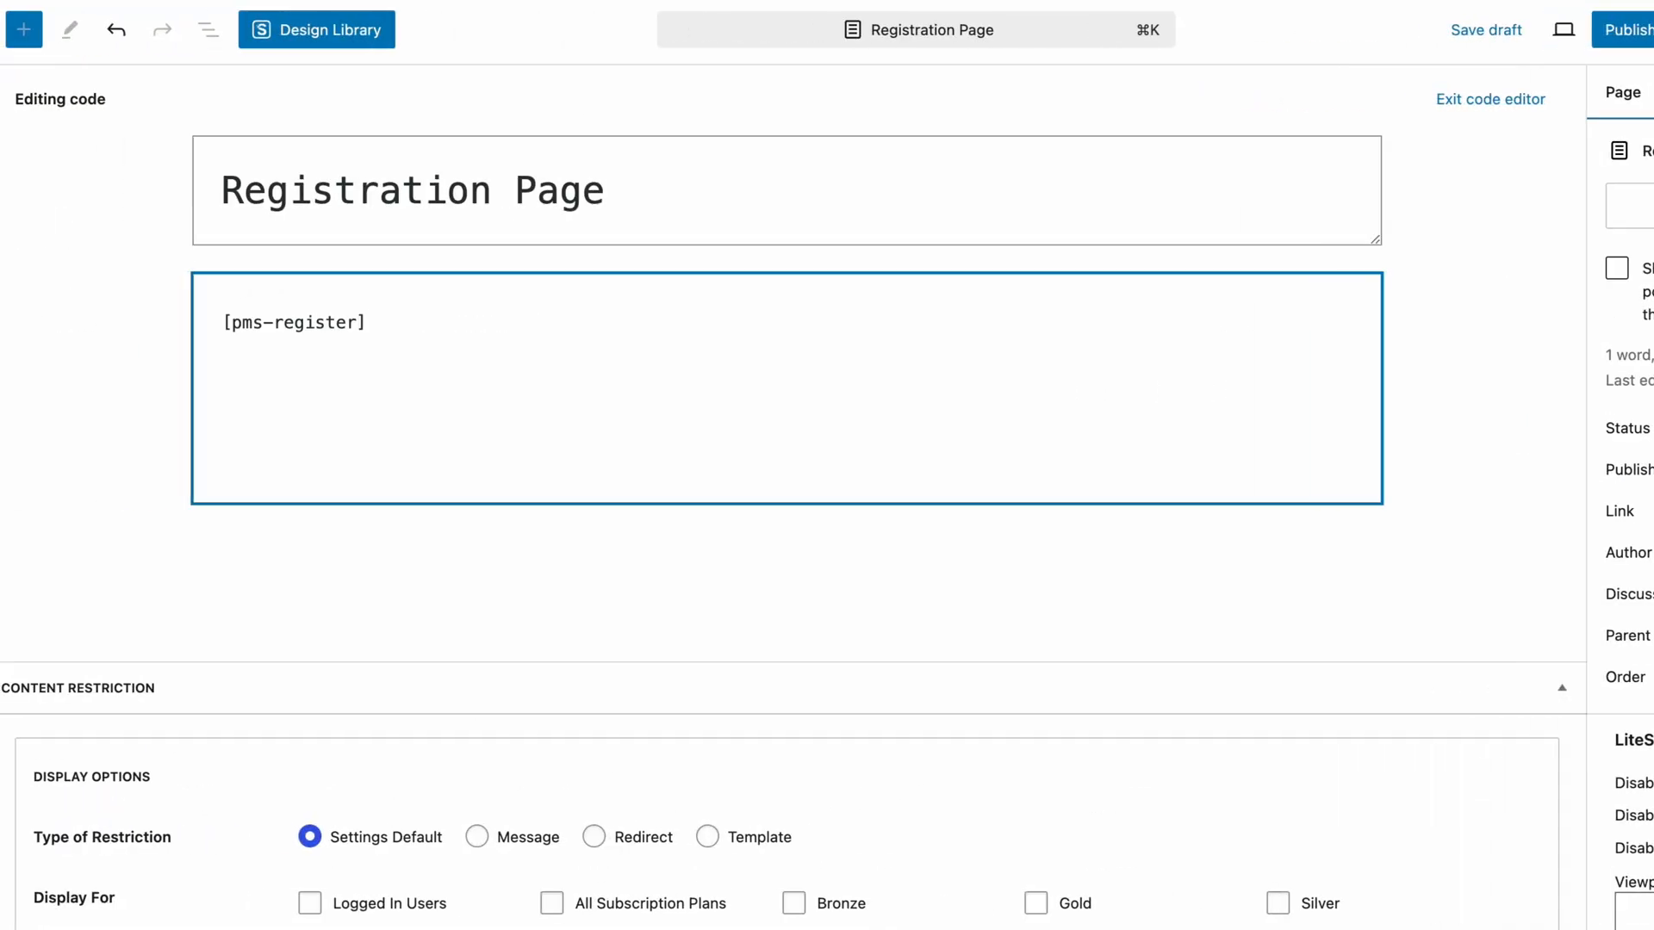
left_click(1630, 30)
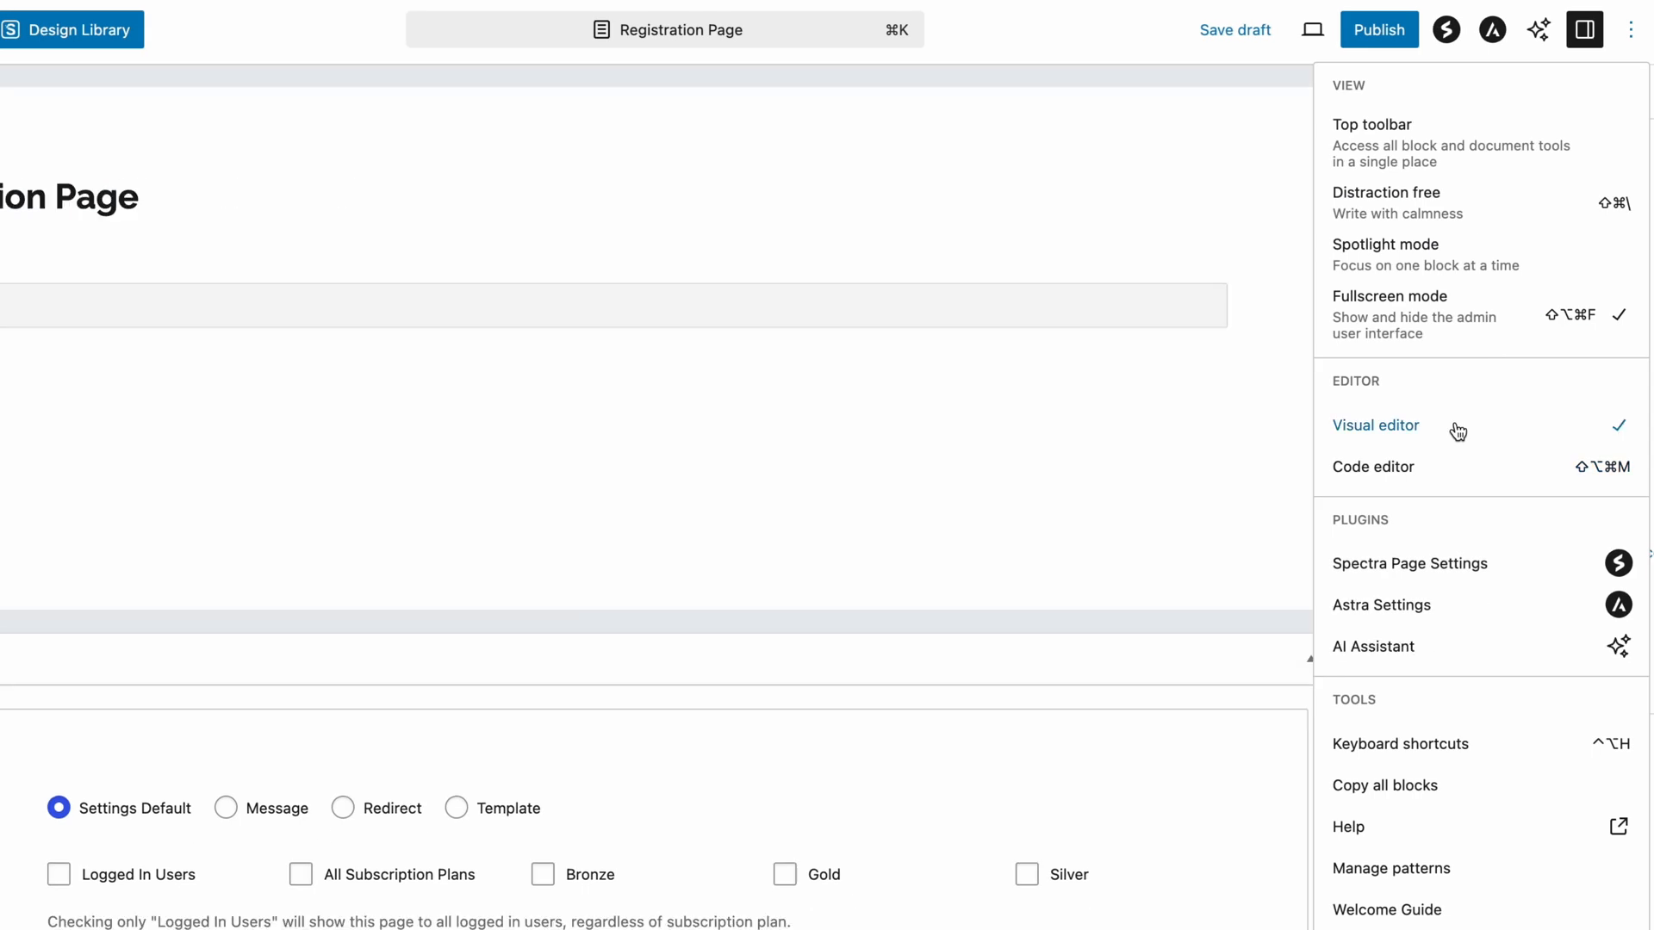
left_click(1390, 296)
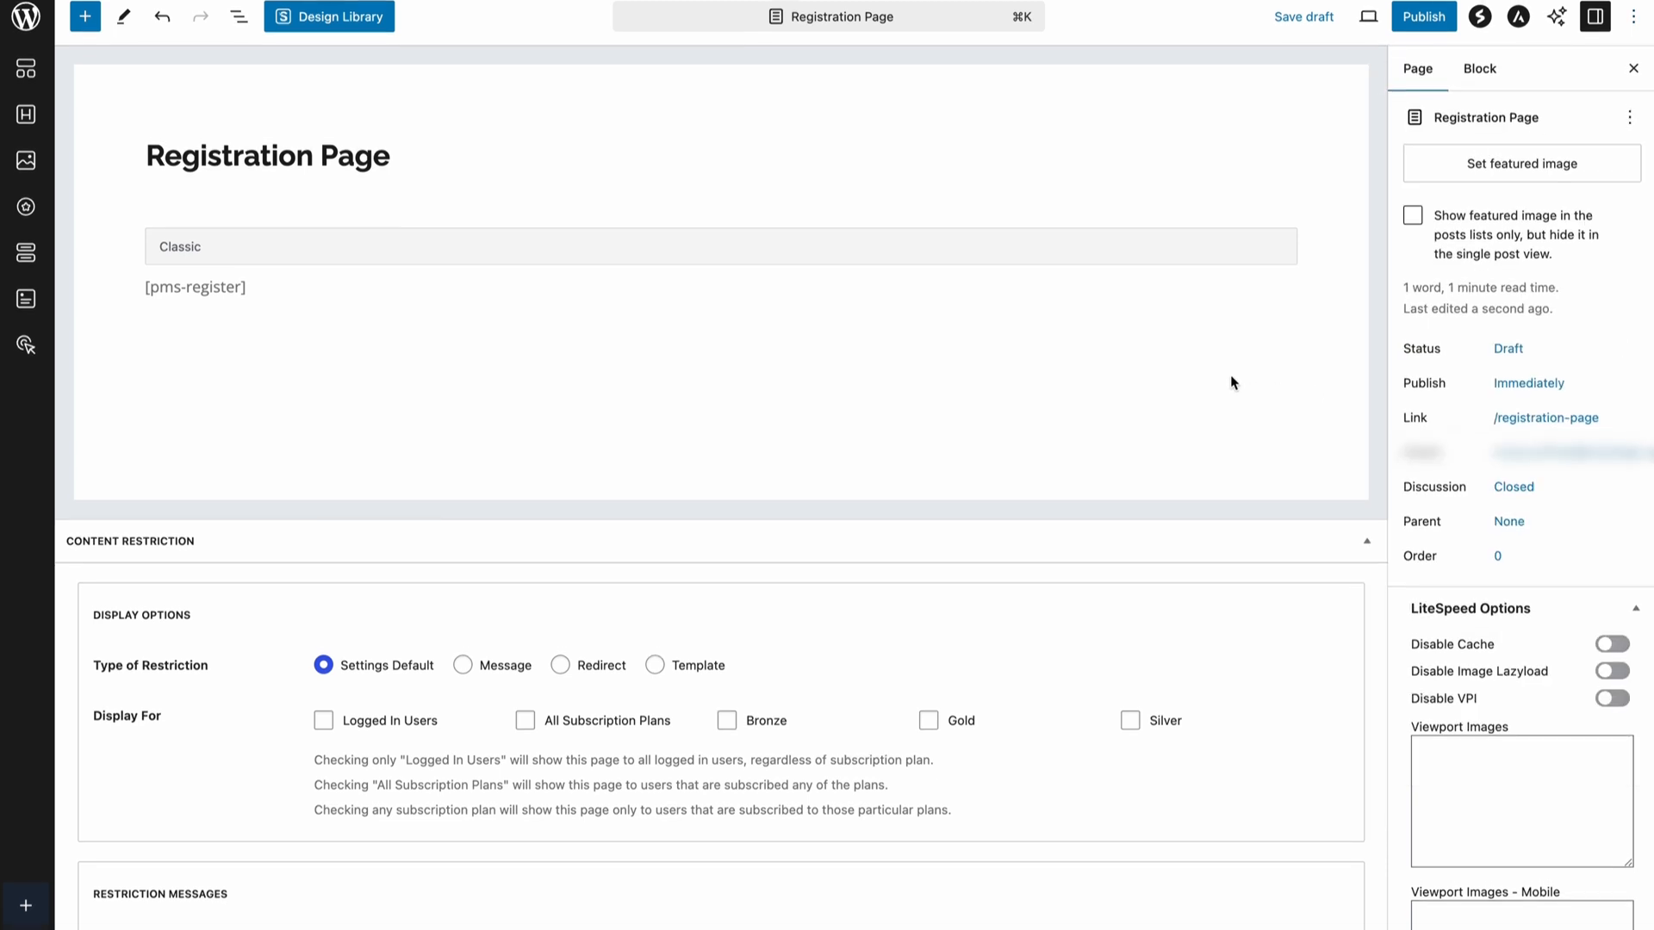
Open the AI Assistant and start writing a prompt for the tier descriptions.
scroll("down", 3)
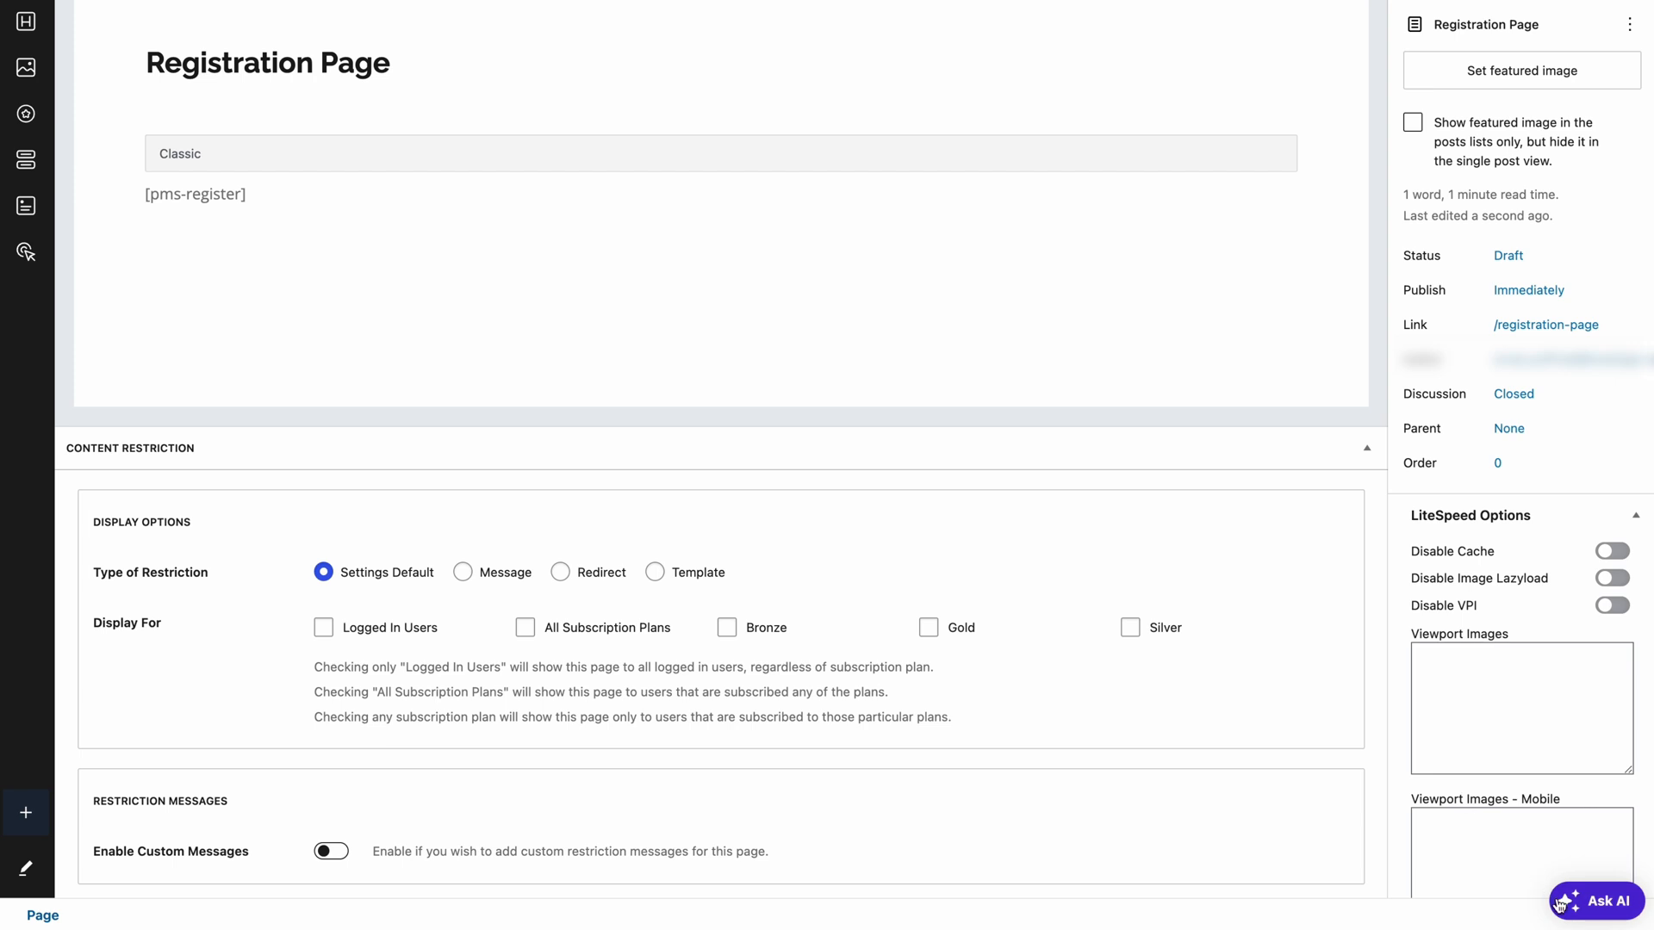
left_click(1607, 902)
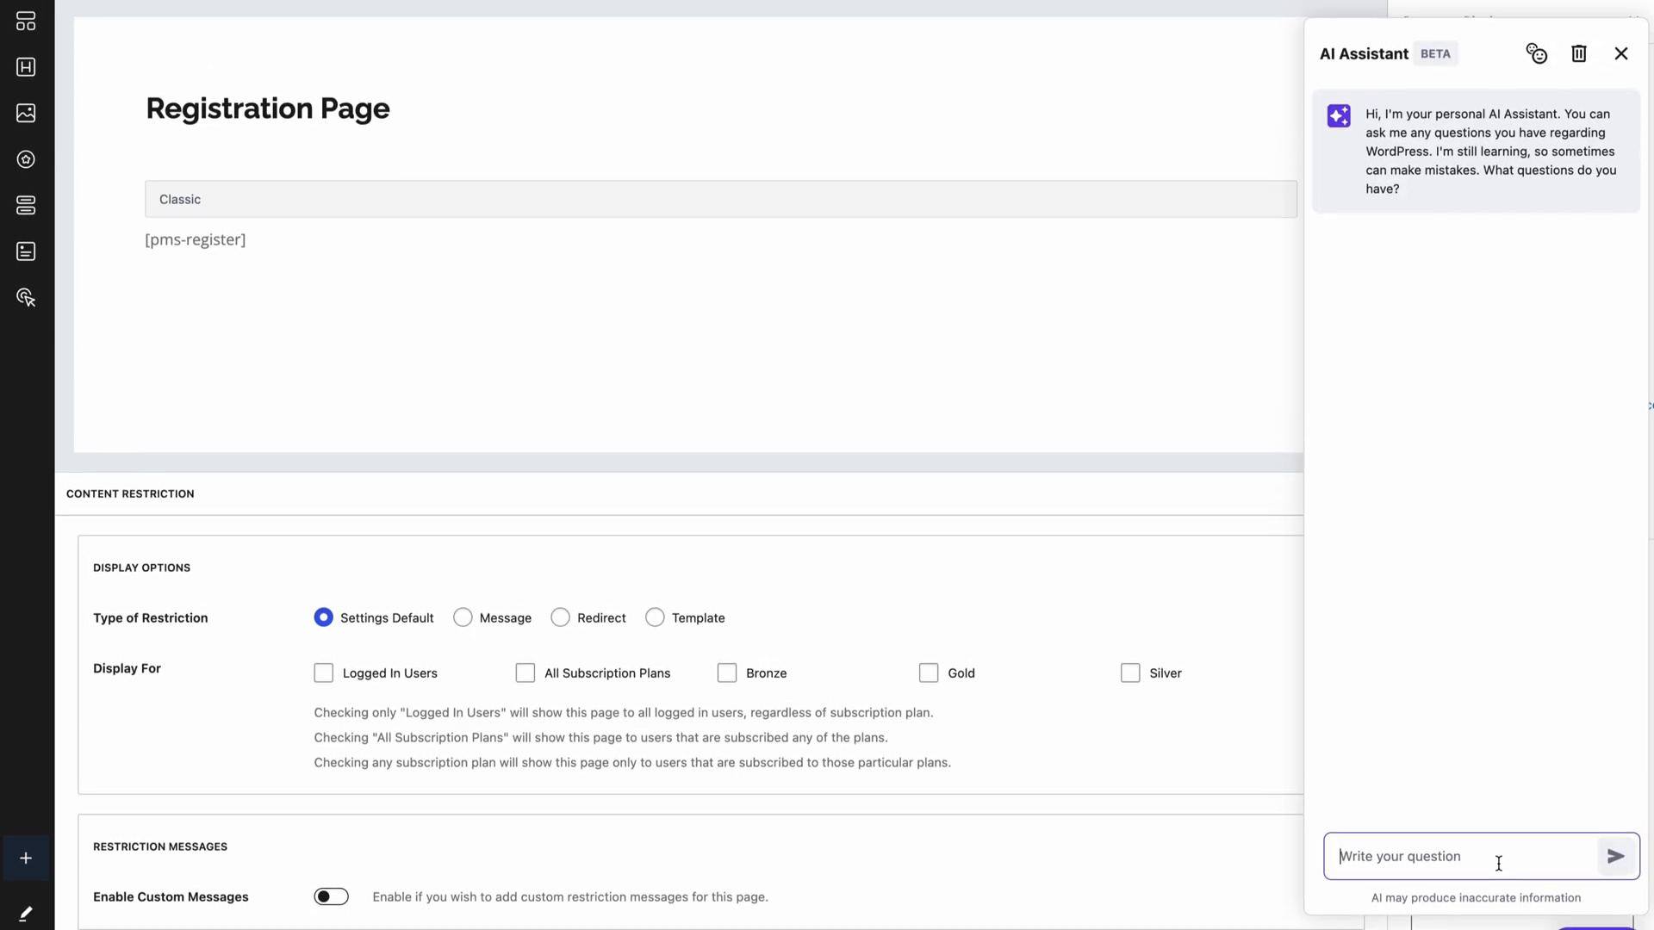
left_click(1616, 857)
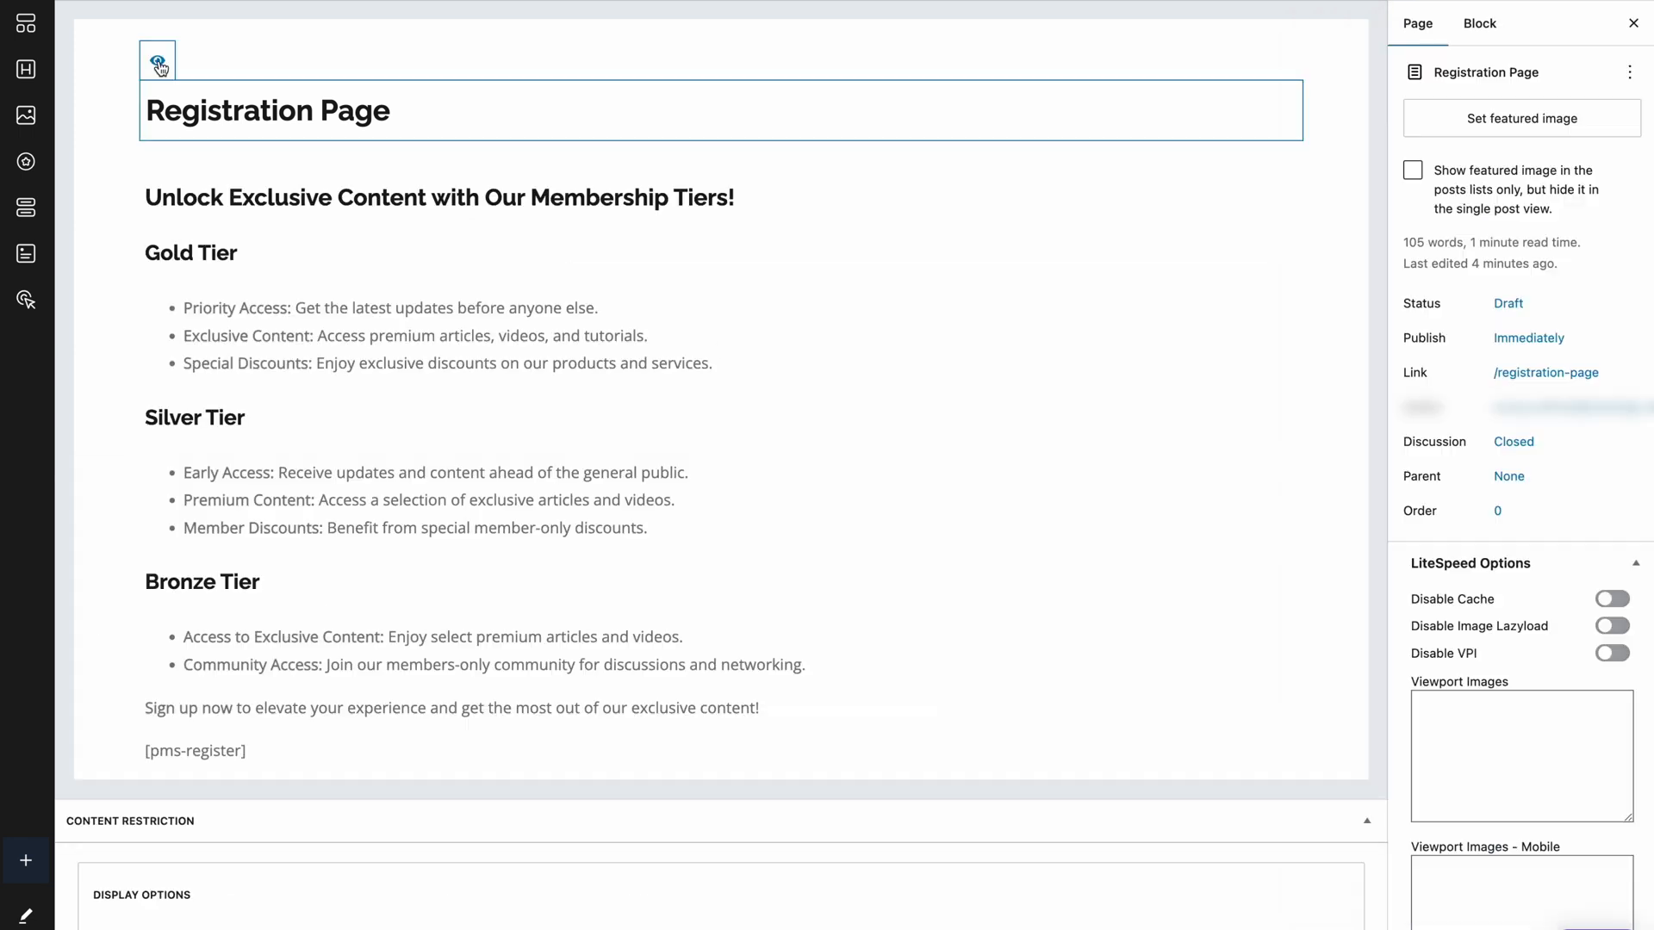
Hide the Registration Page title, publish the page, and view it live.
left_click(159, 60)
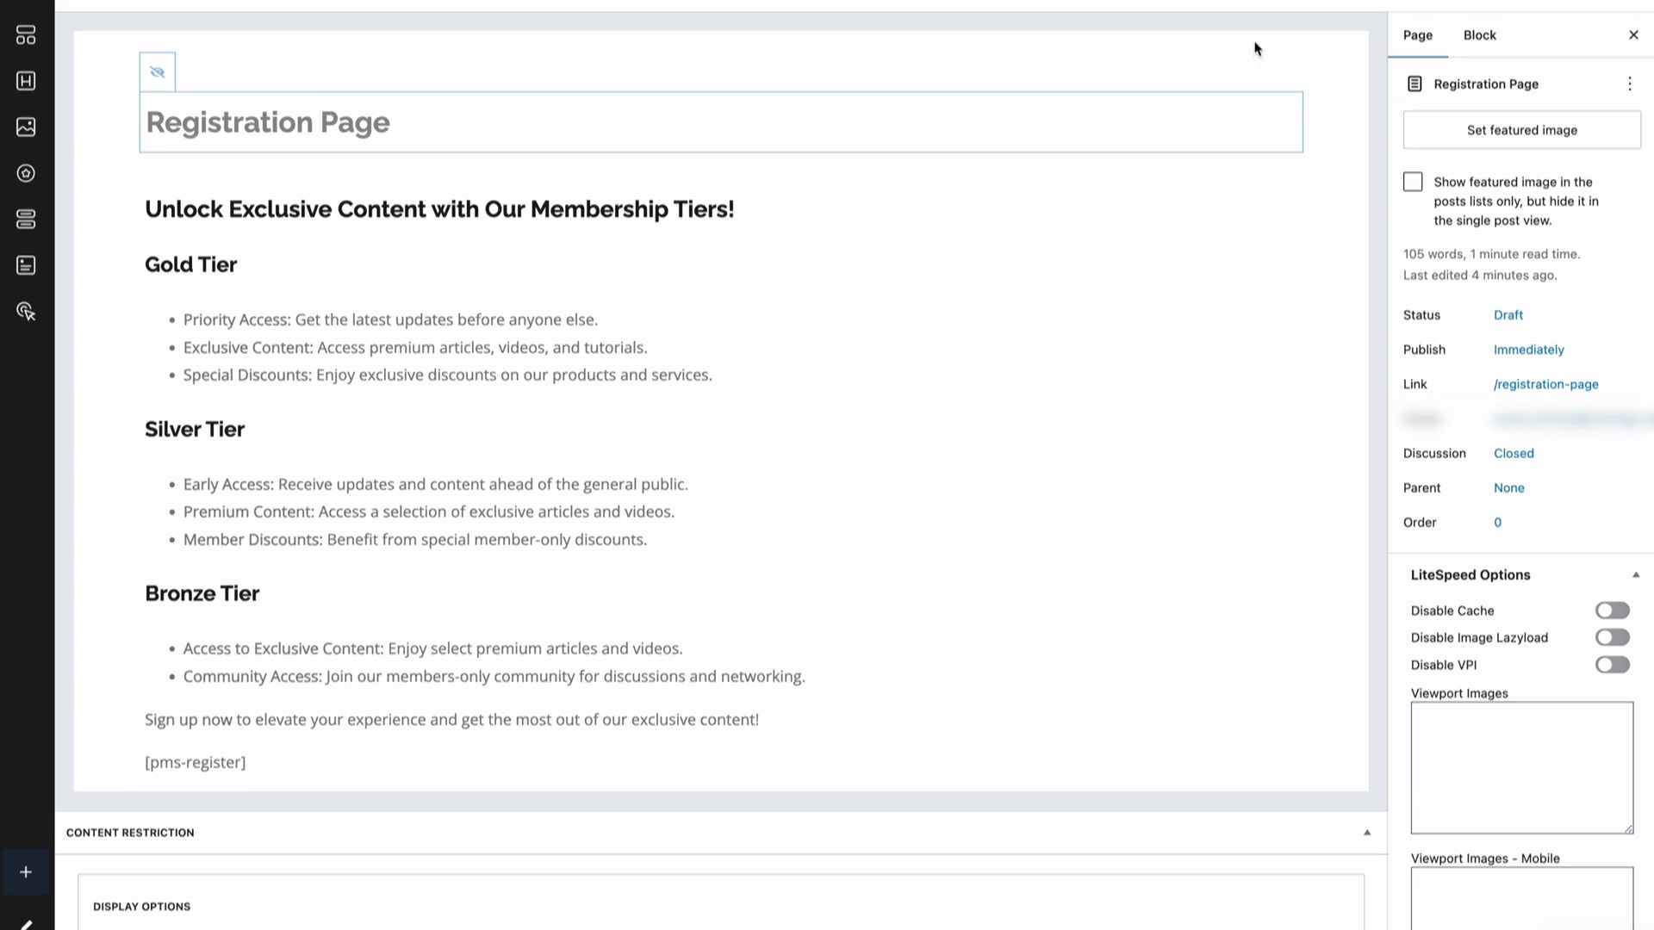
left_click(1461, 29)
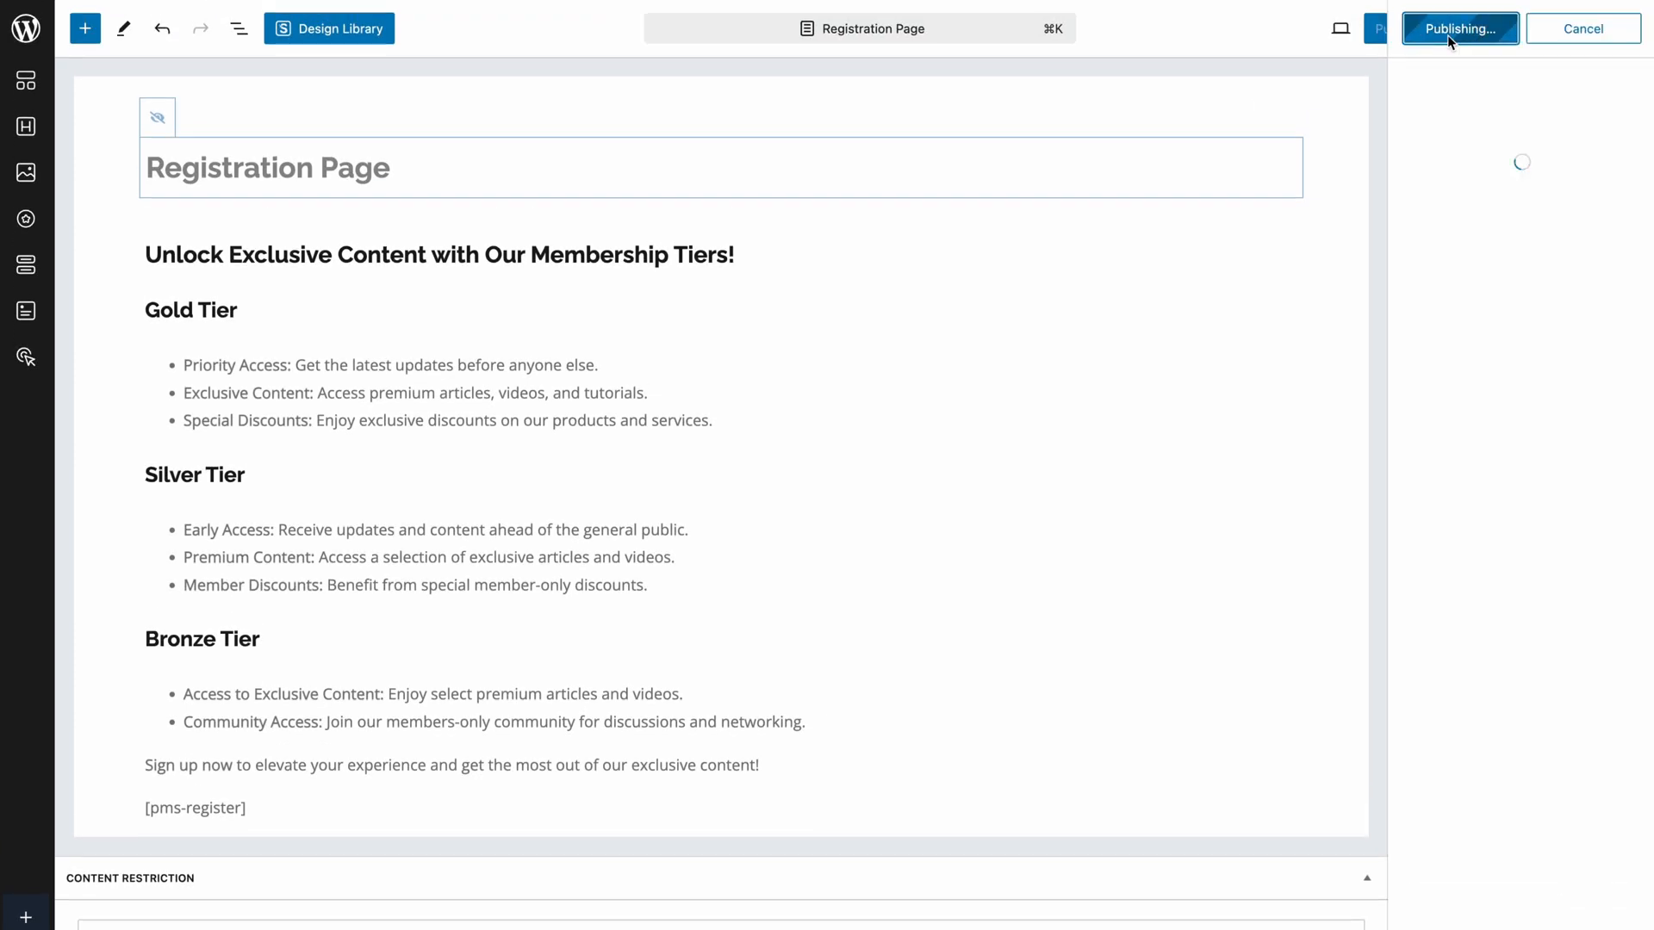
left_click(1460, 28)
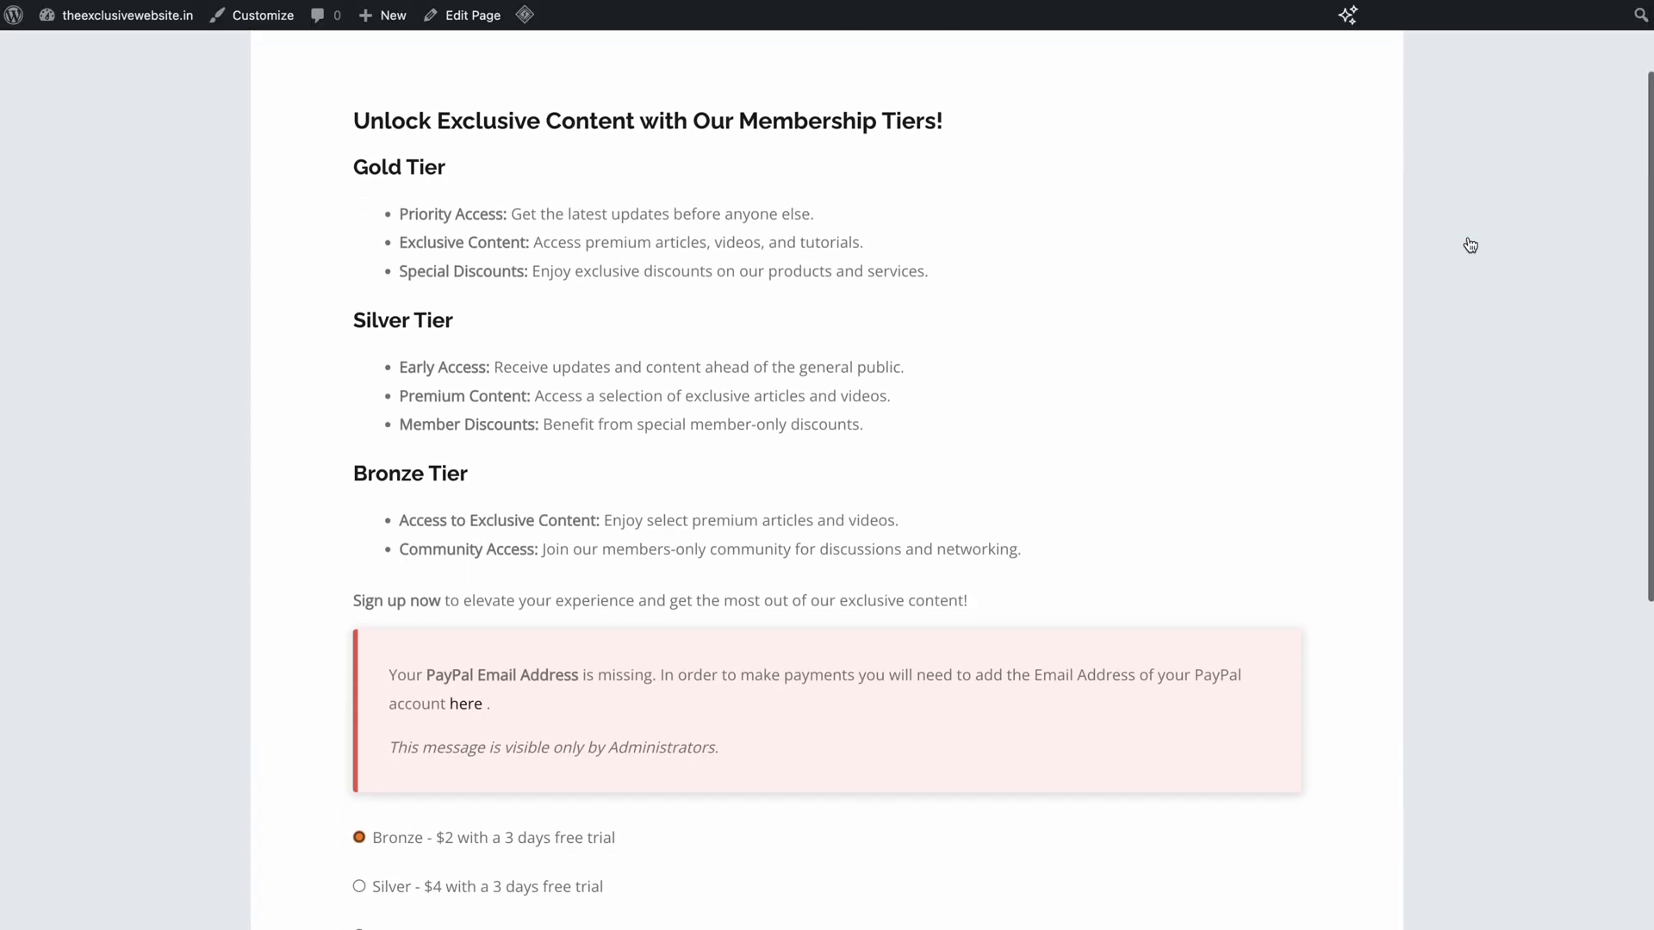
scroll("down", 3)
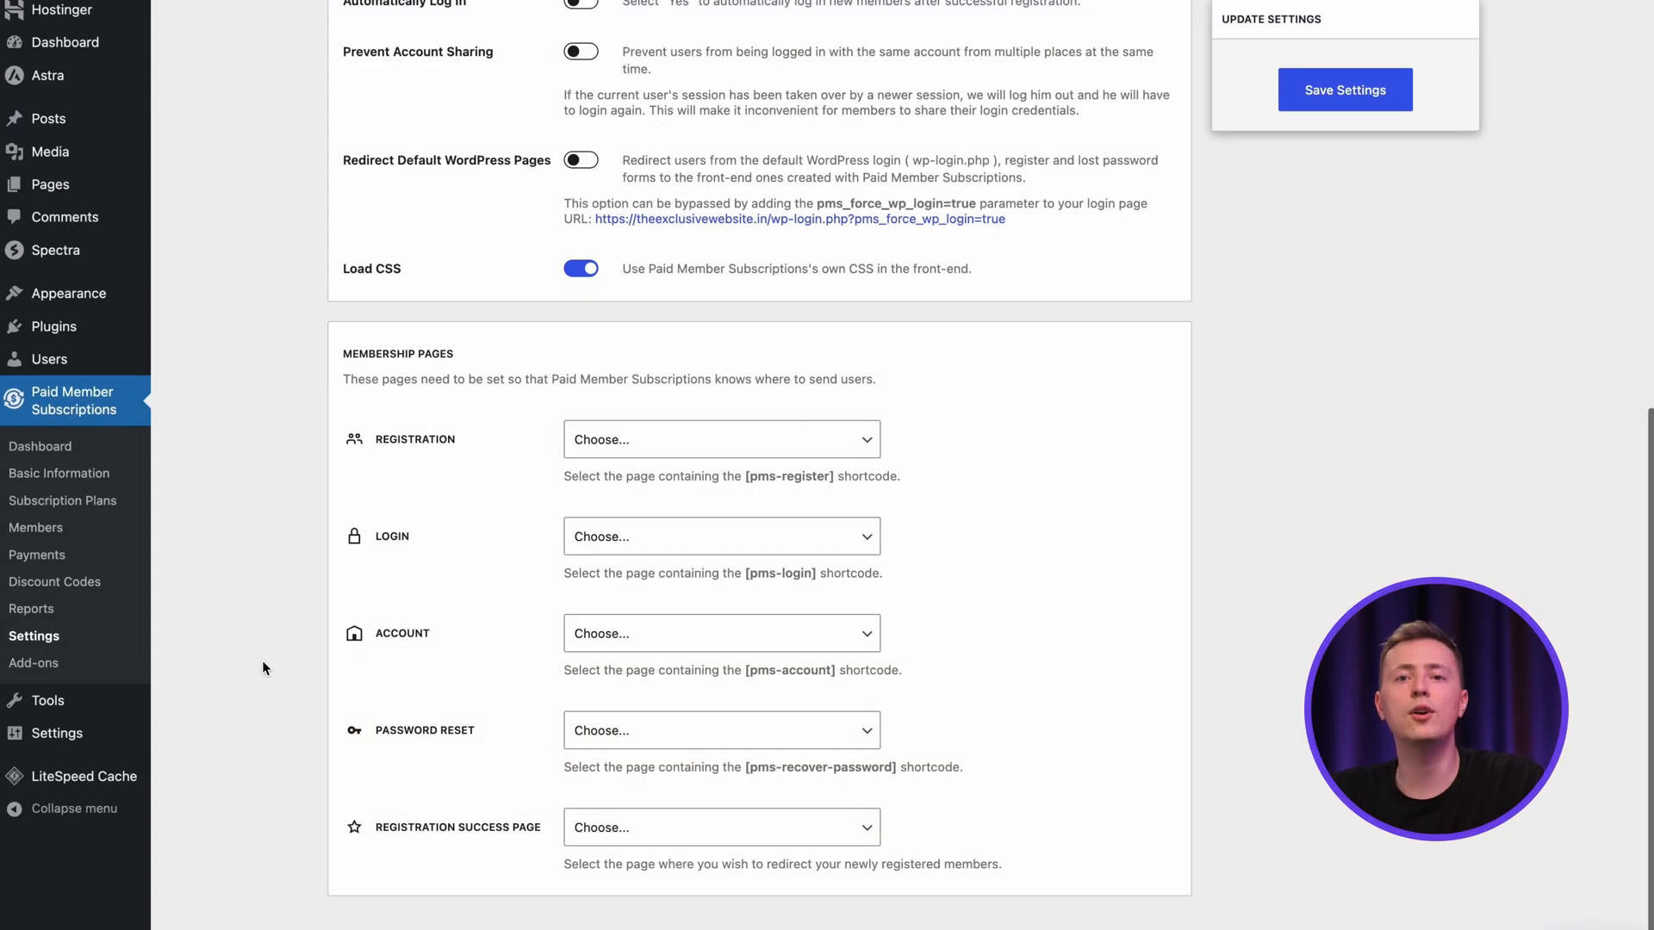
Pick Registration Page (ID: 1819) in the Registration dropdown and save the settings.
left_click(720, 439)
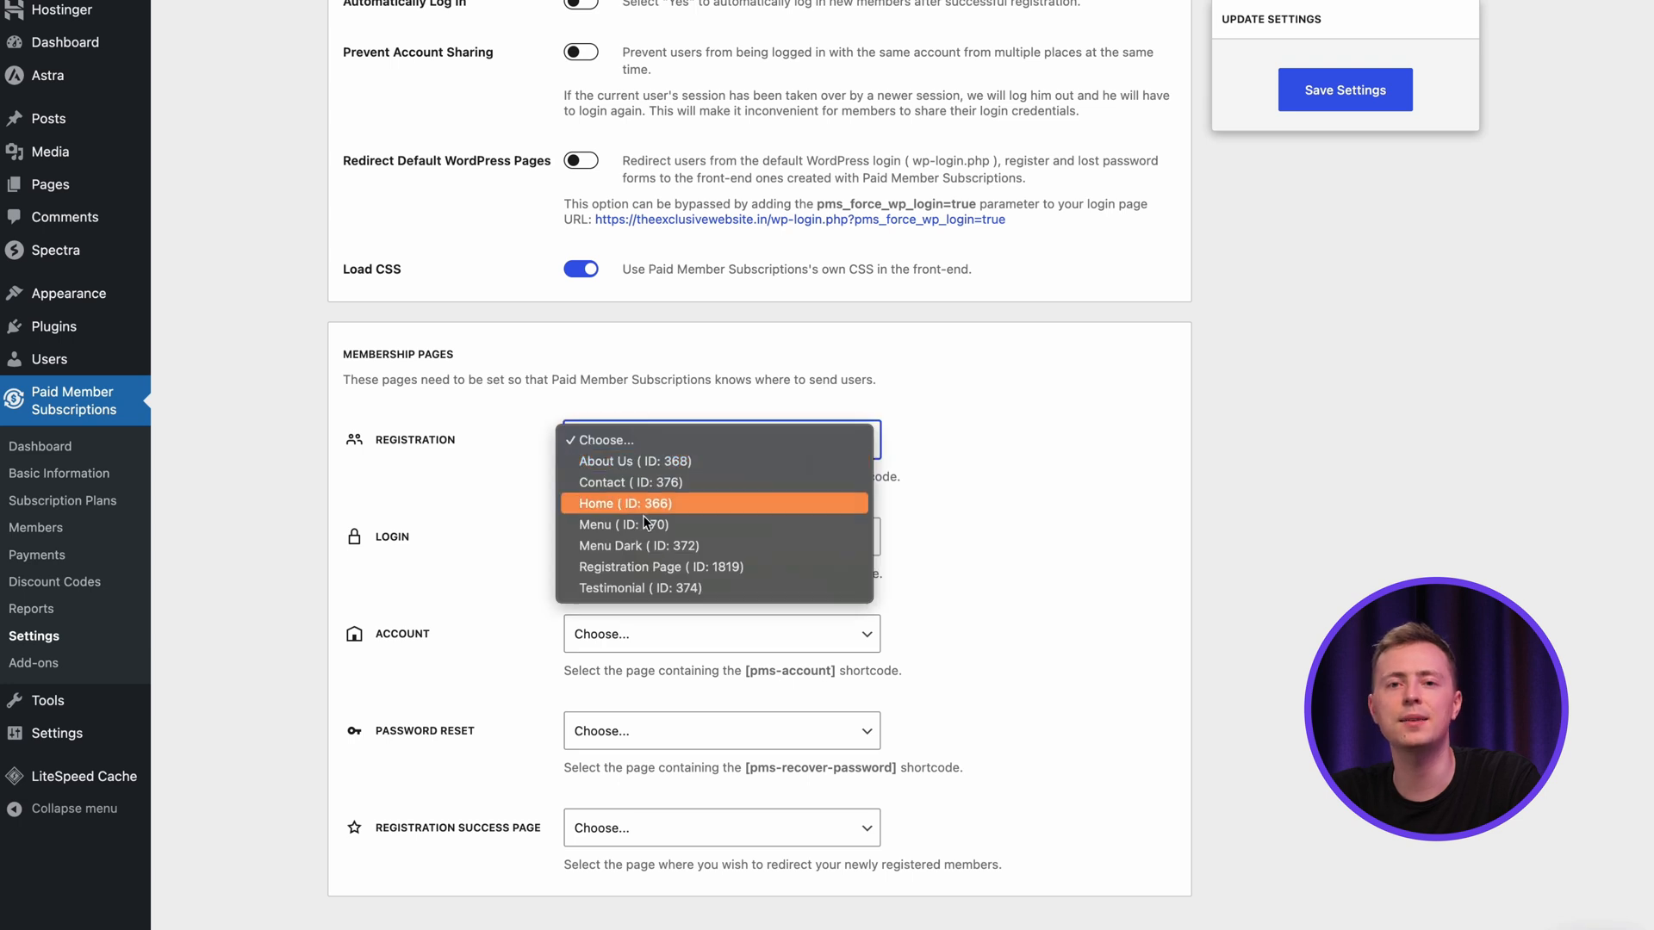
left_click(662, 568)
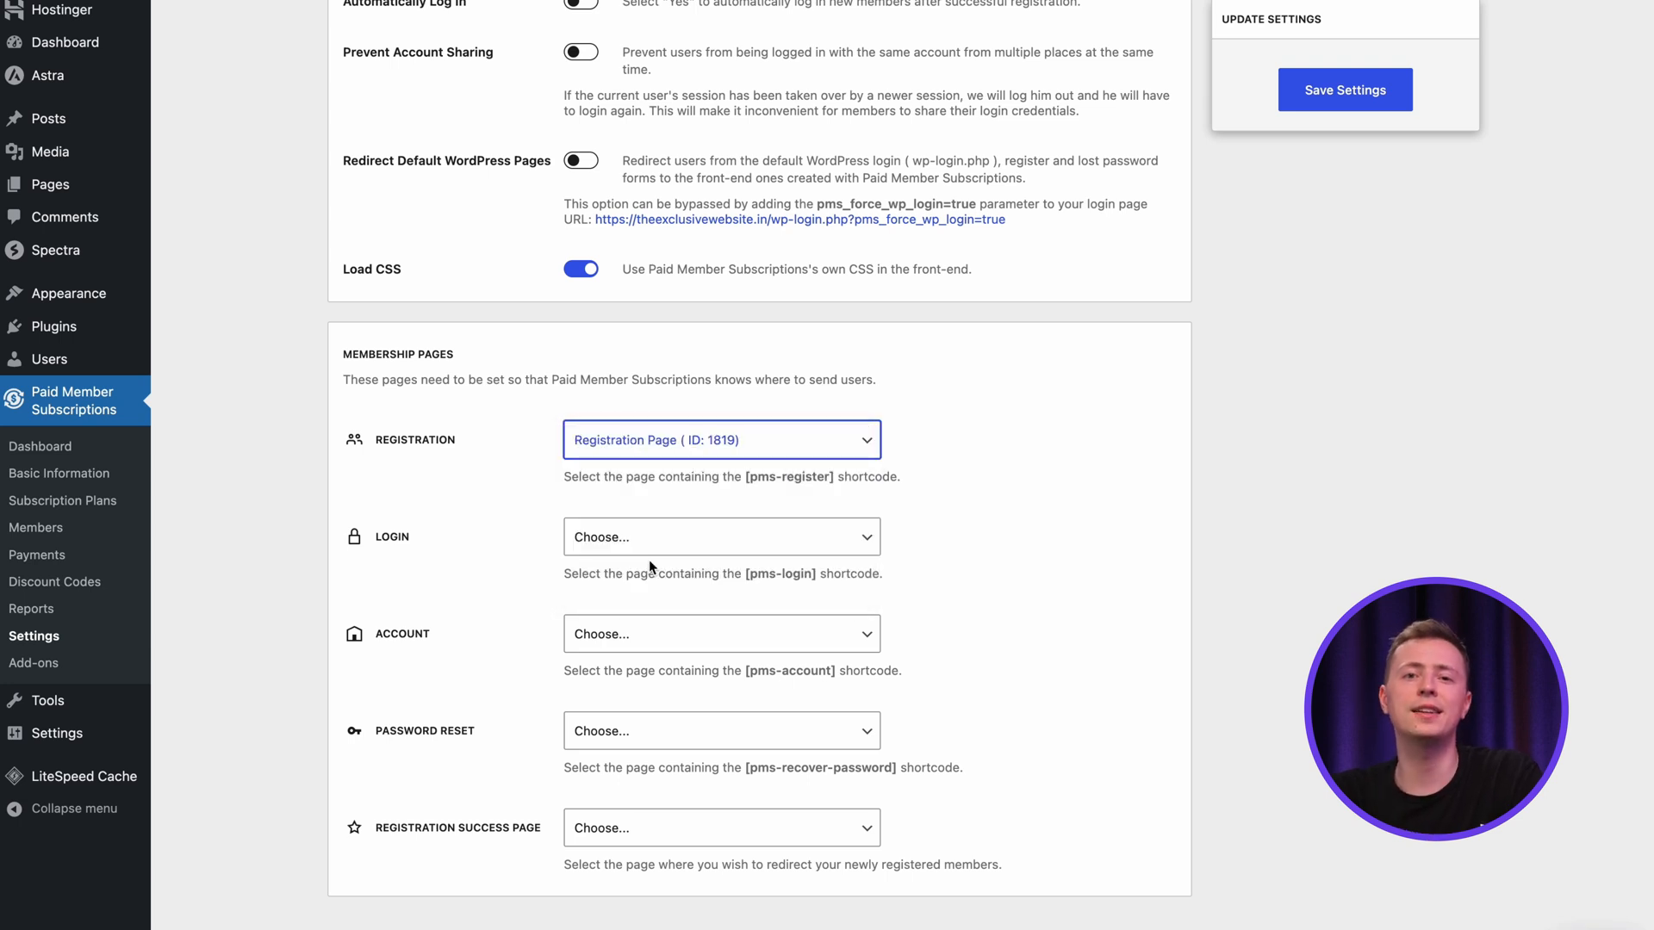
left_click(1344, 89)
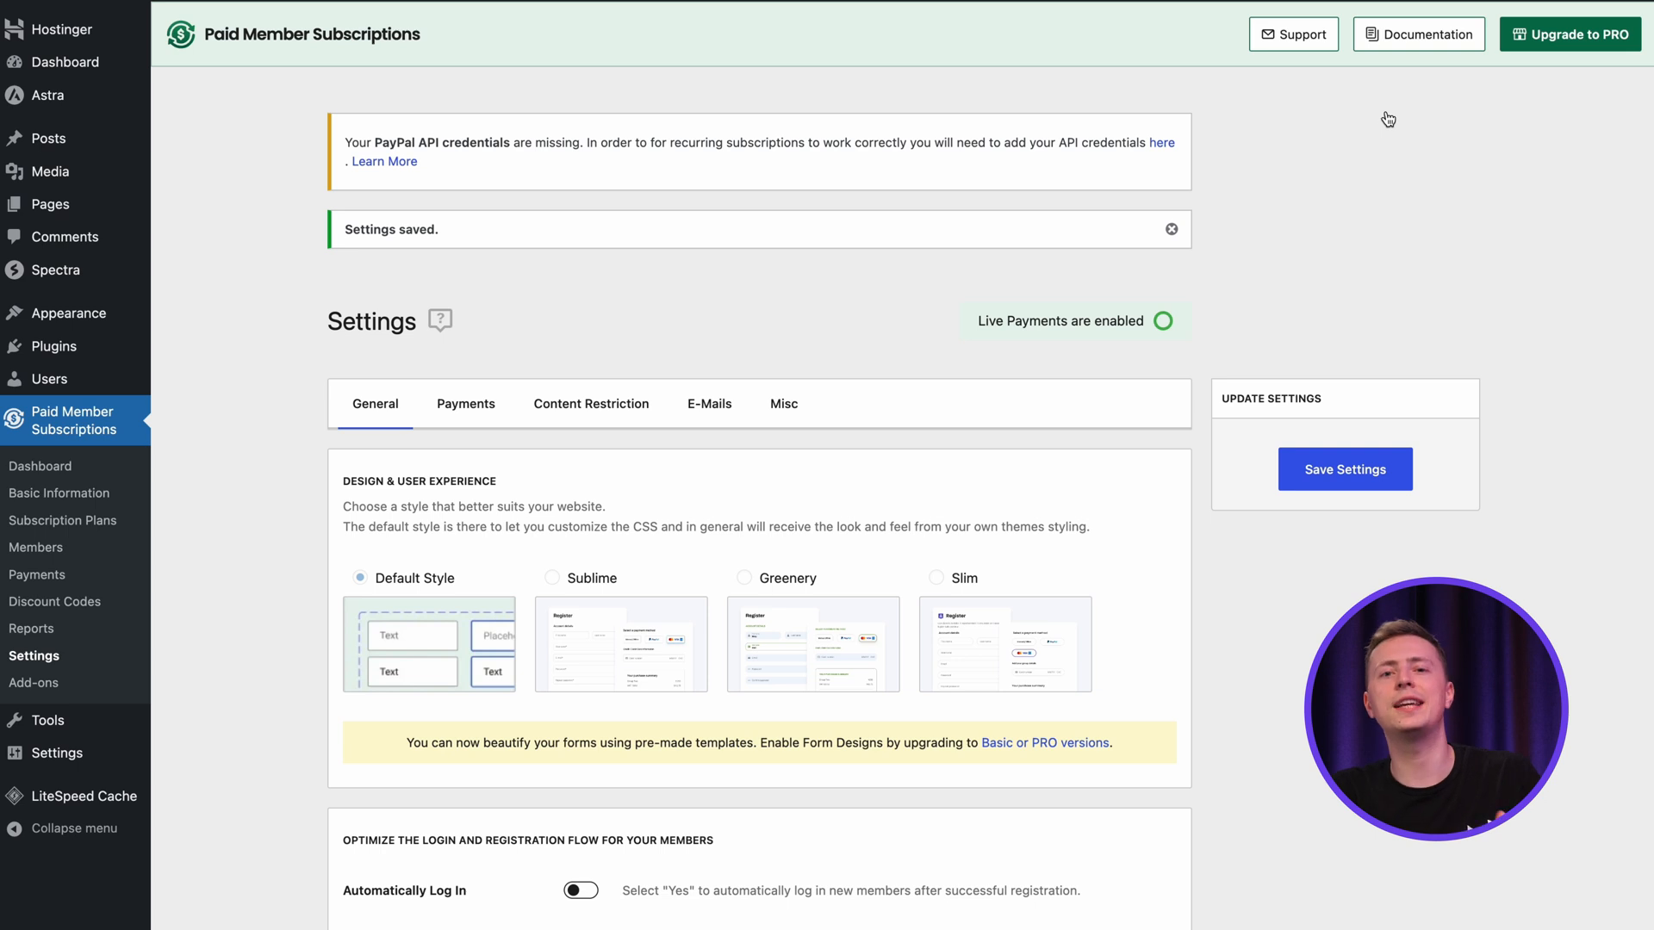
mouse_move(124, 215)
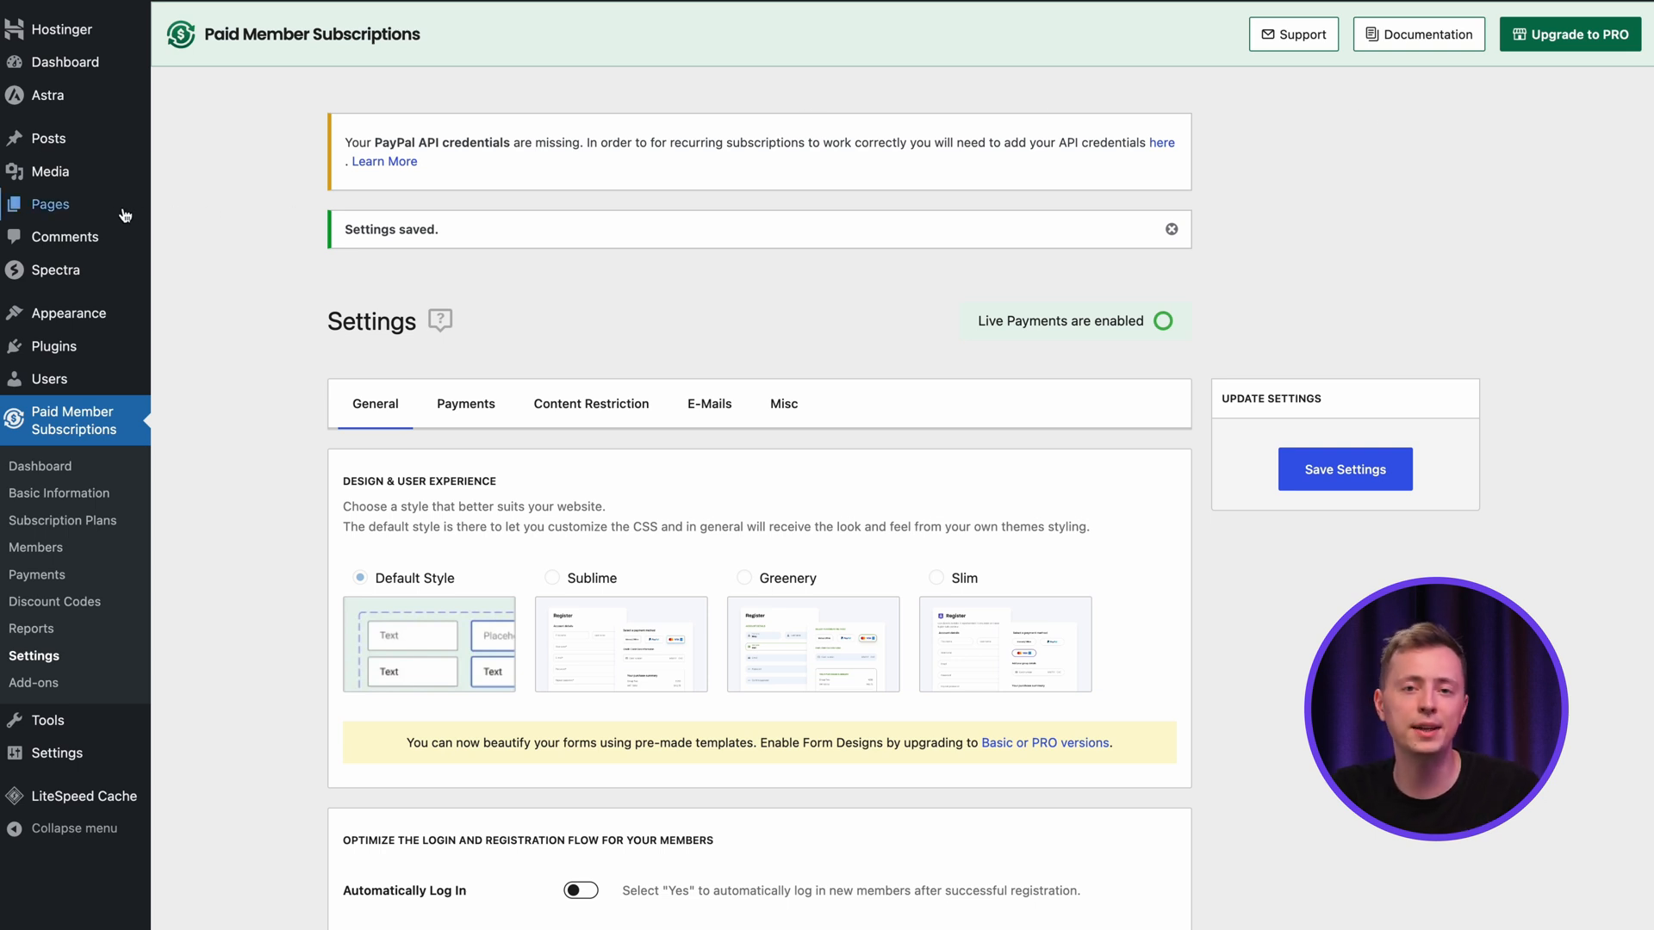
Trash Contact, Menu, Privacy Policy and the other unneeded pages from All Pages.
left_click(50, 203)
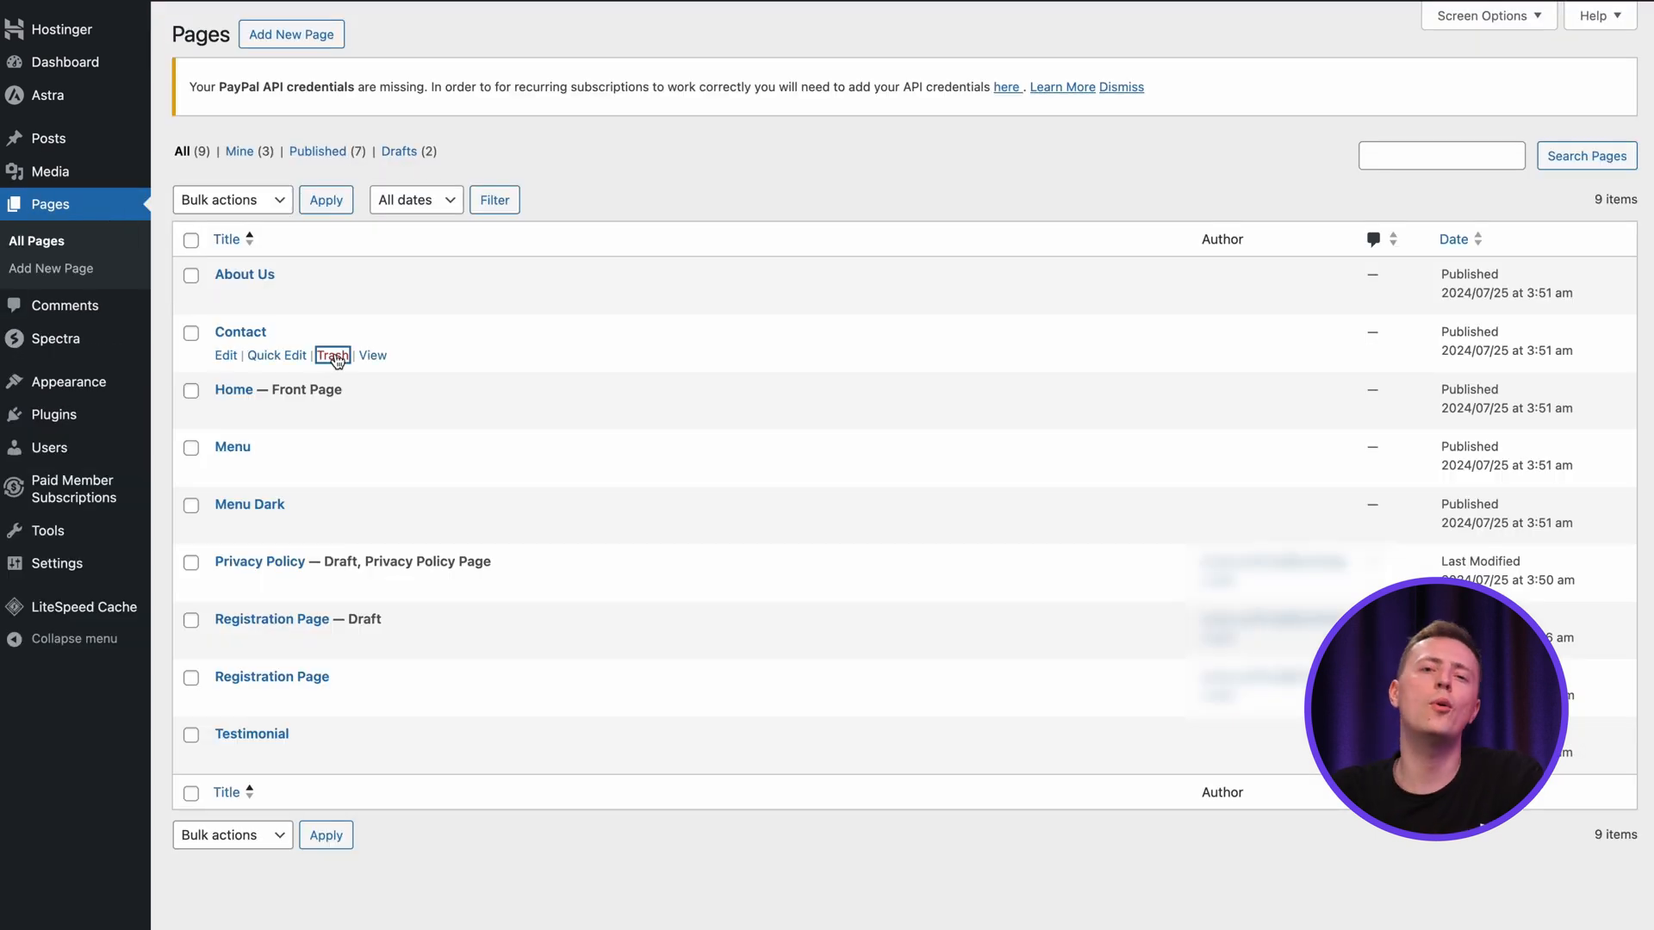
left_click(330, 354)
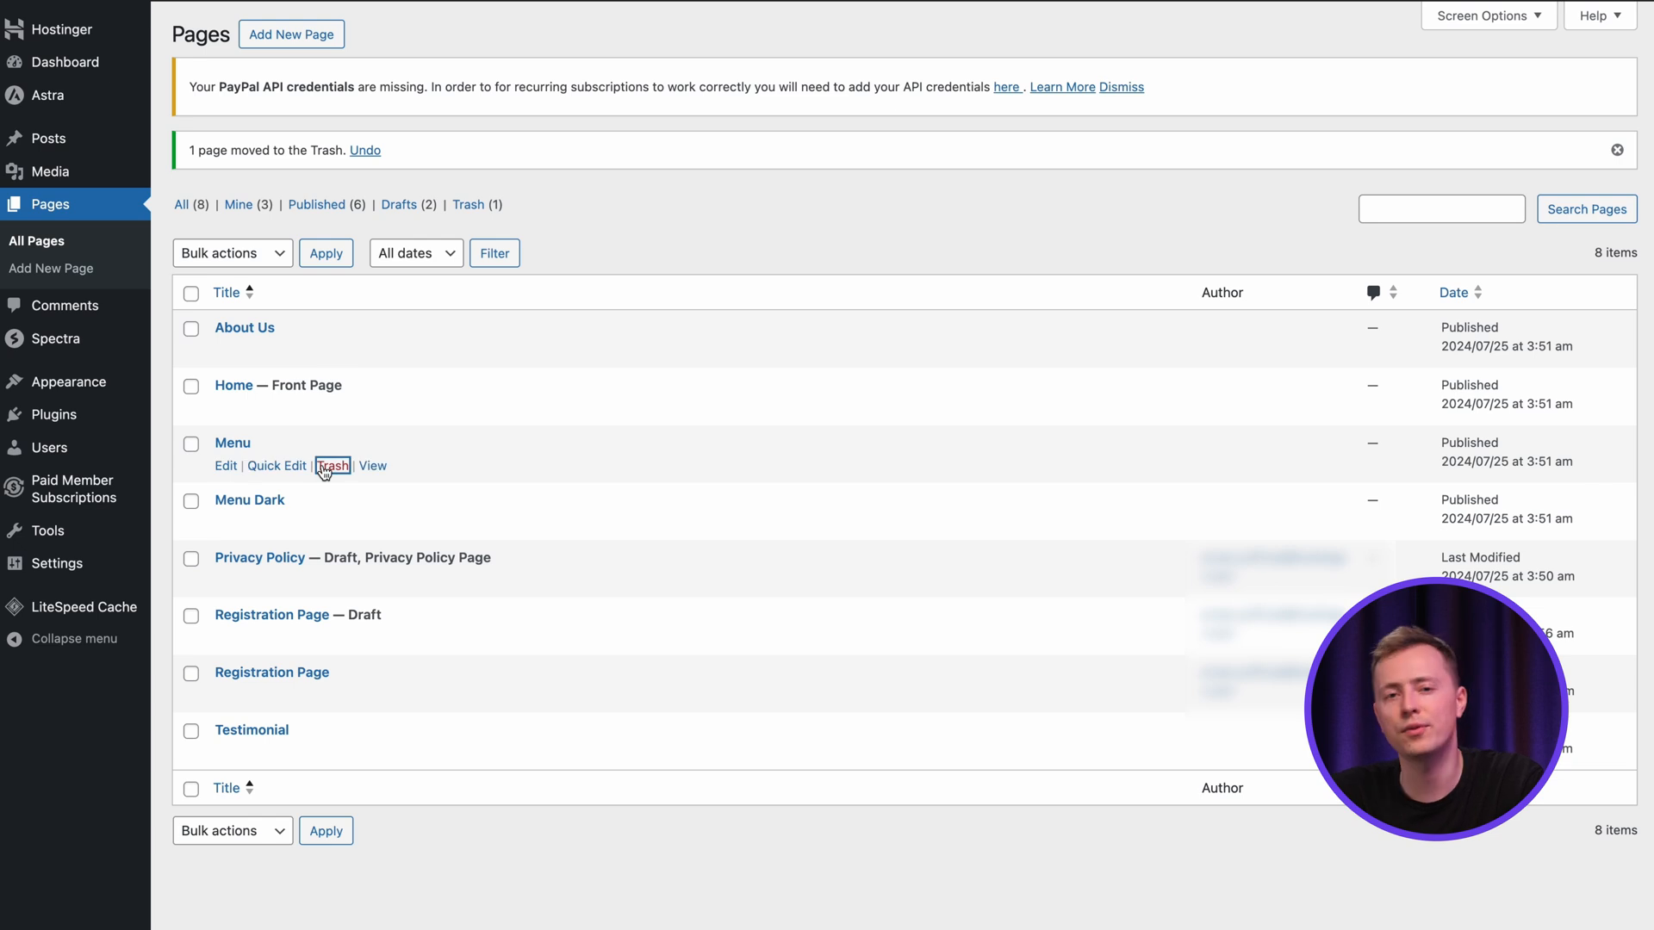
left_click(331, 465)
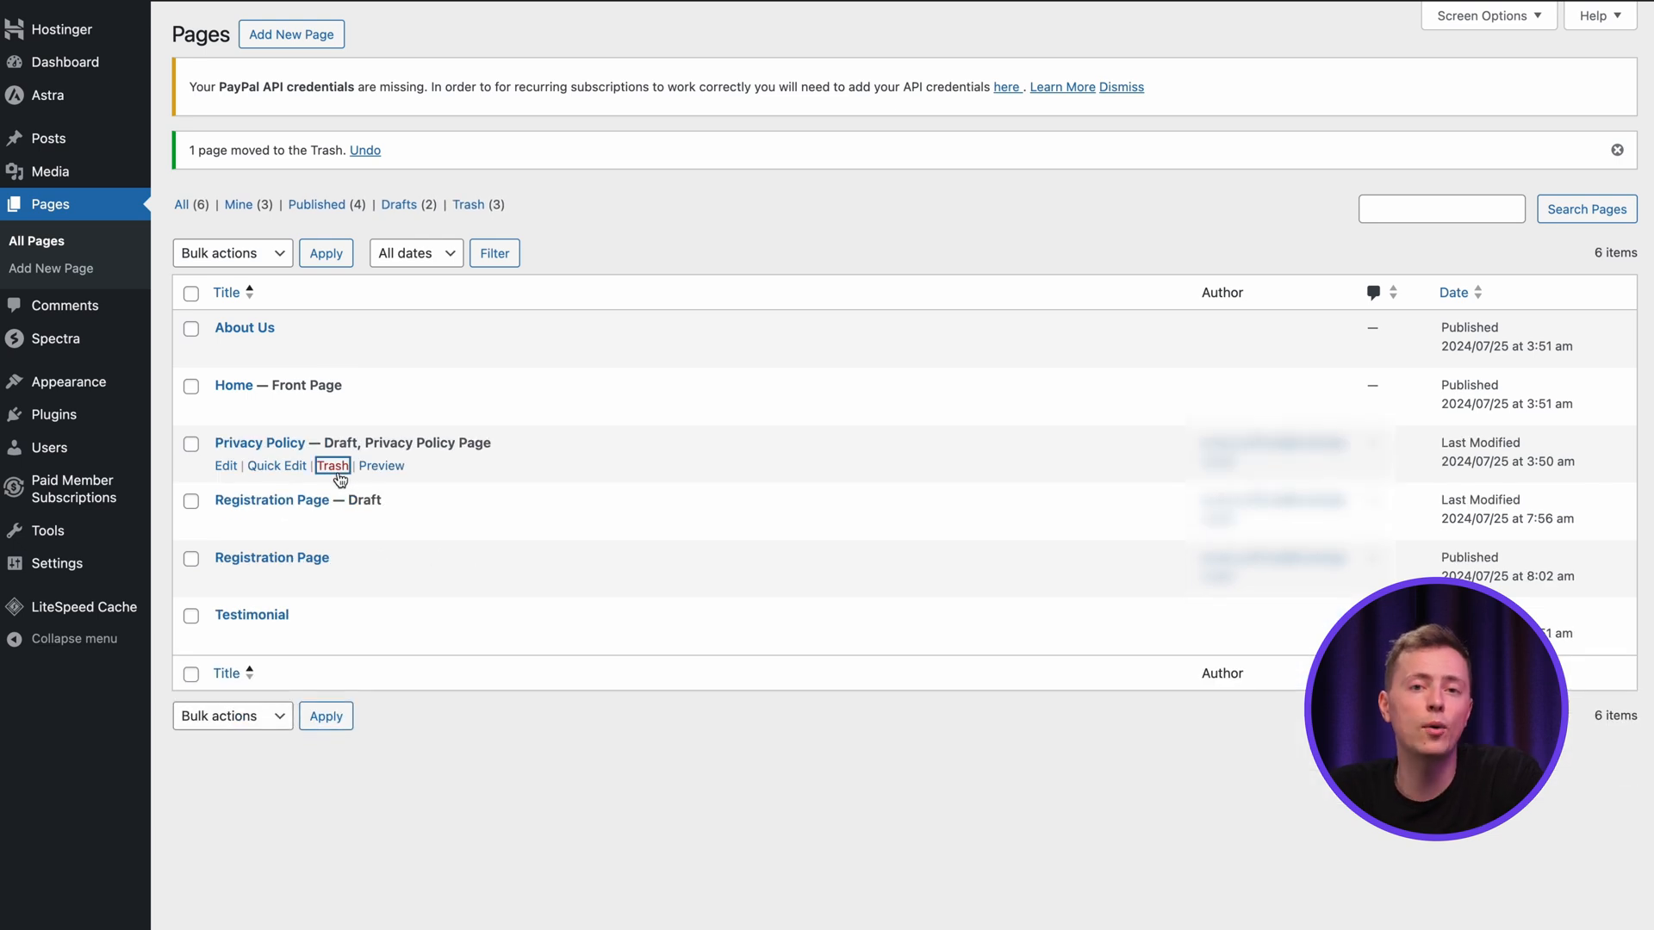
left_click(330, 465)
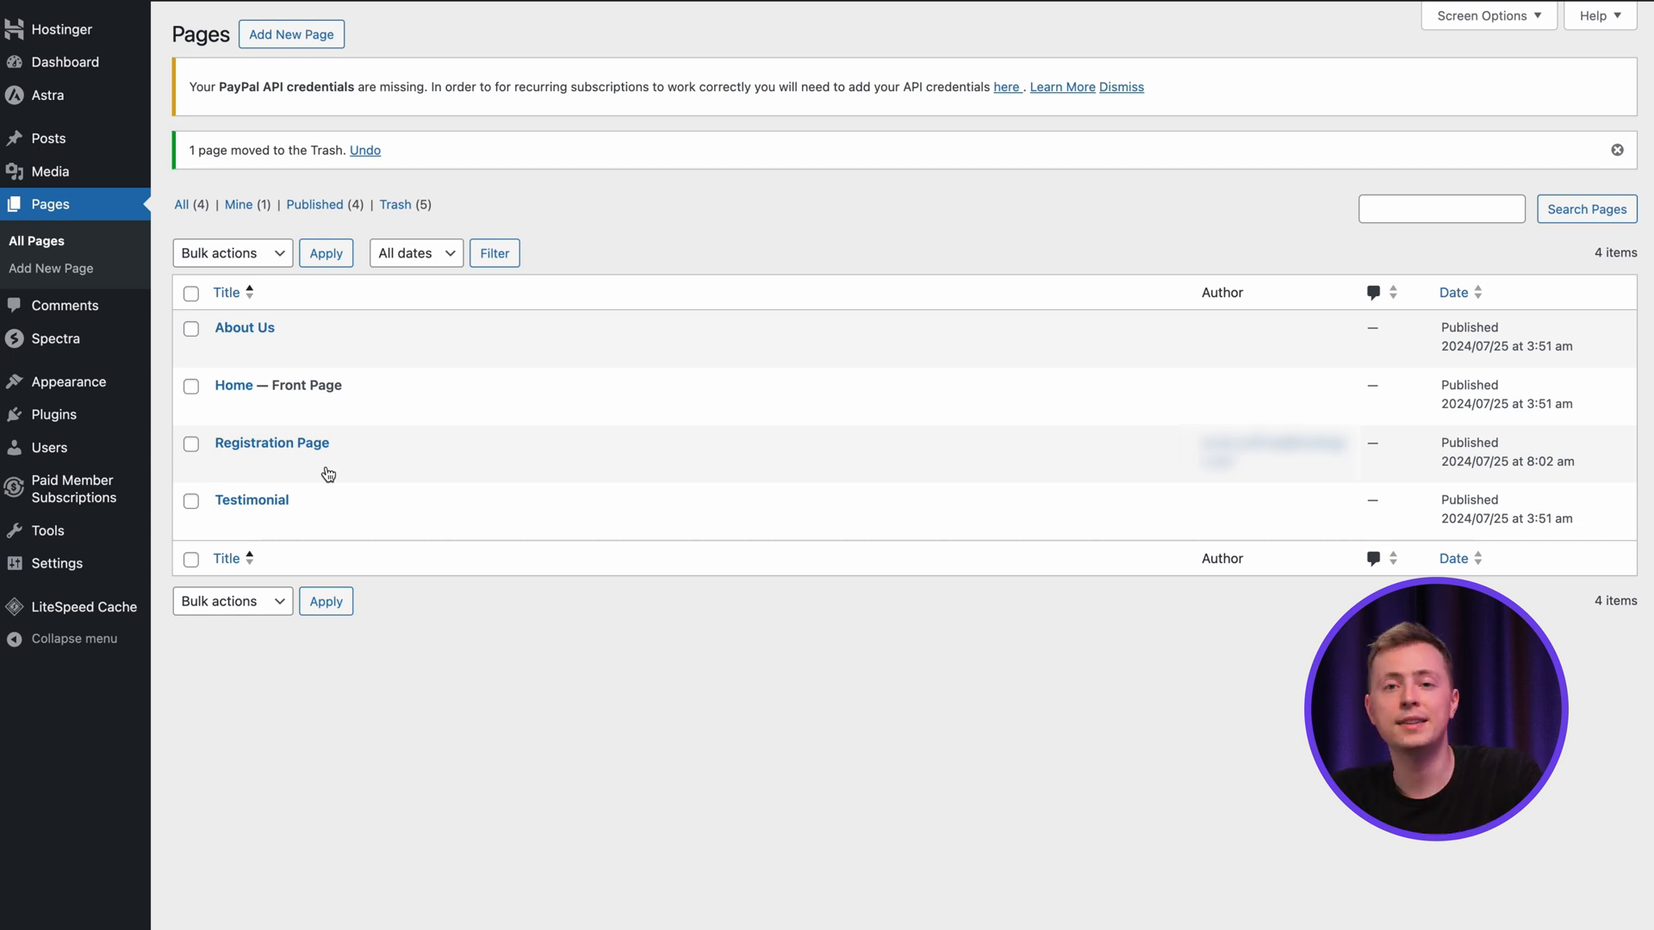
mouse_move(272, 442)
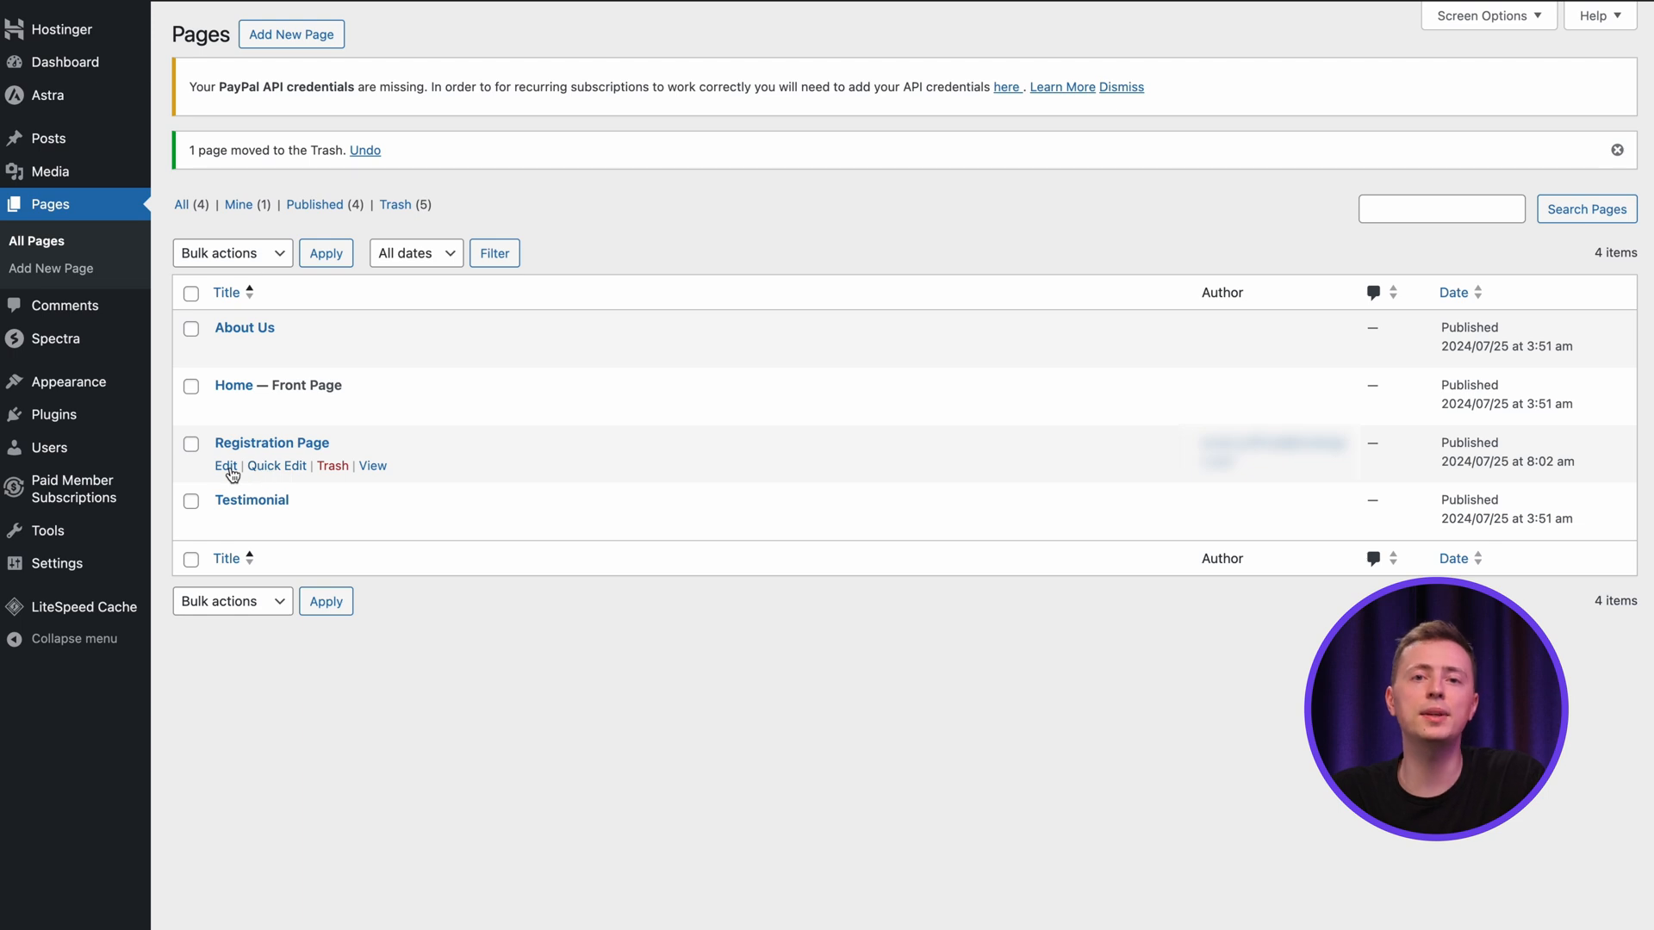
left_click(225, 466)
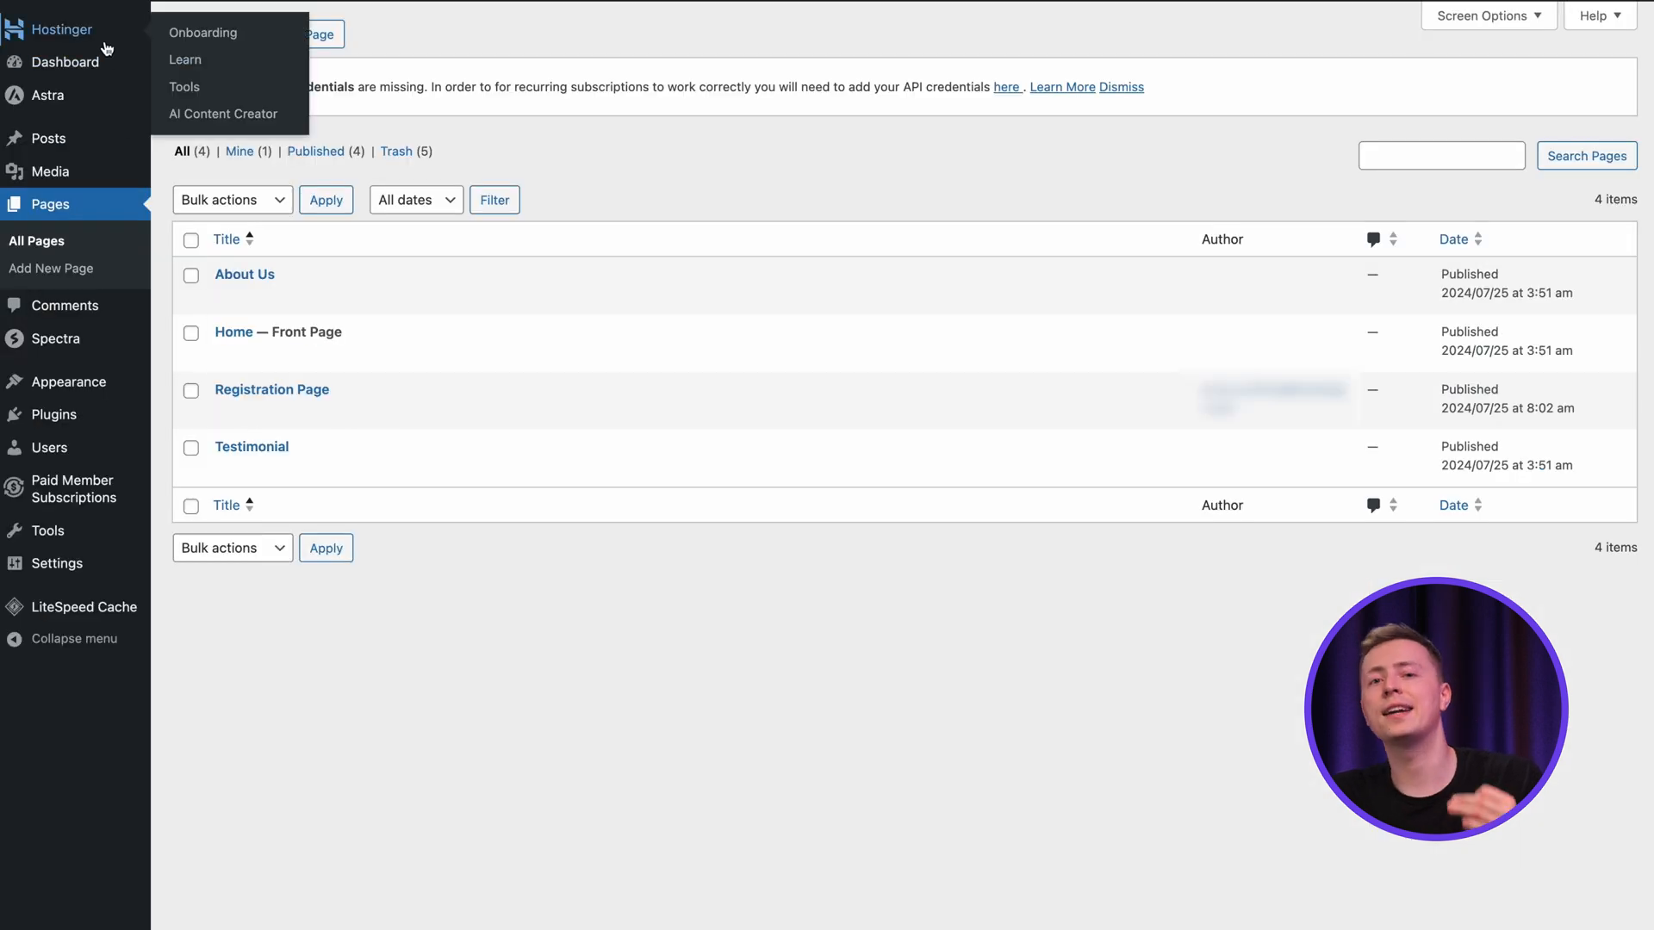
Go to Hostinger in the sidebar and switch to the AI Content Creator tab.
left_click(202, 32)
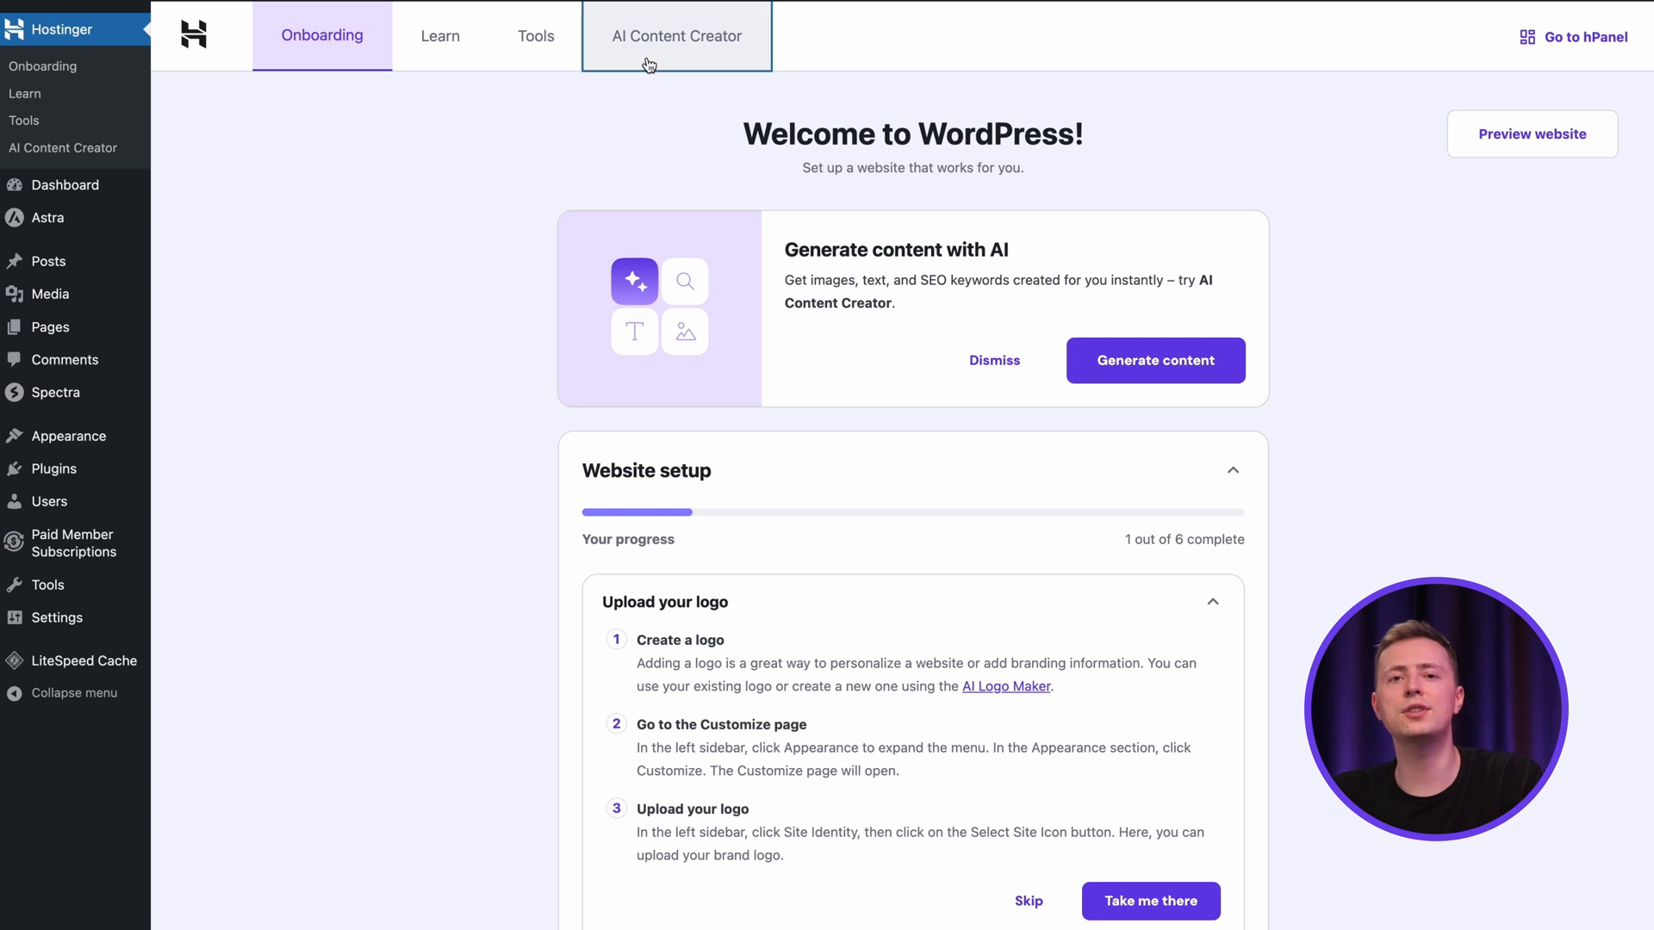
left_click(677, 37)
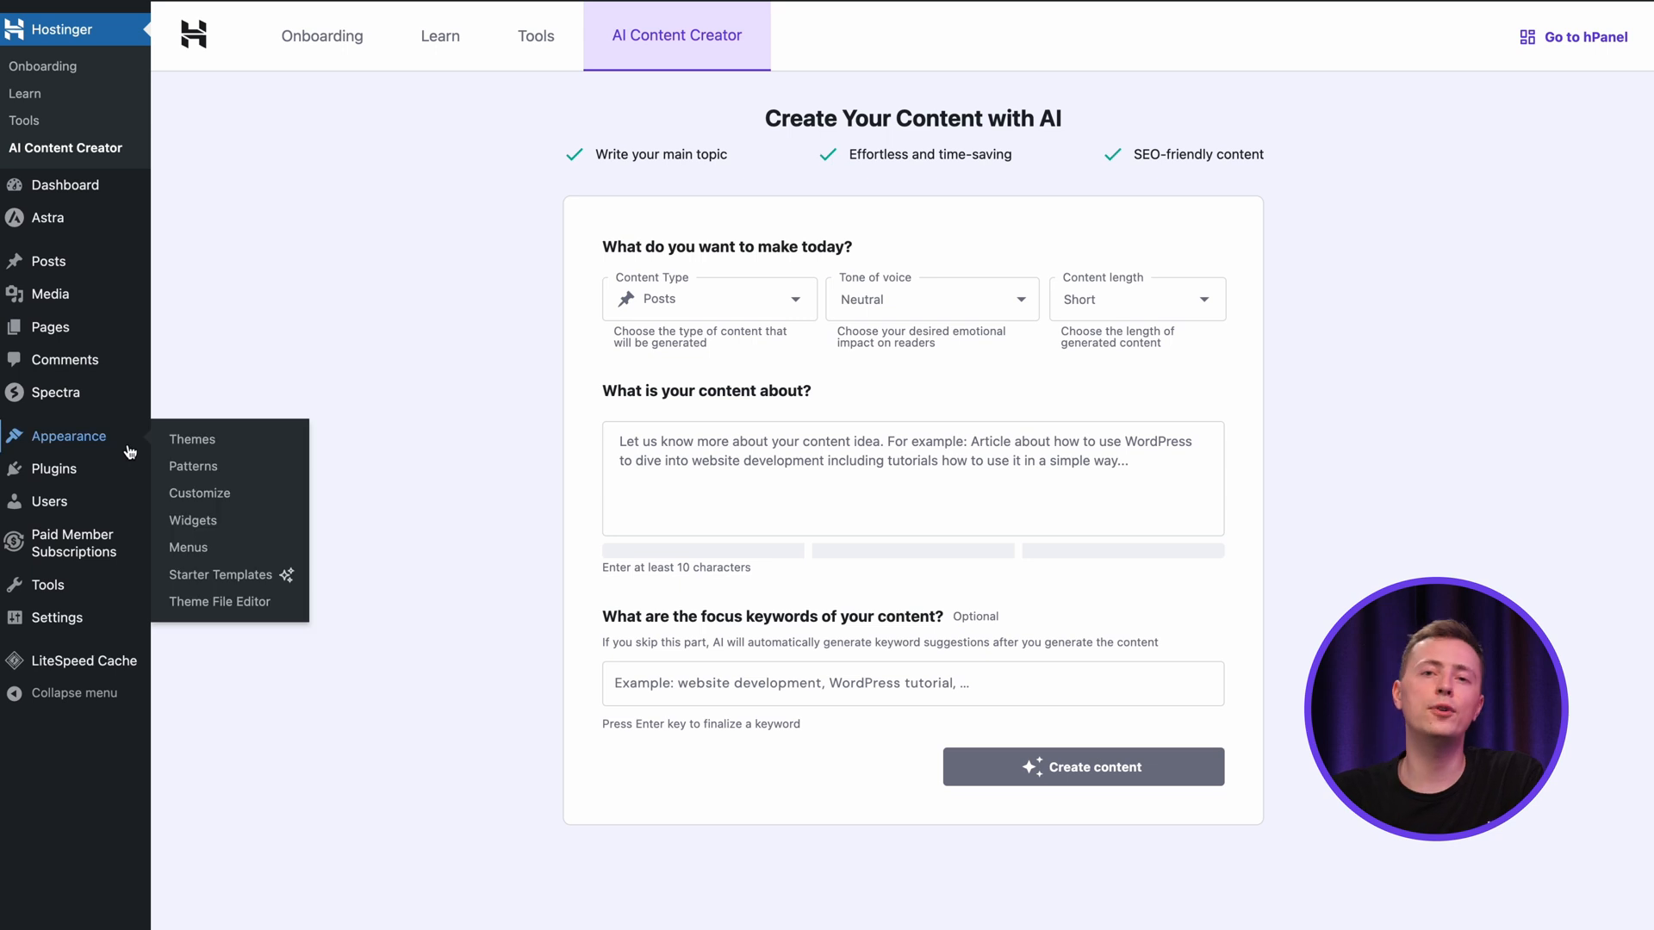
mouse_move(199, 492)
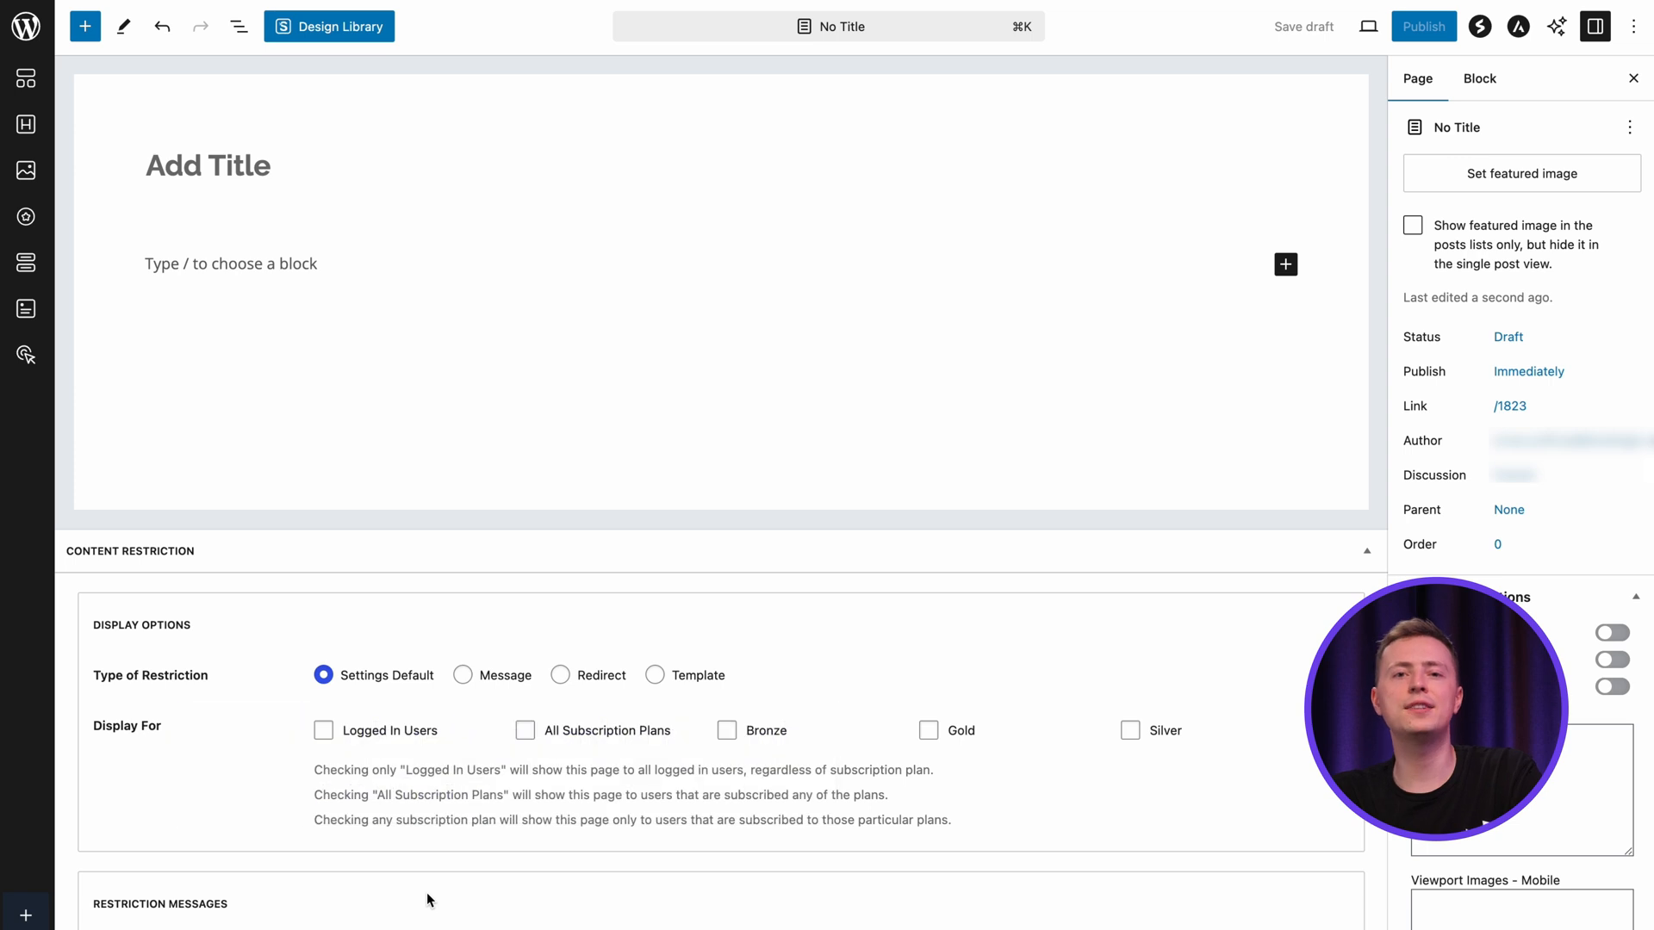
mouse_move(386, 877)
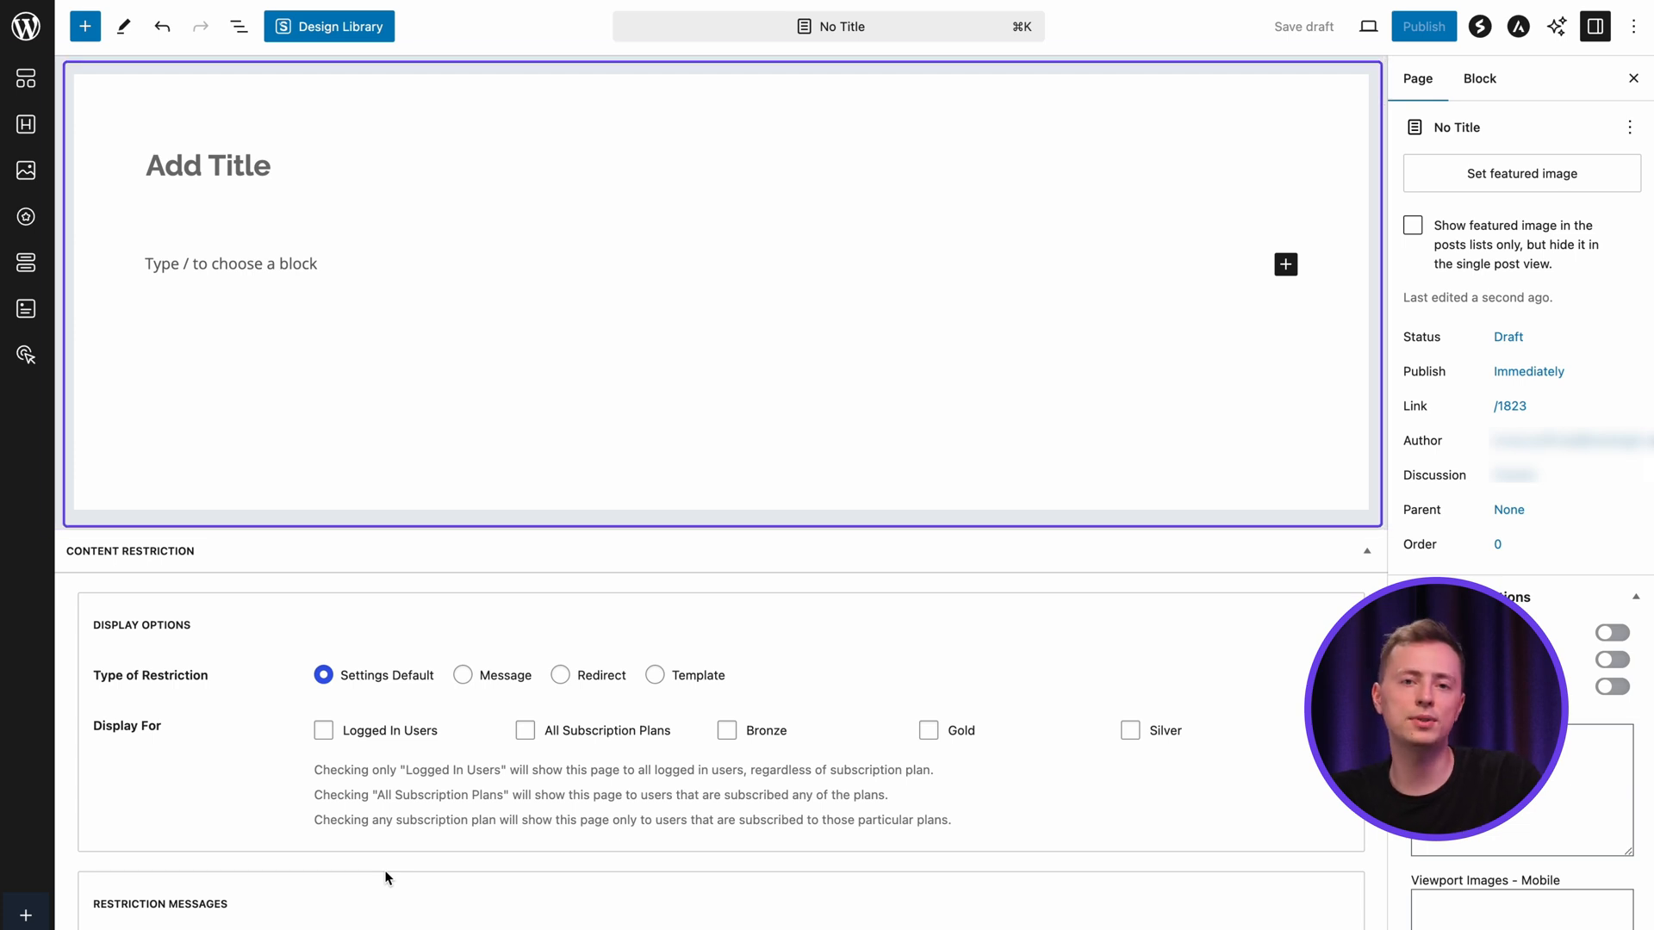
Set the page restriction to show a message to logged-in Gold members, with custom messages enabled.
scroll("down", 3)
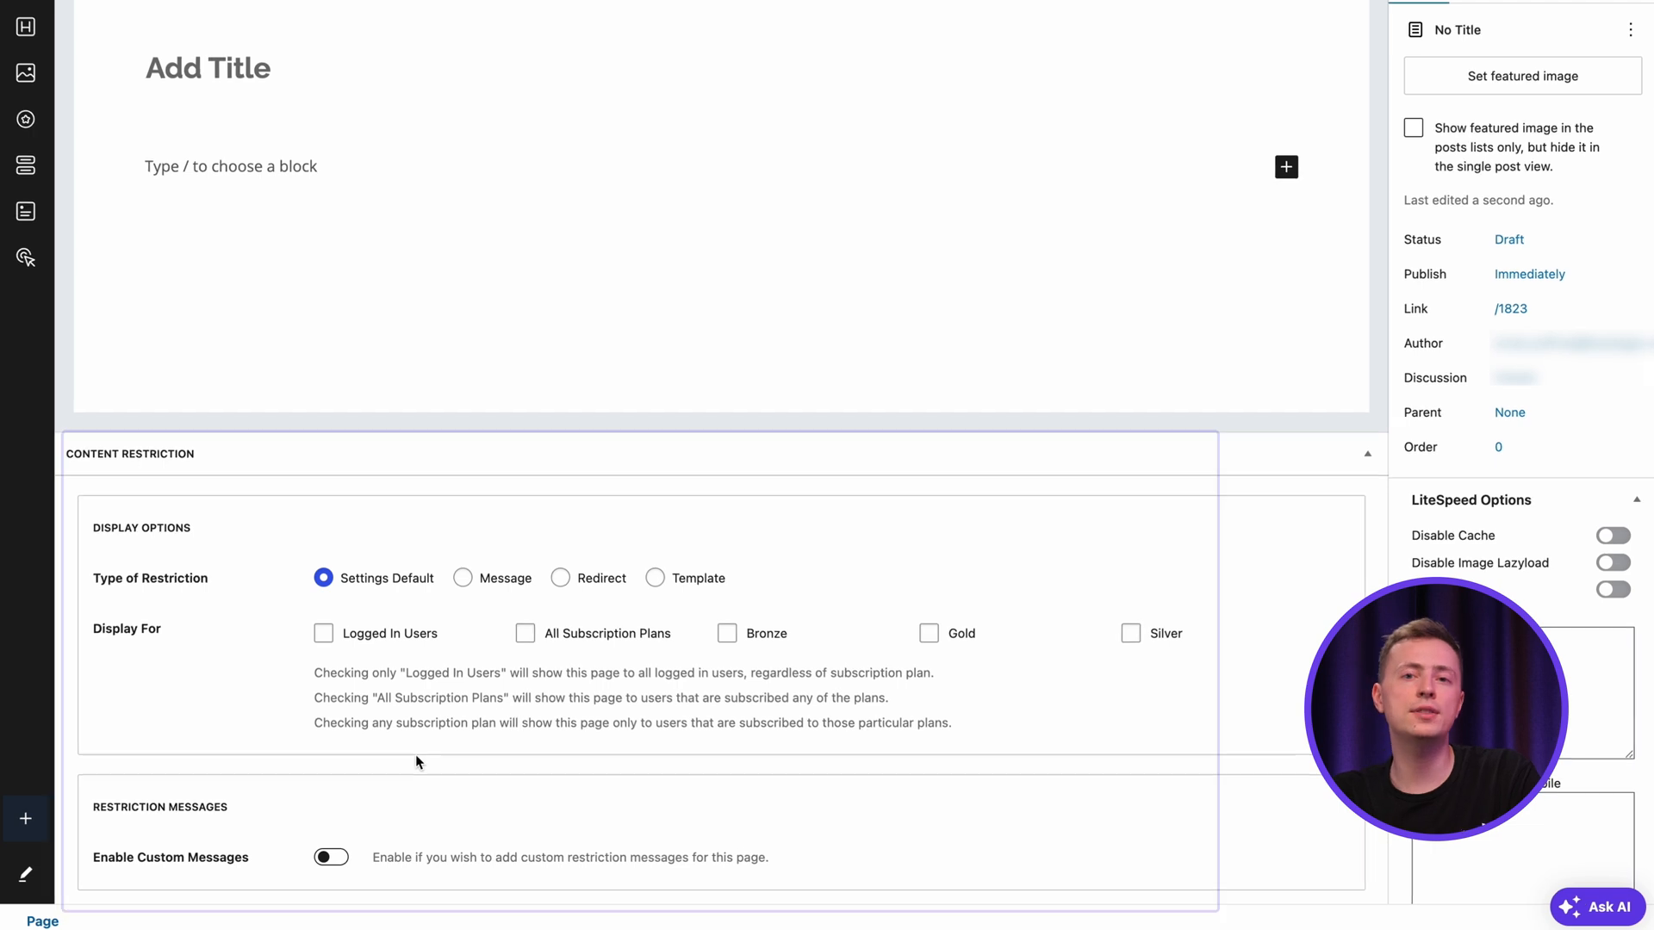
scroll("down", 3)
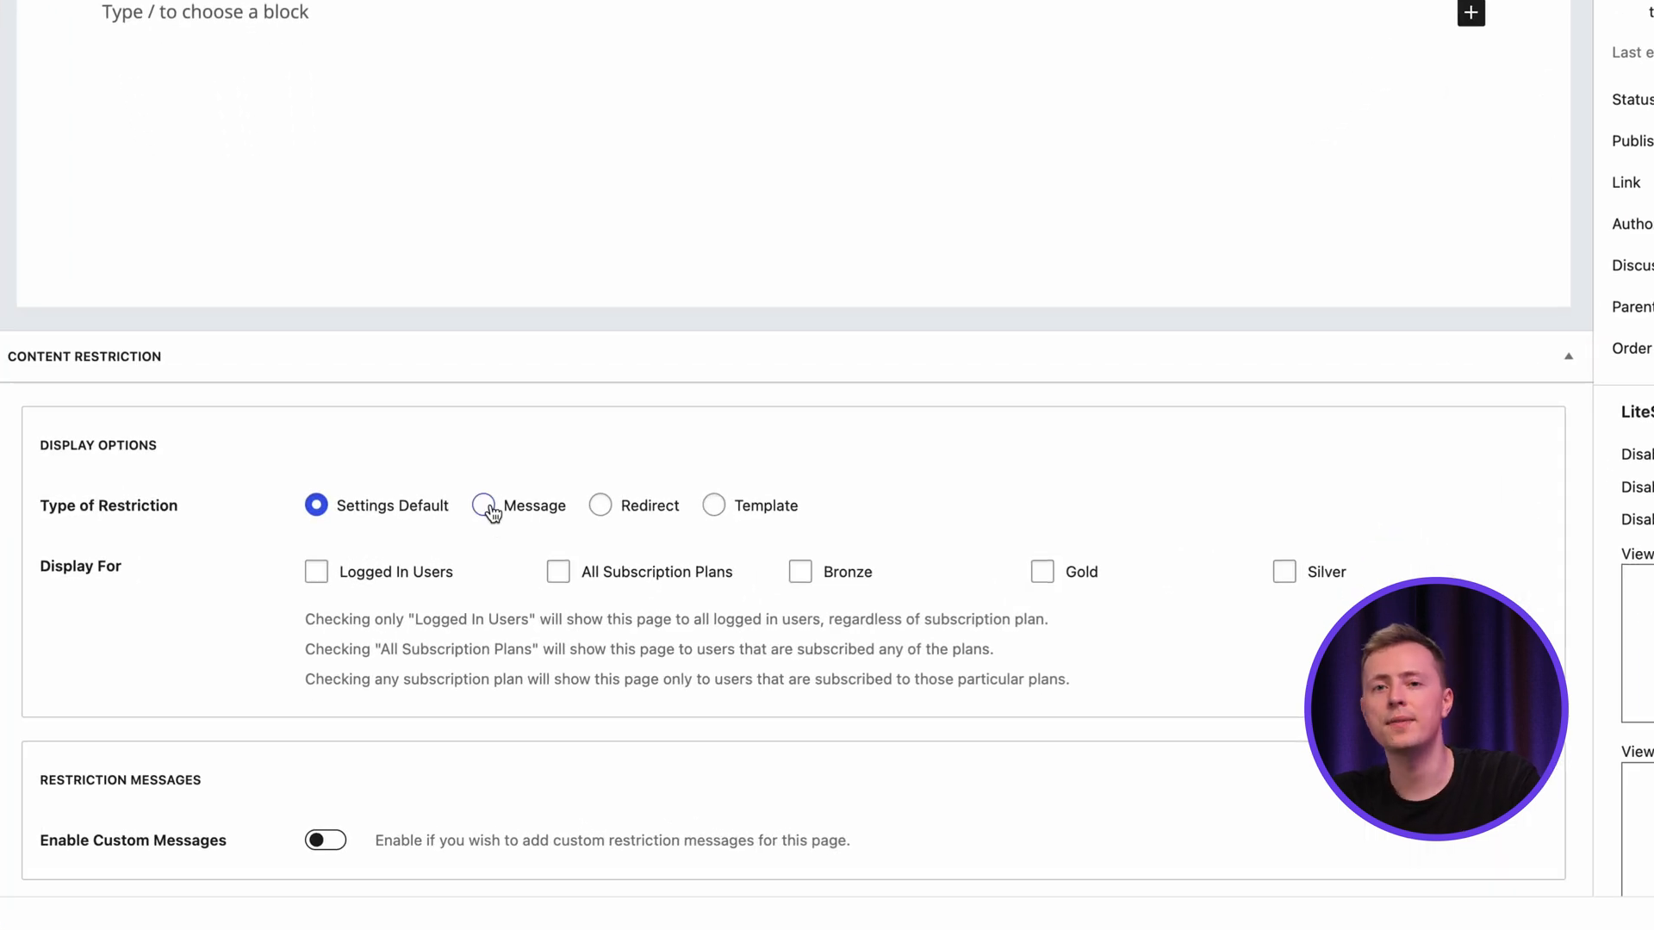
left_click(485, 506)
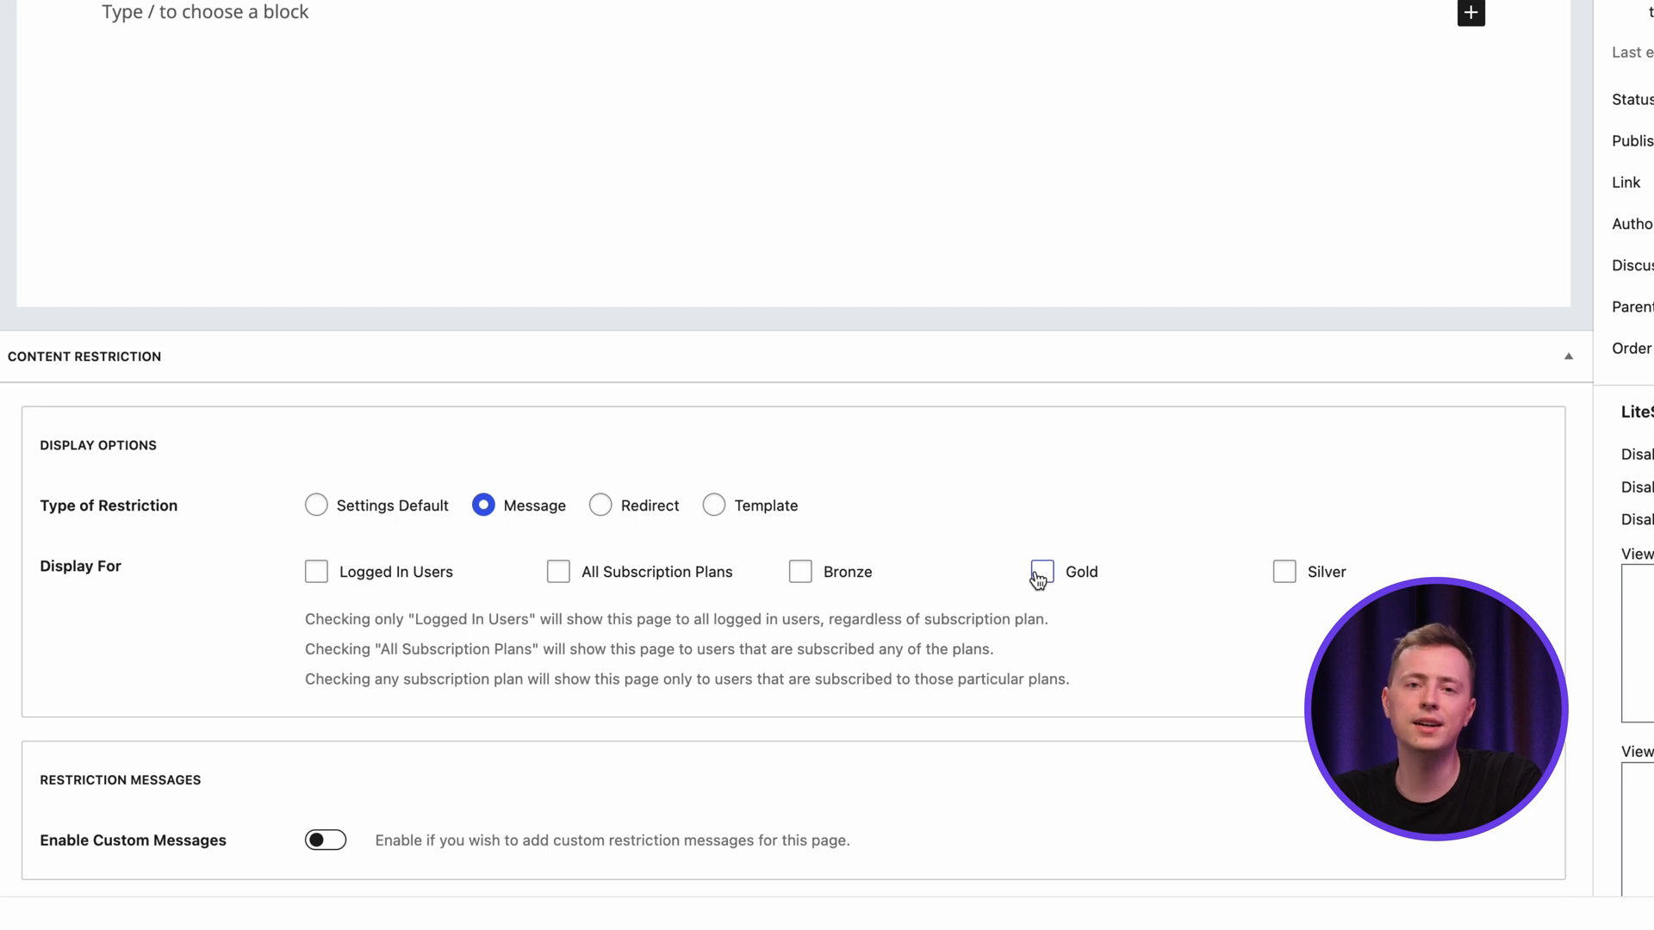
left_click(1041, 572)
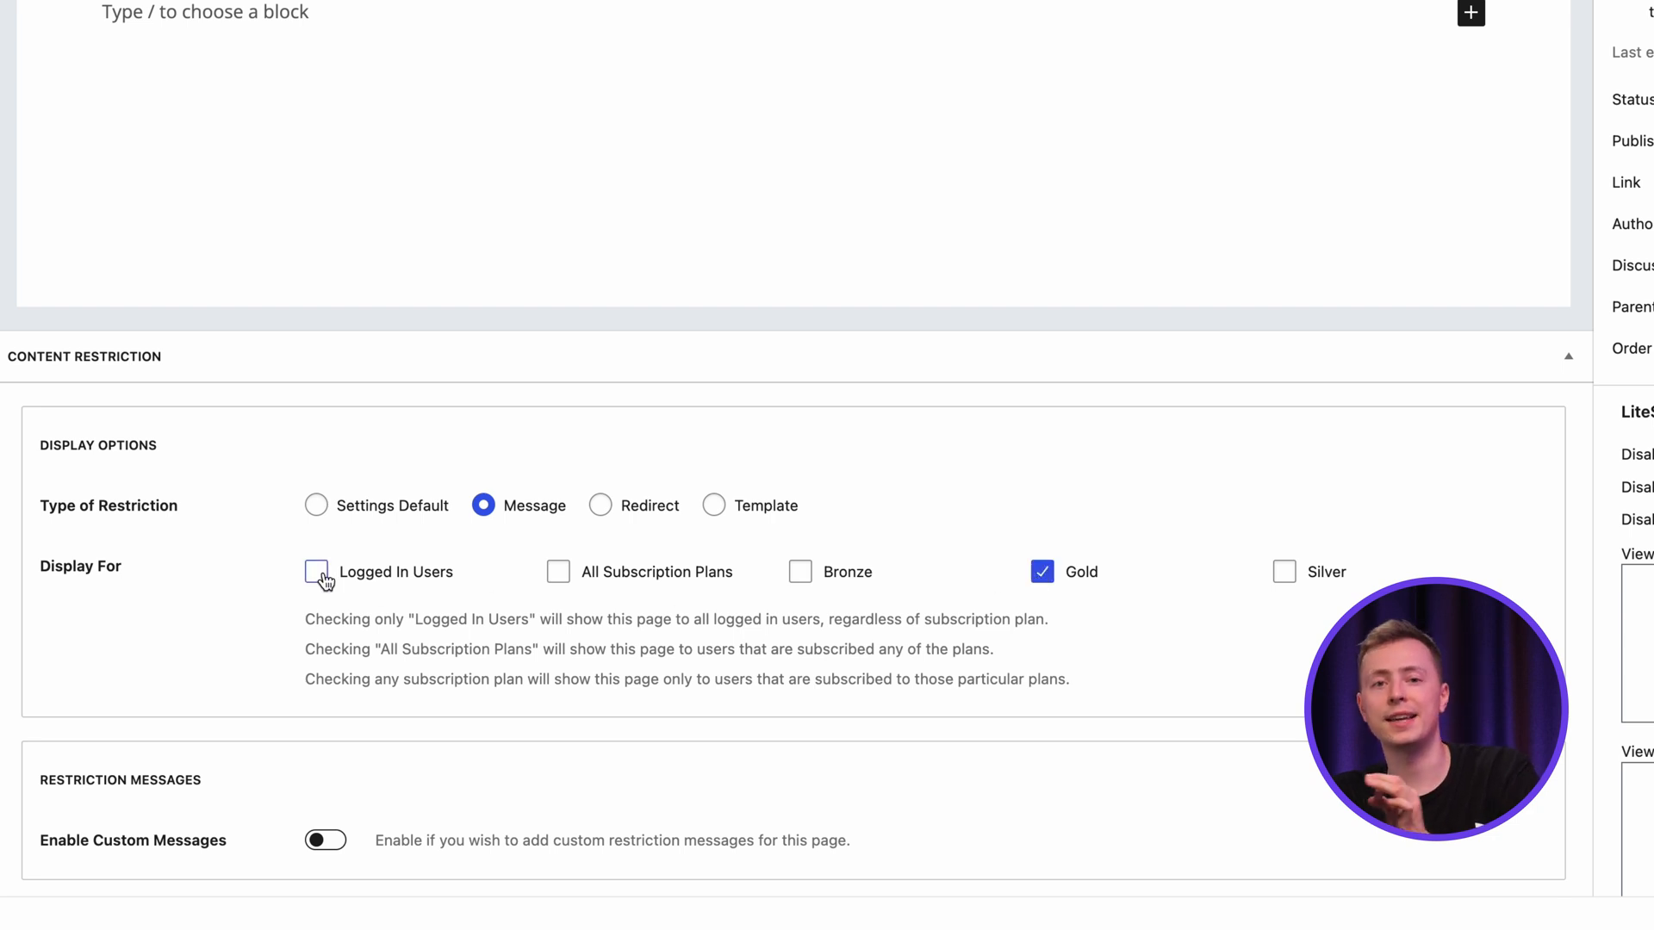
left_click(315, 572)
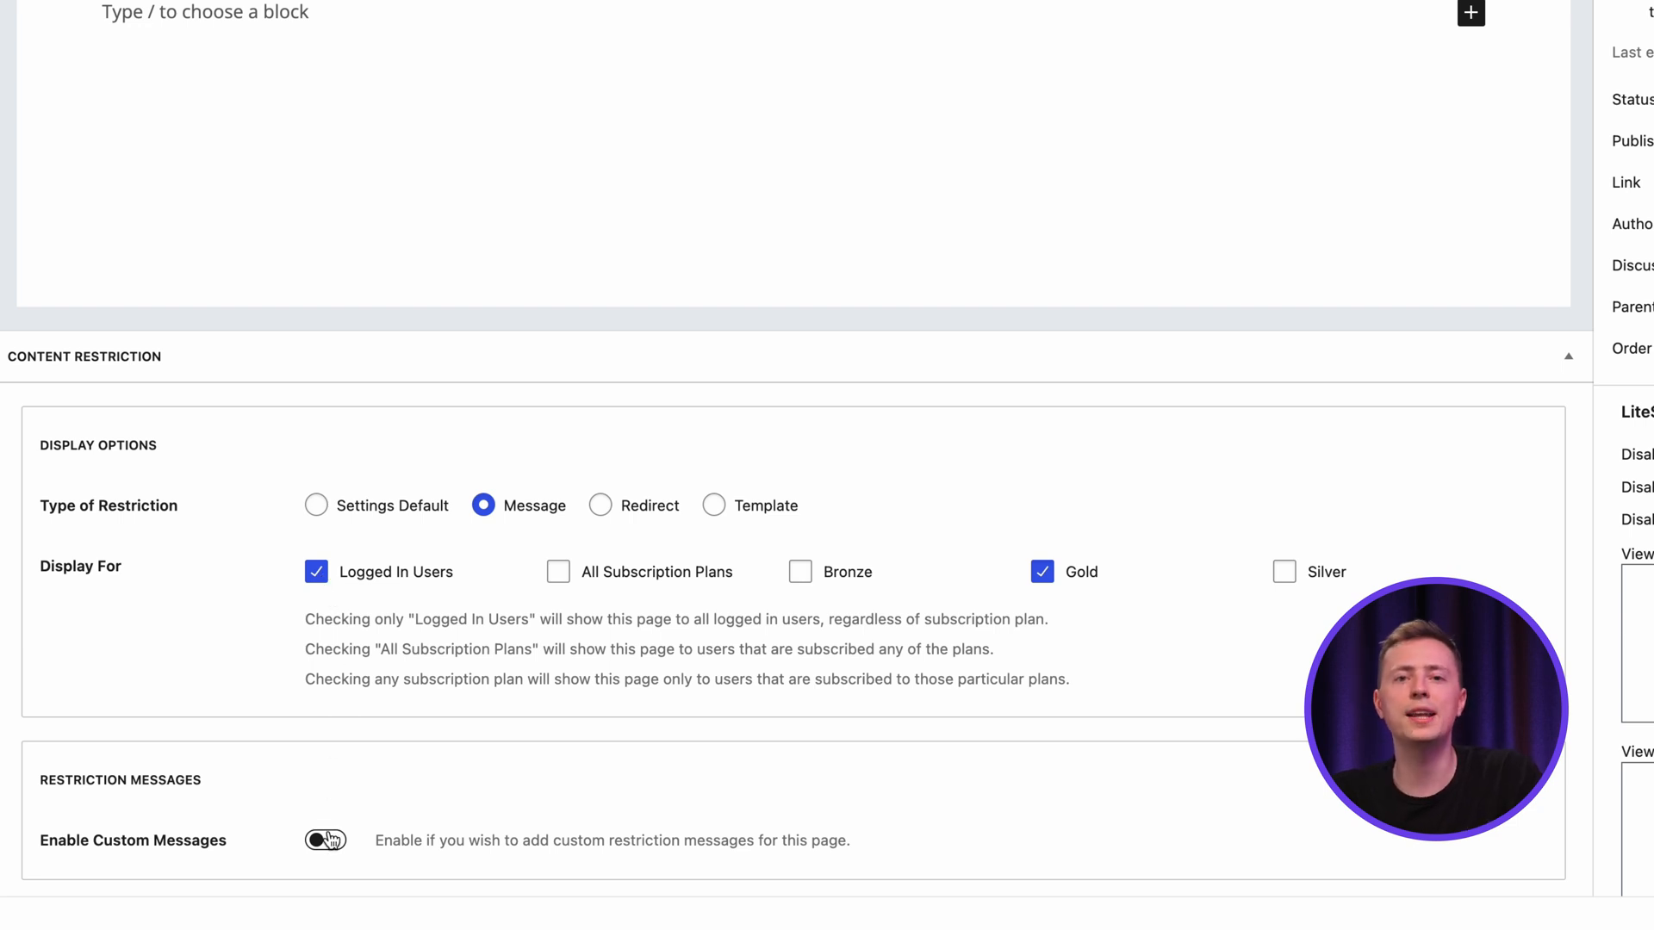
left_click(325, 841)
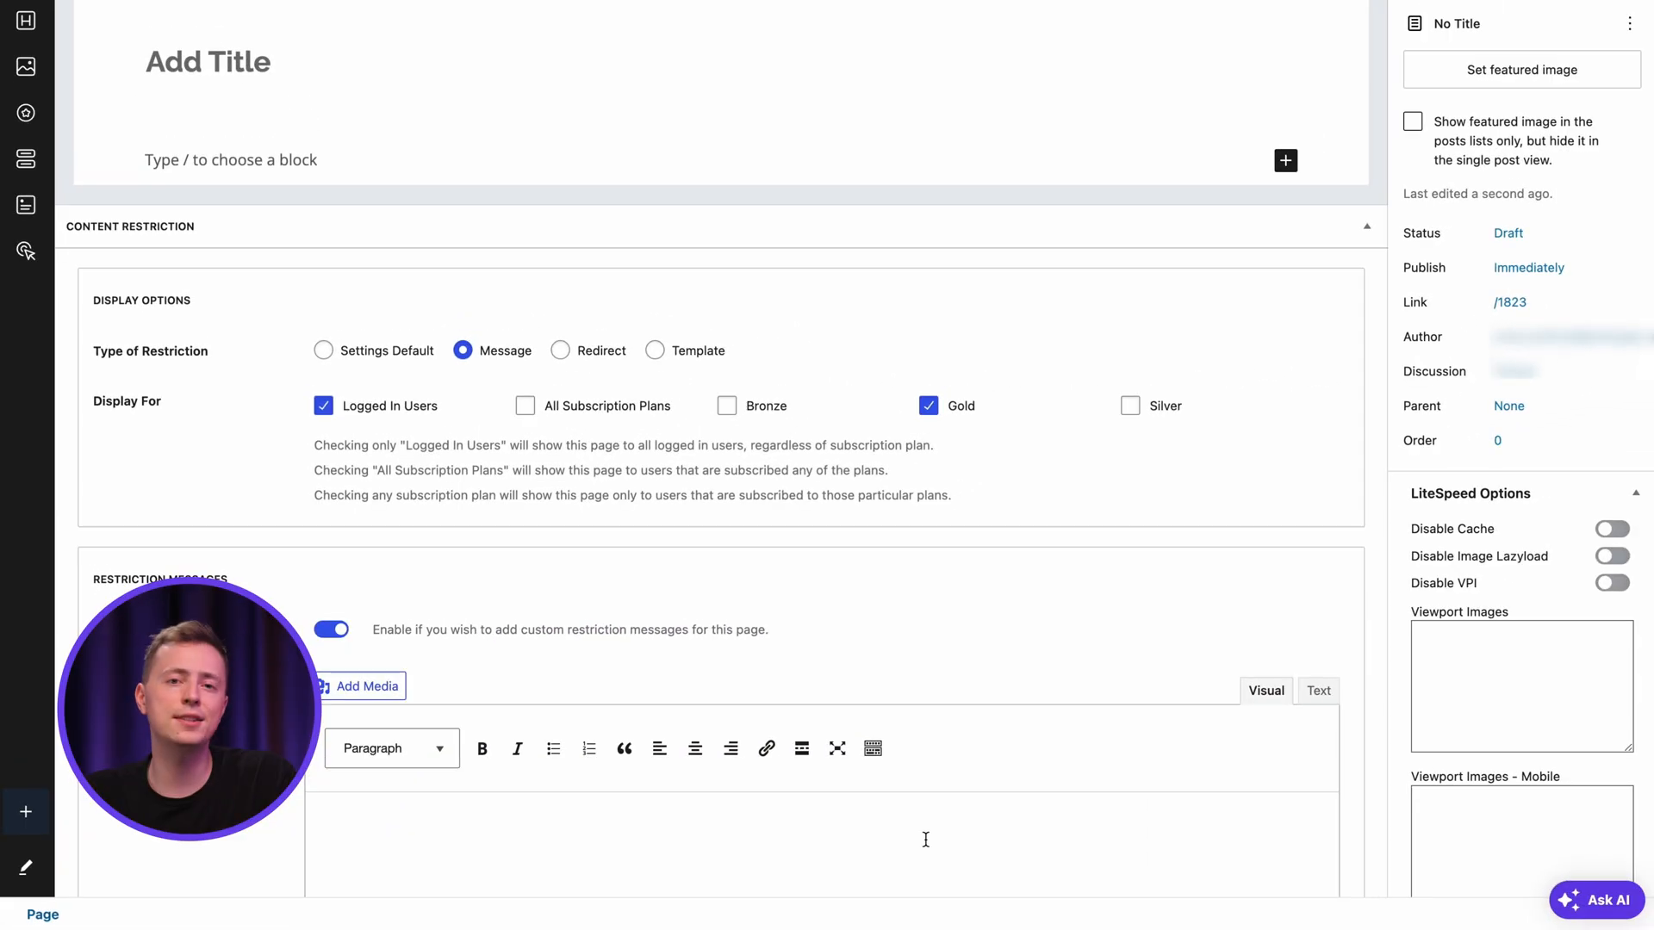
Ask the AI assistant for a membership restriction message and begin editing the logged-out message.
left_click(1600, 899)
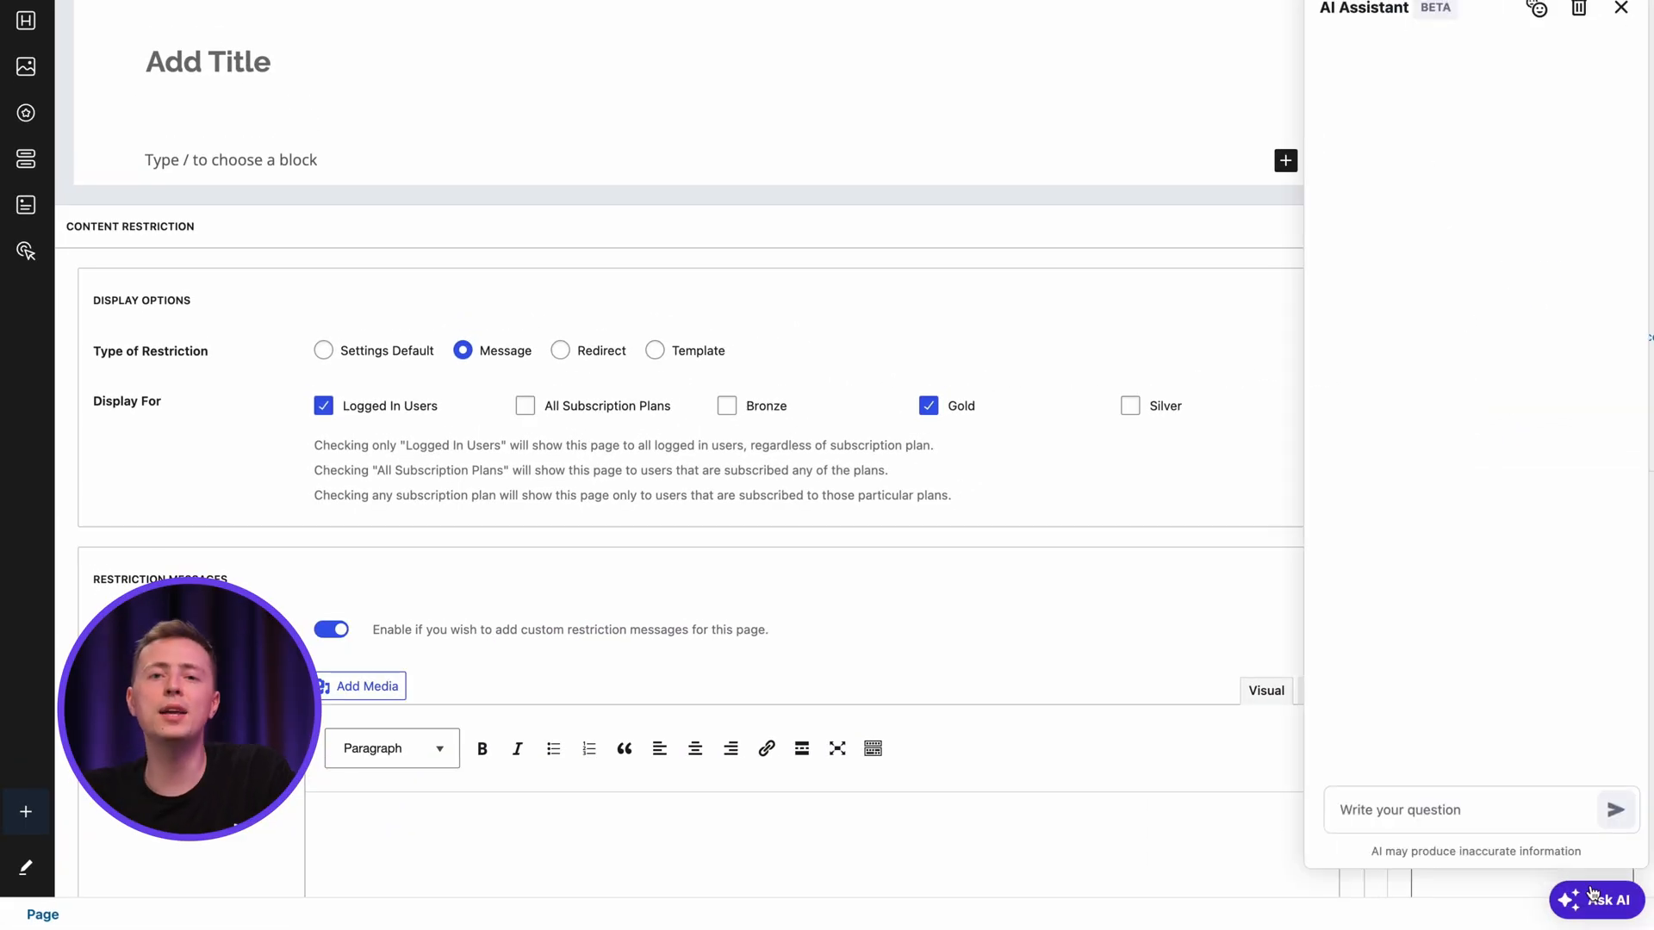
type("membership restriction message and what you will get")
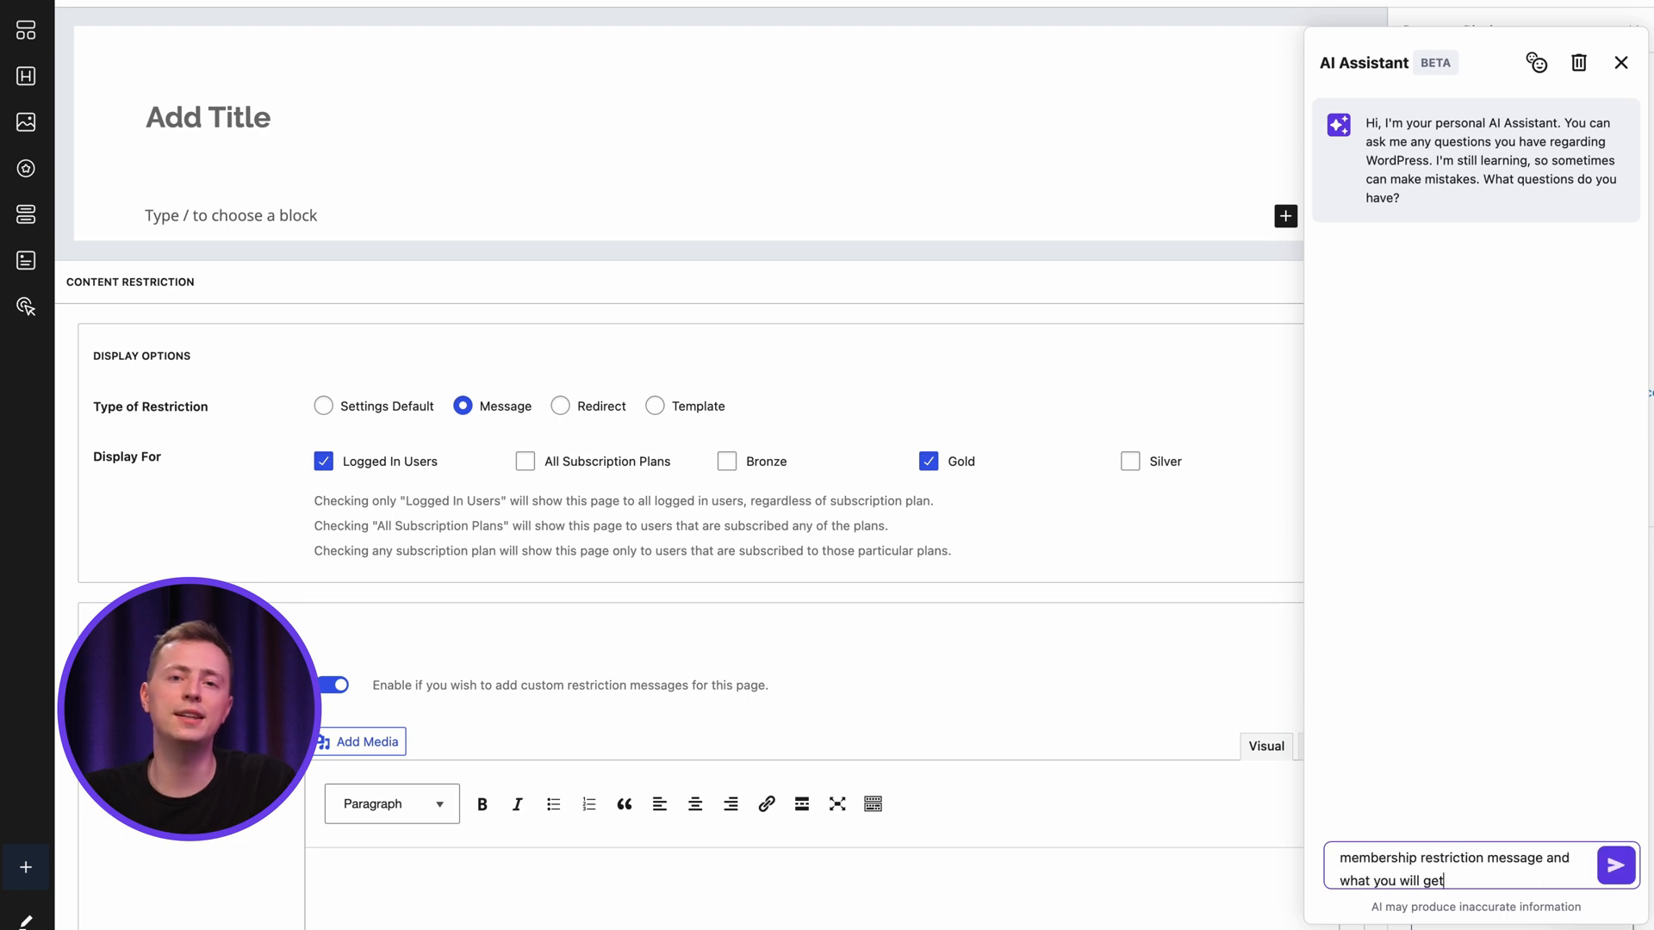
left_click(1615, 866)
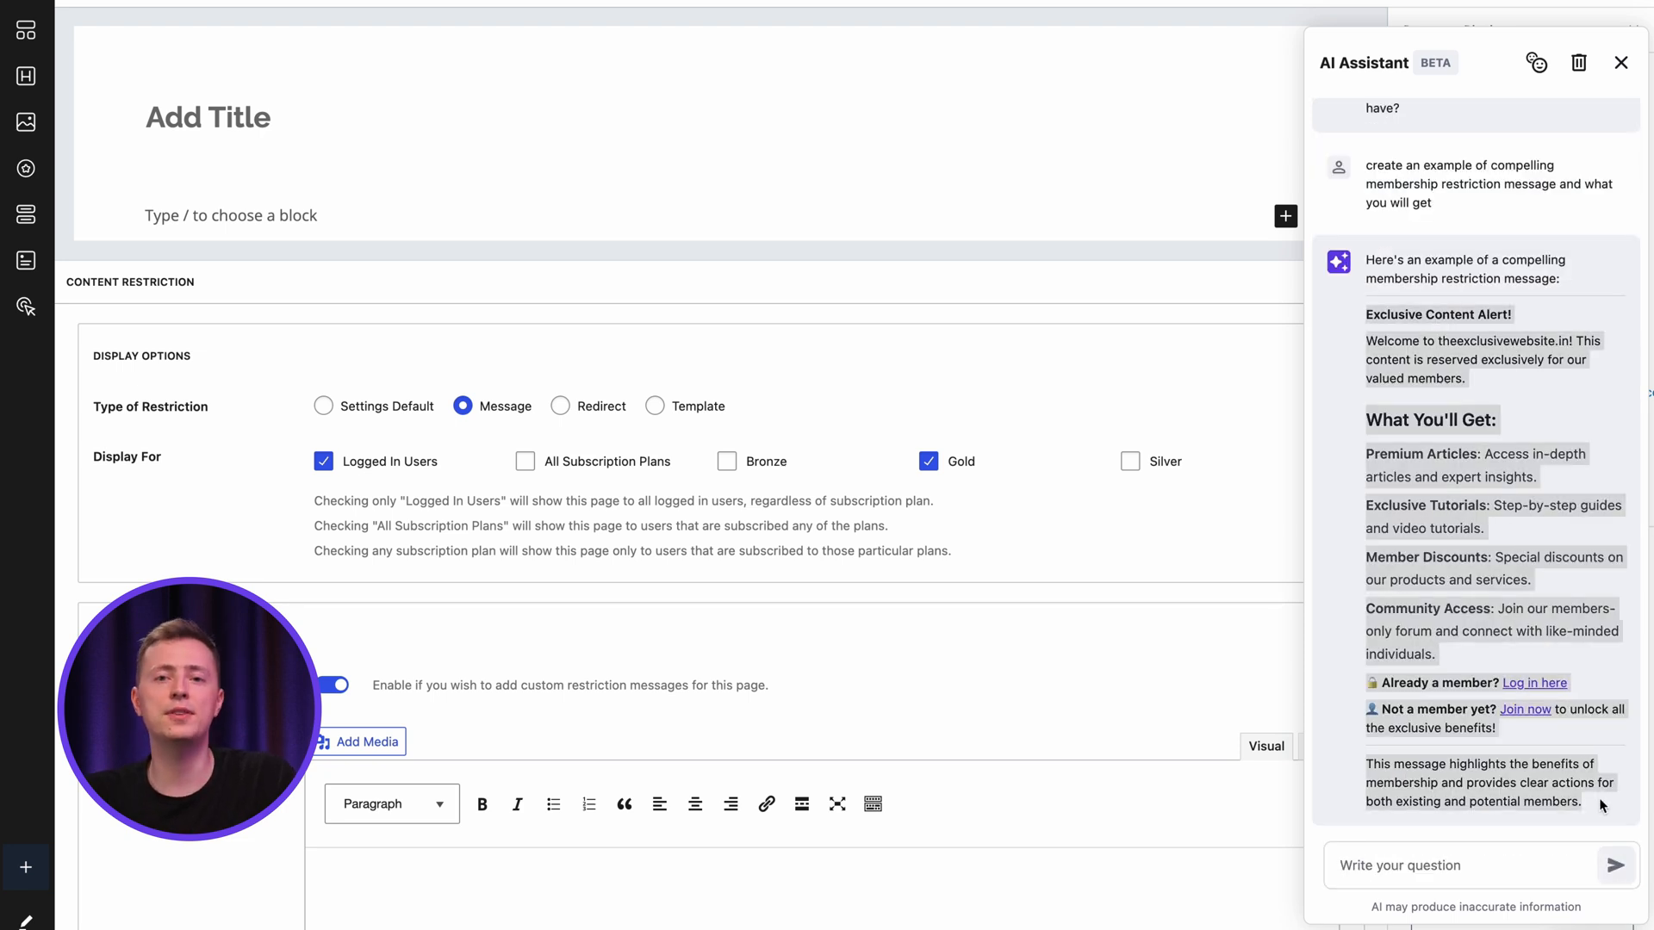
left_click(1621, 62)
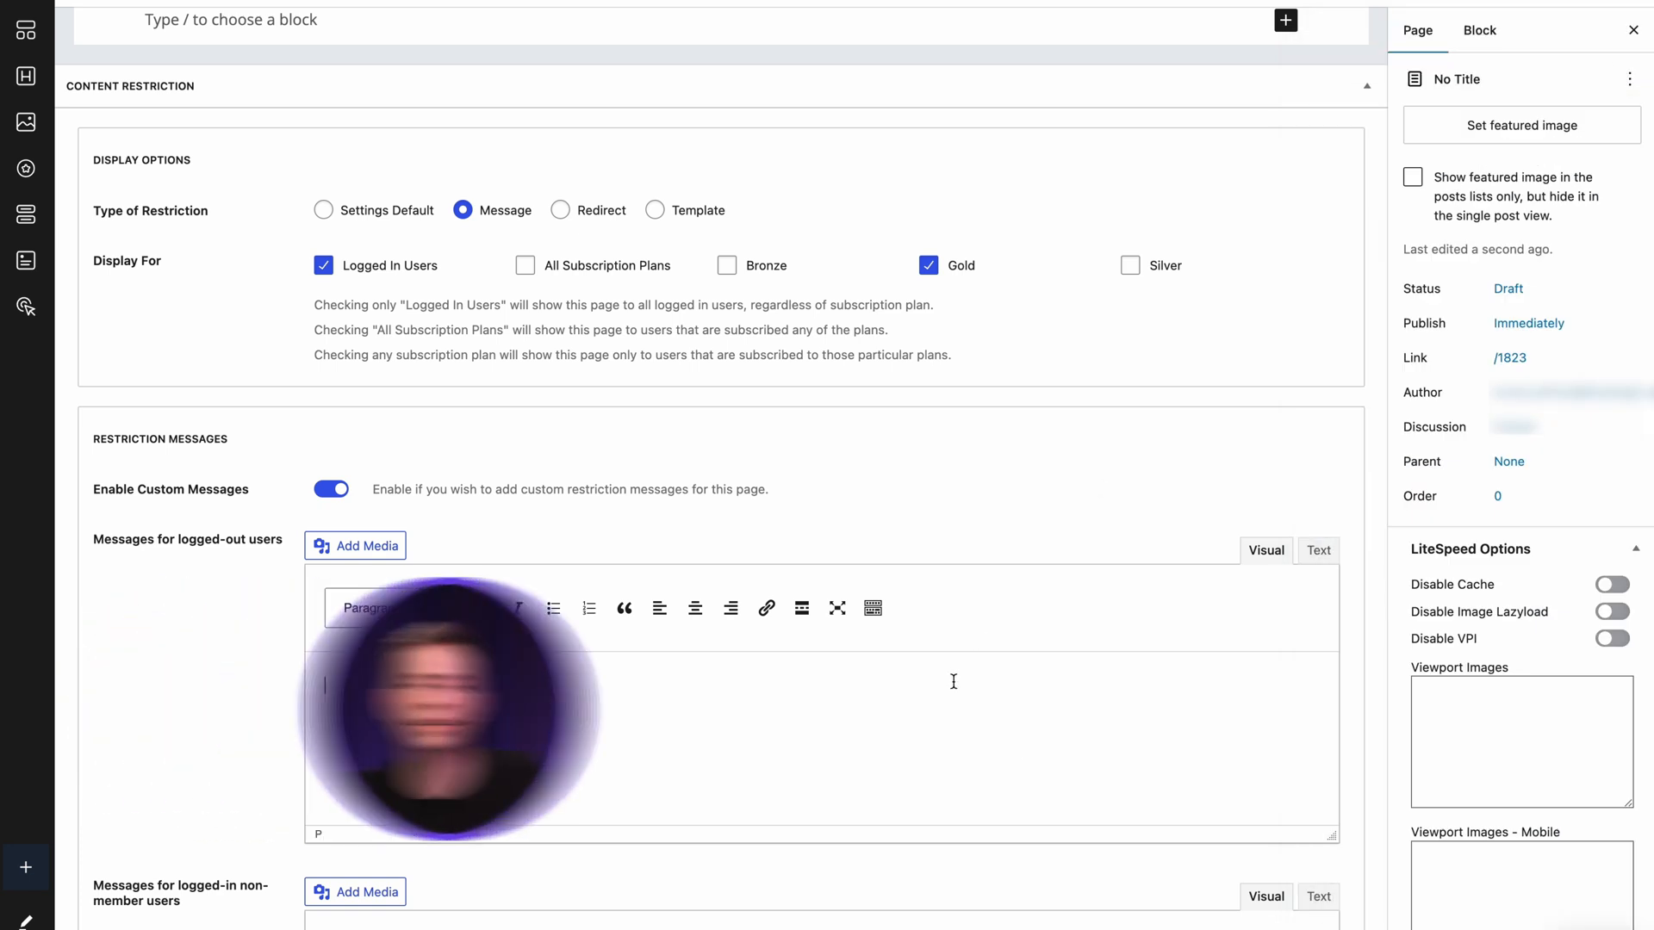
scroll("down", 3)
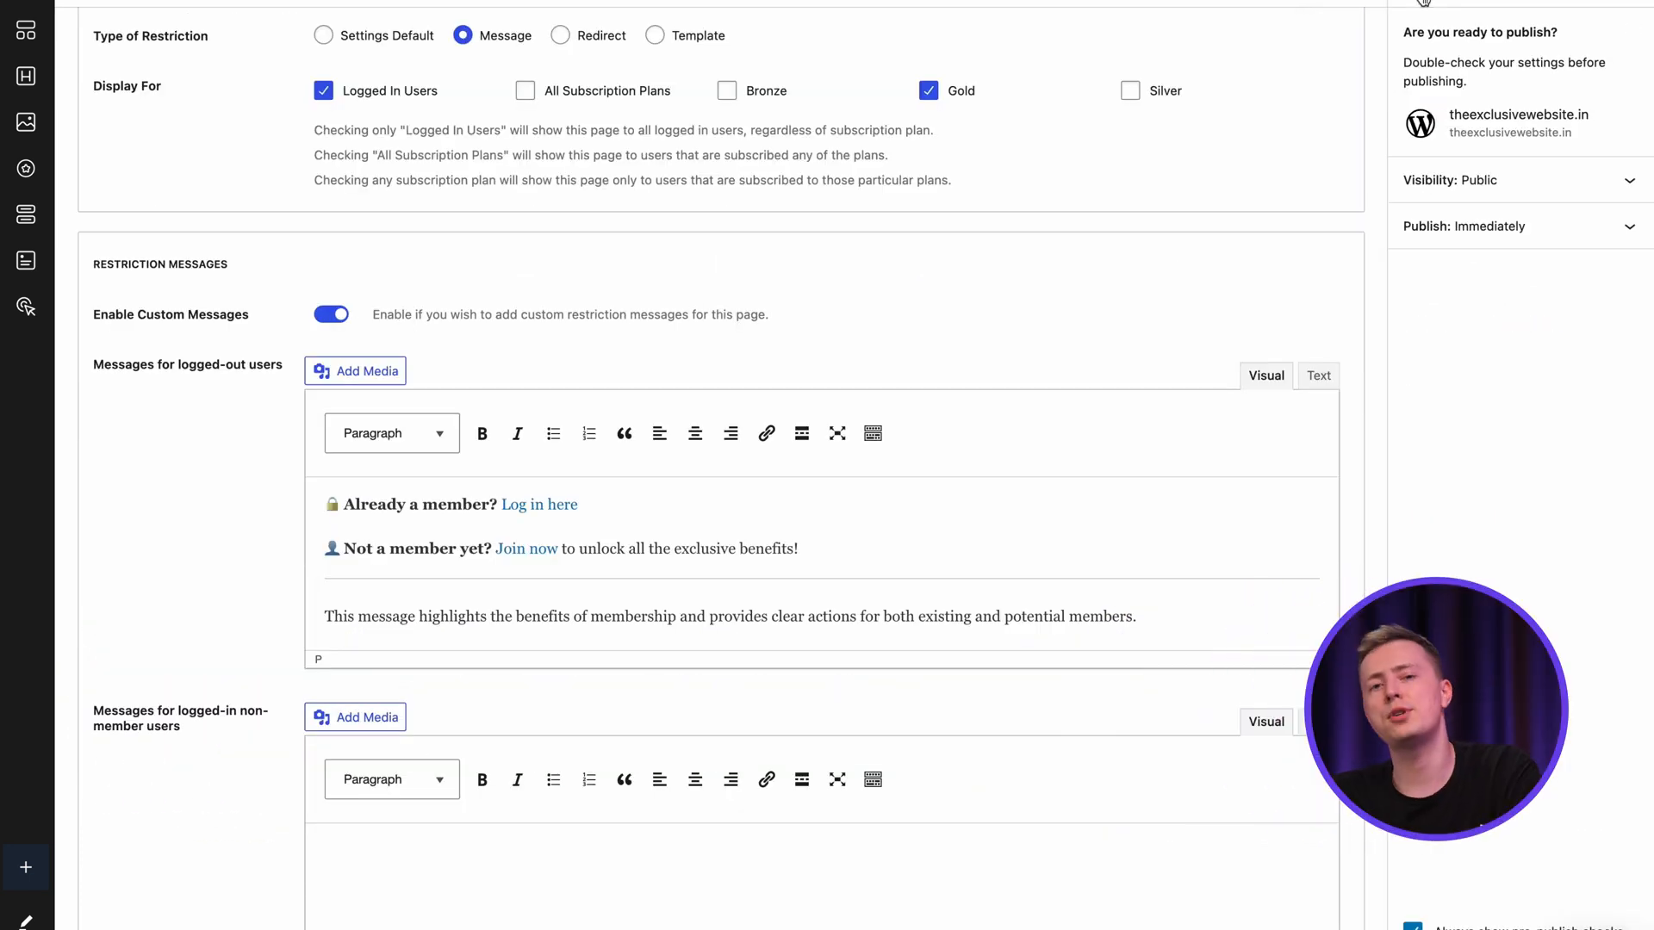